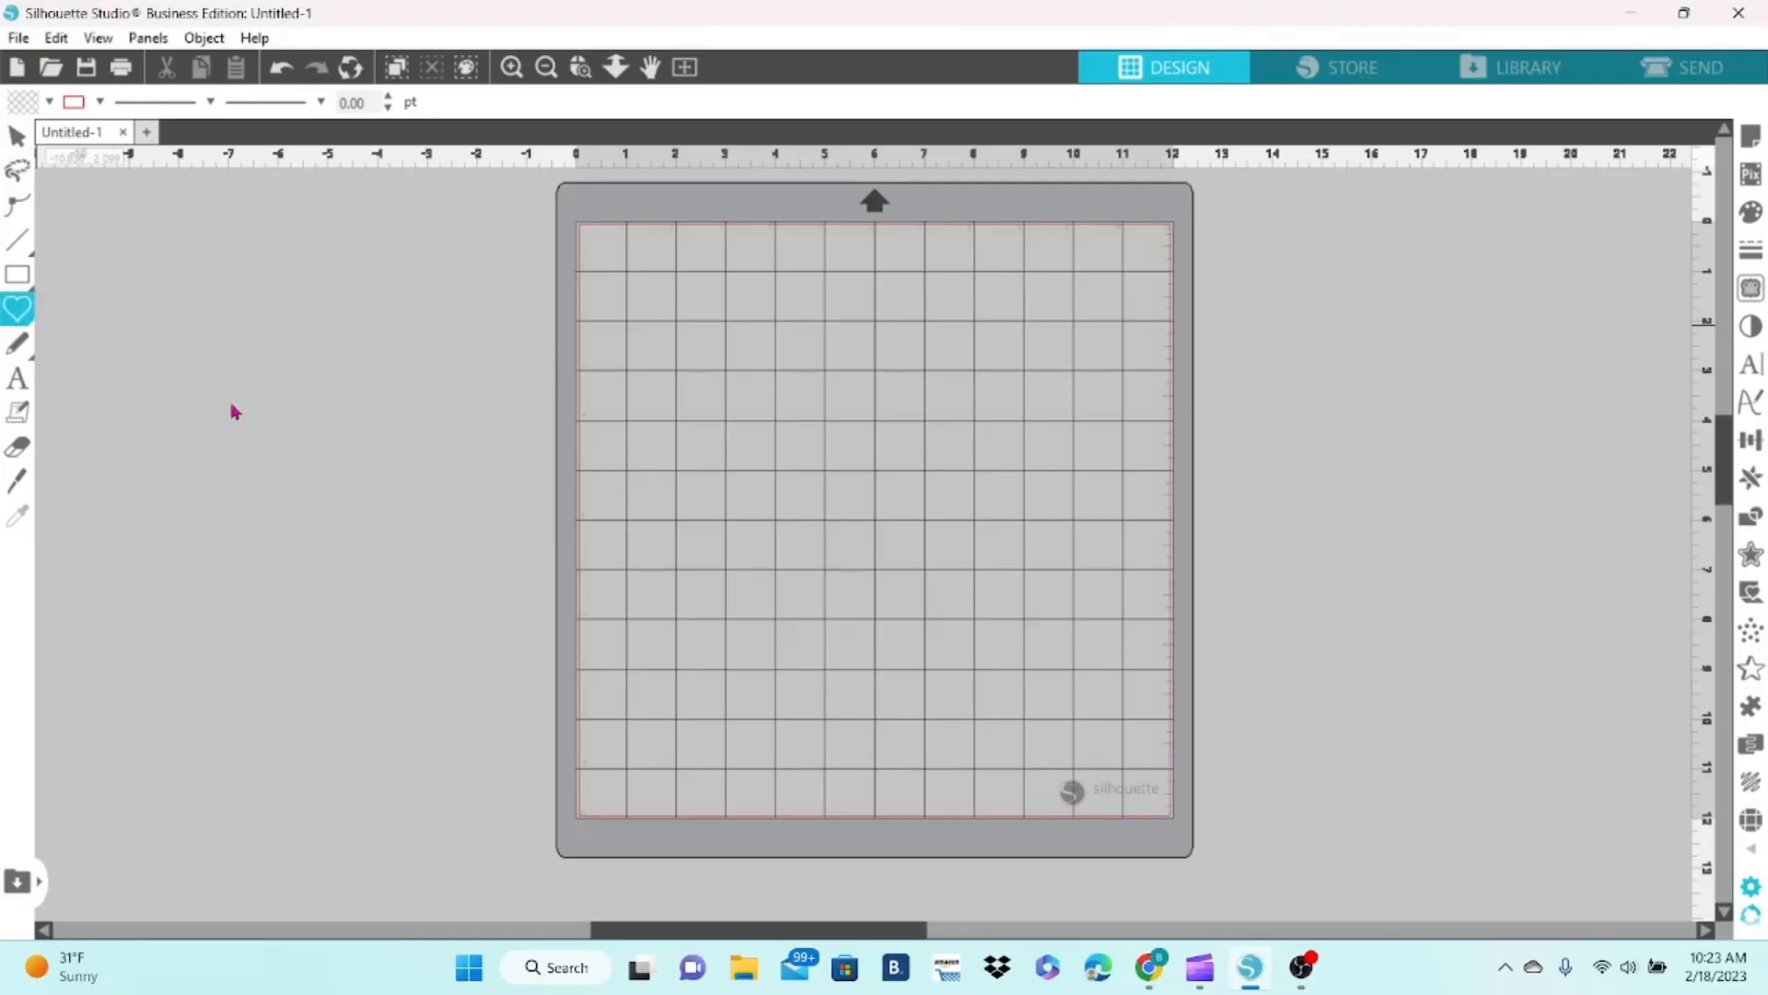
- Draw a heart beside the mat, convert it to a path and fill it green
left_click(18, 307)
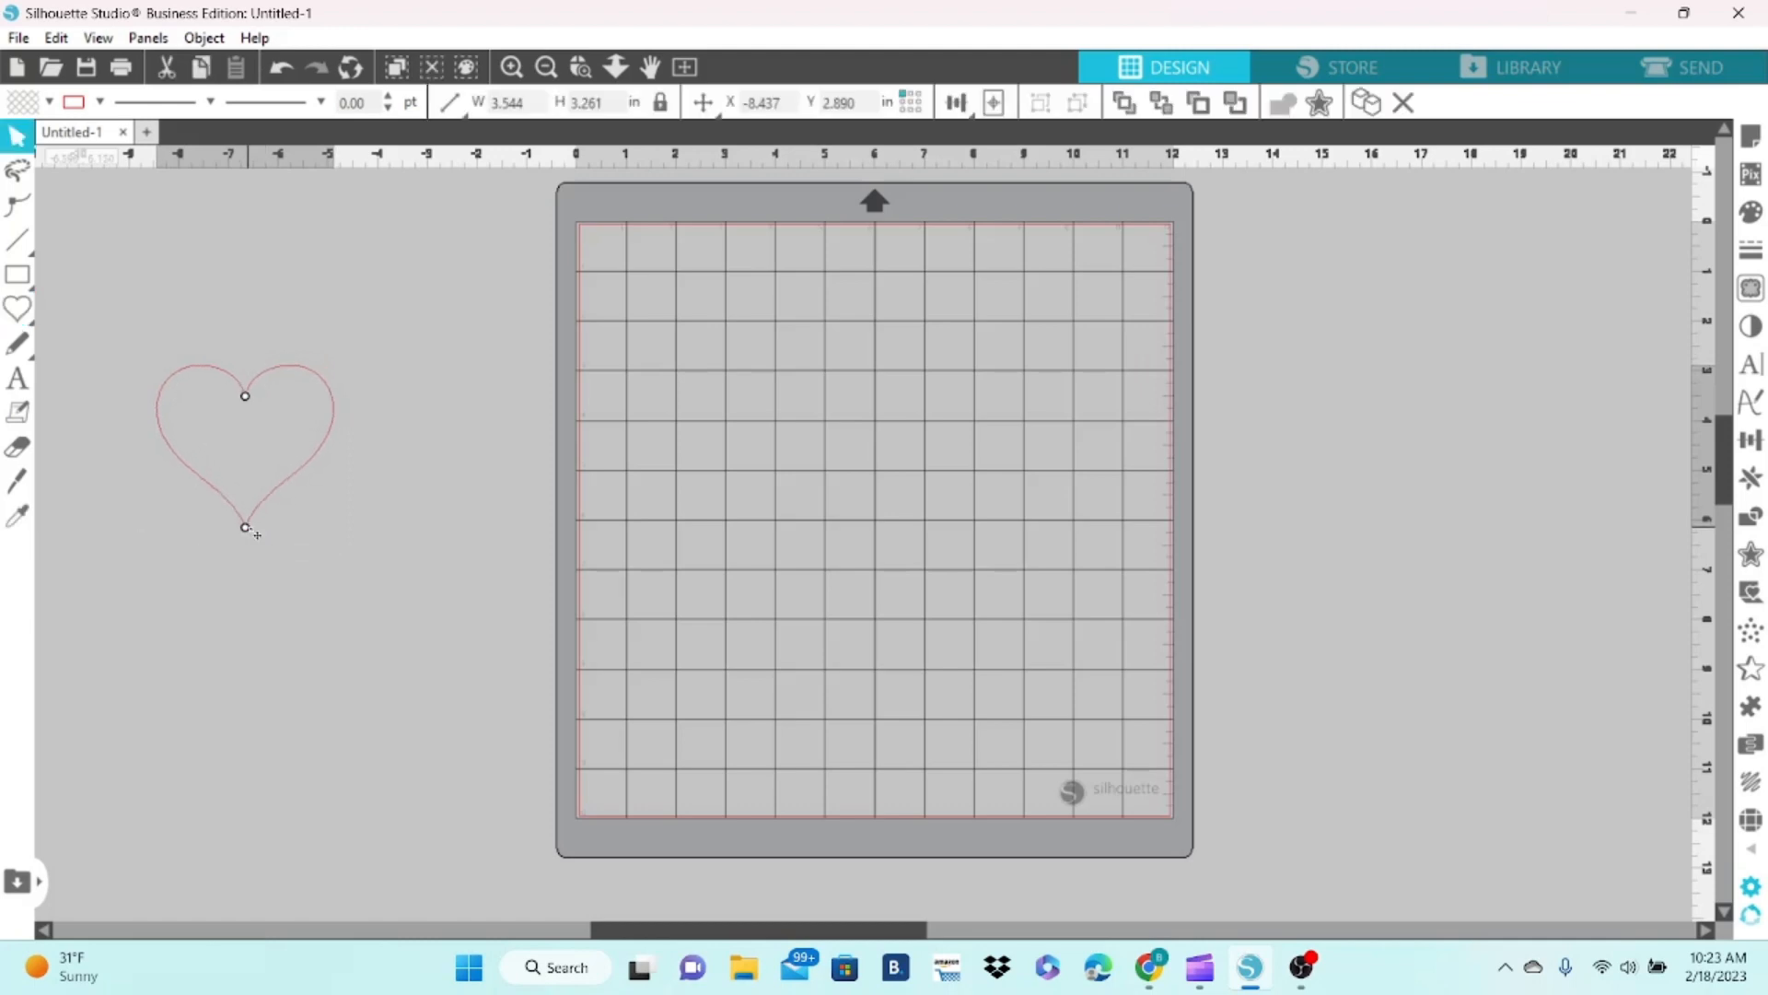
right_click(245, 441)
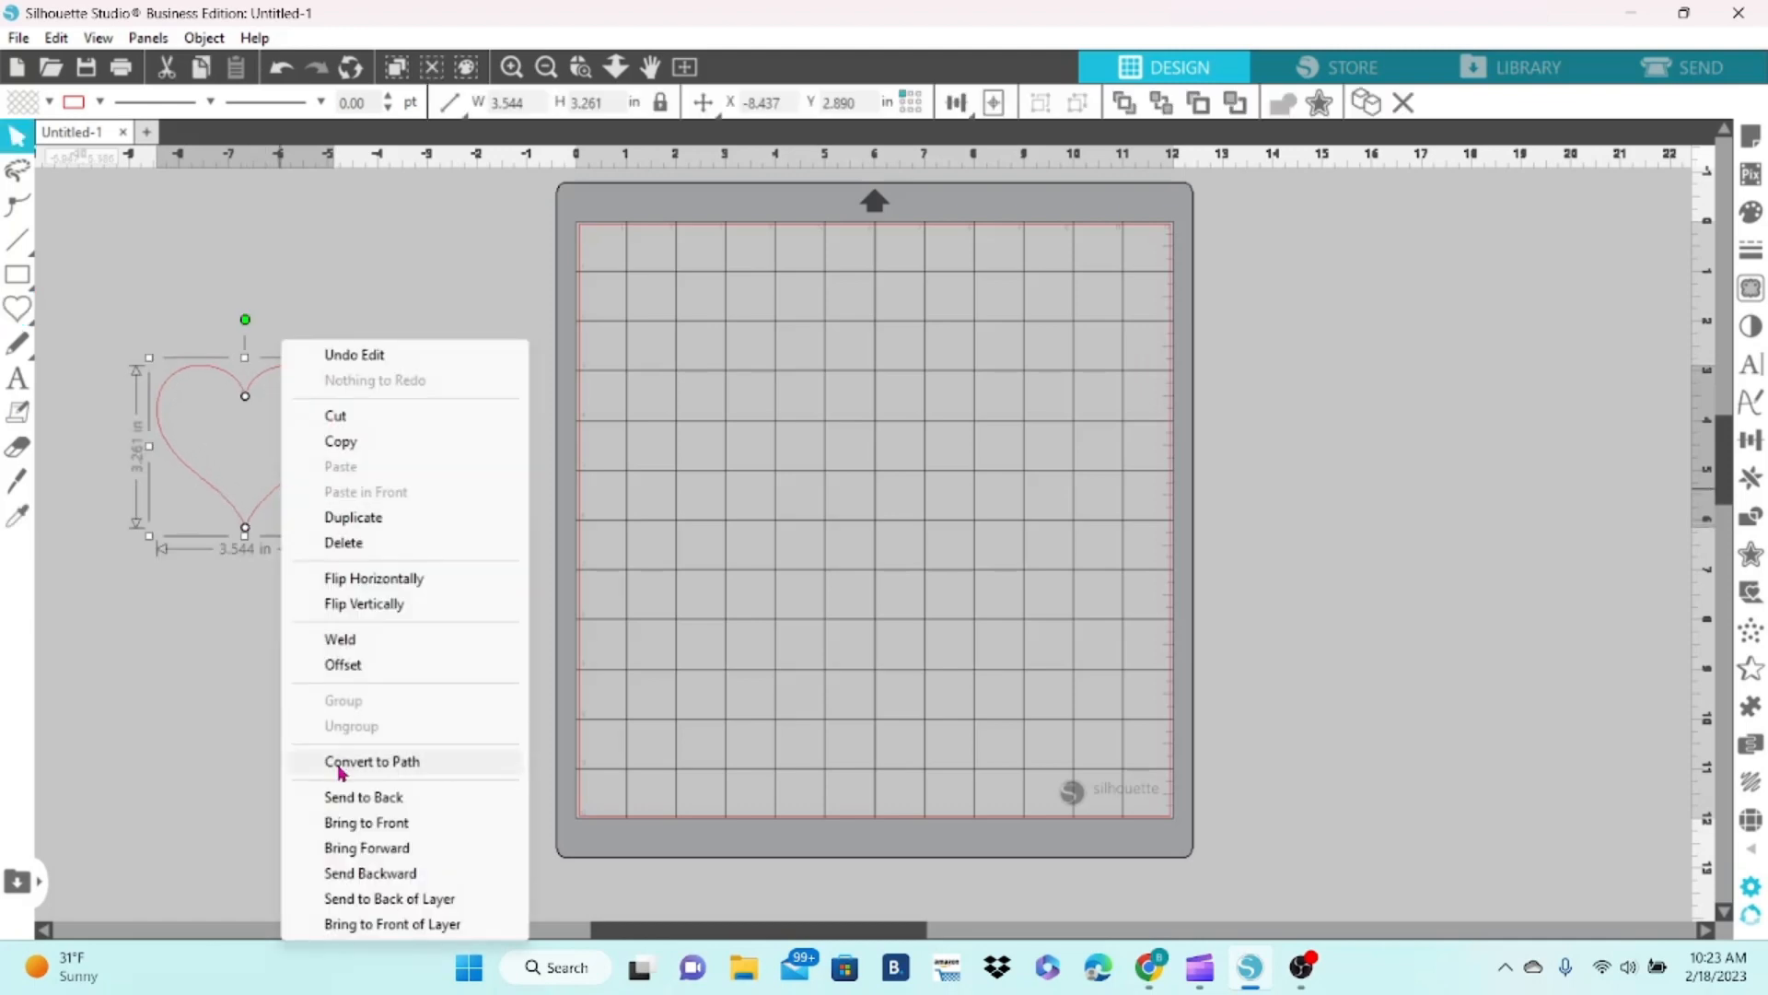
left_click(371, 761)
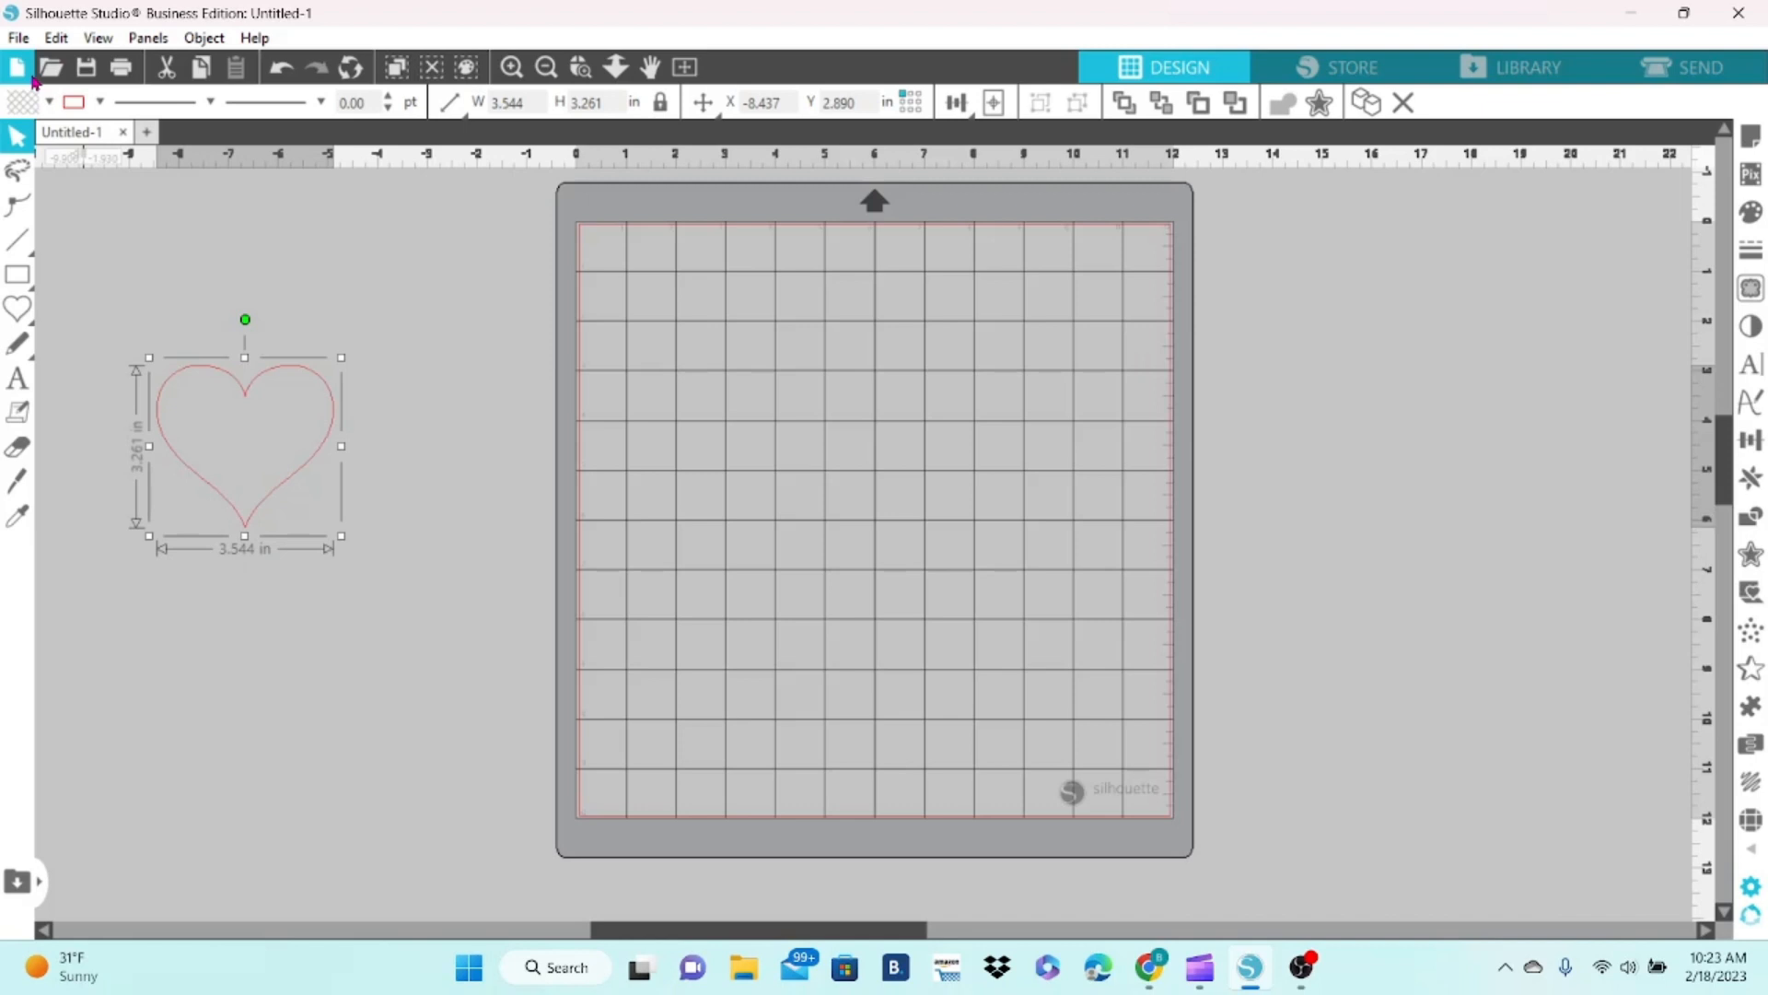
left_click(30, 101)
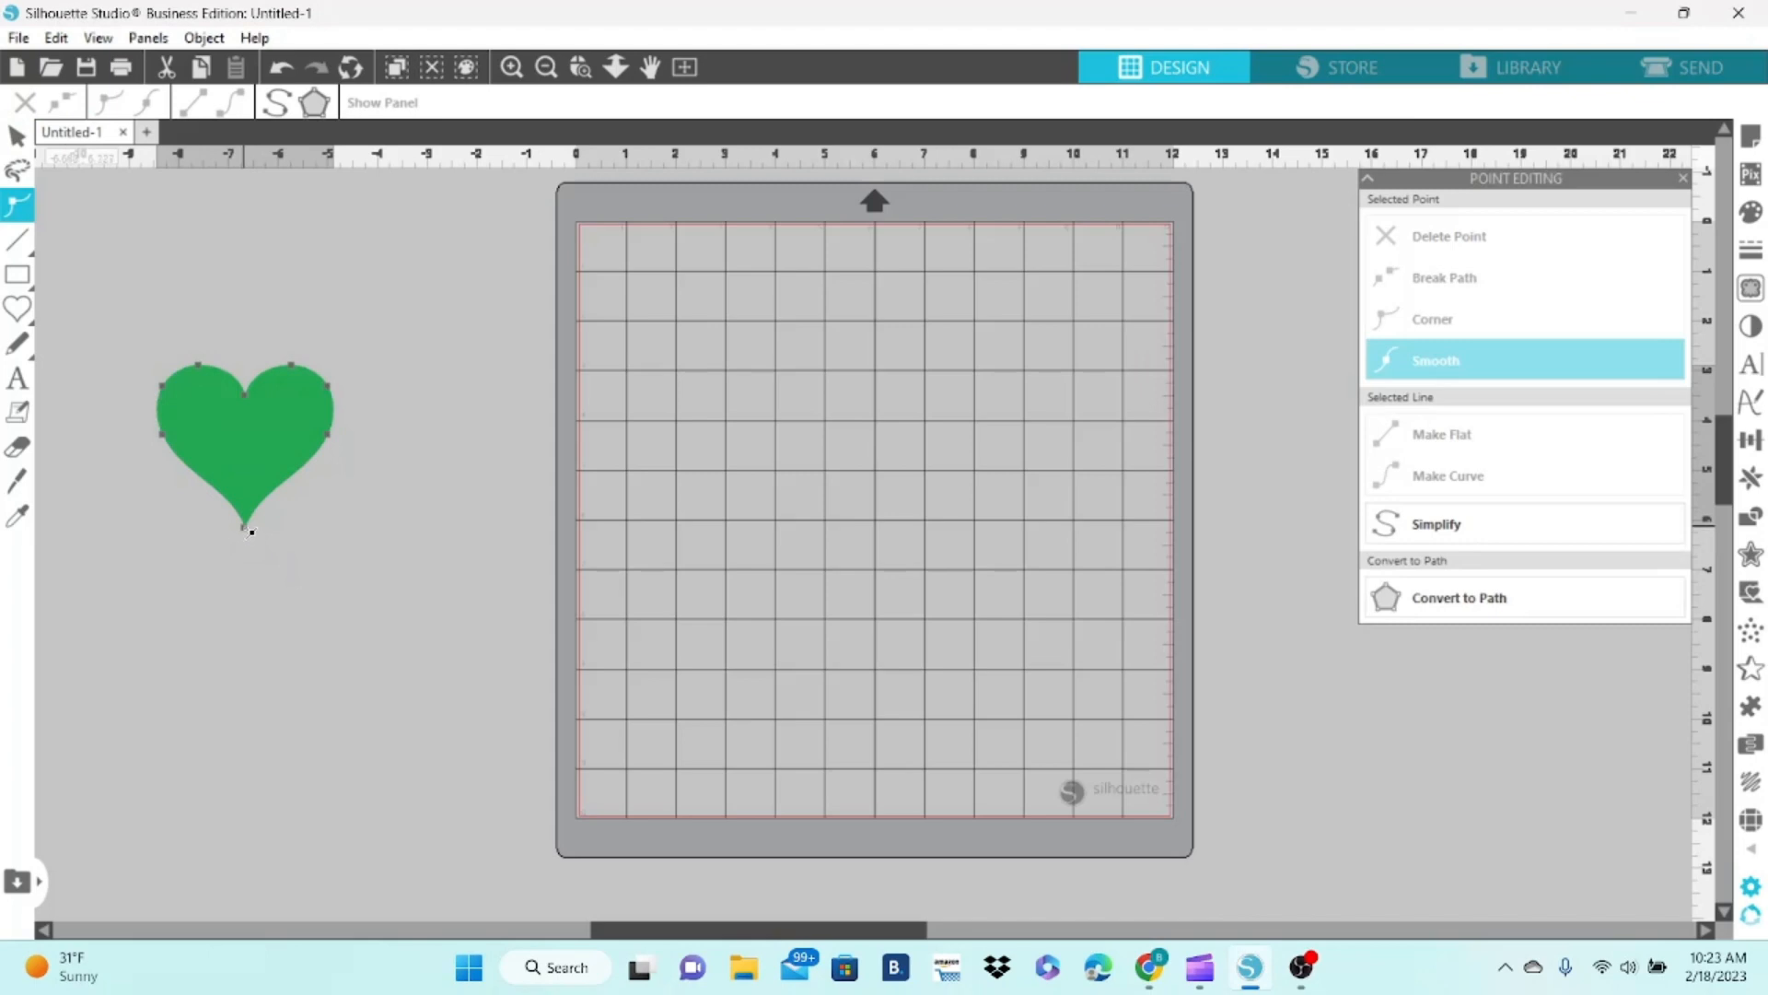
- Sharpen the heart's bottom tip in Point Editing, then move and rotate hearts into a shamrock
left_click(1432, 320)
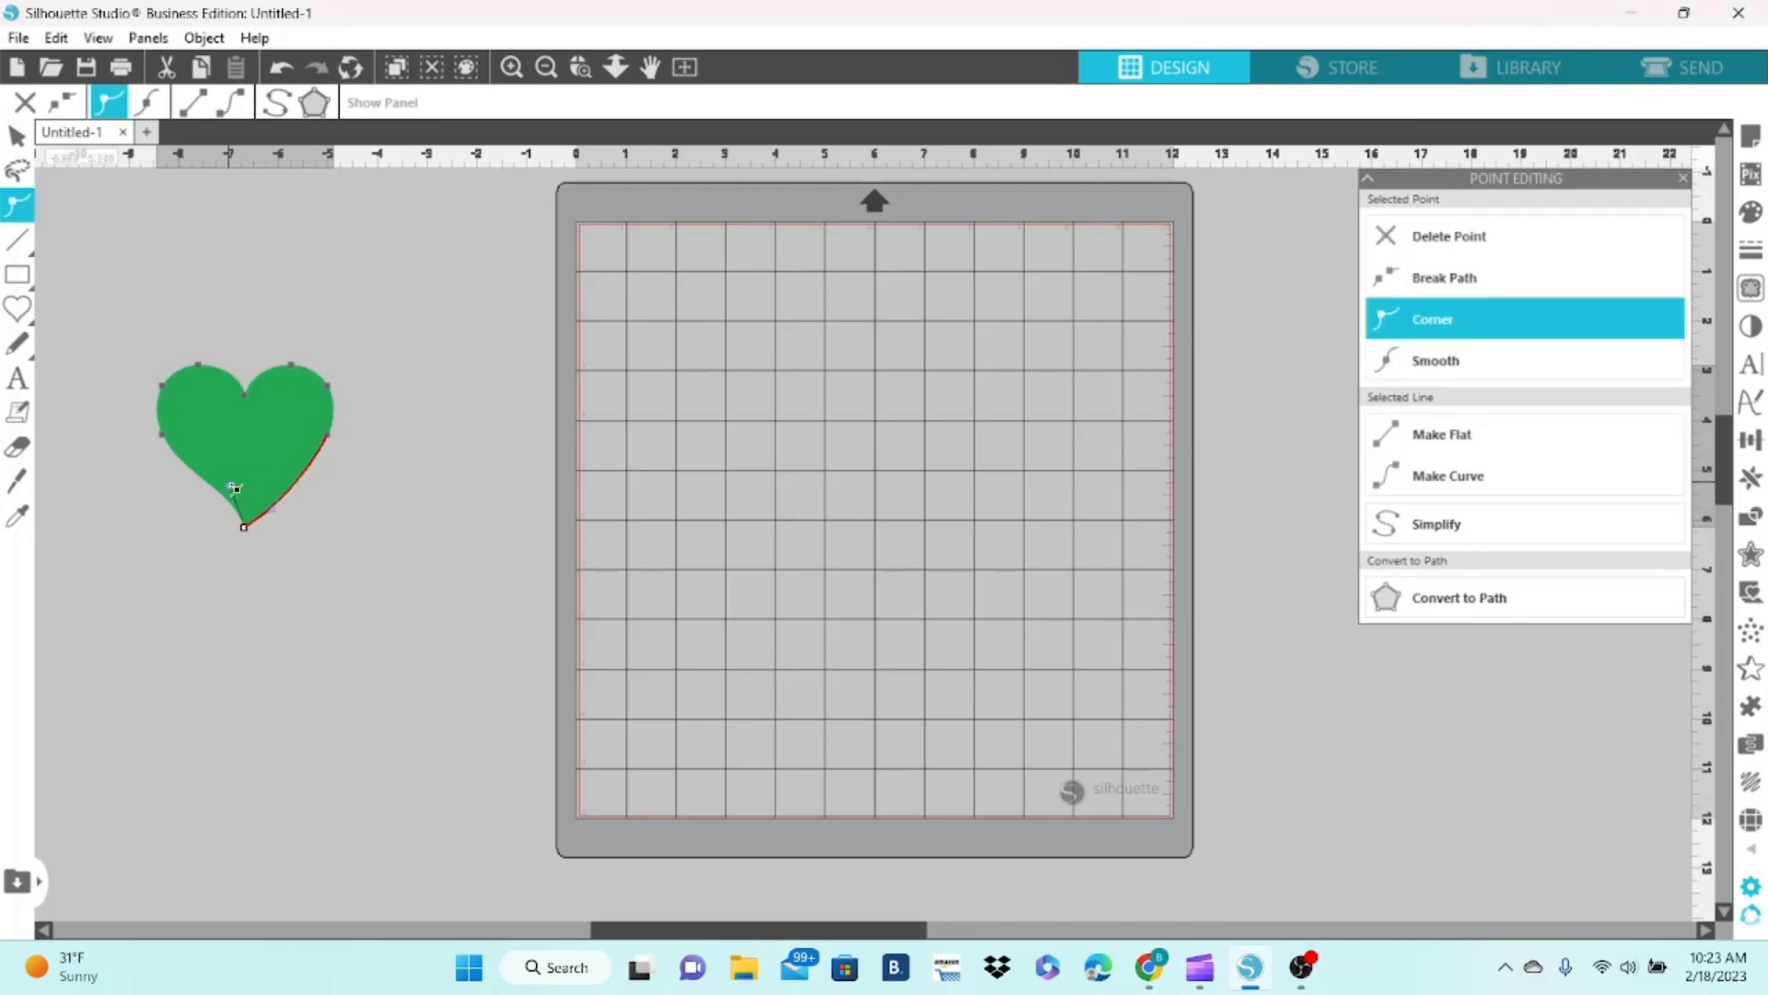
left_click_drag(233, 487, 209, 509)
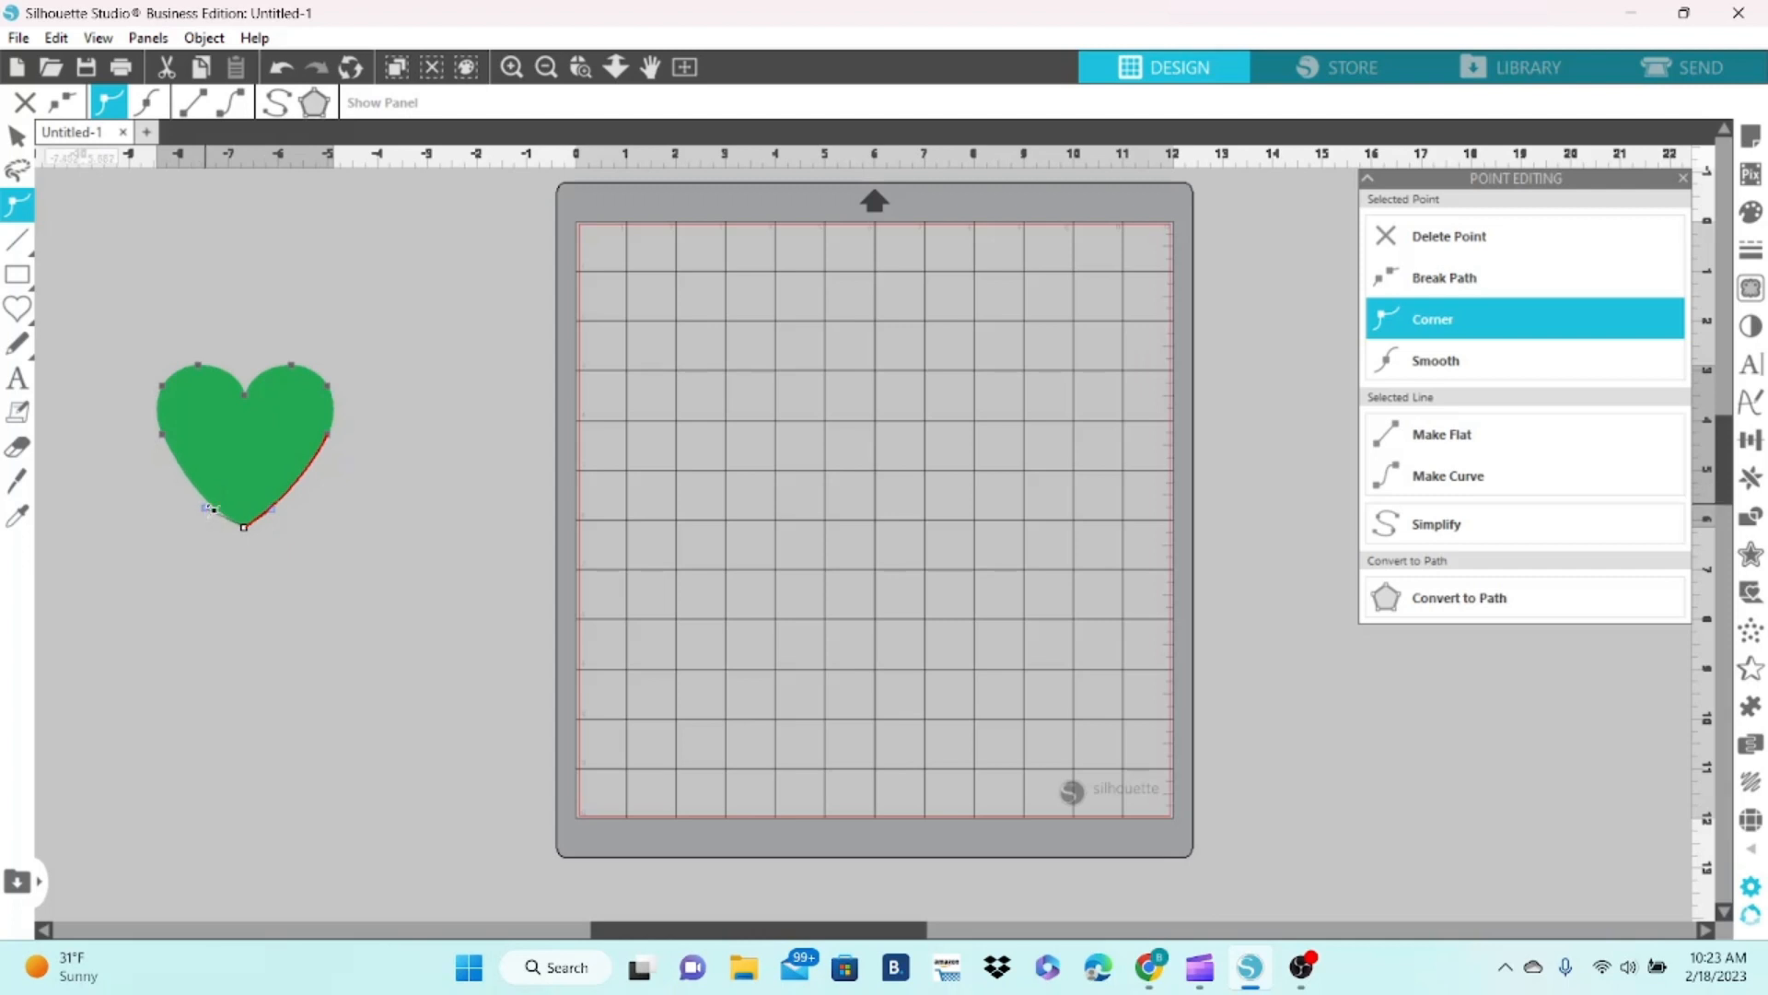
left_click(1435, 360)
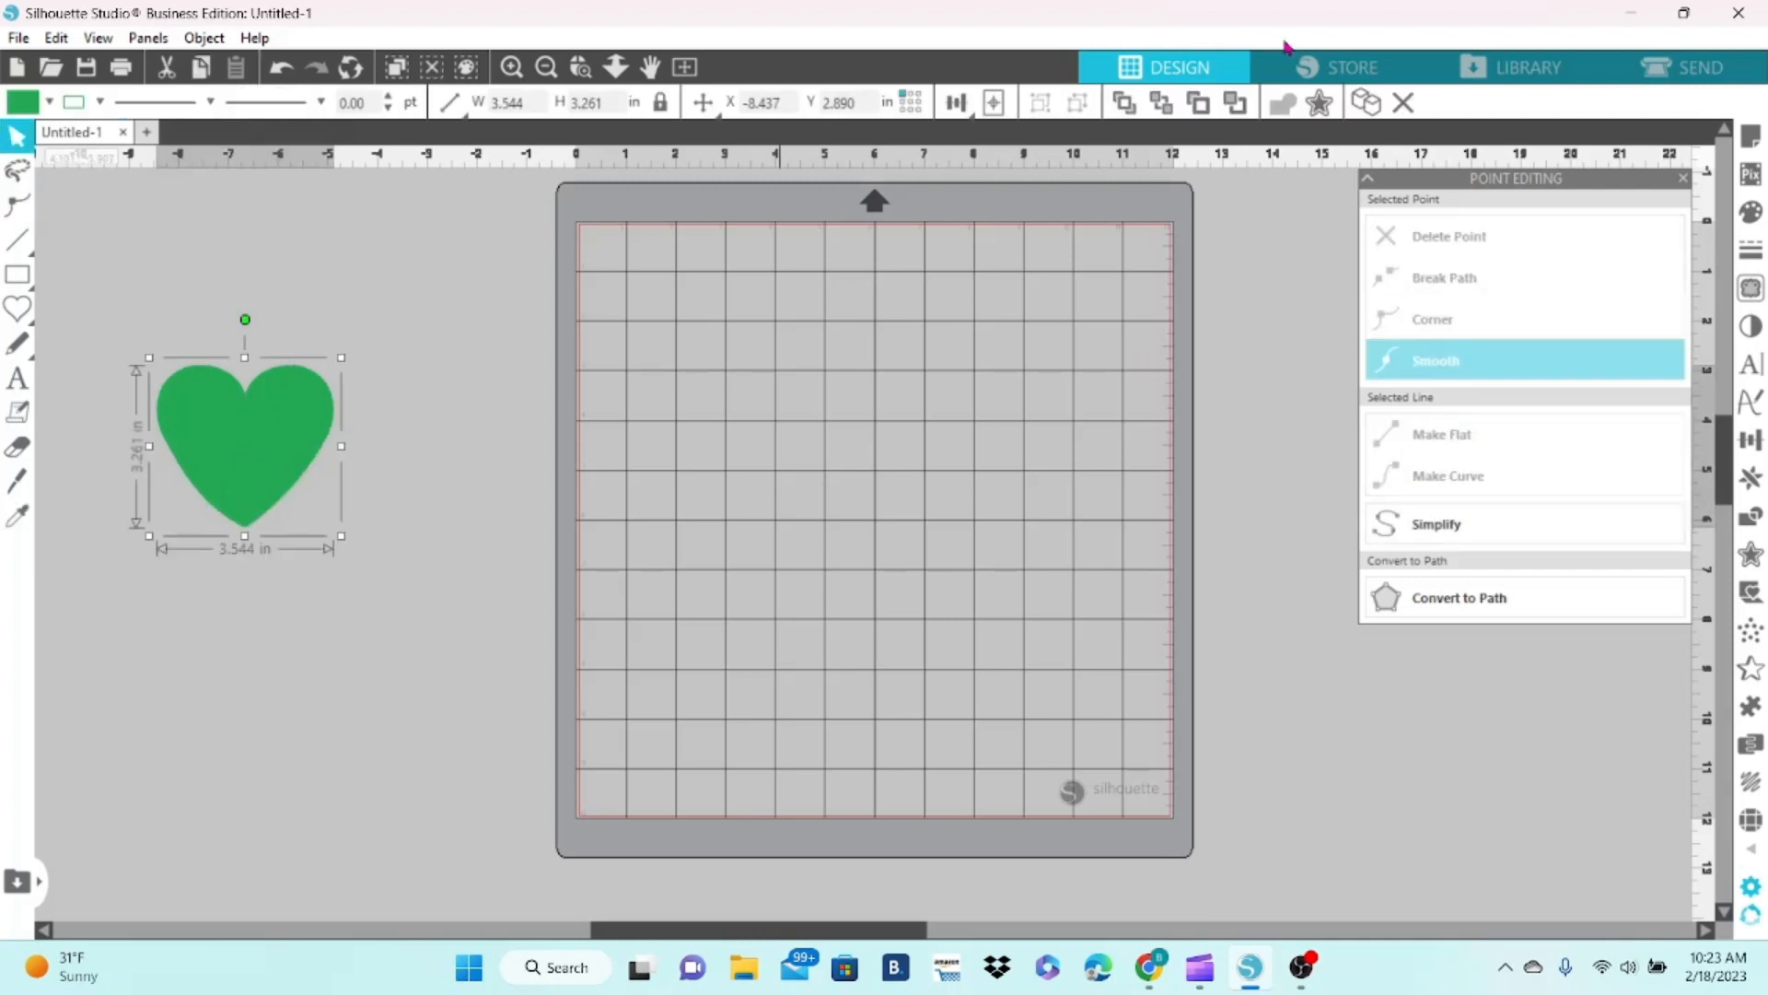
left_click_drag(245, 443, 848, 443)
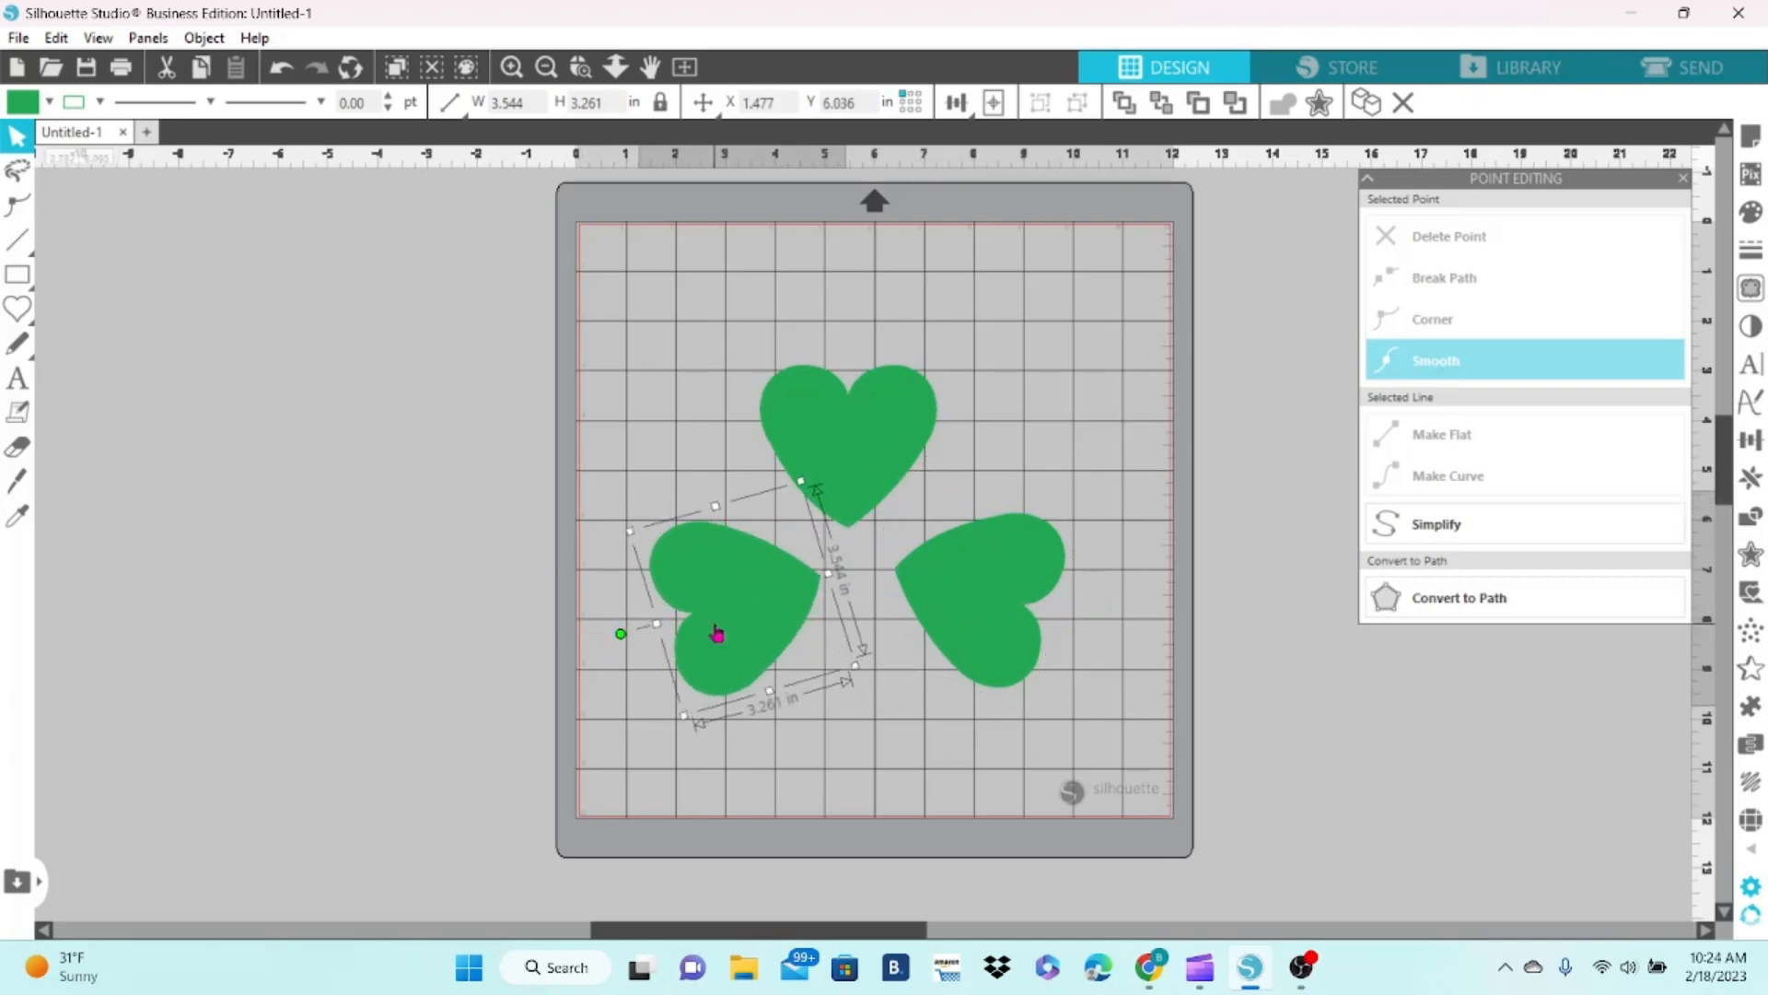
left_click_drag(716, 632, 964, 632)
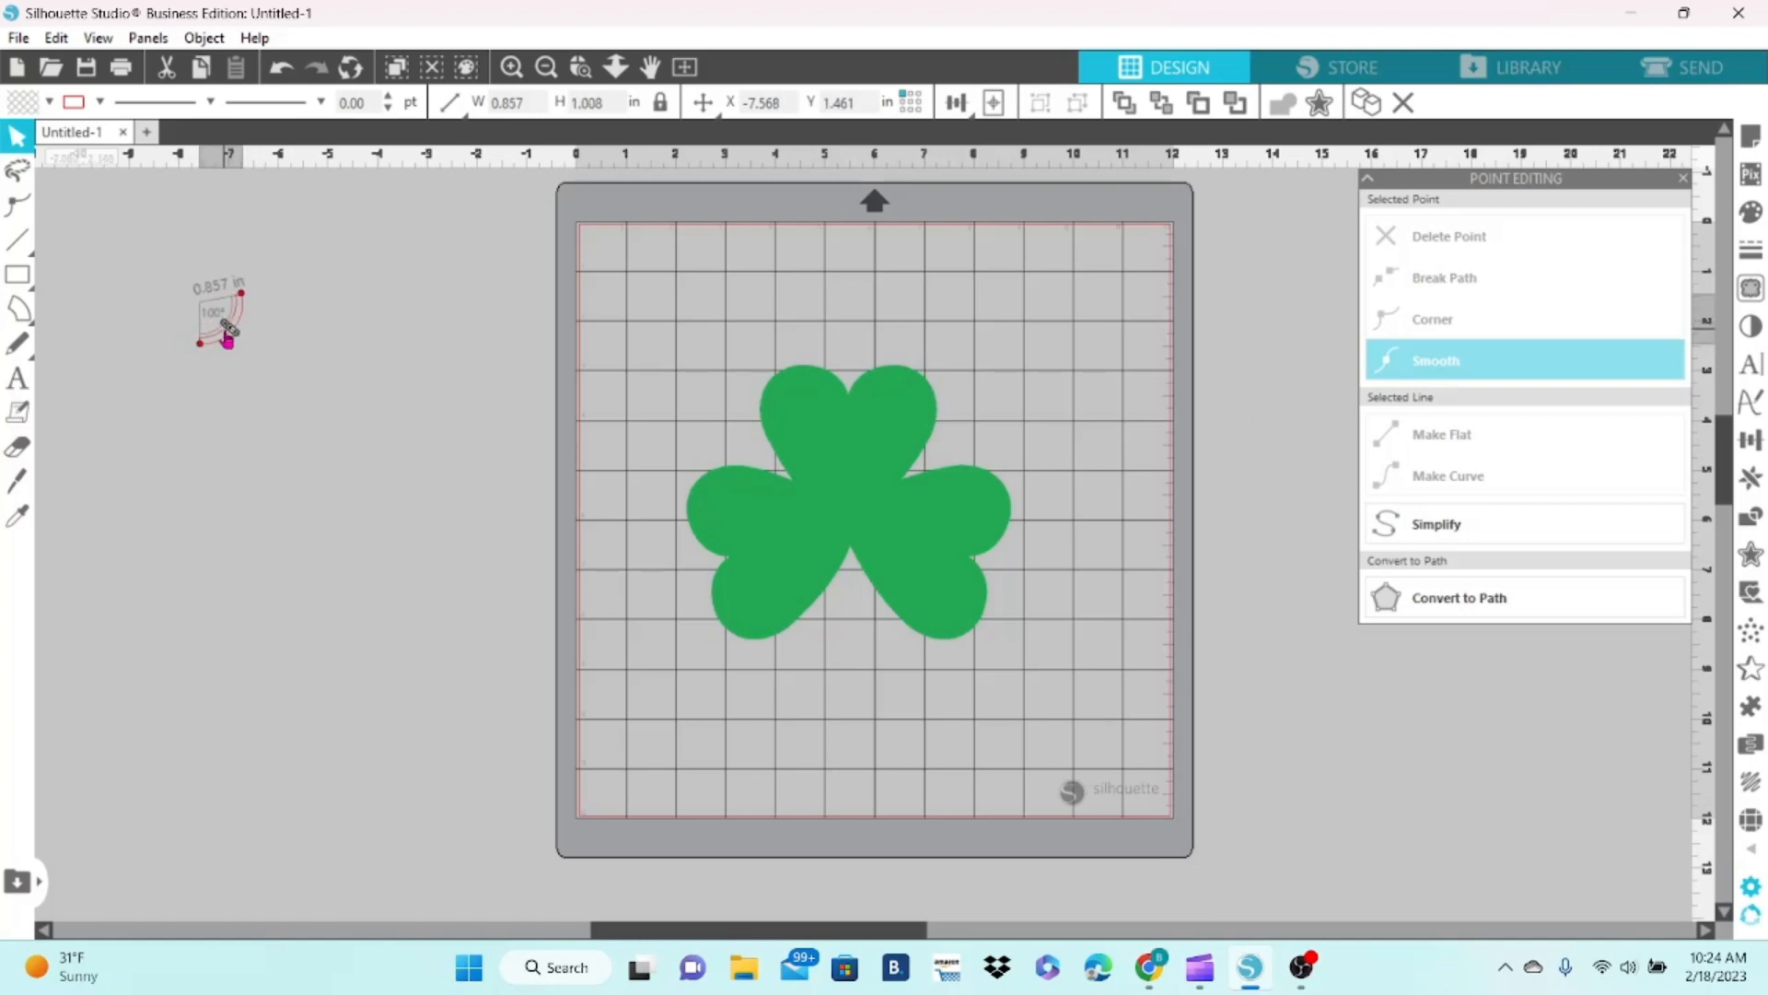
- Fill the curved arc green, place it under the leaves and stretch it to the centre
right_click(220, 316)
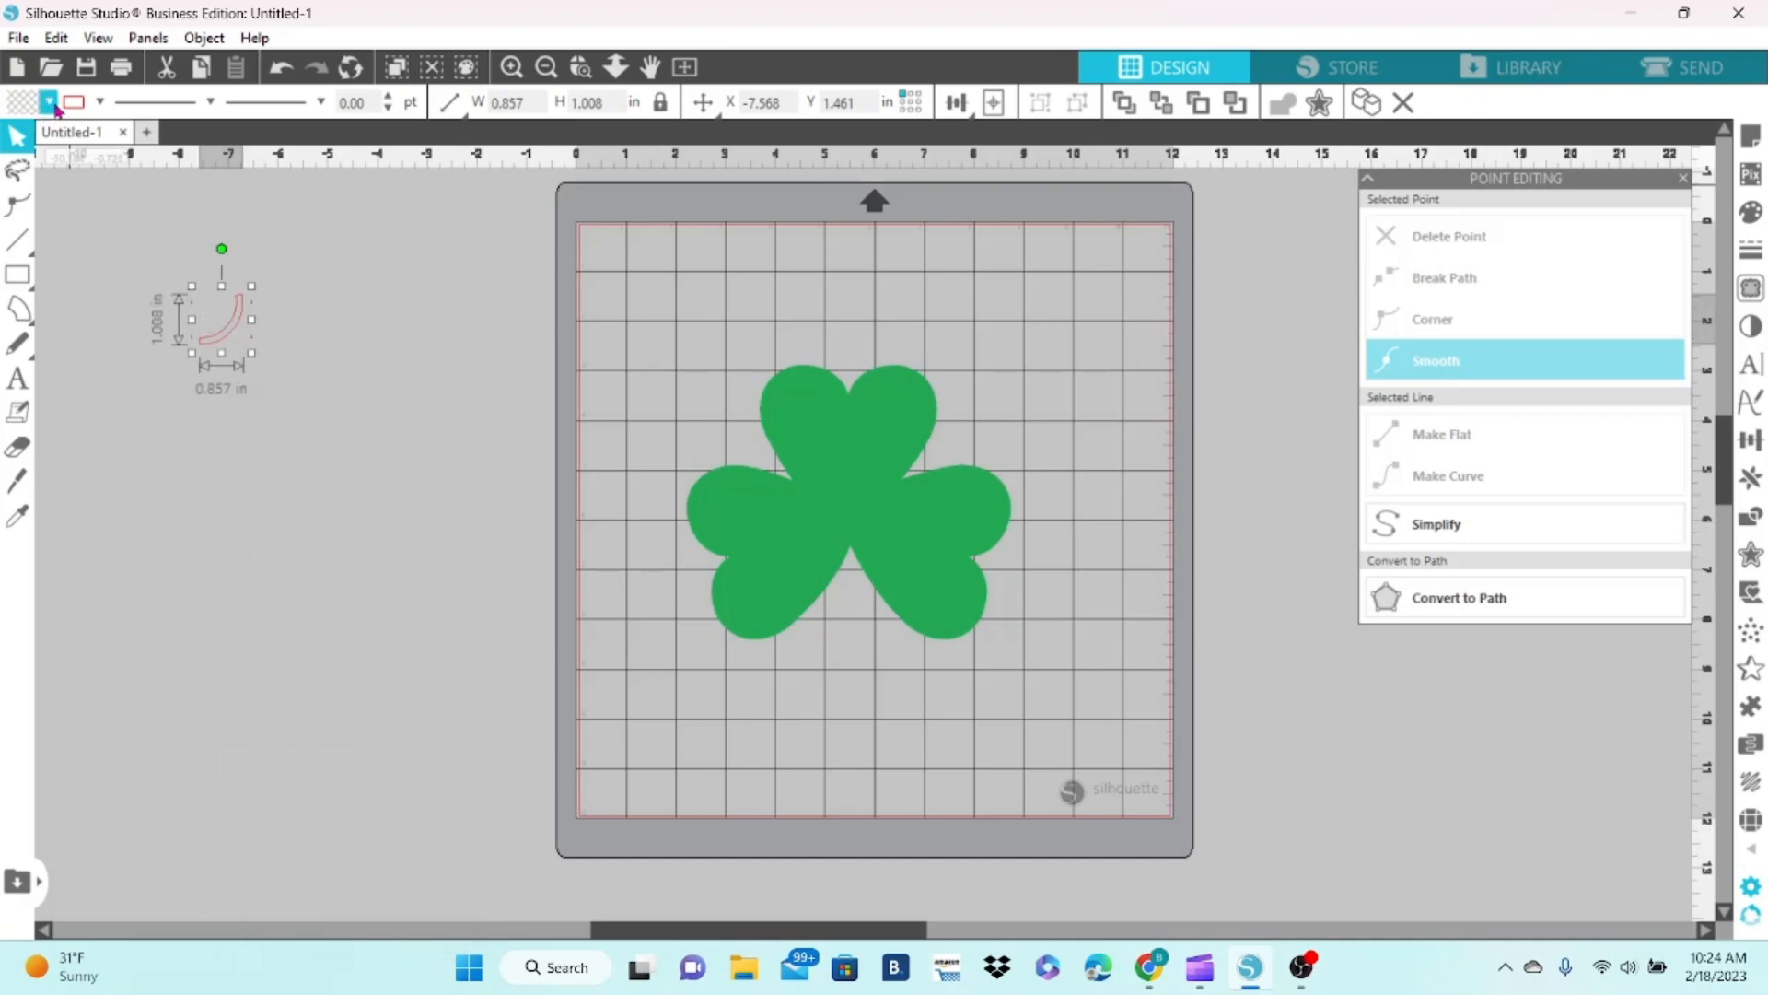
left_click(99, 102)
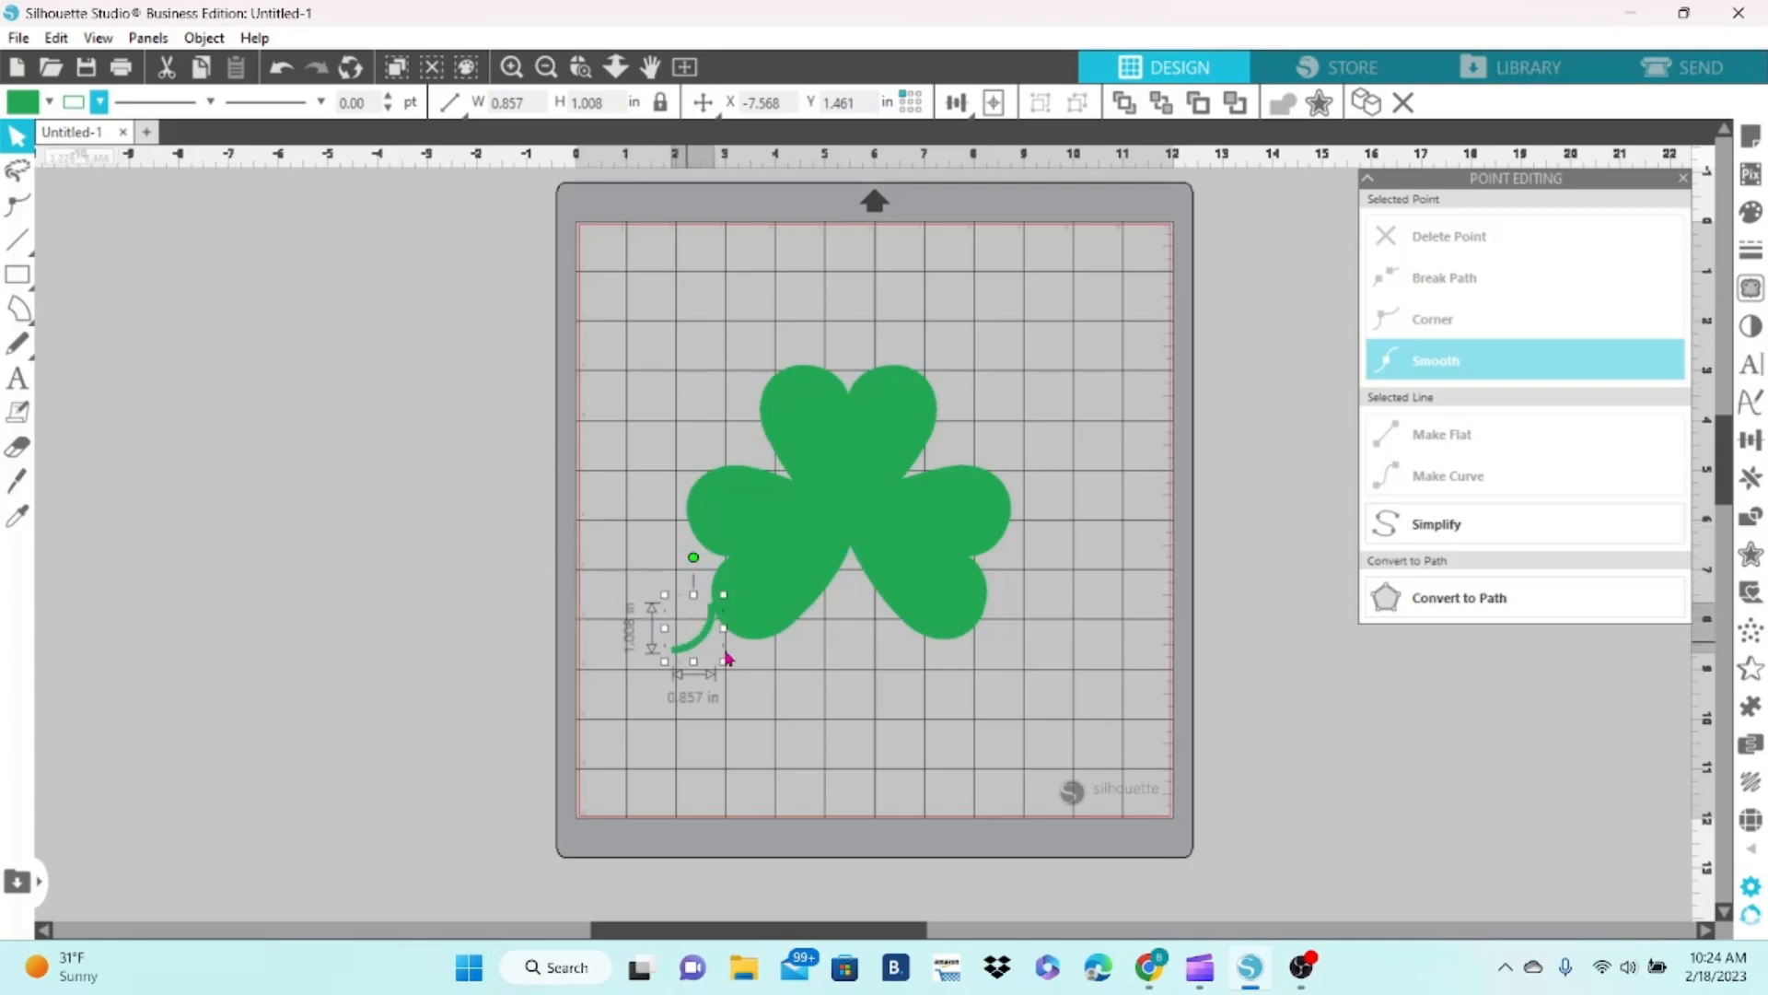
left_click_drag(693, 626, 835, 643)
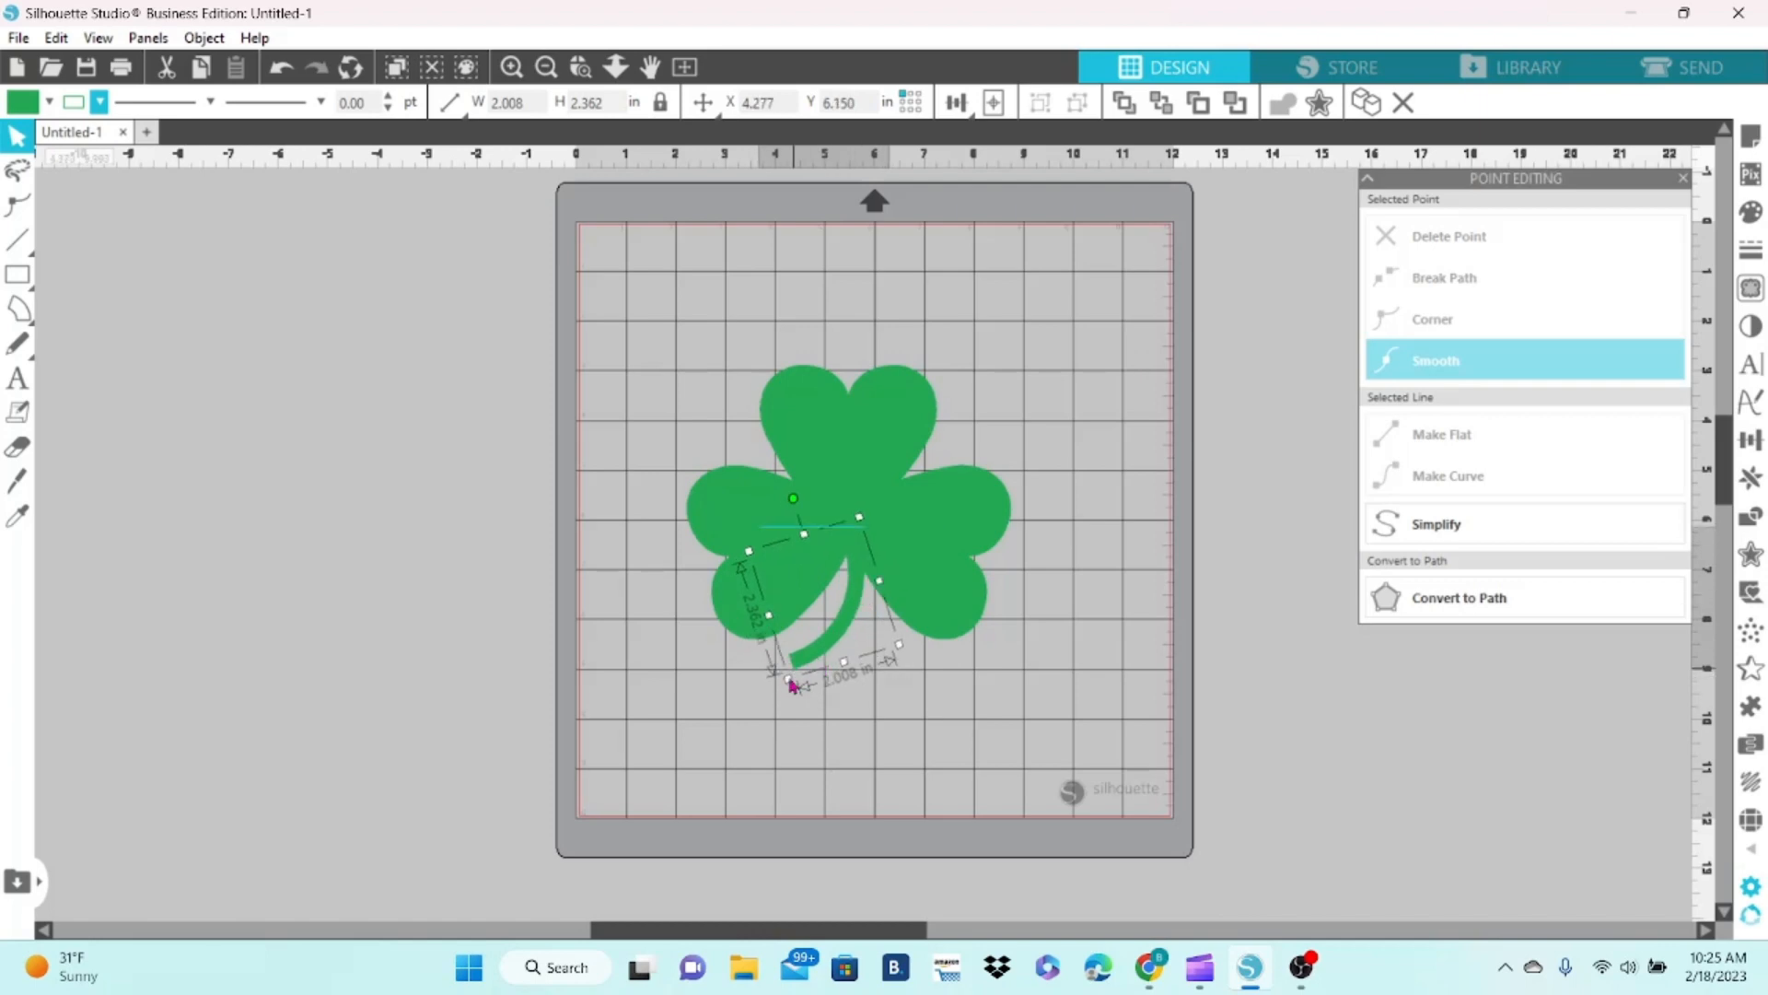
left_click_drag(793, 680, 890, 606)
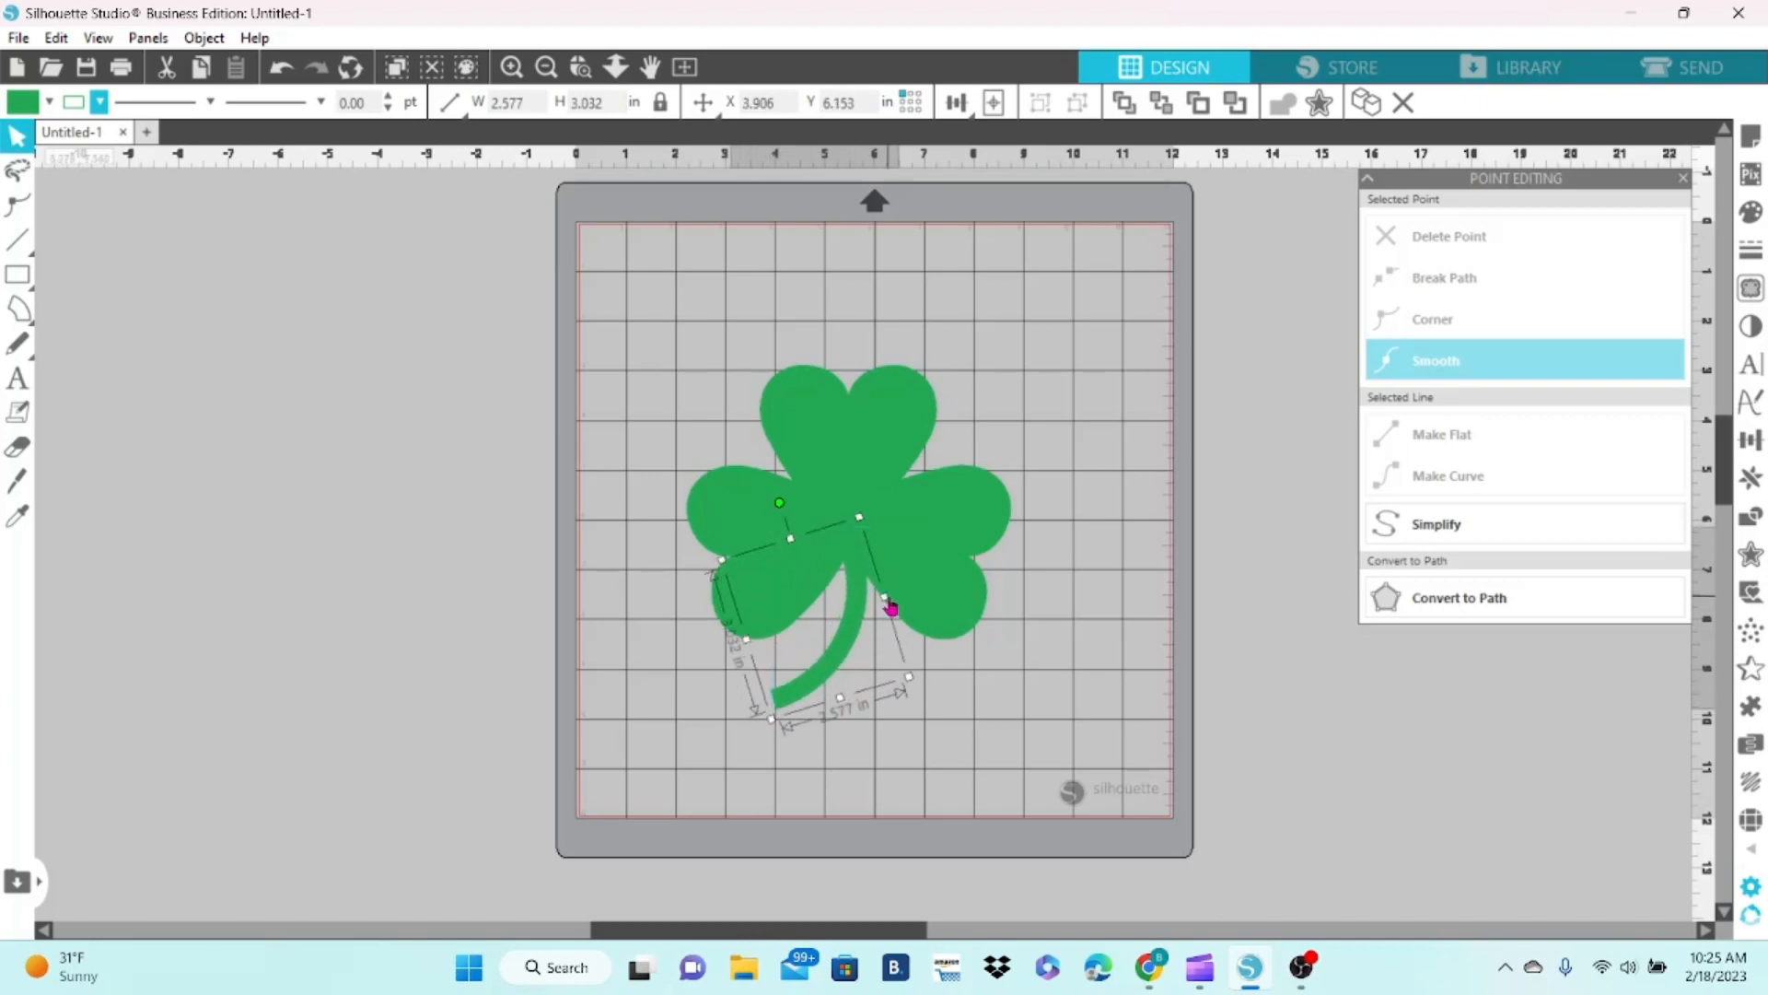
left_click_drag(891, 607, 910, 589)
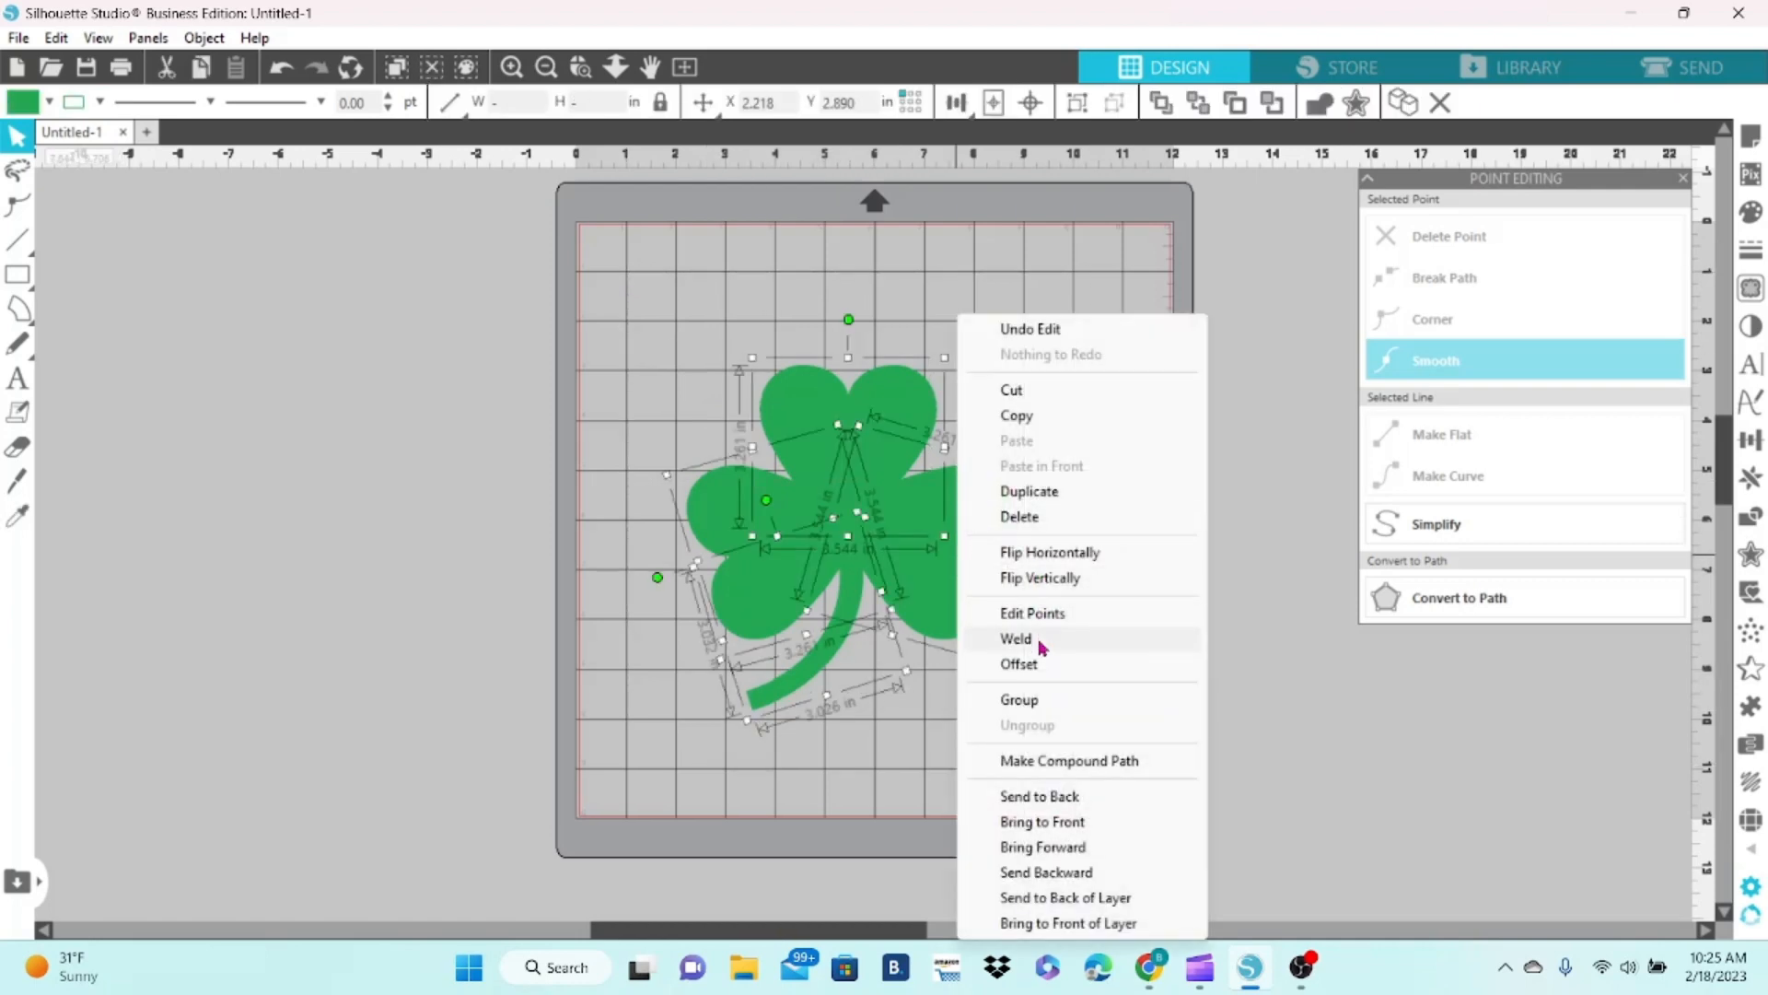
- Weld the heart leaves and stem into one shamrock and move it left of the mat
left_click(1016, 638)
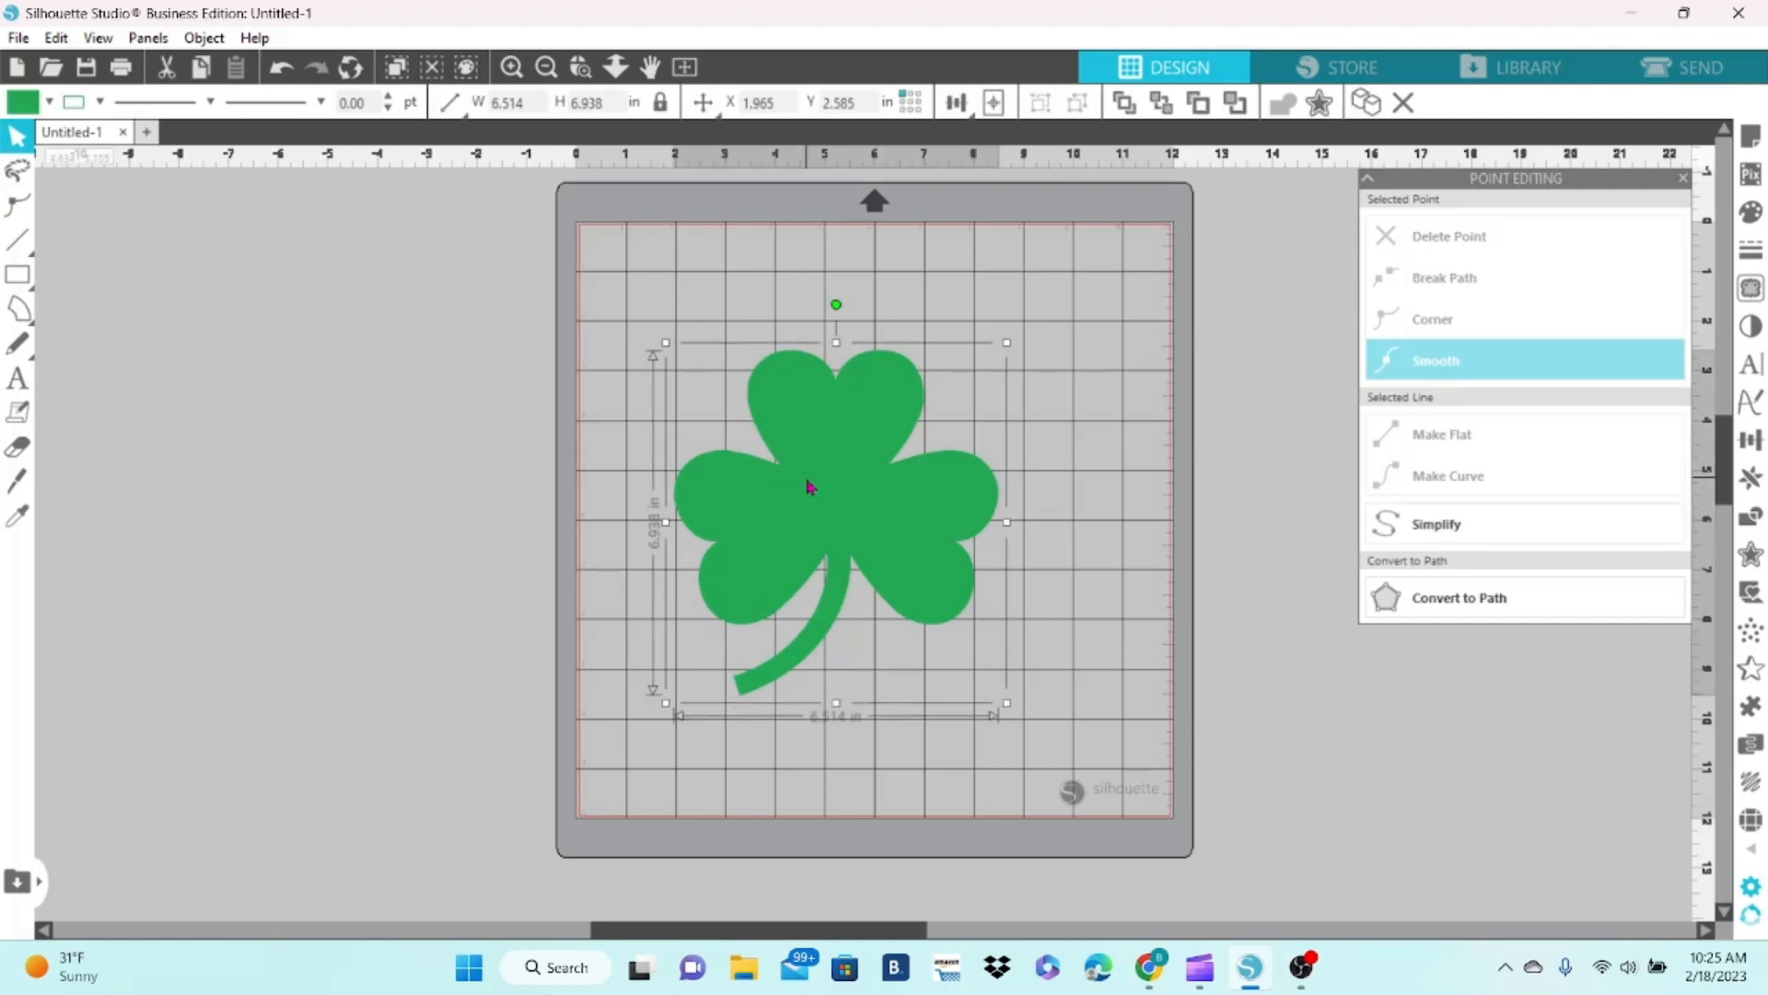
left_click_drag(834, 485, 388, 468)
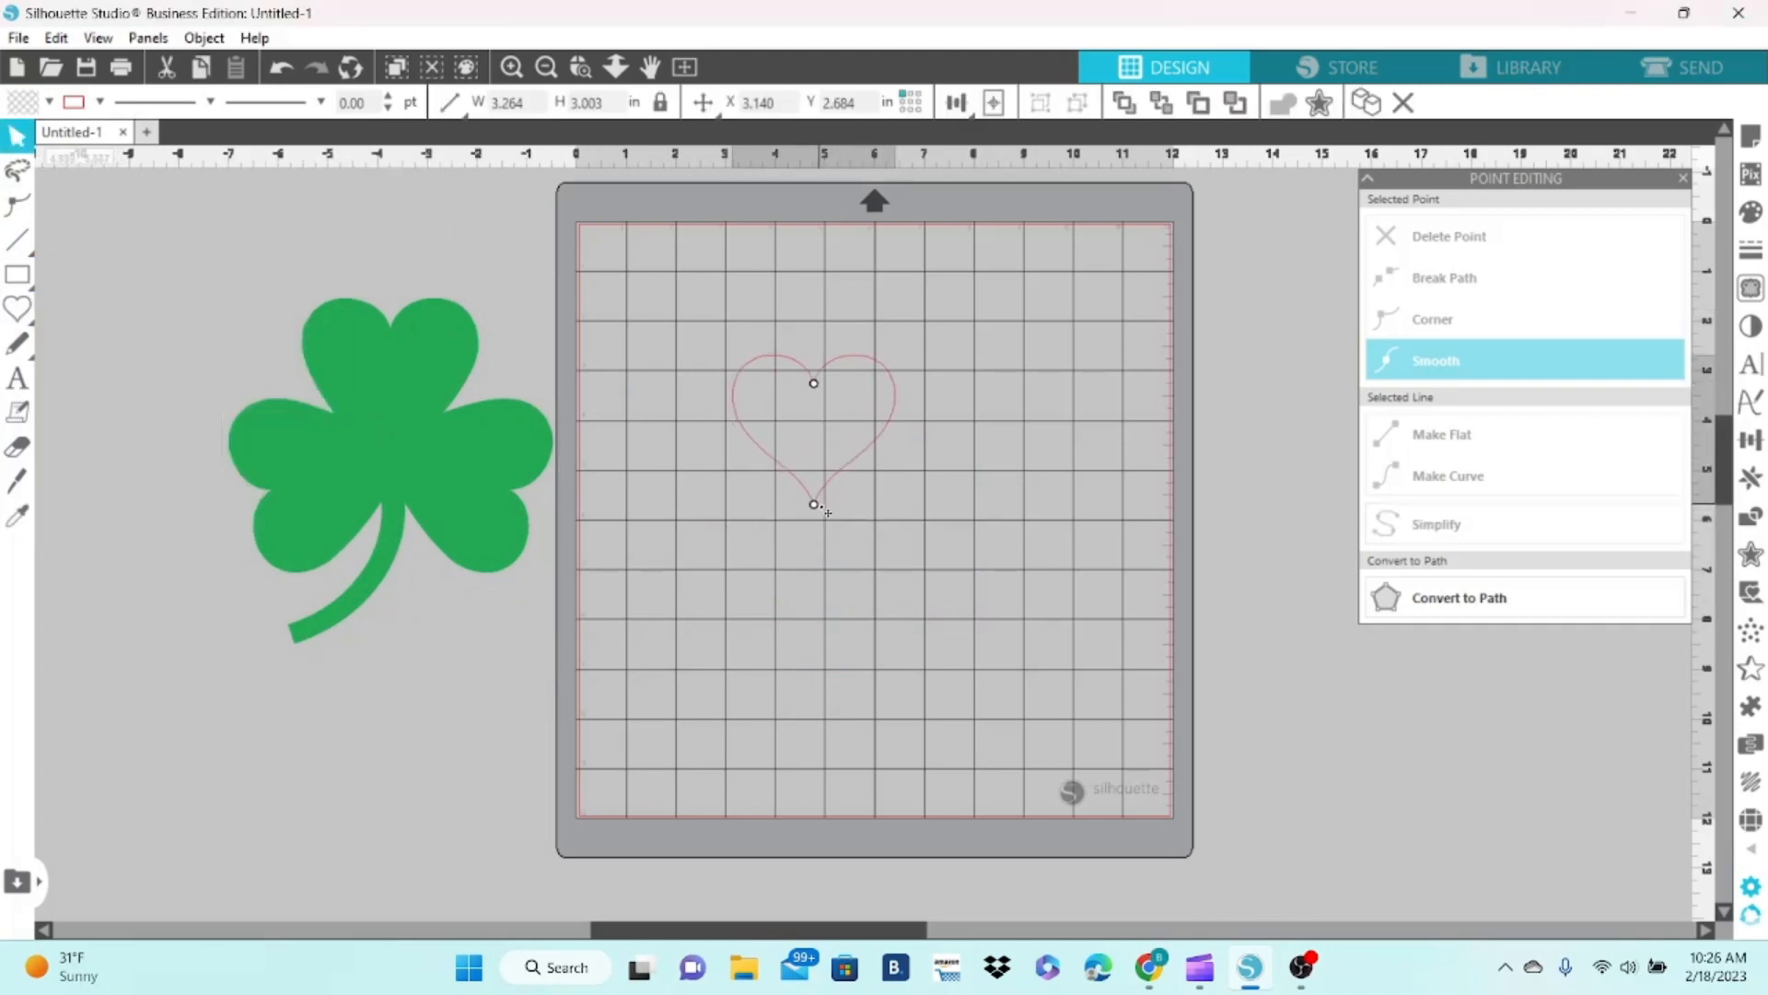
- Open the new heart's actions, finish editing the leaf shape's points, then deselect it
right_click(814, 504)
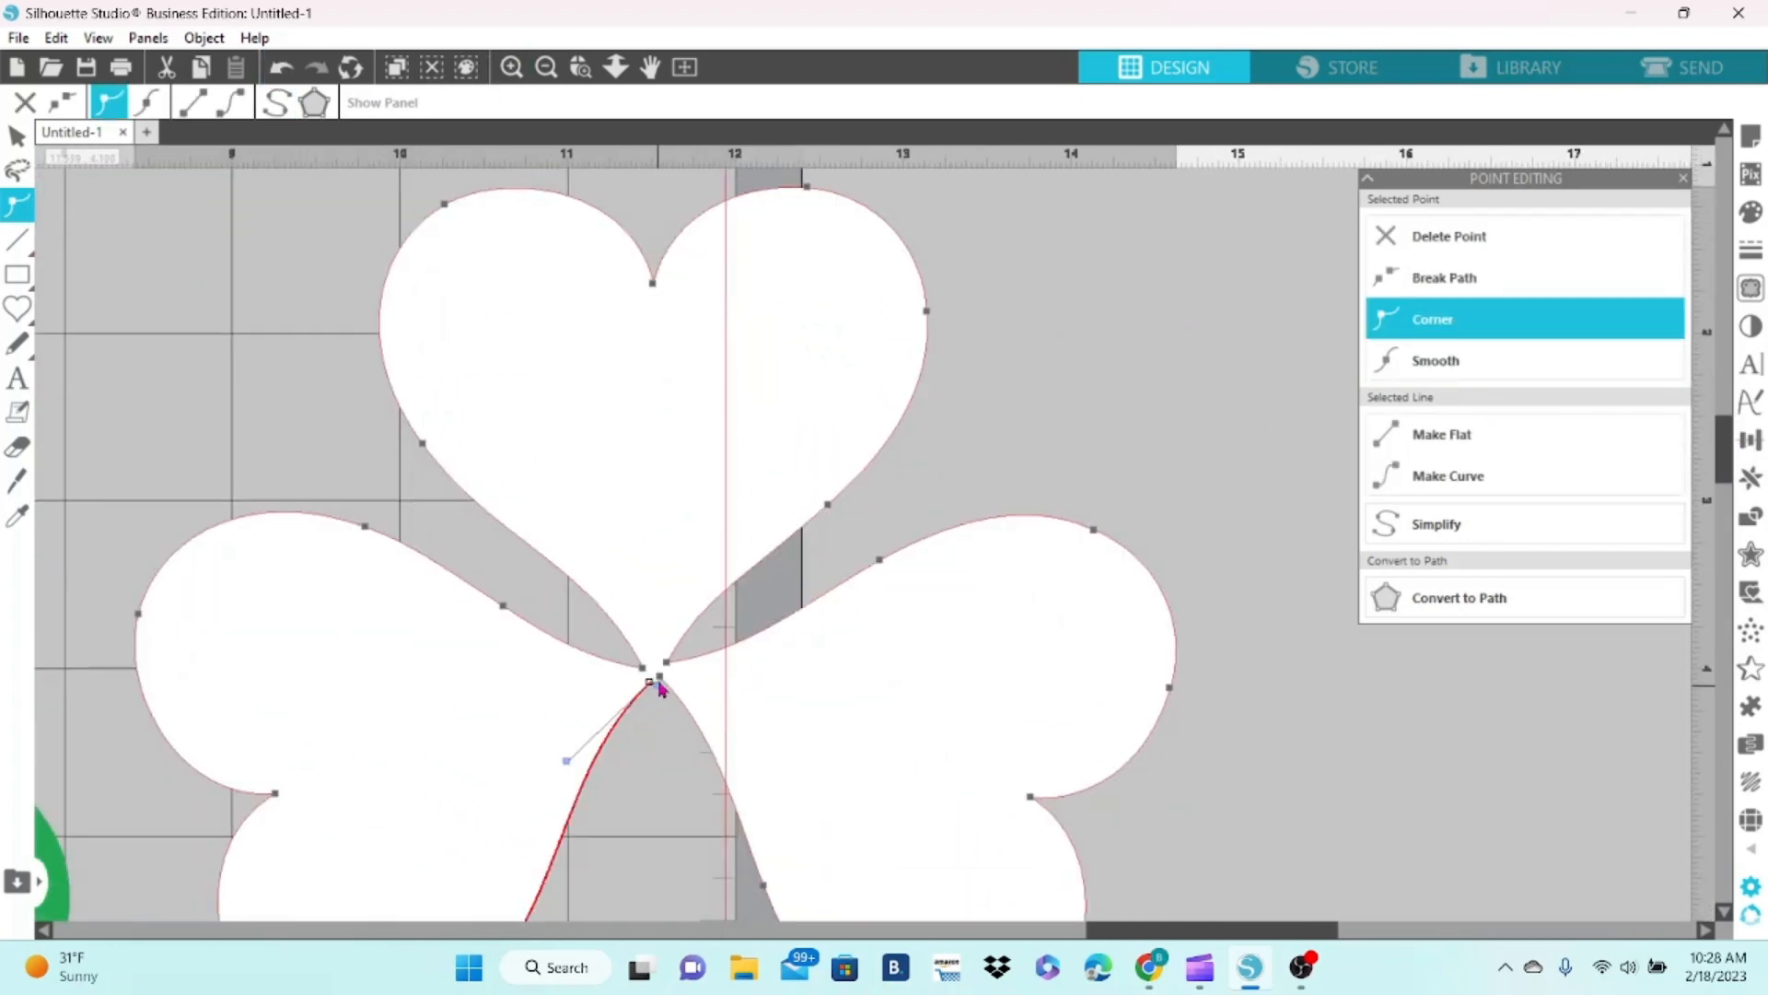
left_click(1435, 360)
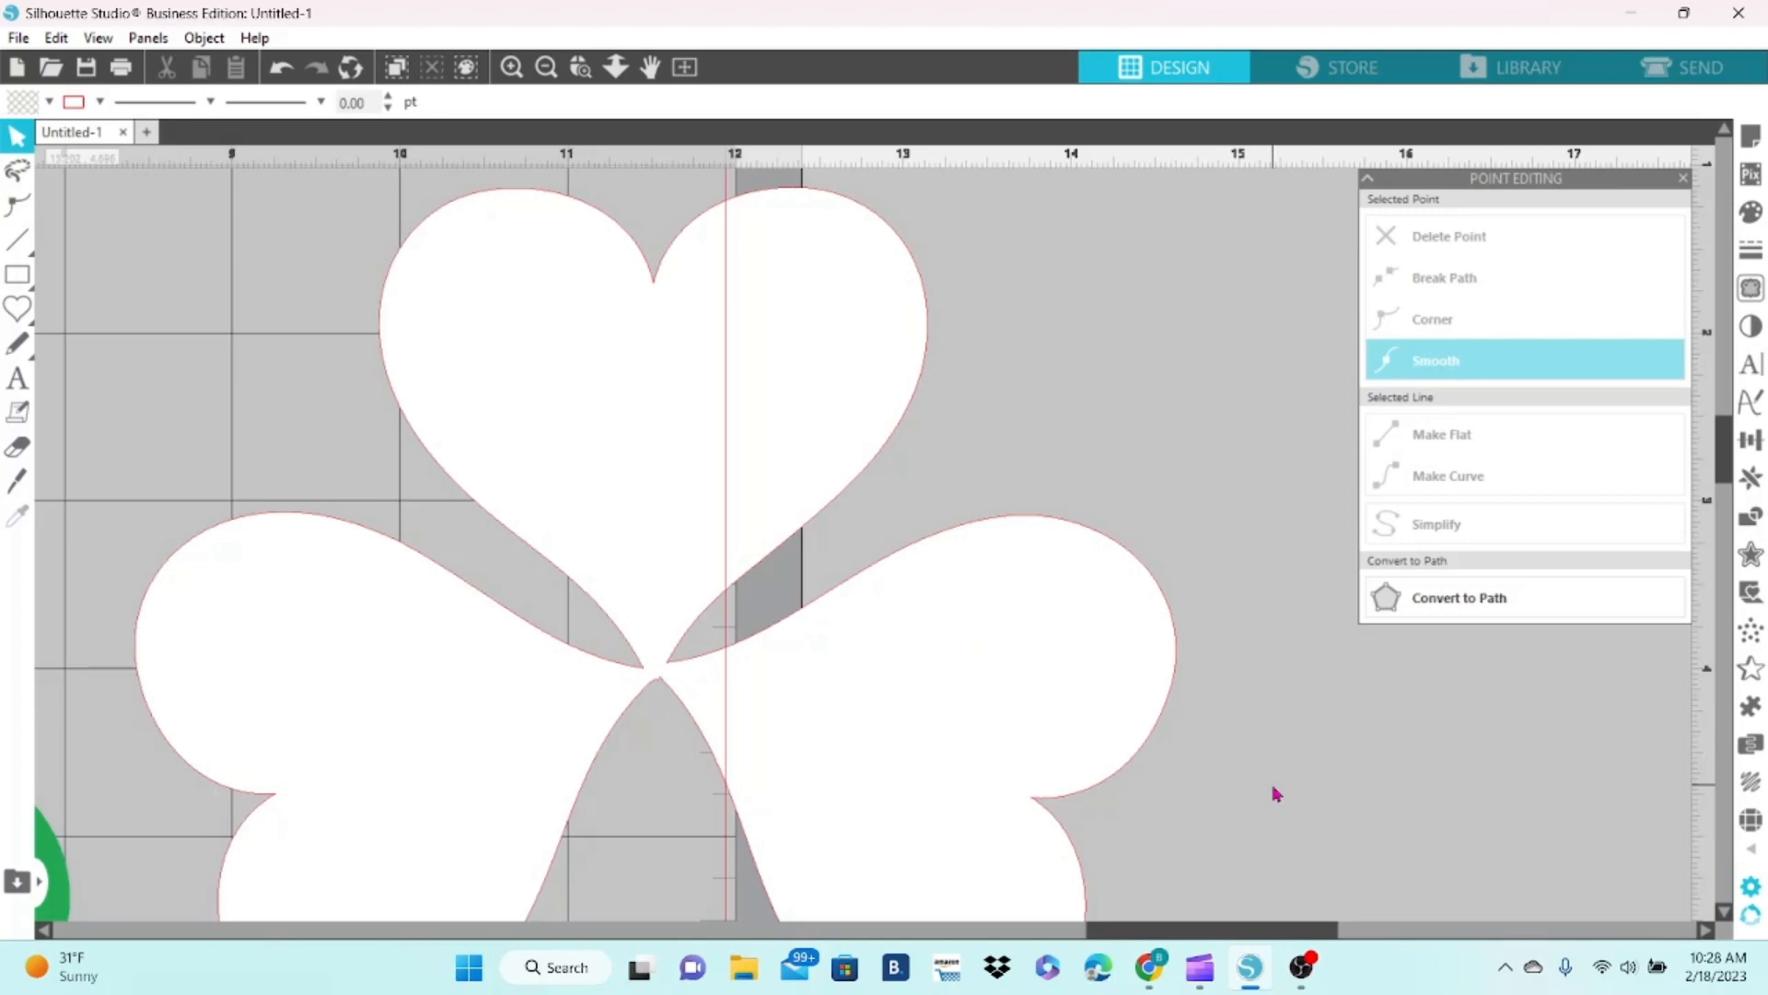
left_click(547, 67)
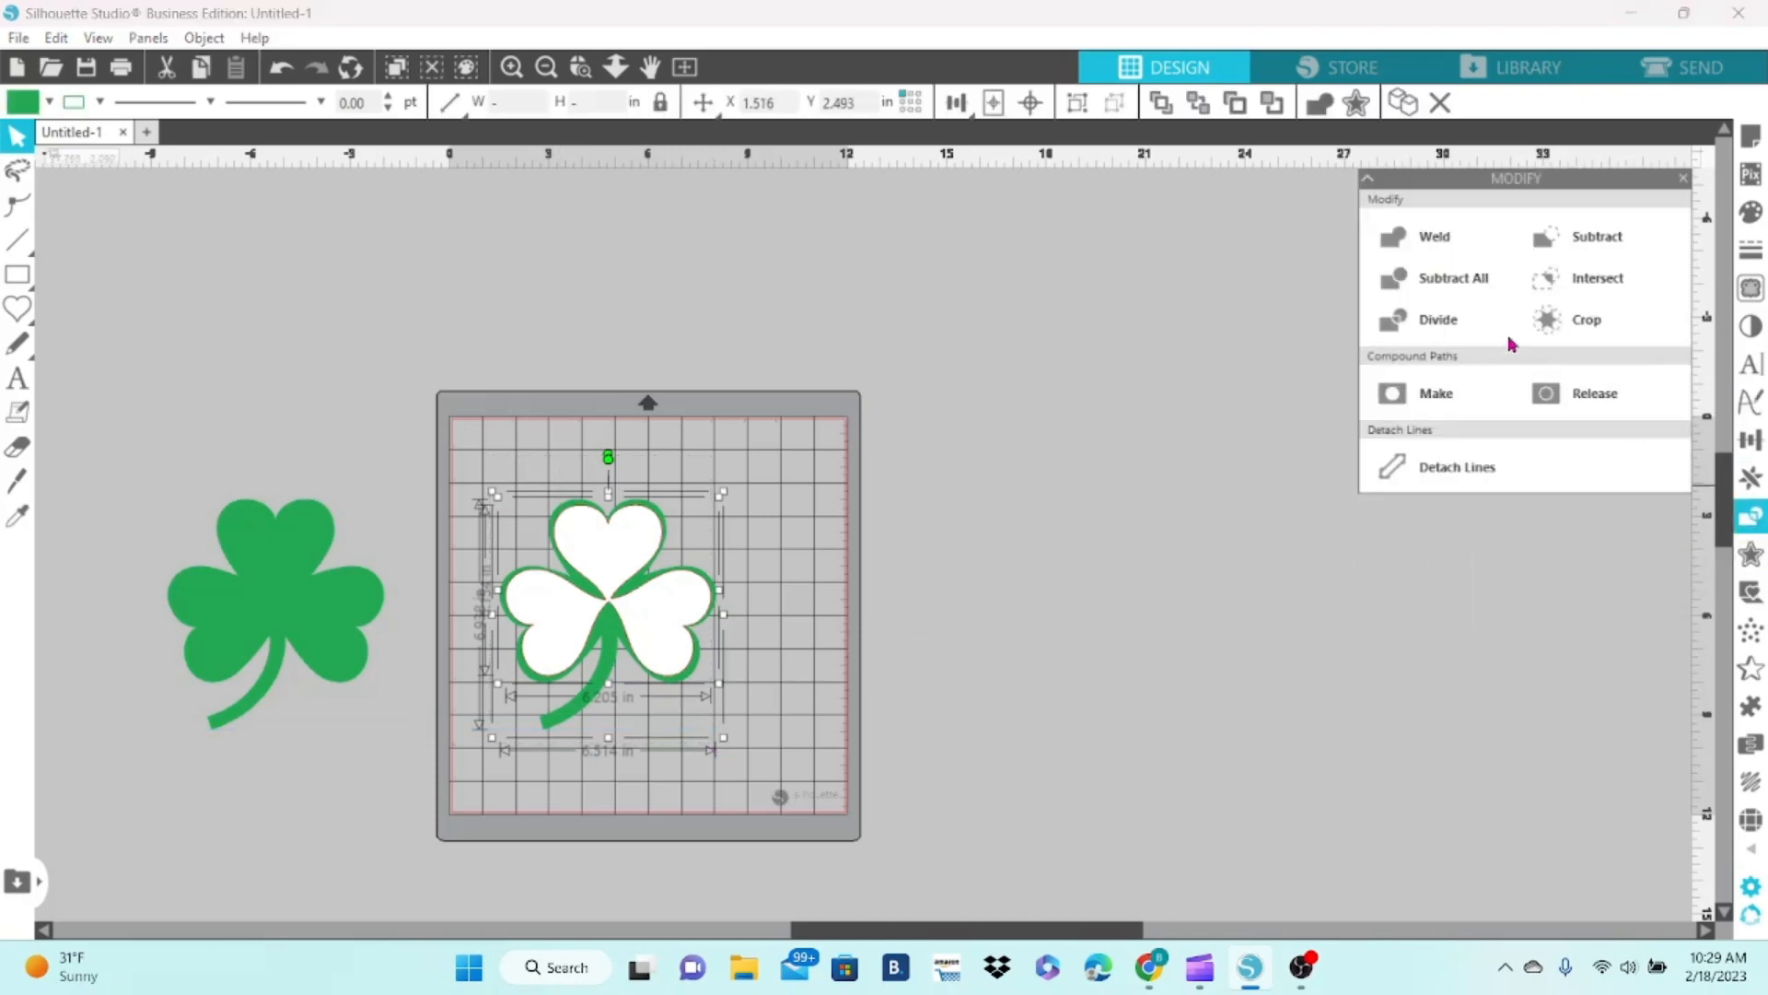
mouse_move(909, 428)
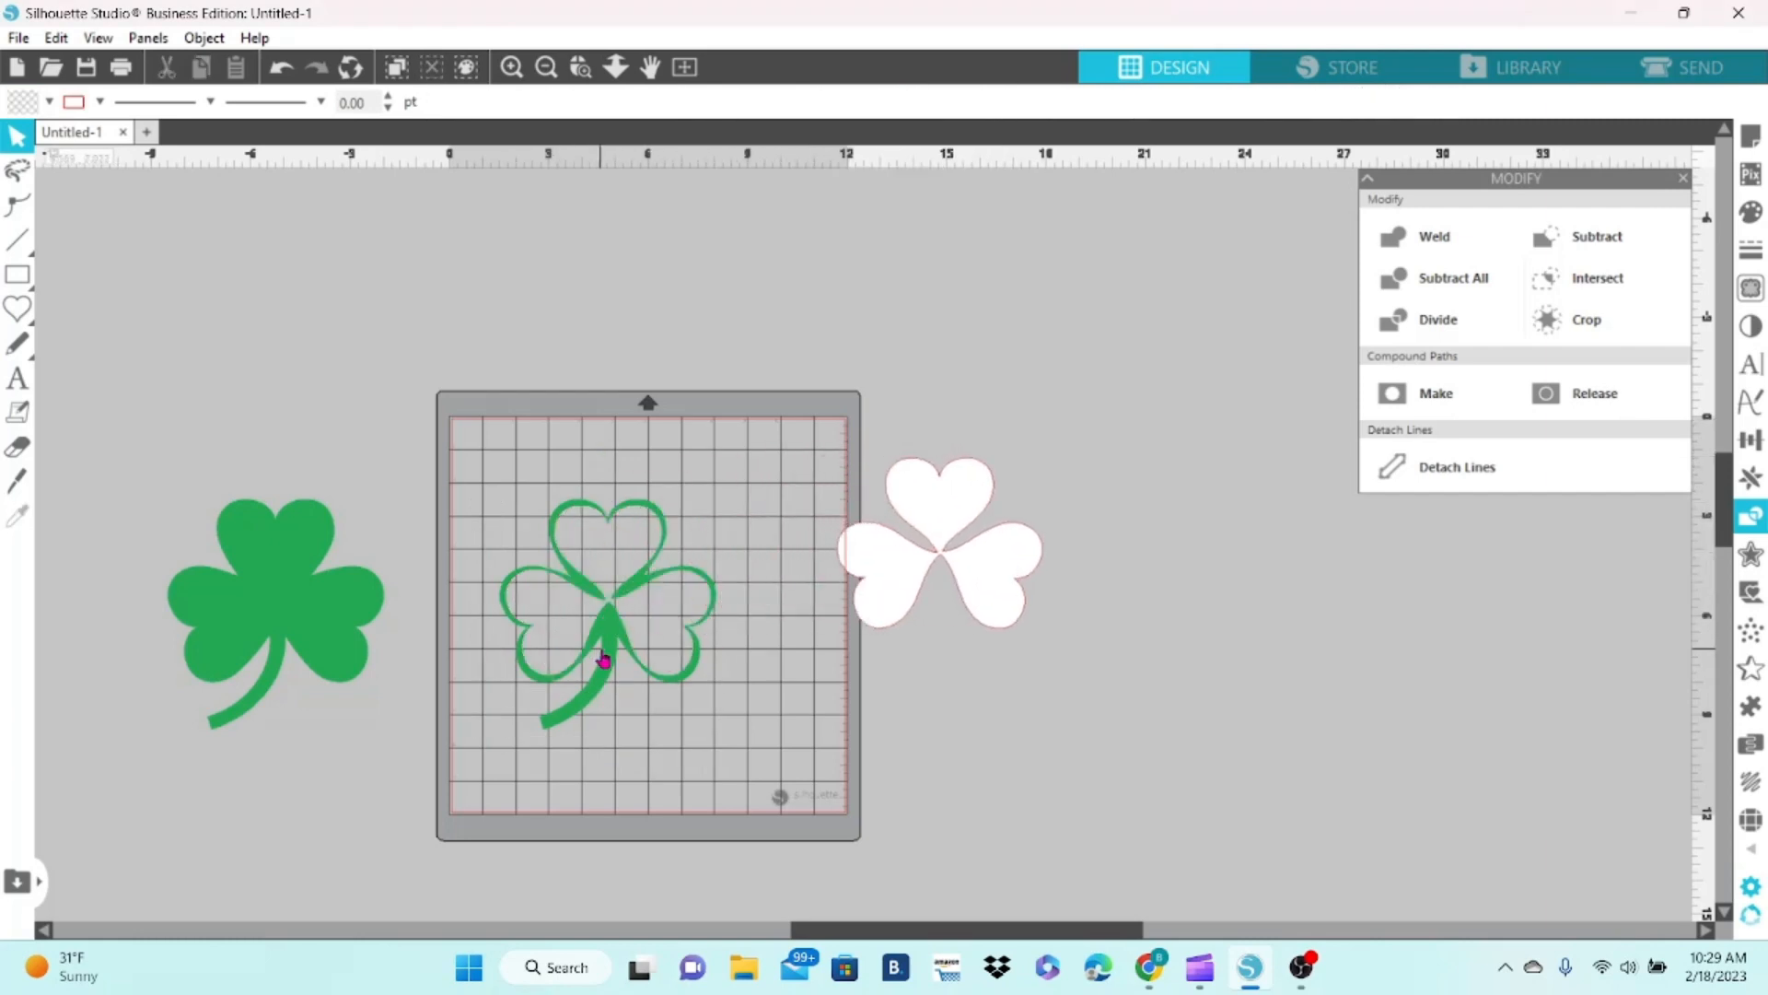
- Select and copy the solid green shamrock for the pale-filled overlay
left_click(270, 608)
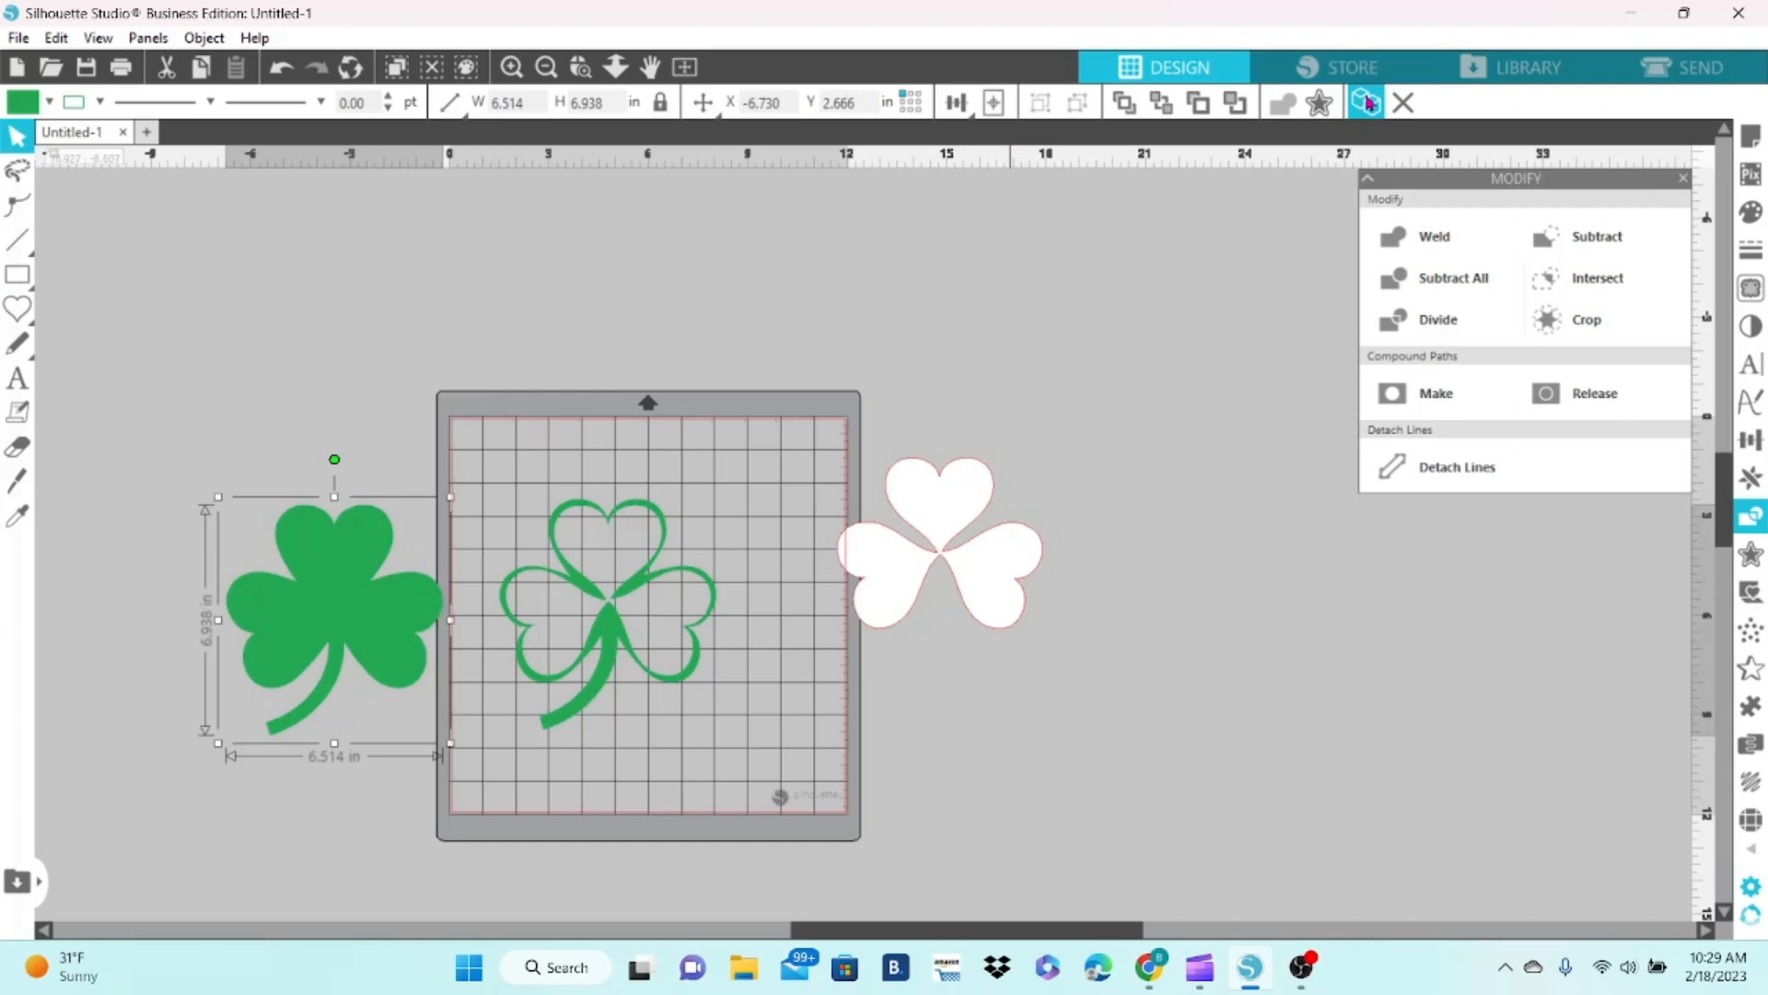
left_click(48, 101)
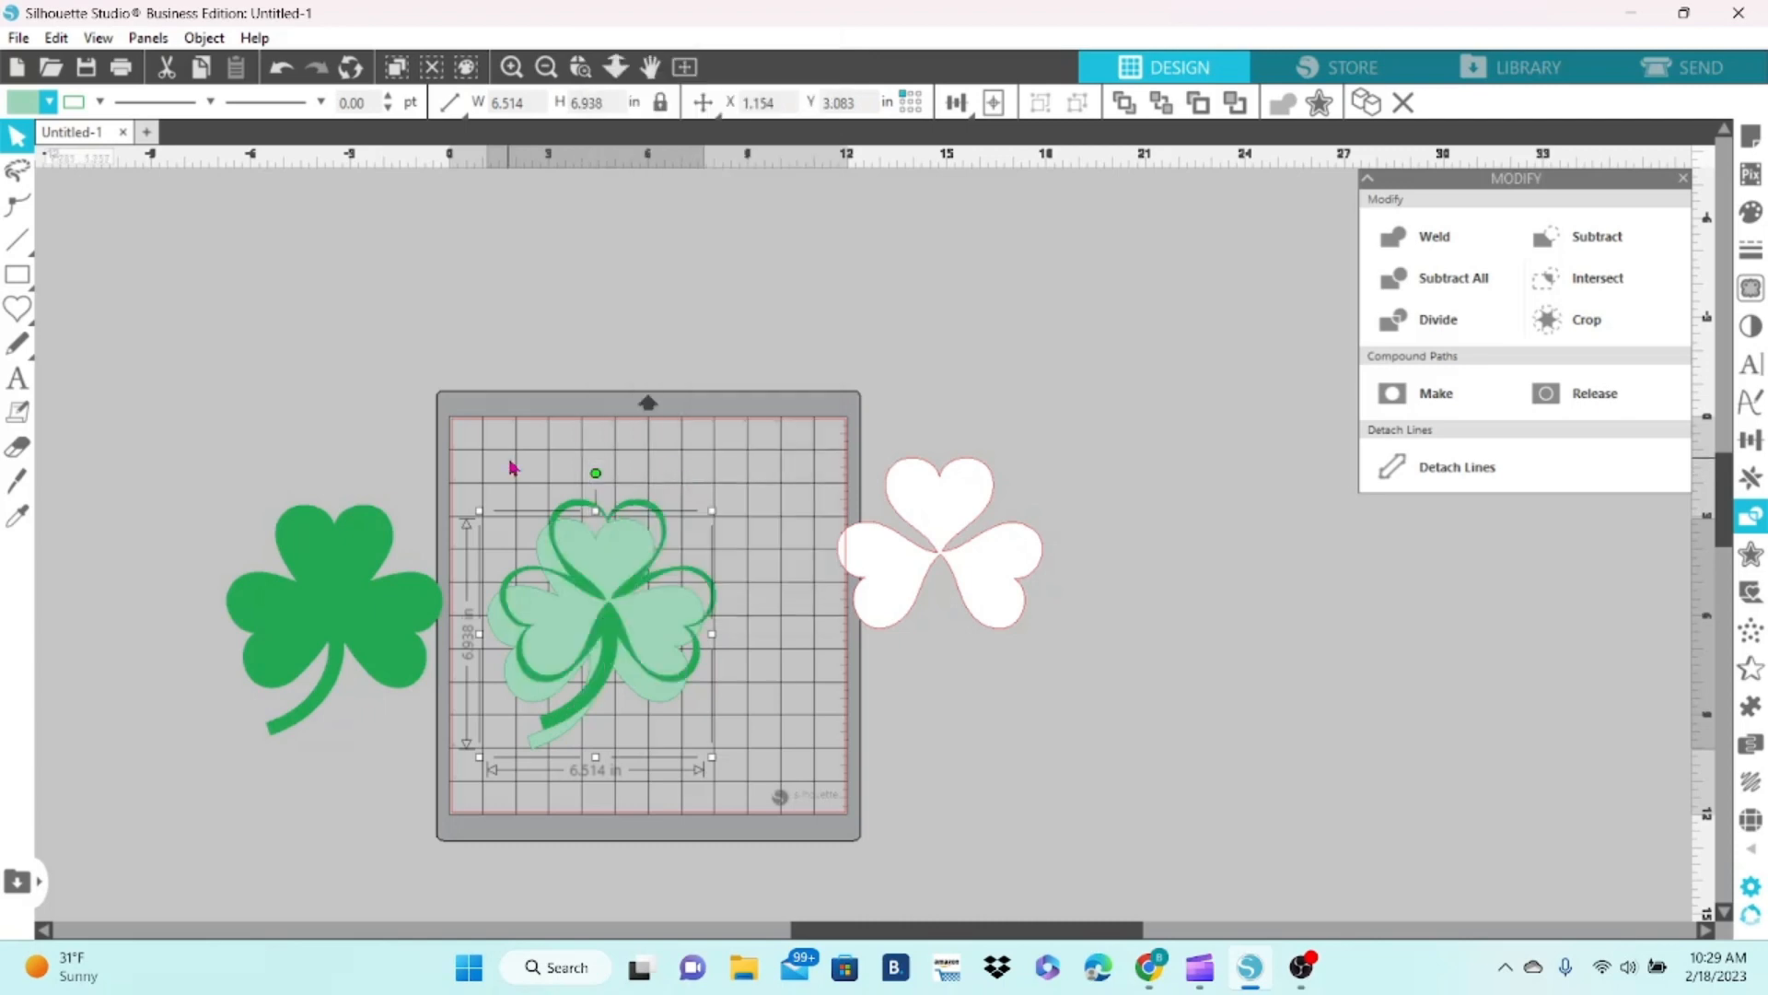
left_click(1028, 102)
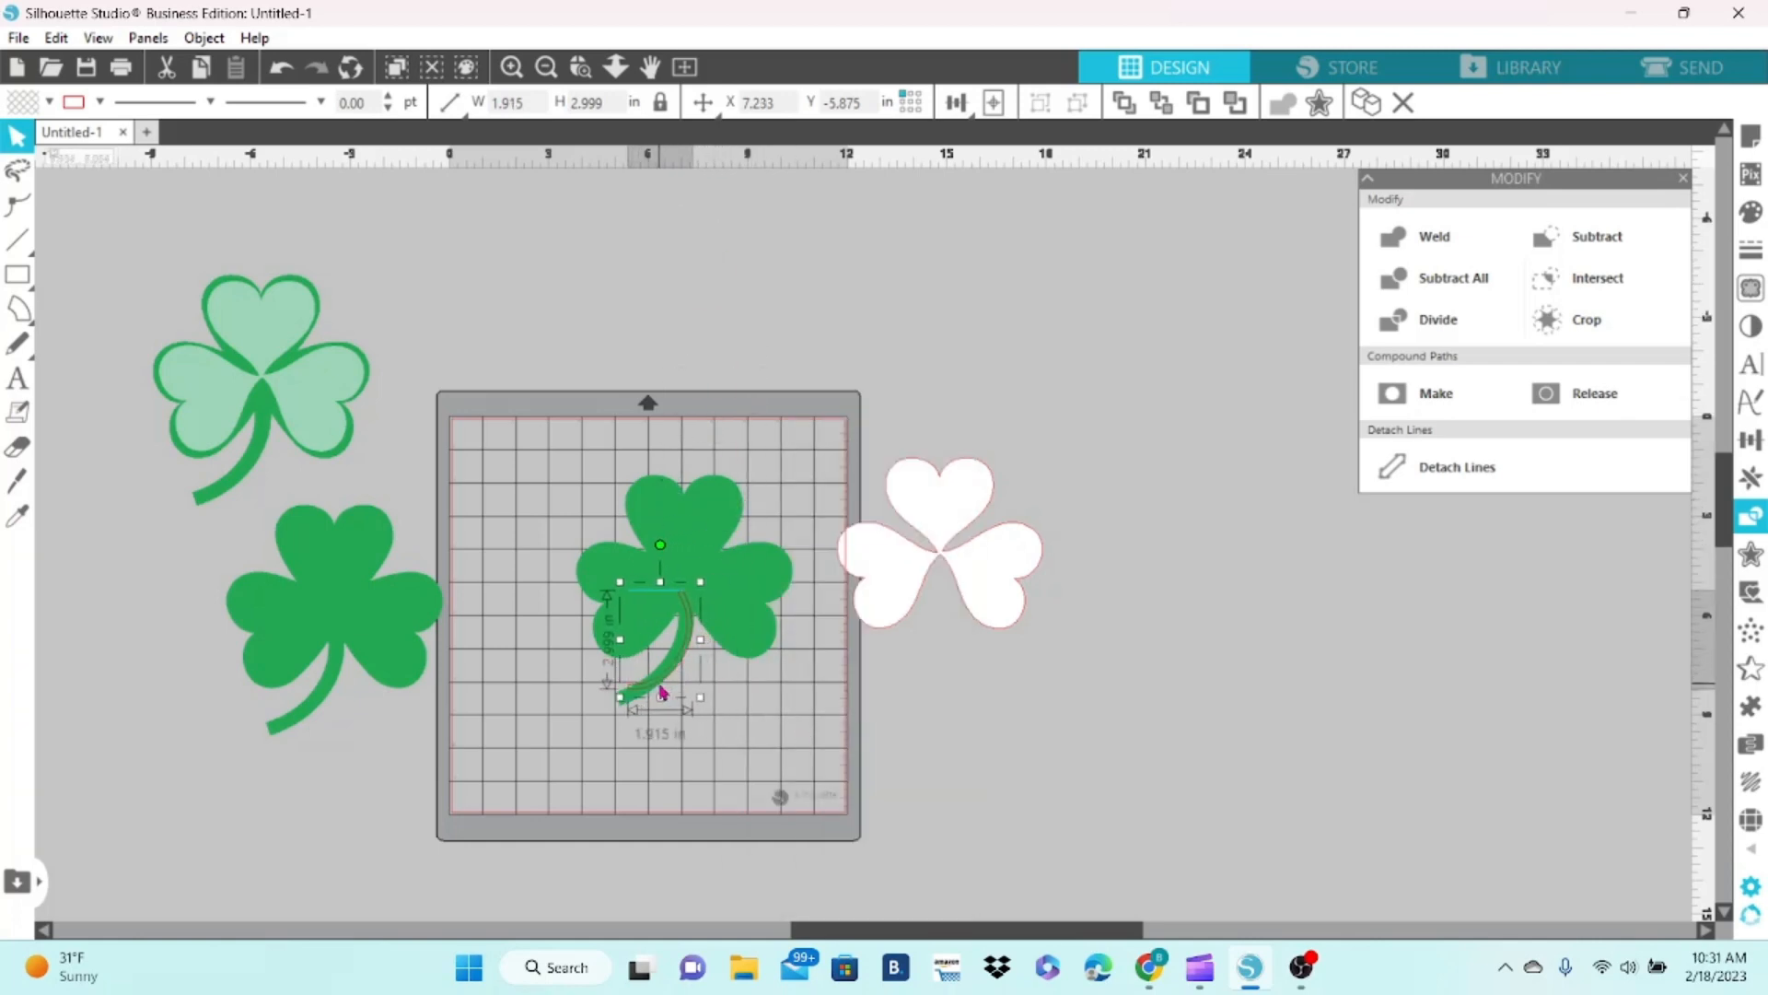
- Open the Warp panel from the right toolbar
left_click(1627, 836)
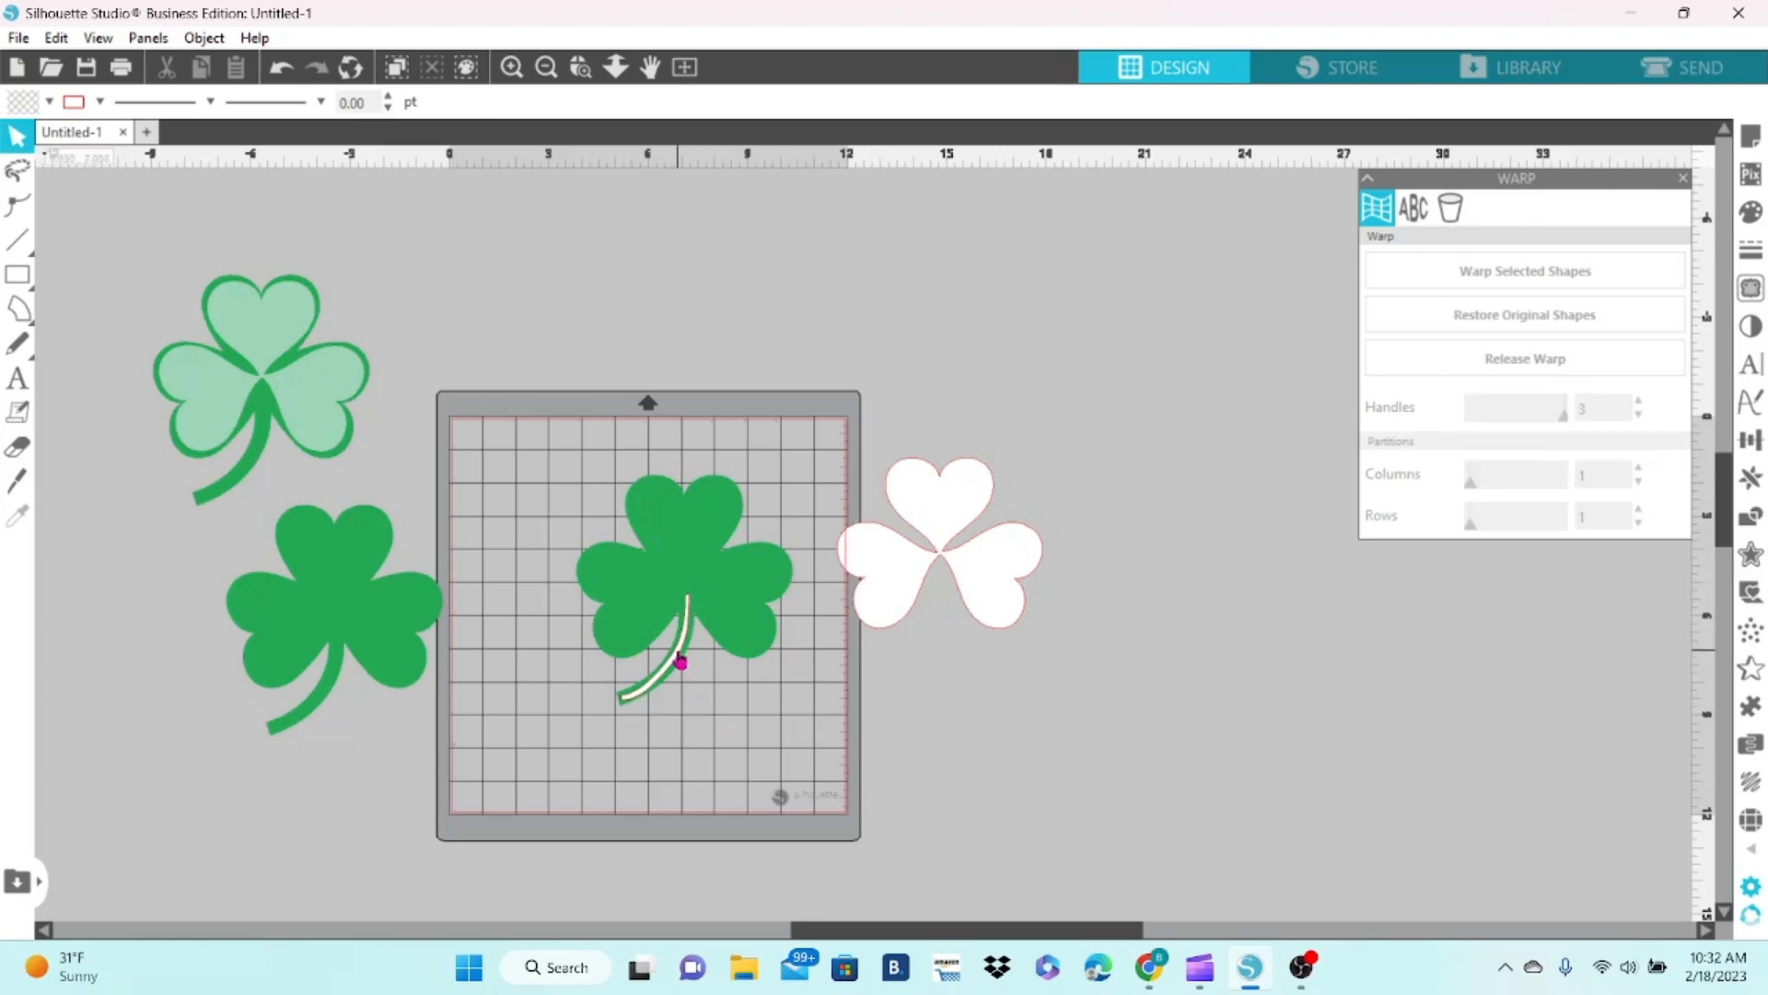
- Warp the white stem line, release it, then stretch its warp area taller and finish
left_click(677, 662)
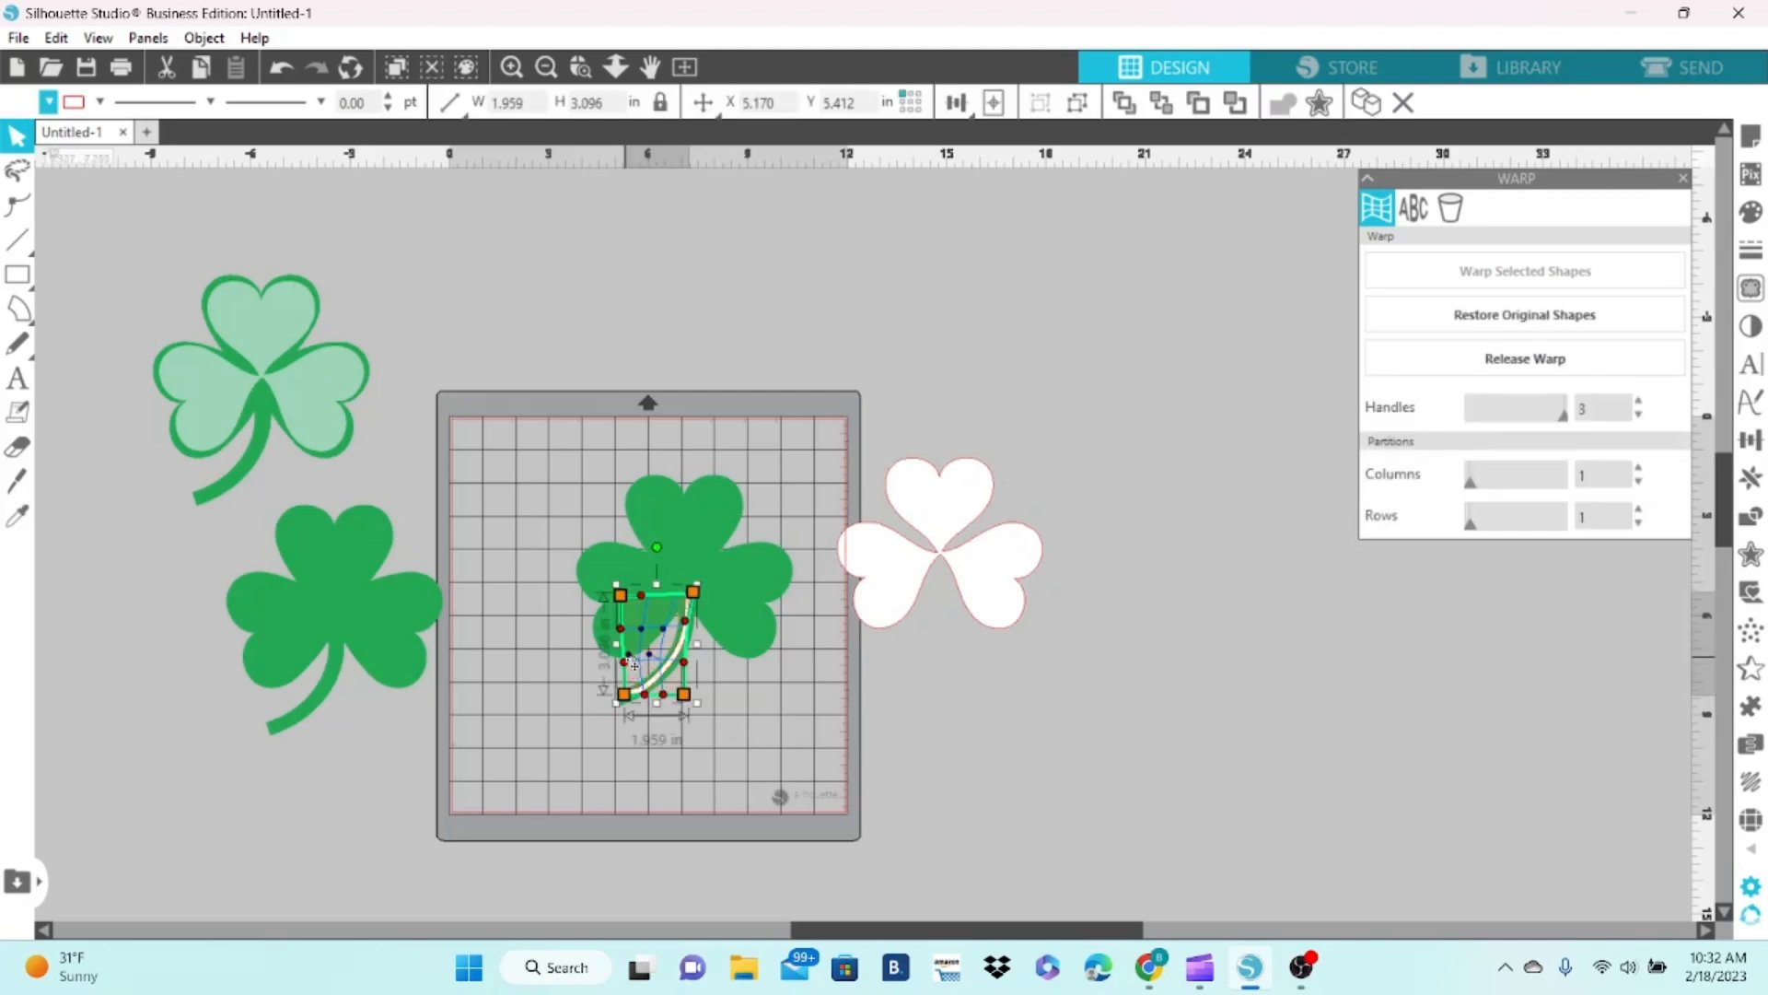
mouse_move(814, 722)
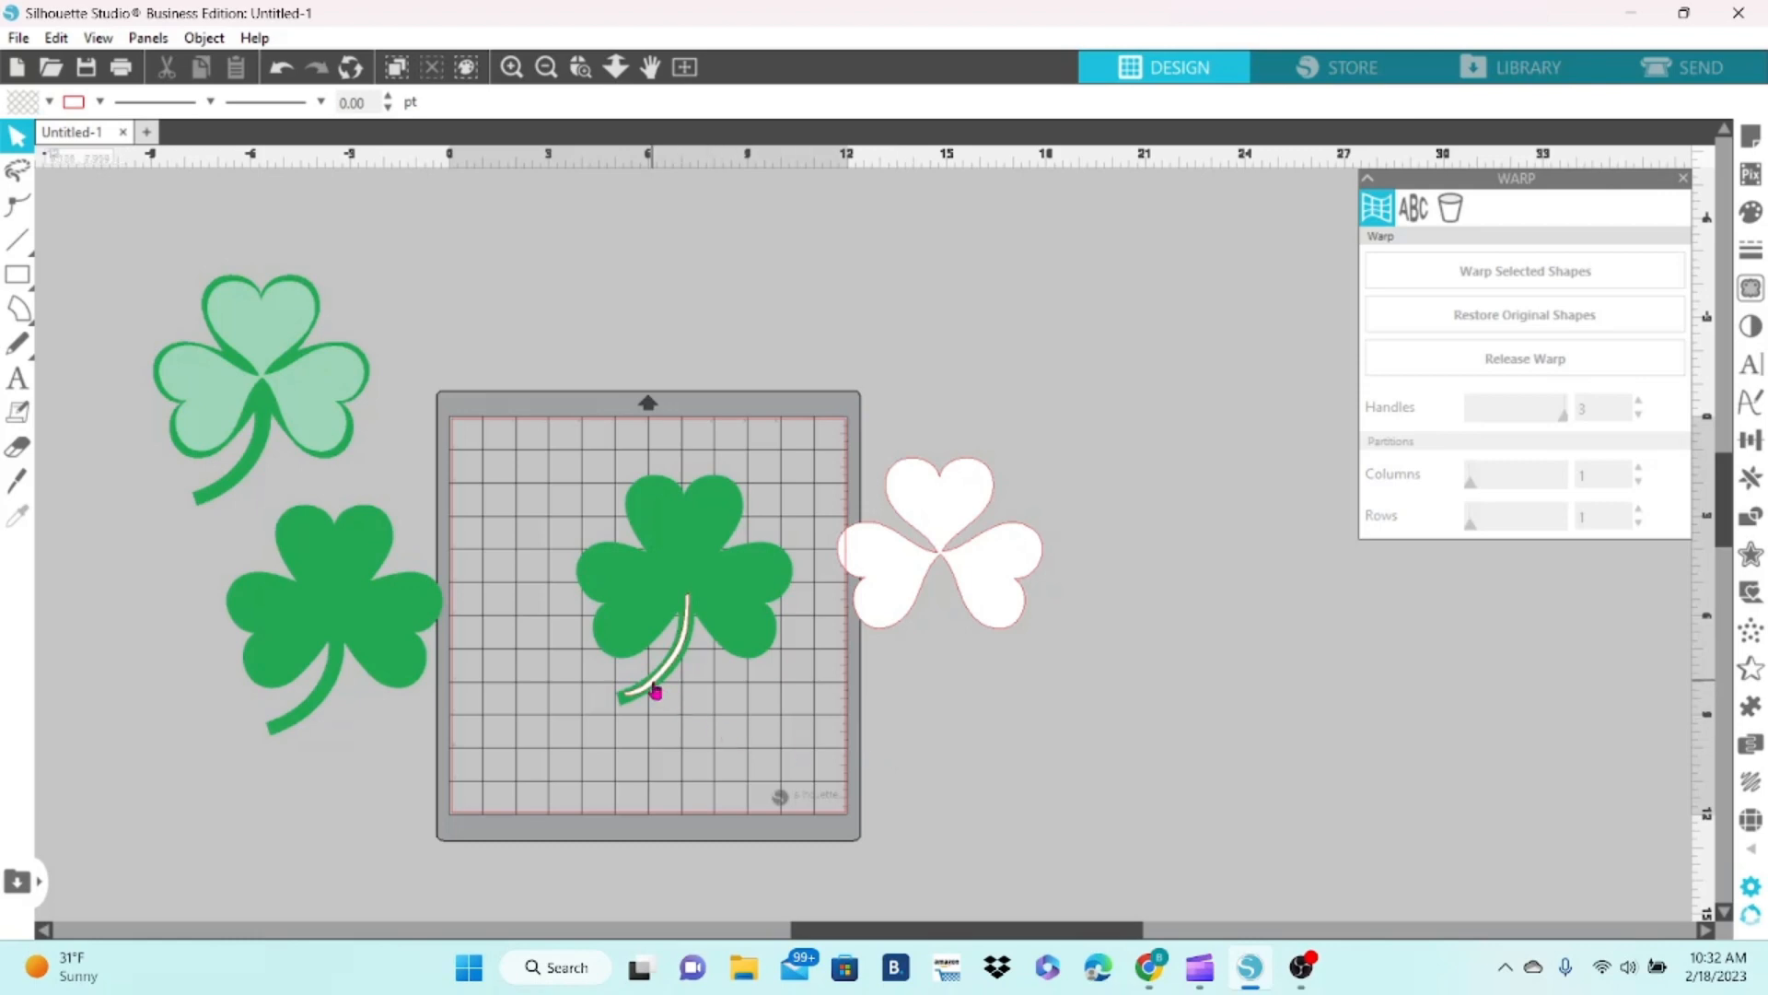
left_click(654, 665)
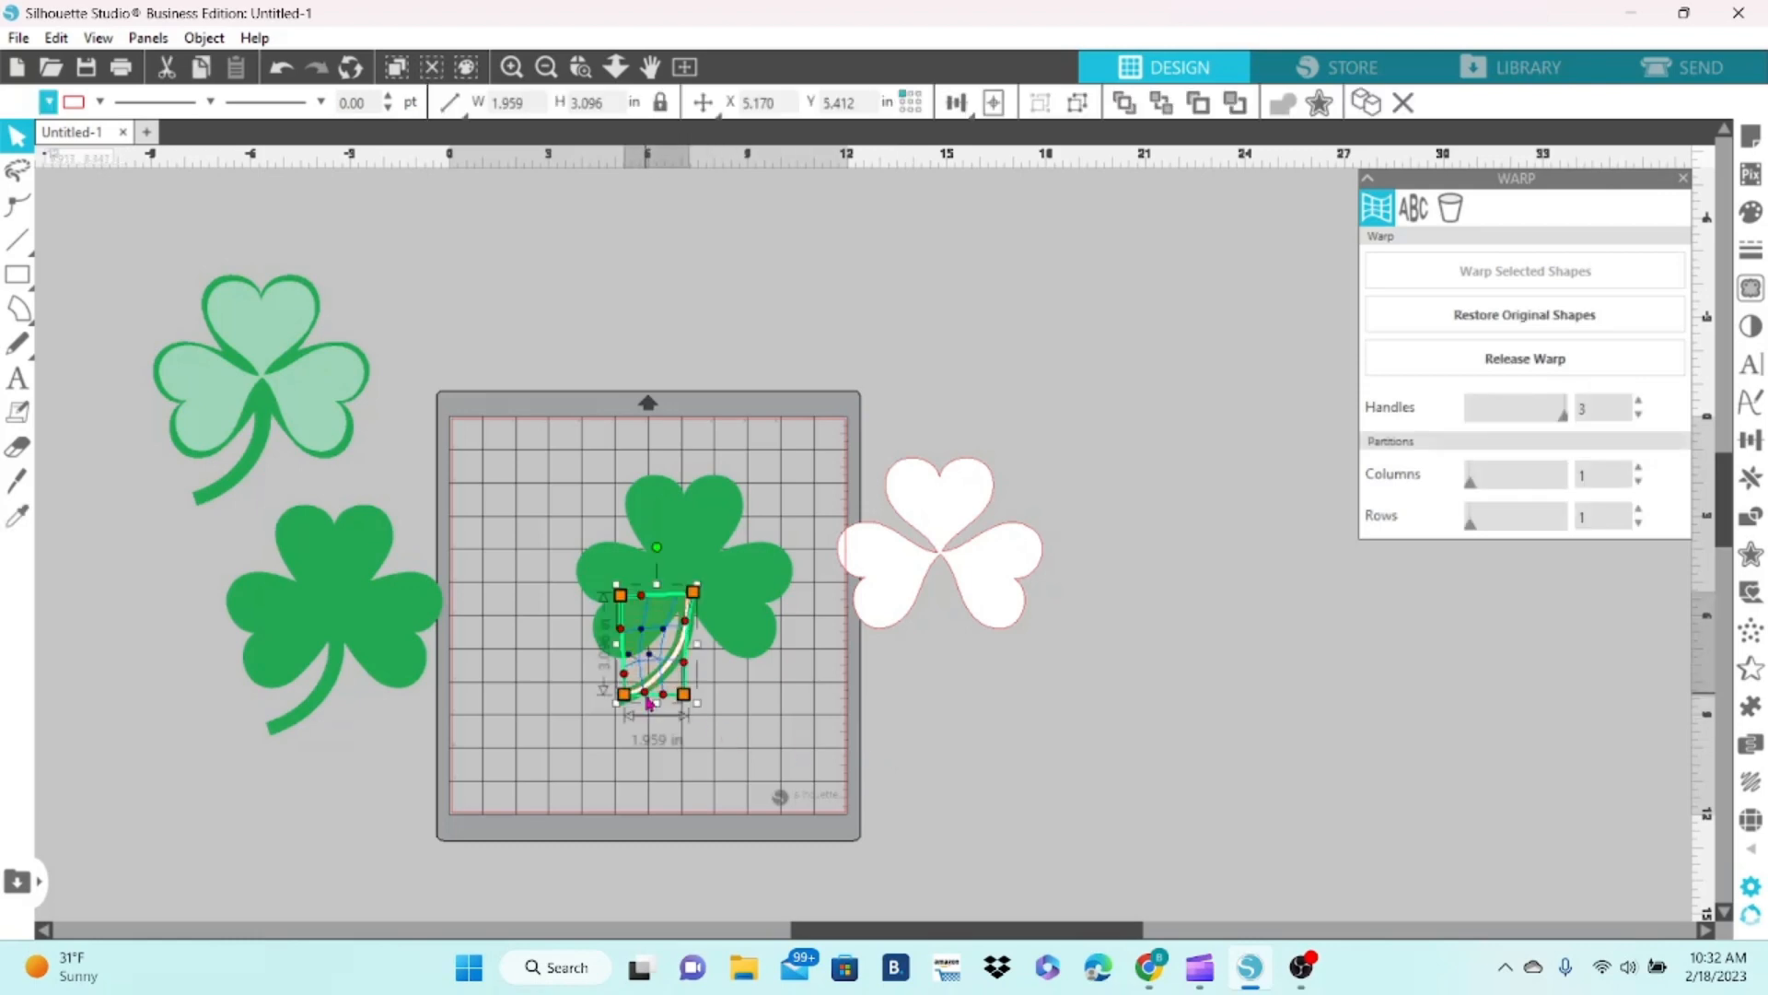
left_click(756, 674)
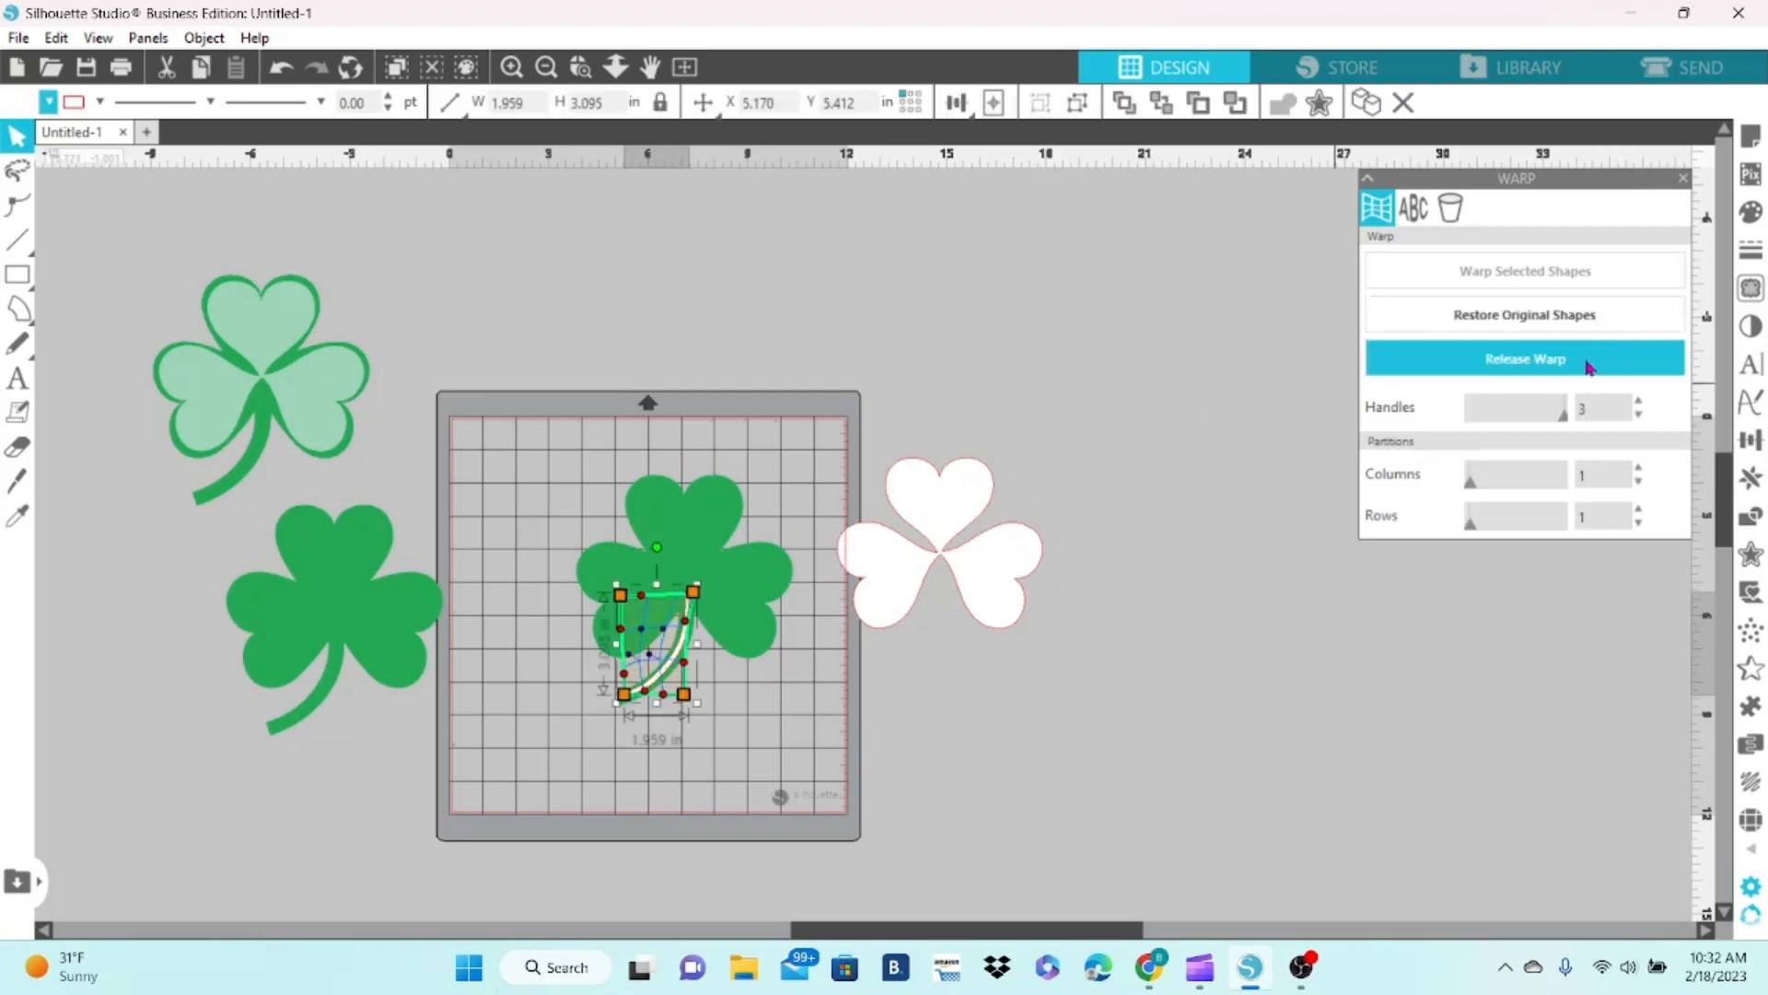
left_click(1522, 358)
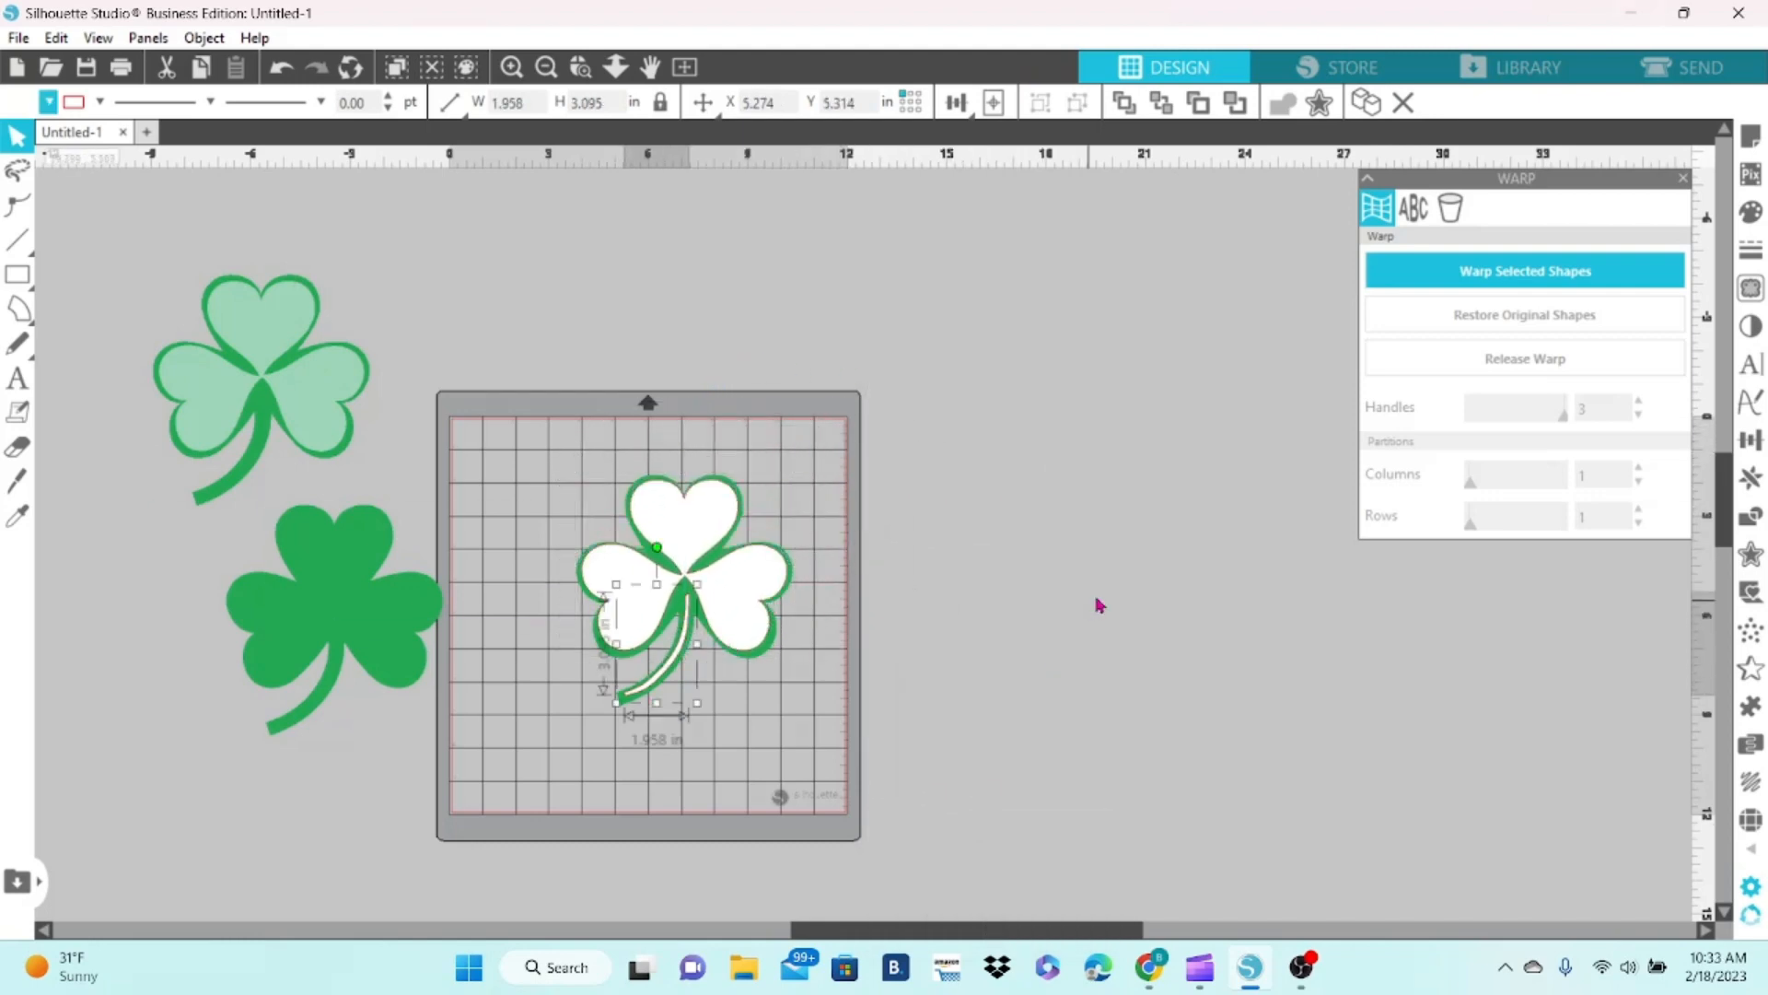
mouse_move(1752, 820)
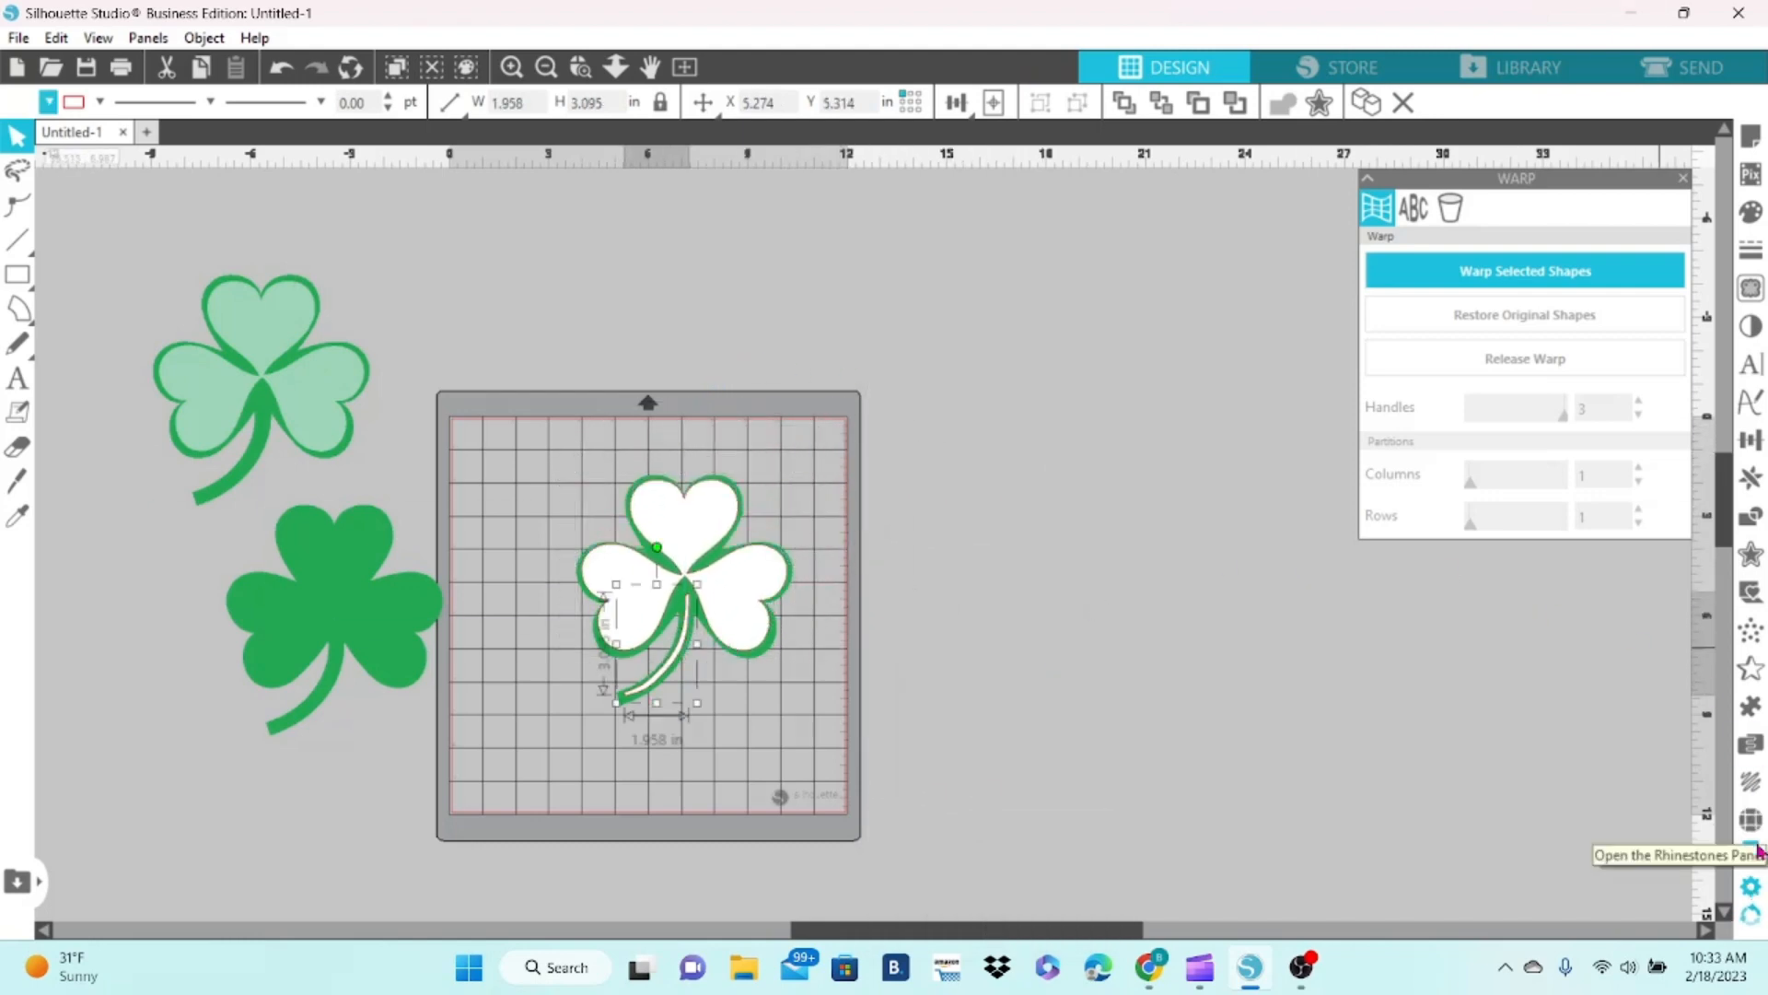
left_click(1522, 271)
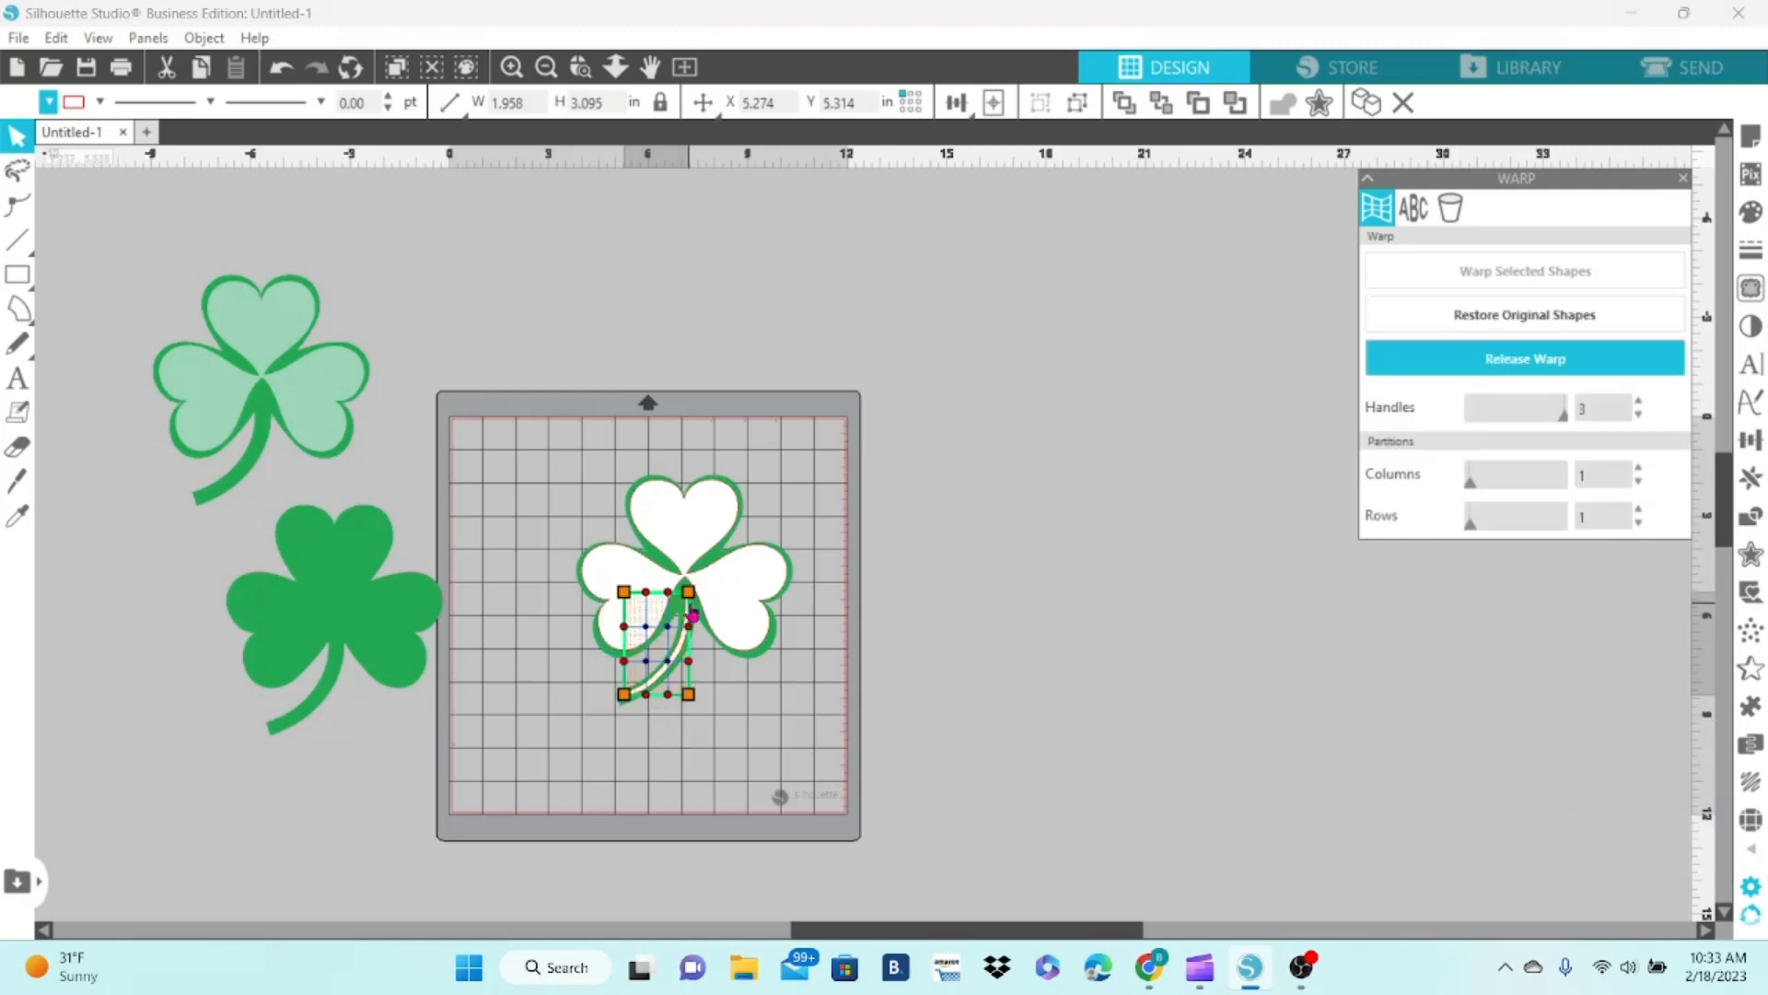
left_click_drag(620, 591, 685, 564)
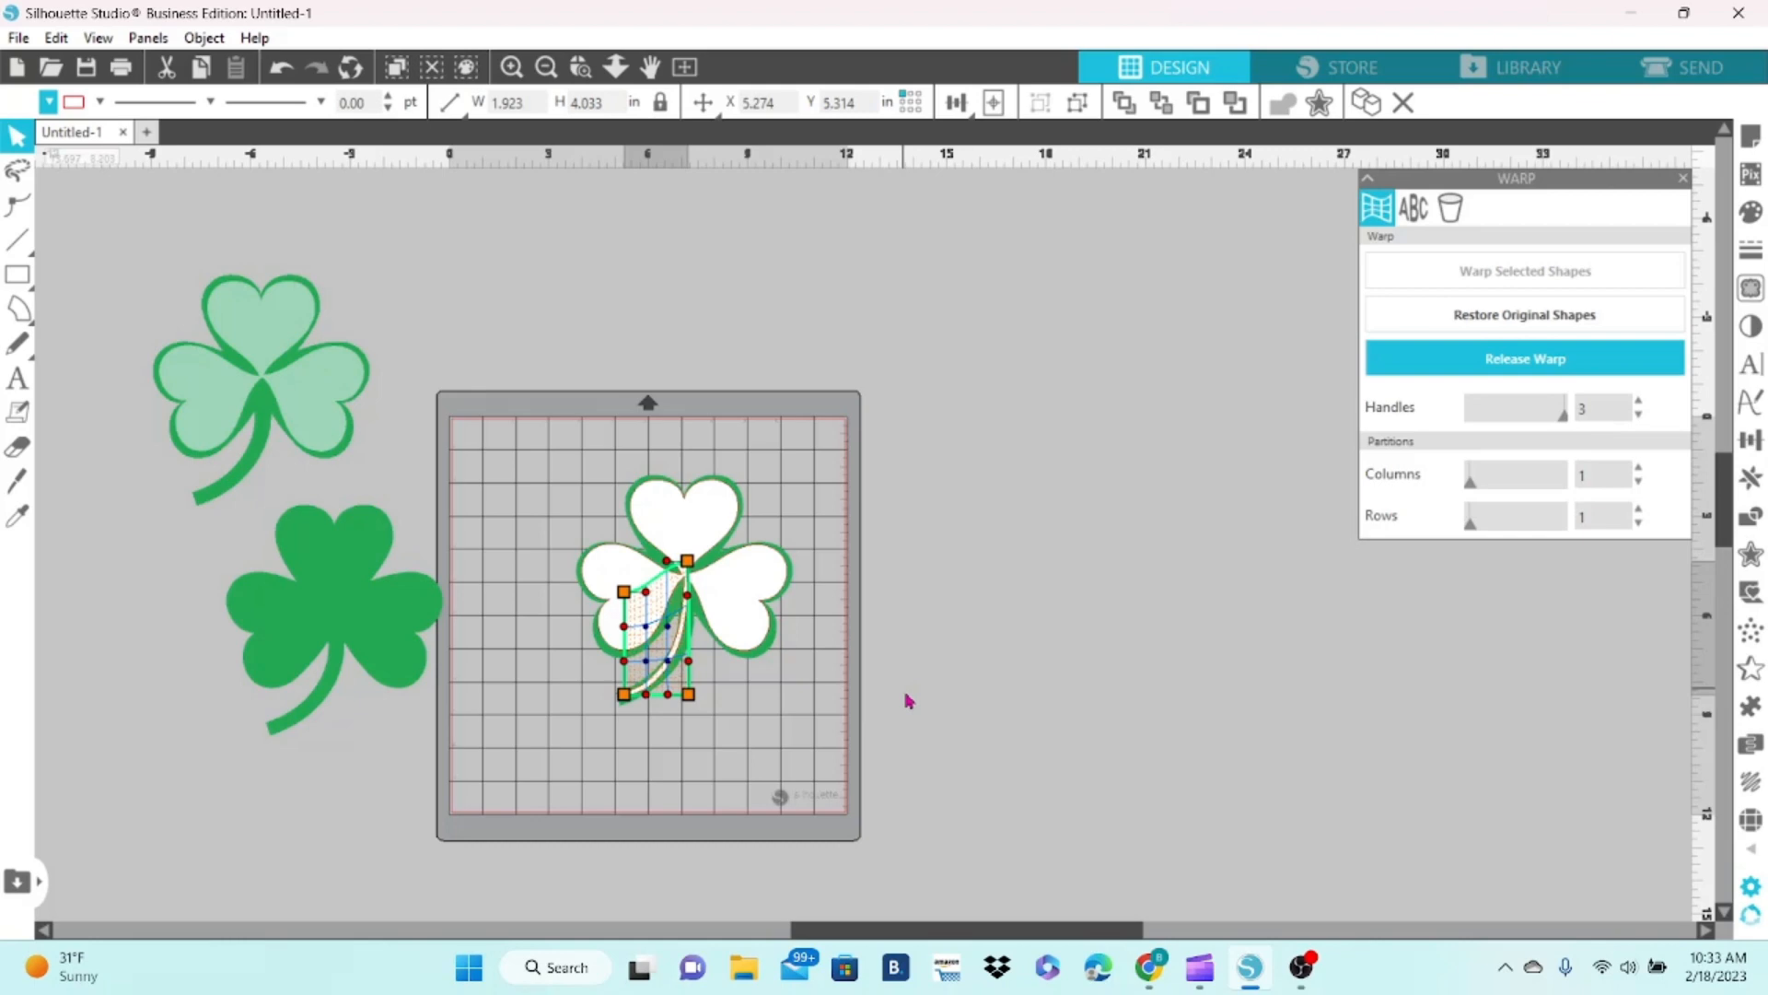
left_click(1523, 357)
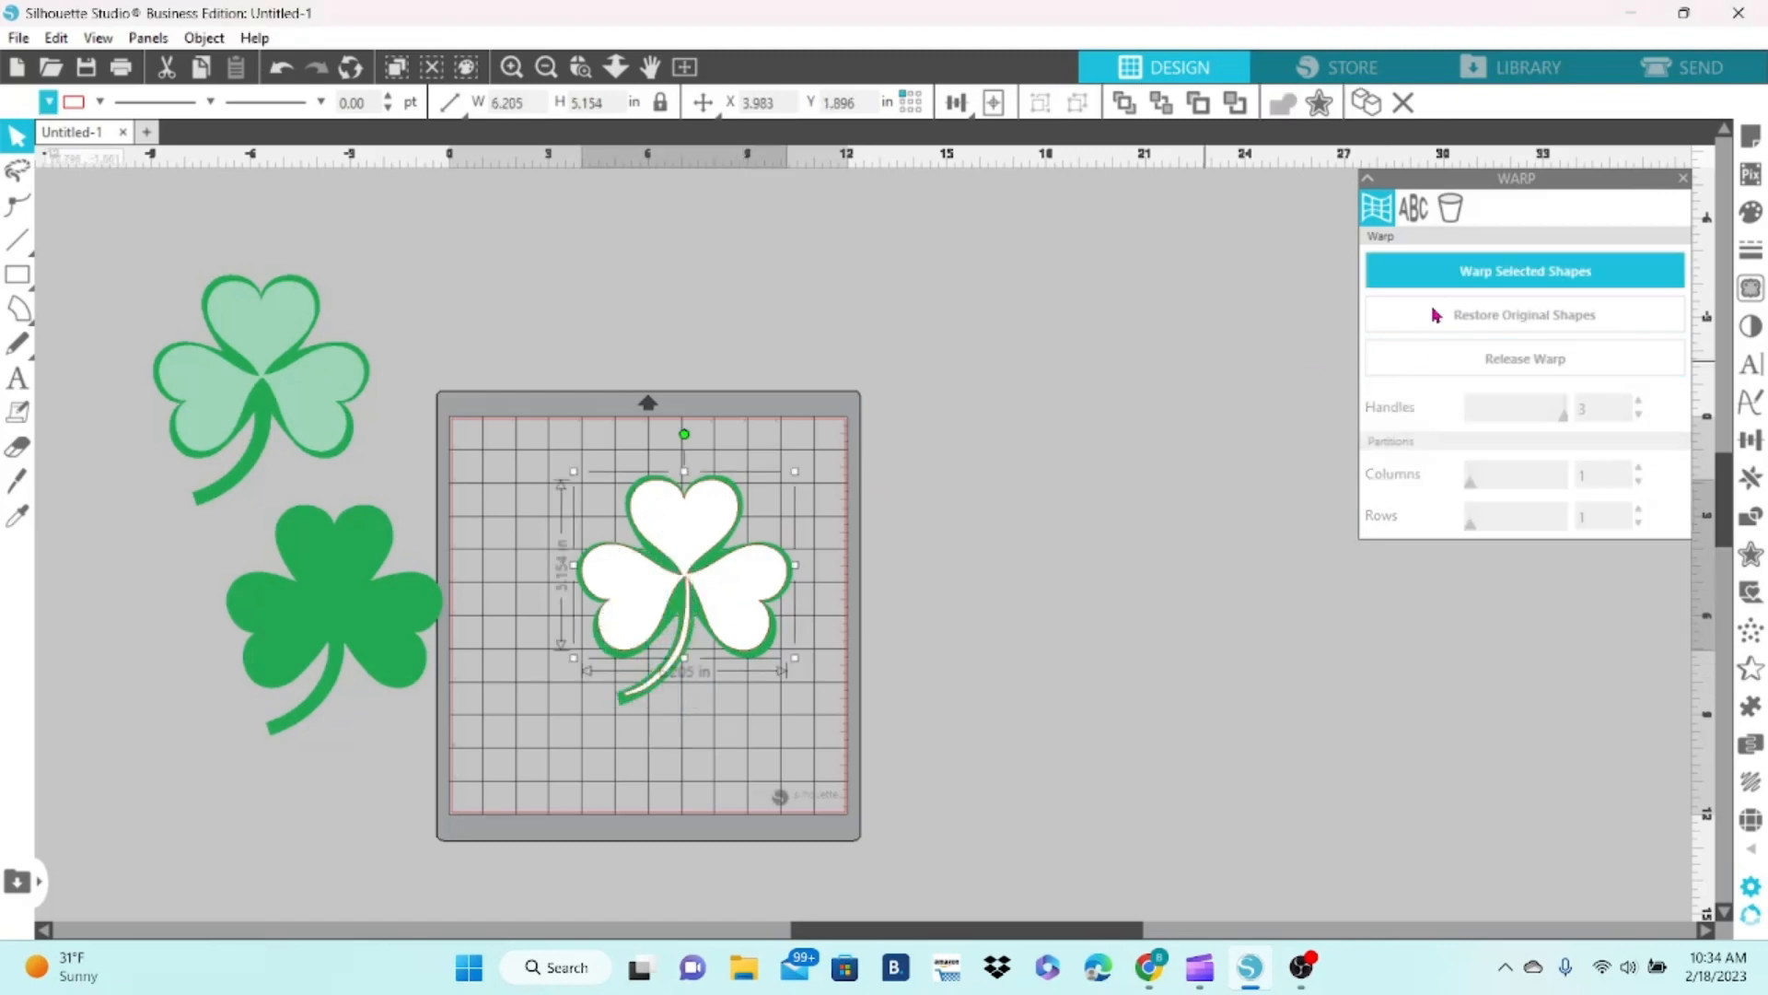
- Remove the shamrock's warp, separate white and green pieces, and move it upper left
left_click(1523, 271)
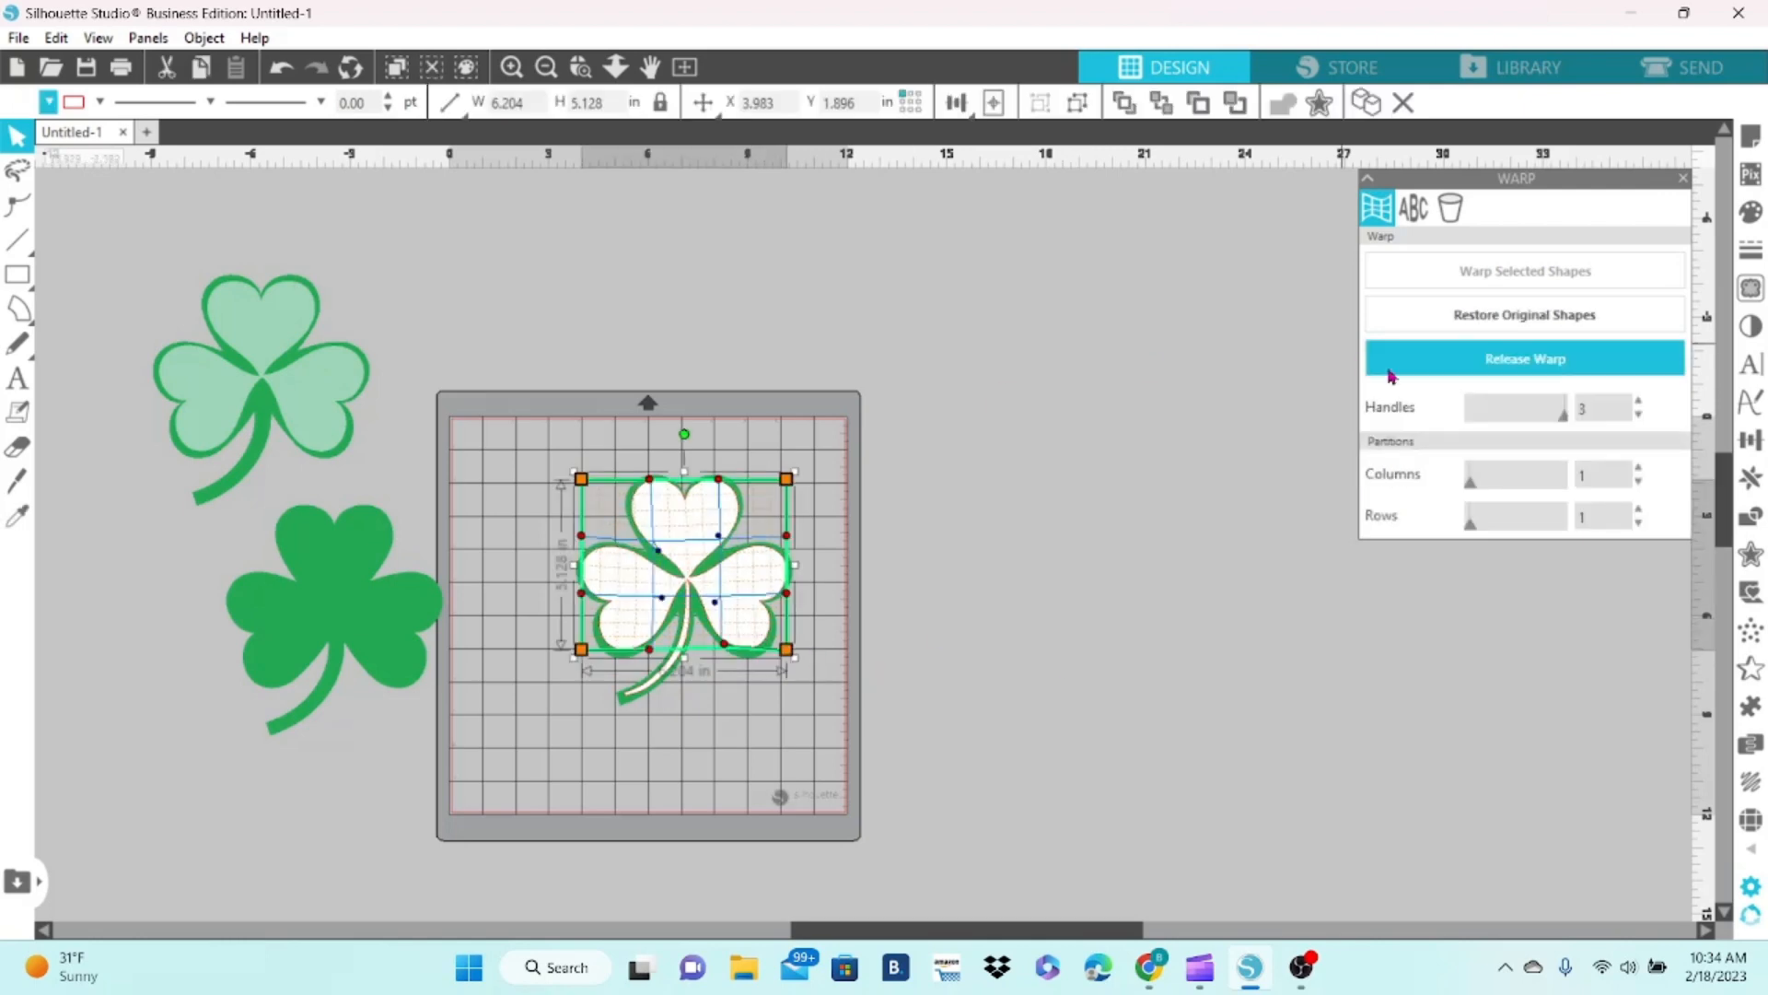
left_click(1524, 358)
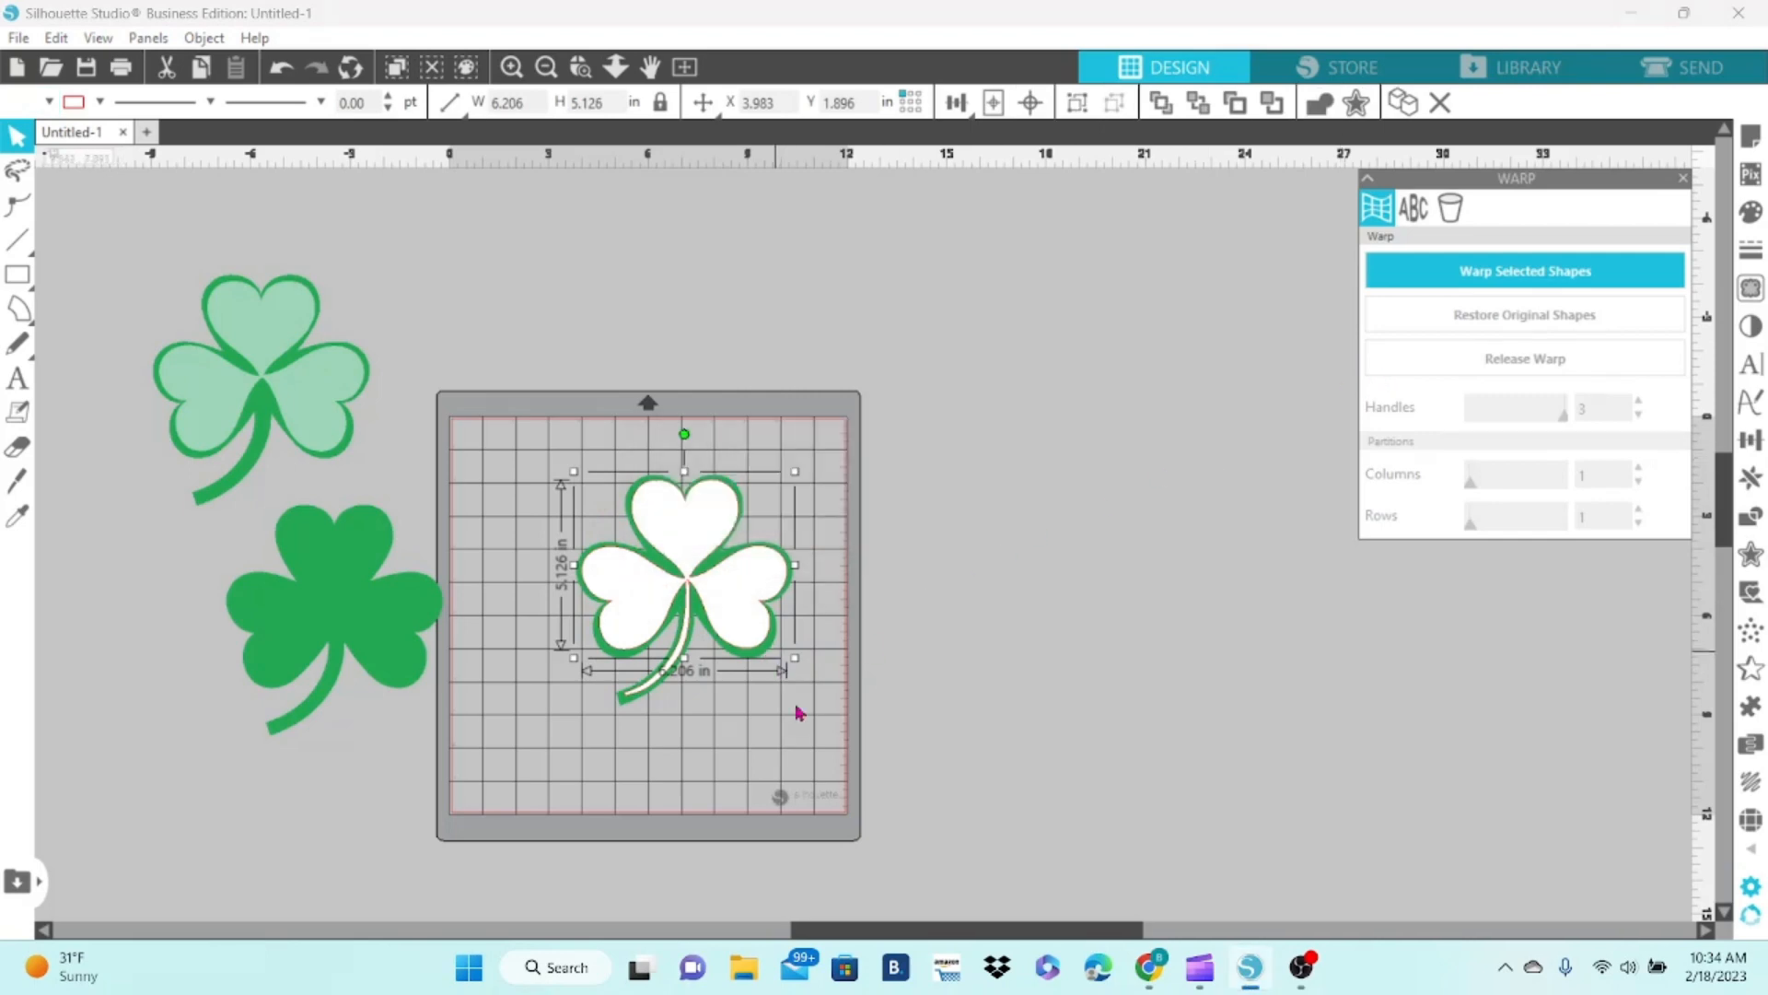
left_click(1524, 271)
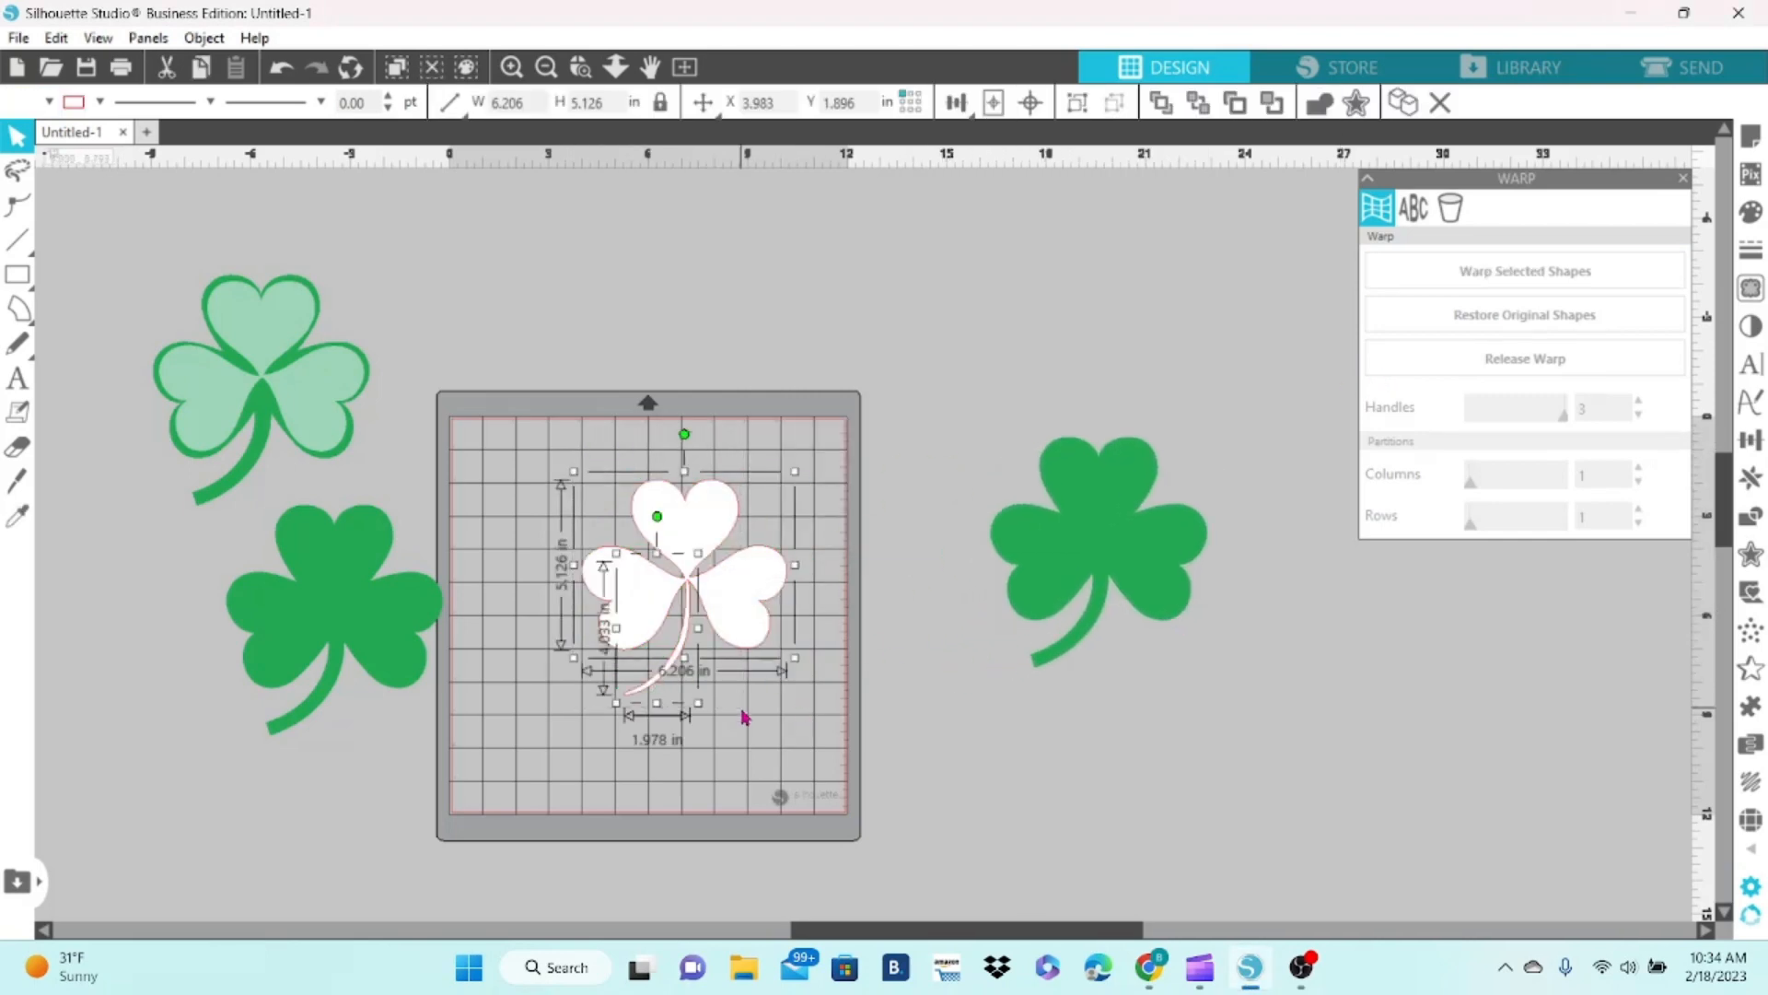
left_click(1523, 270)
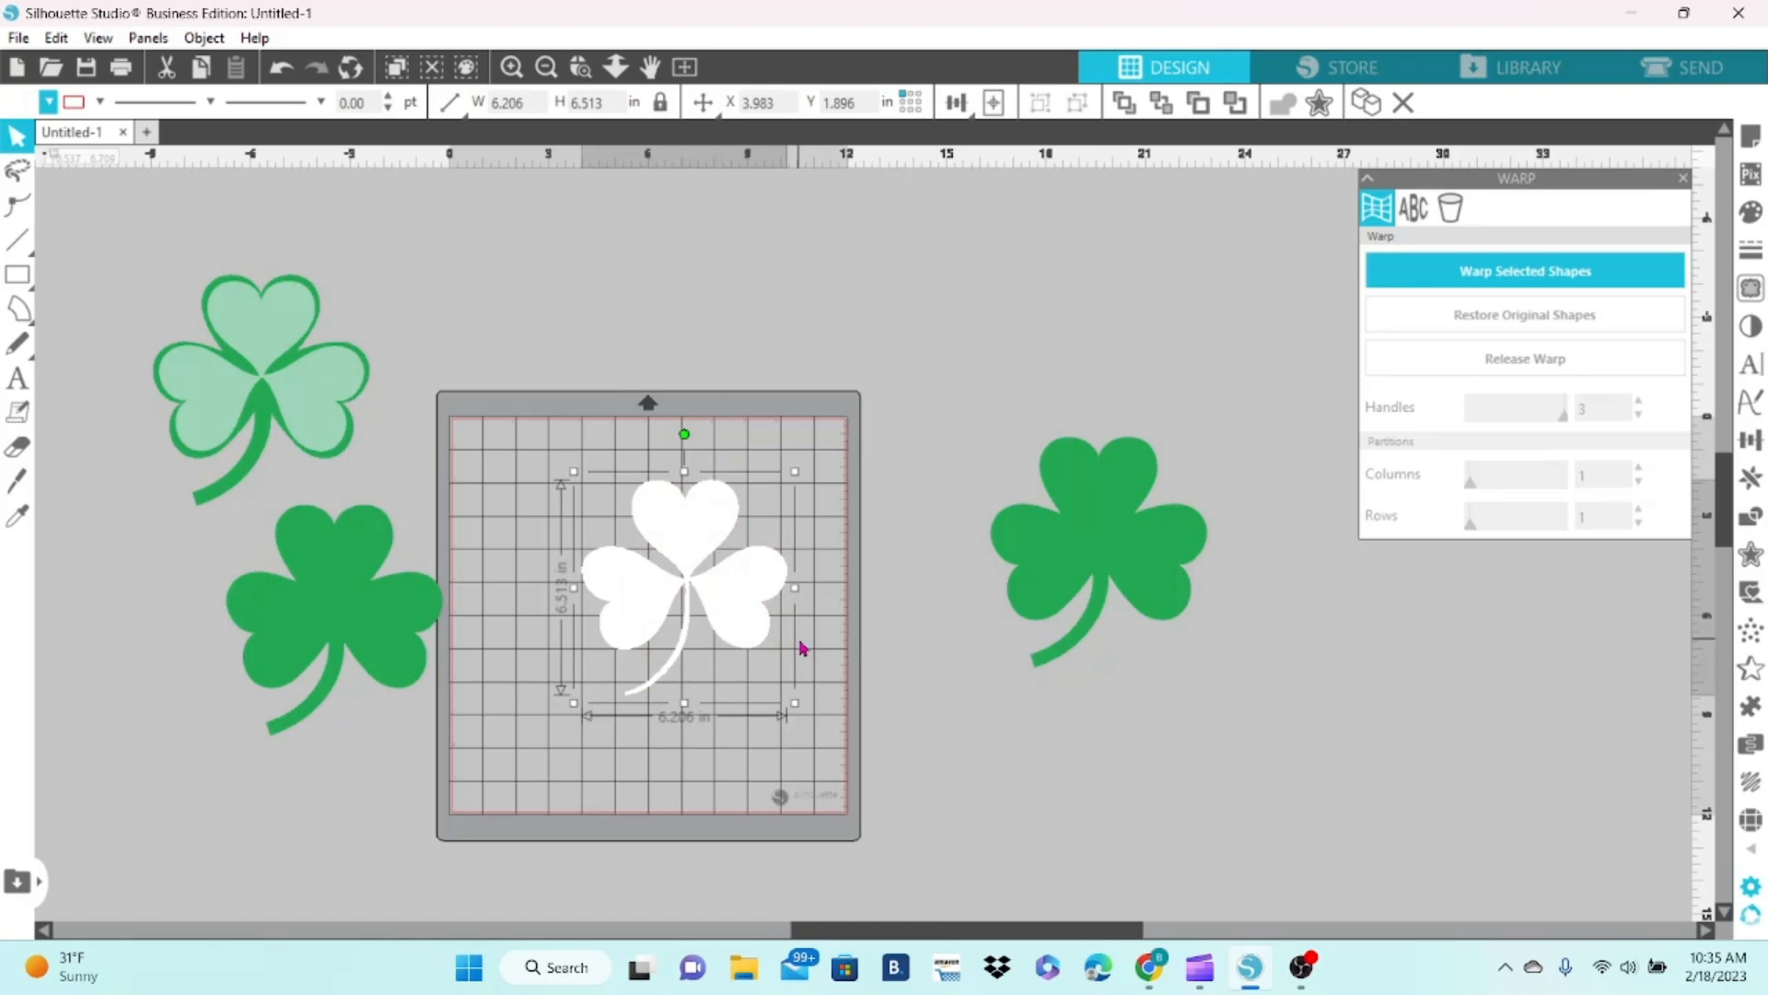
left_click(17, 205)
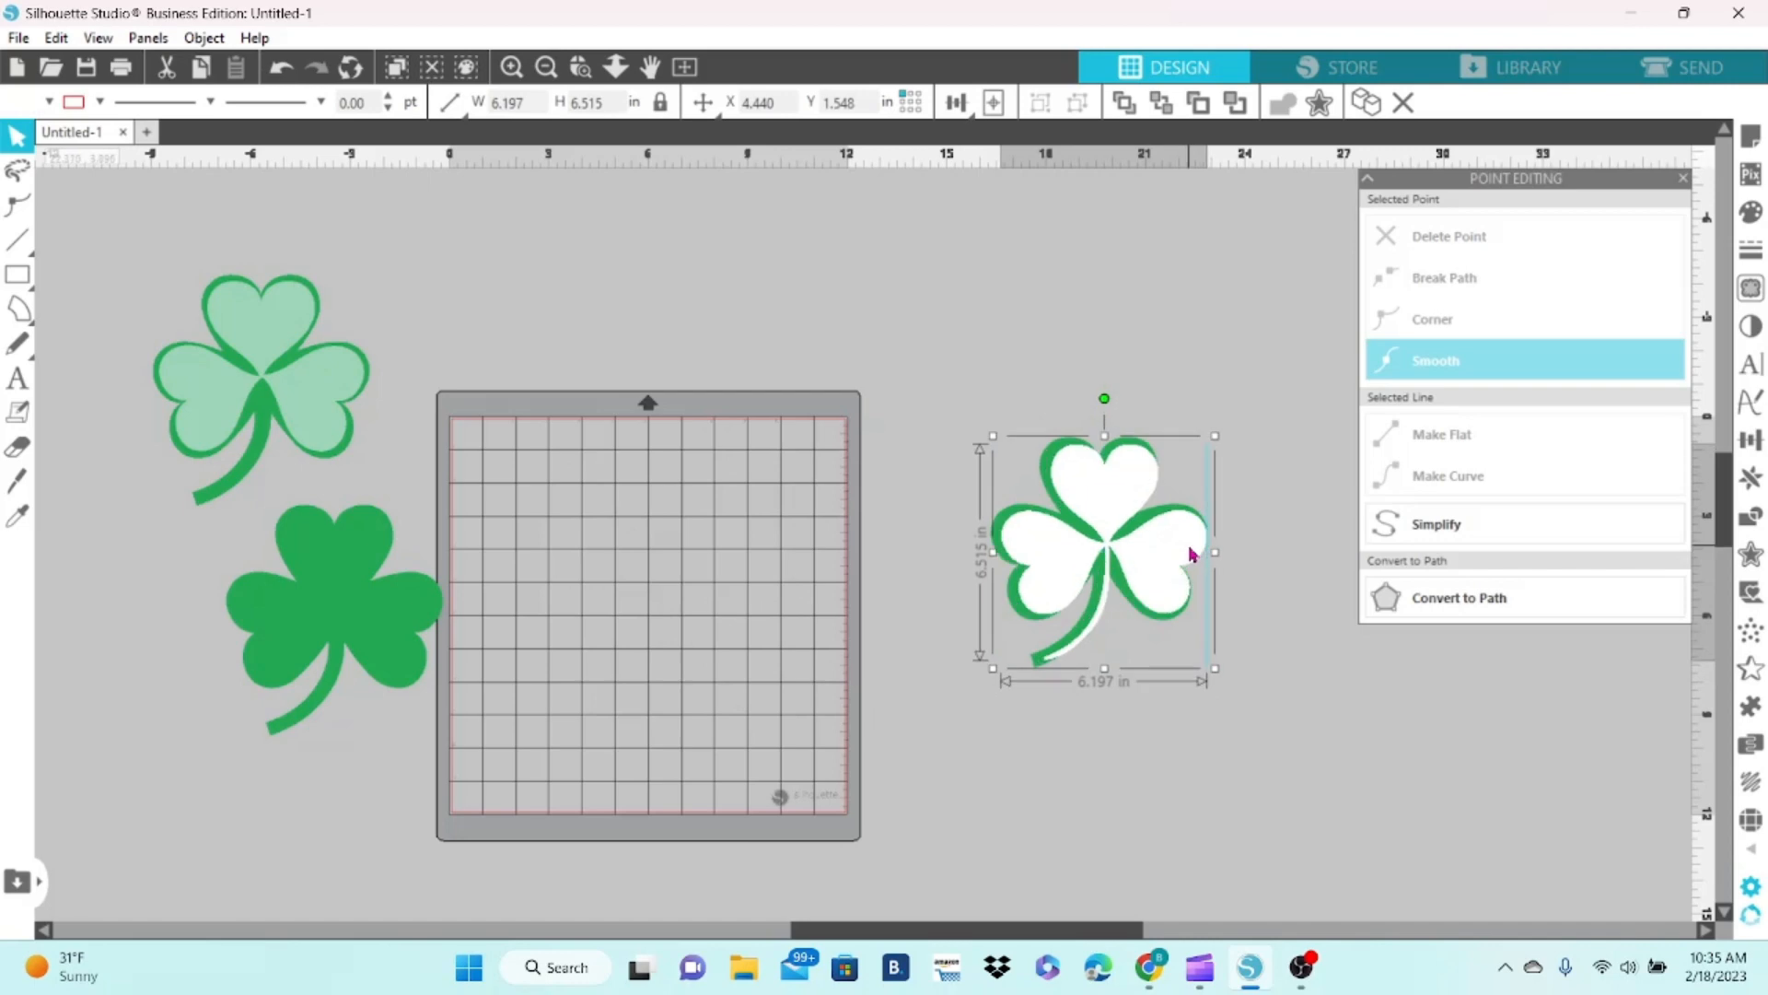
left_click_drag(1103, 552, 646, 586)
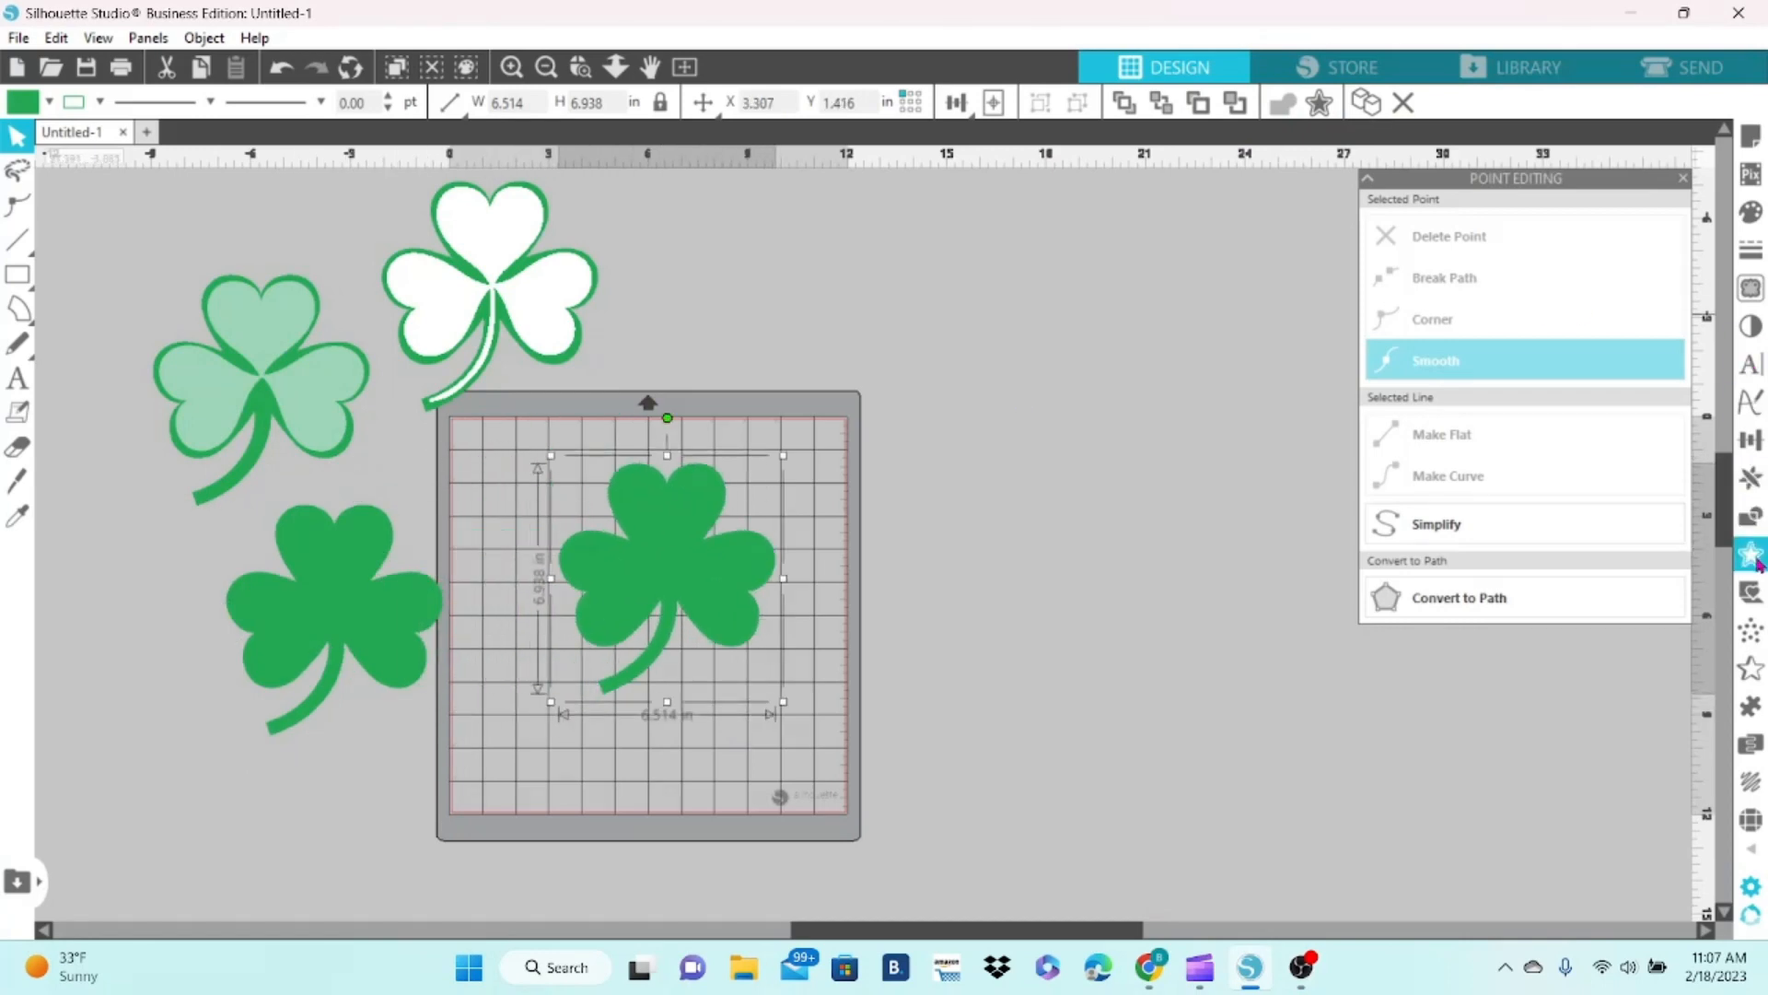
- Apply a small offset to the solid shamrock and move the thin outline right of the mat
left_click(1750, 554)
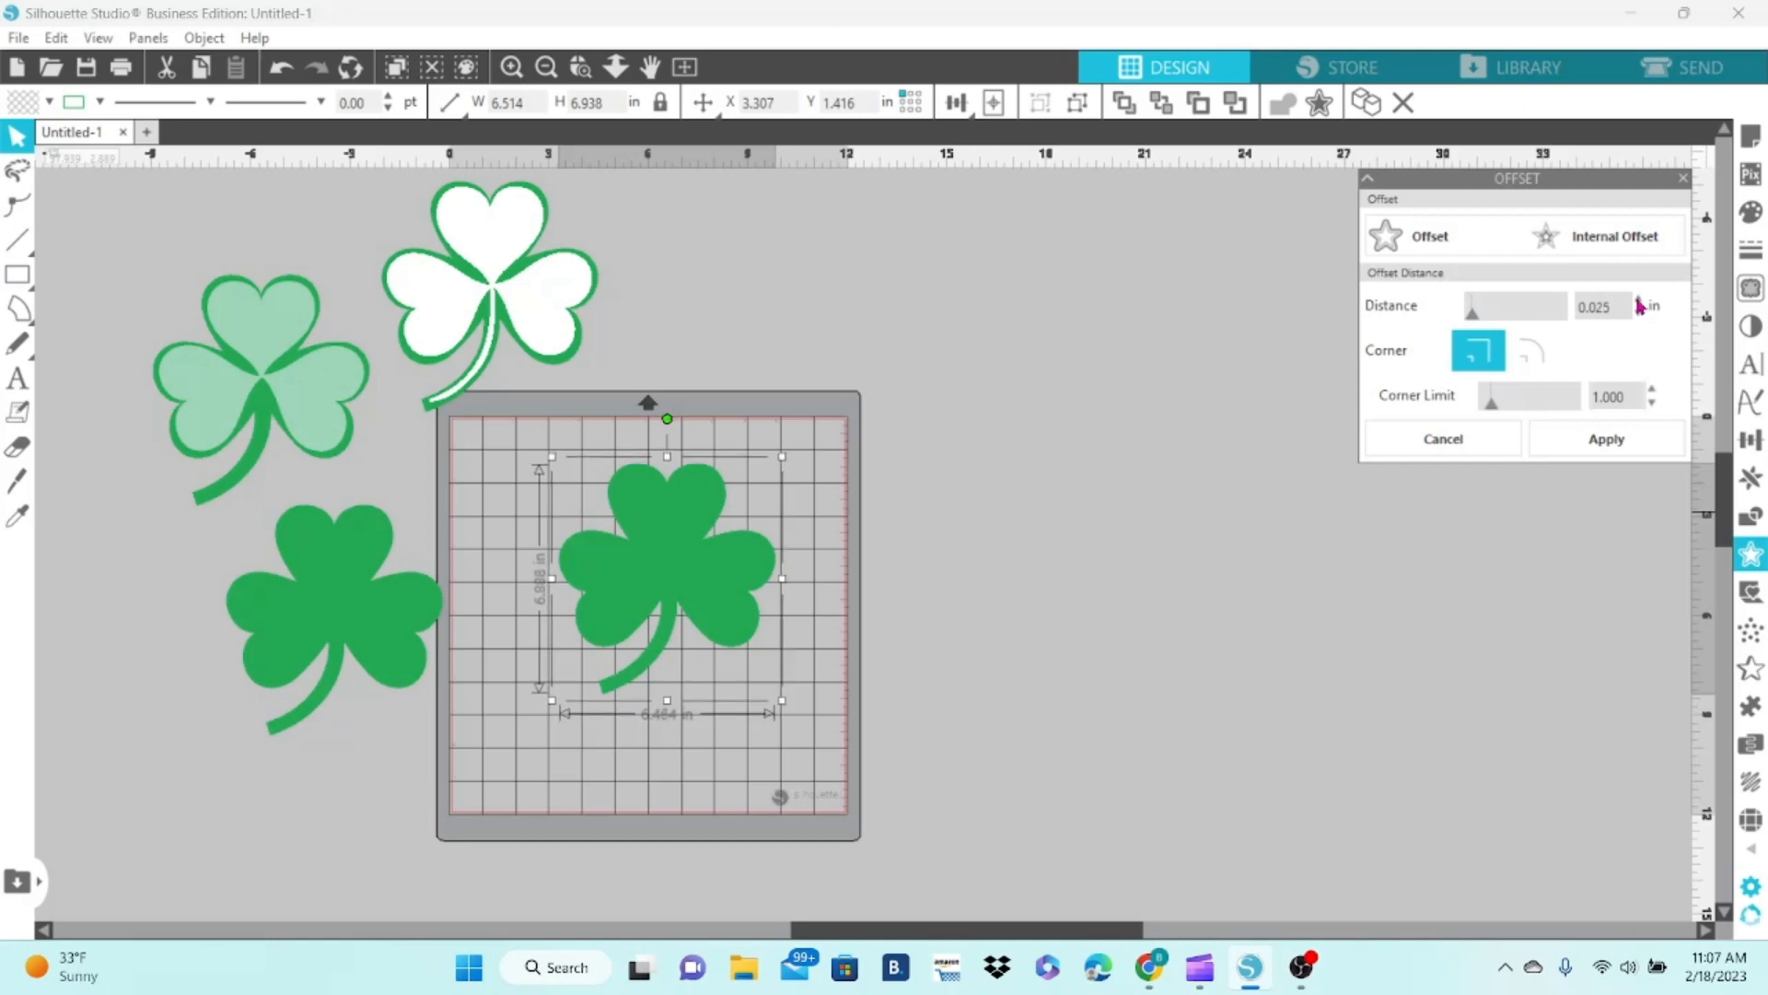
left_click(1606, 439)
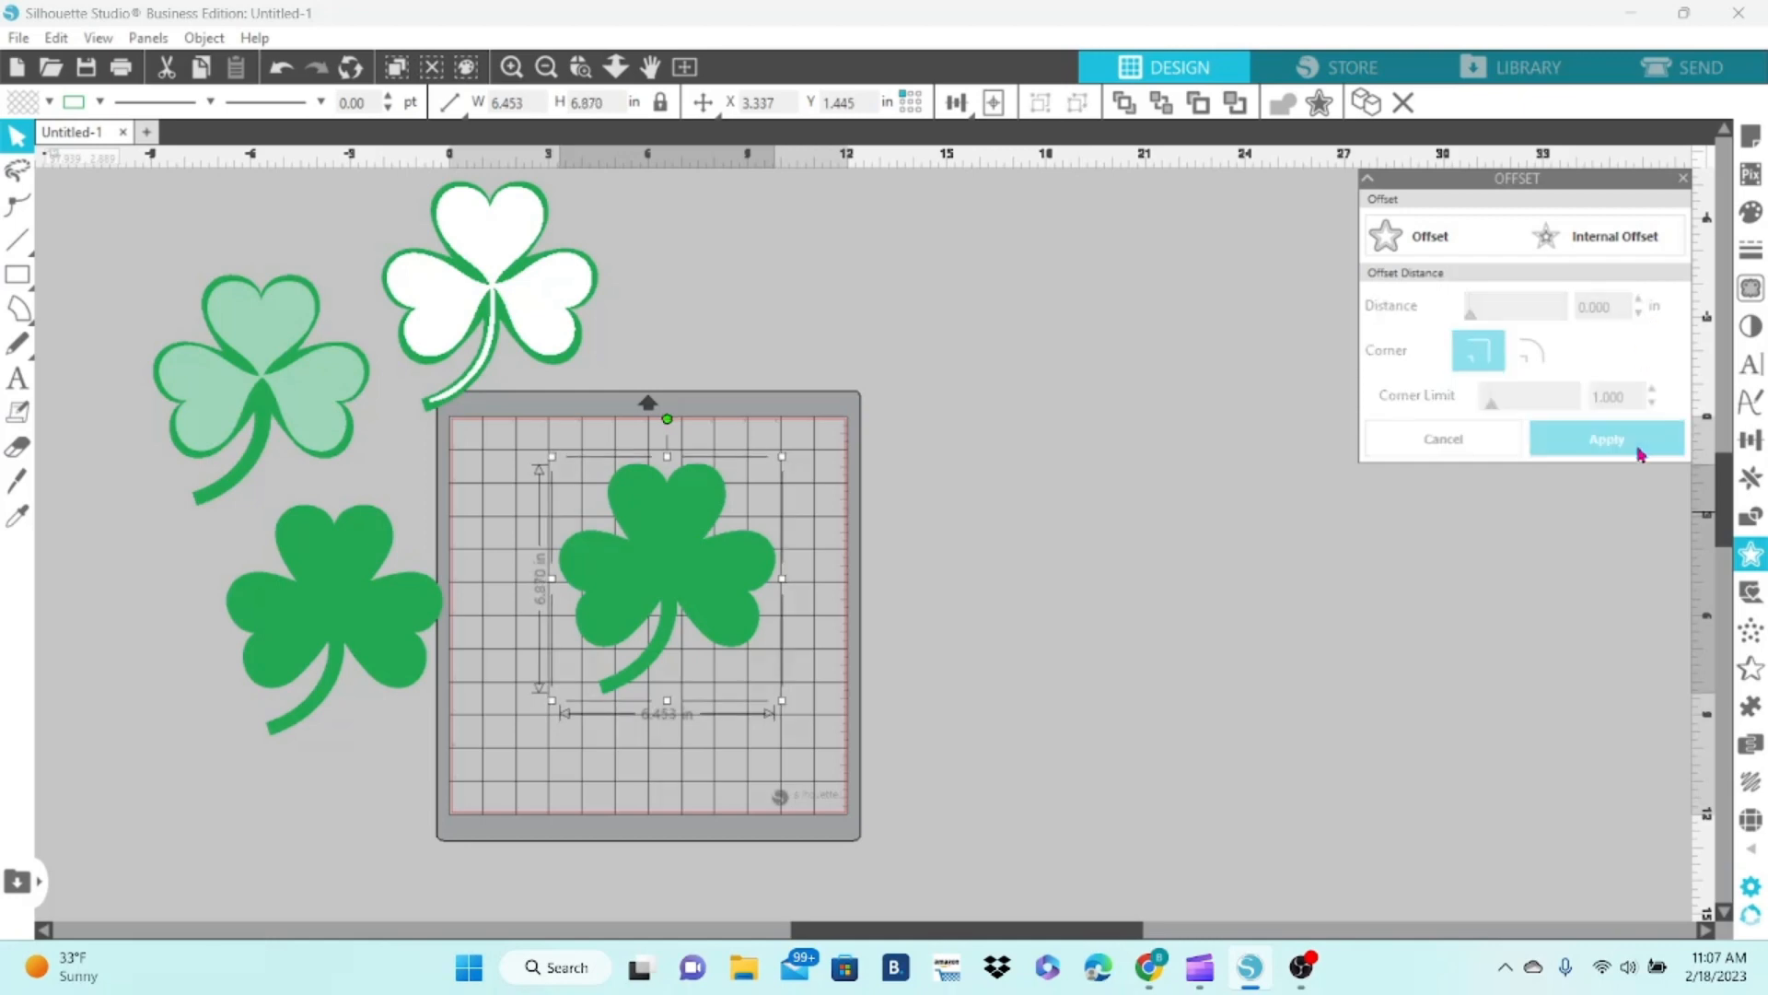
left_click(1532, 351)
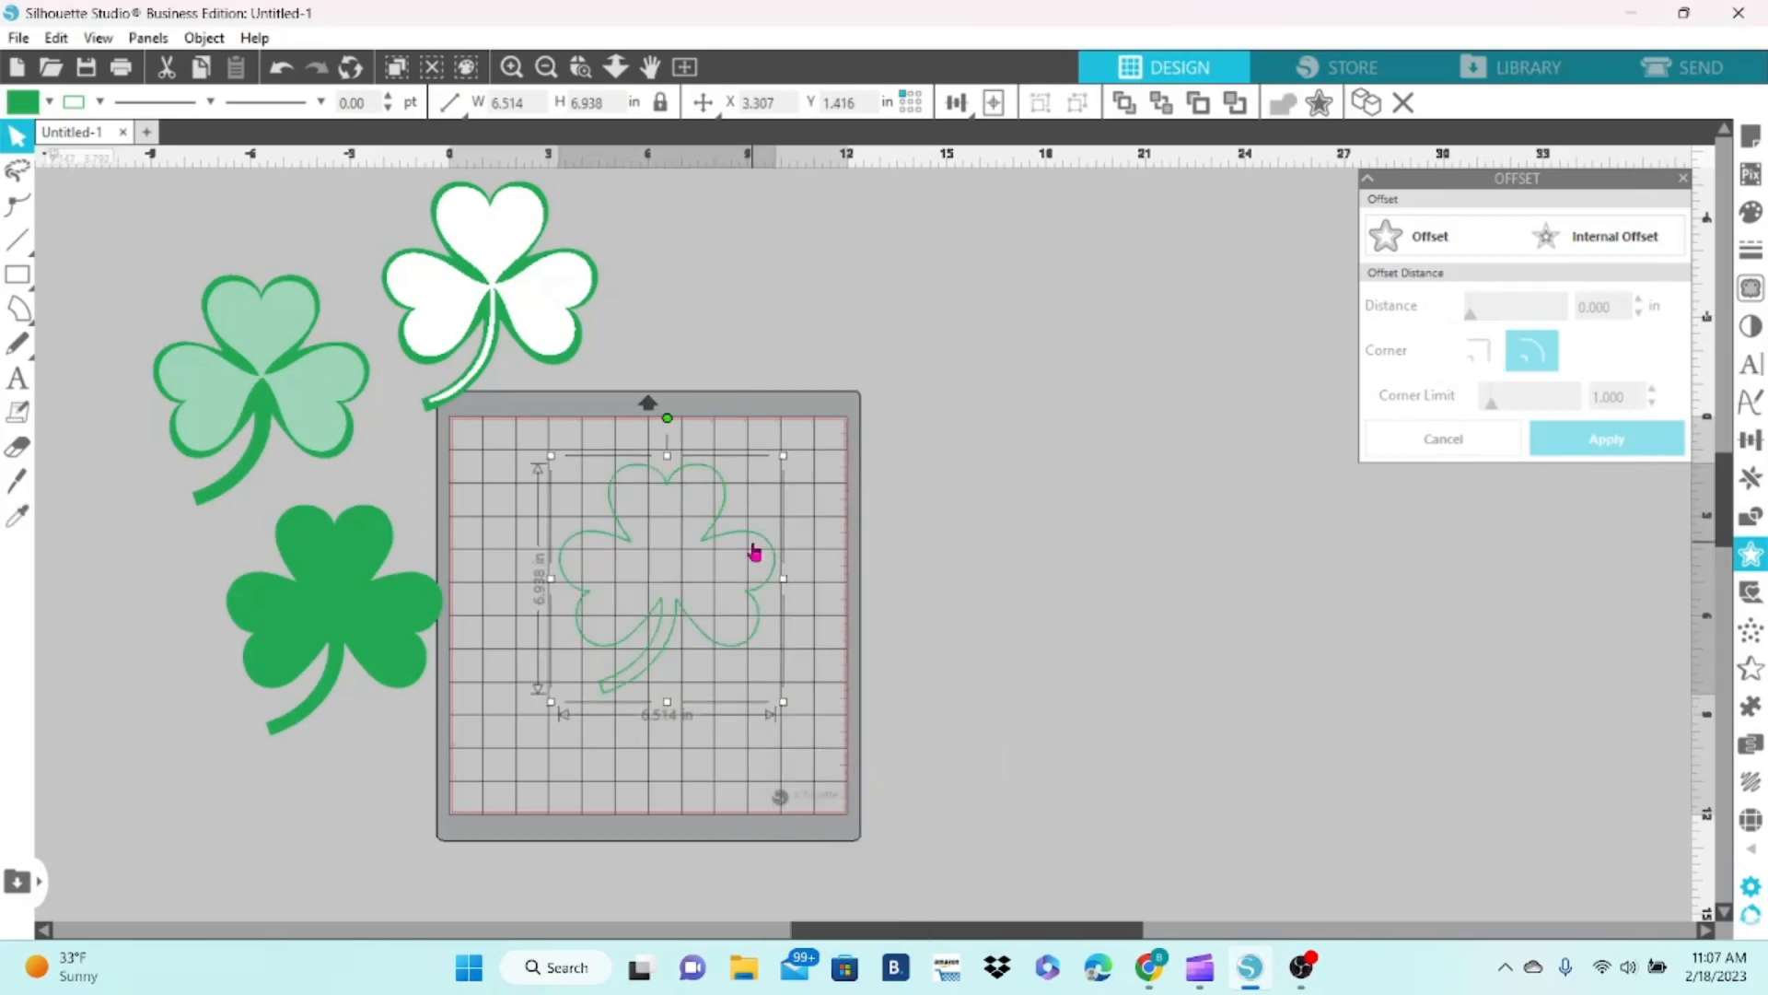
left_click_drag(753, 552, 1114, 463)
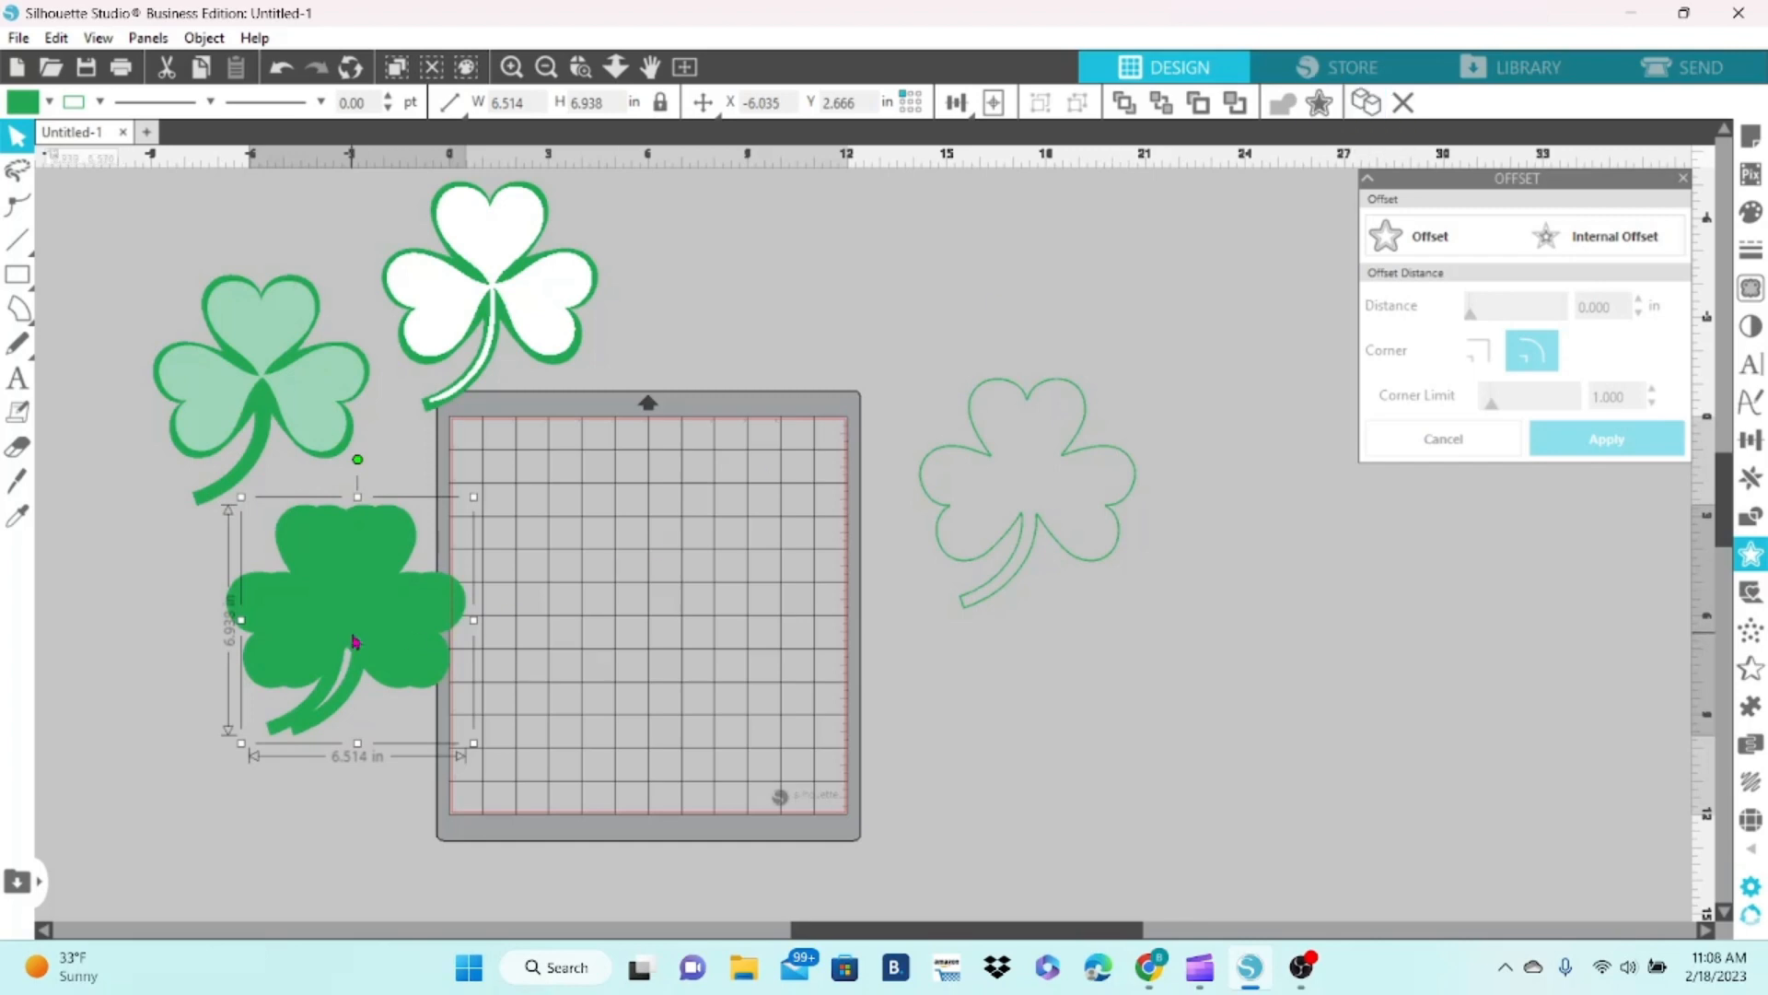
- Apply a 0.2 in offset and move the thick outline to the lower right
left_click(1606, 235)
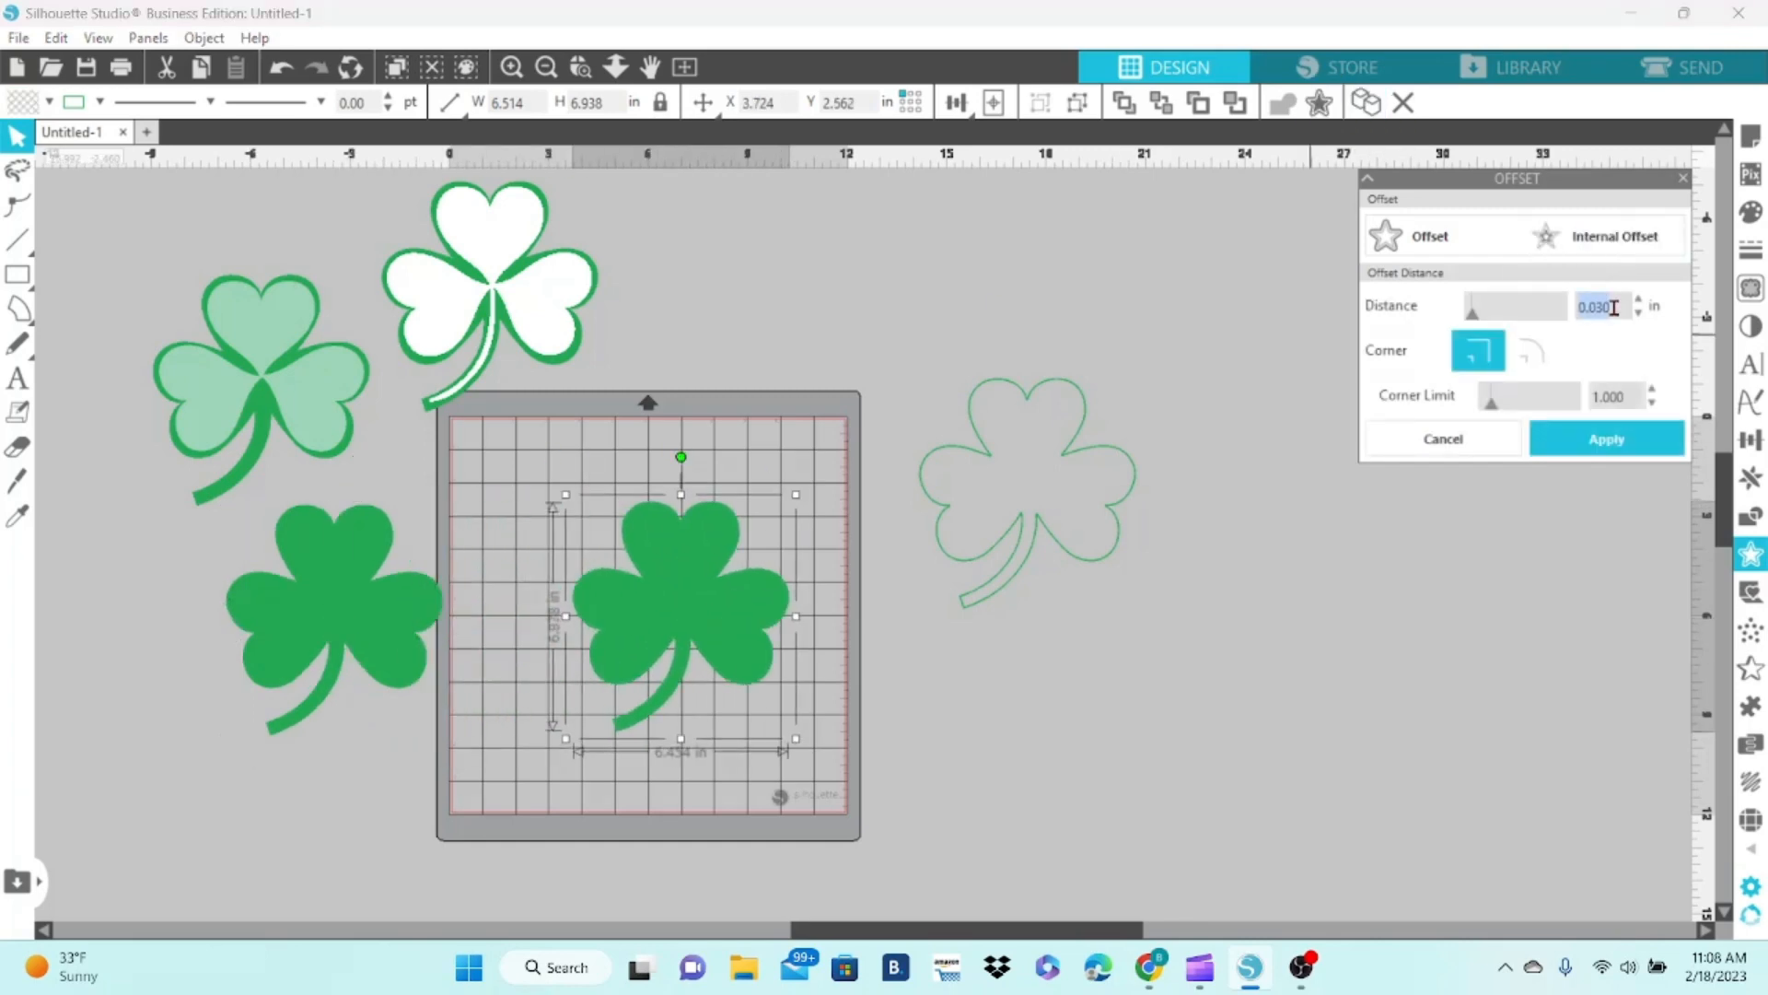
type(".2")
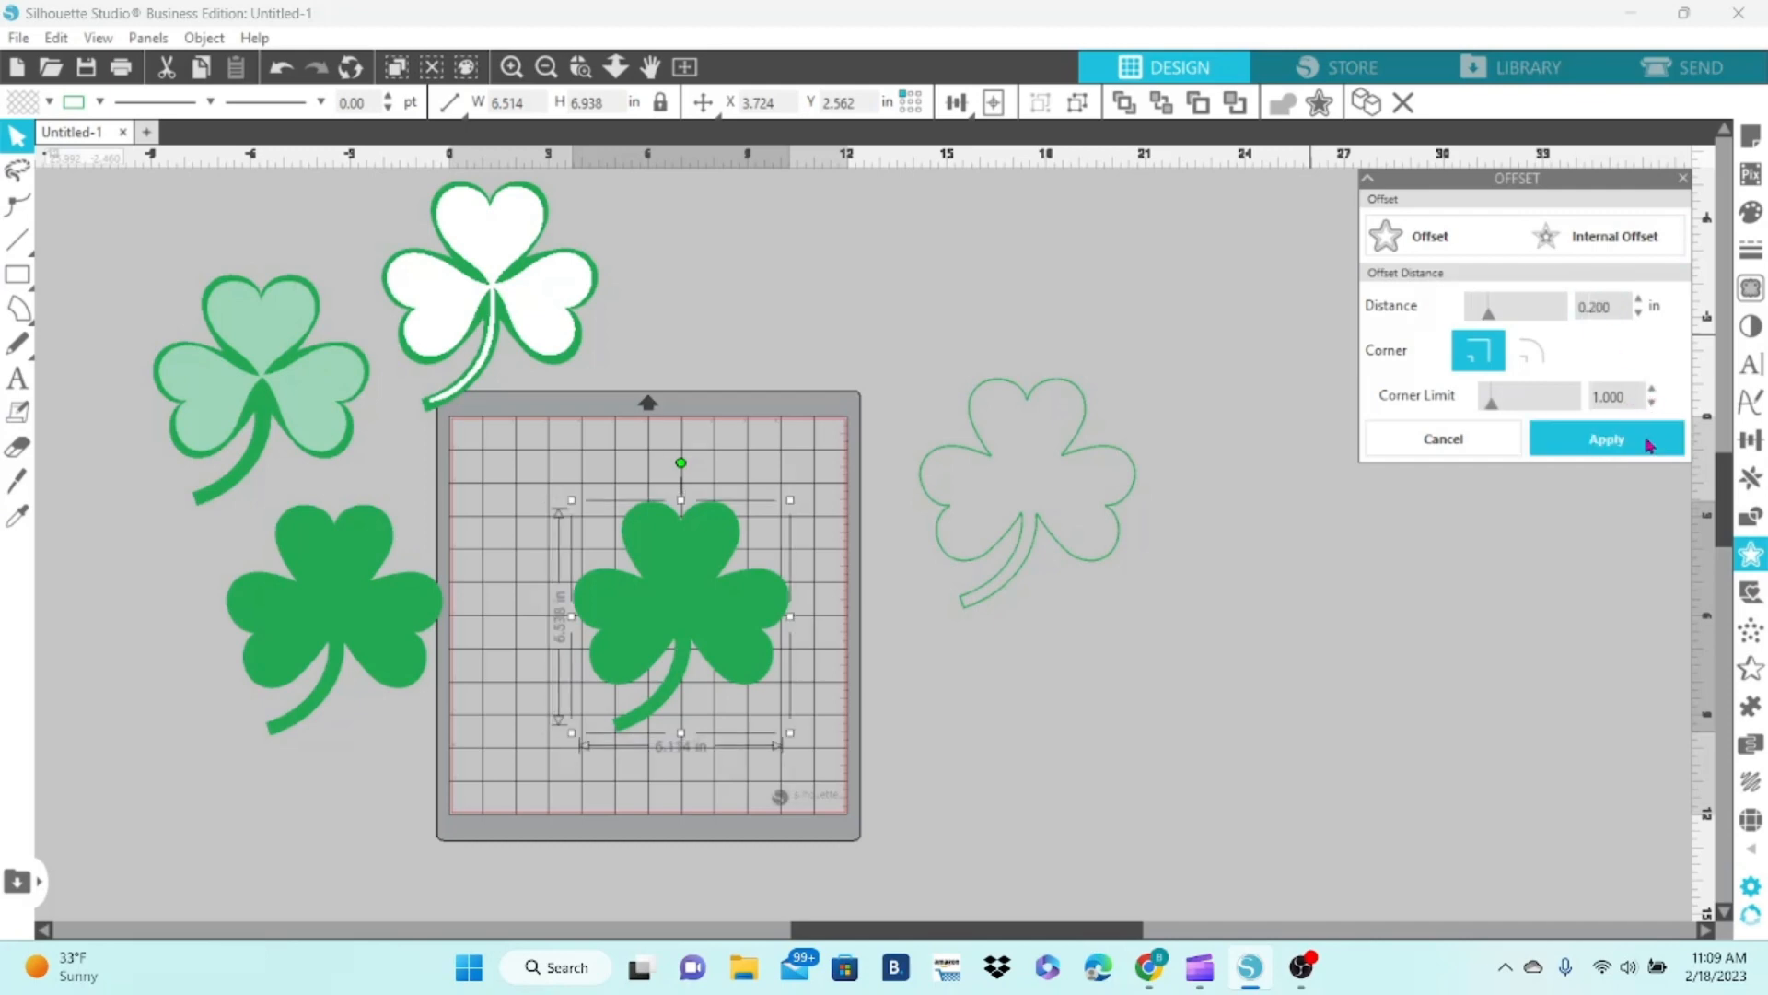
left_click(1606, 438)
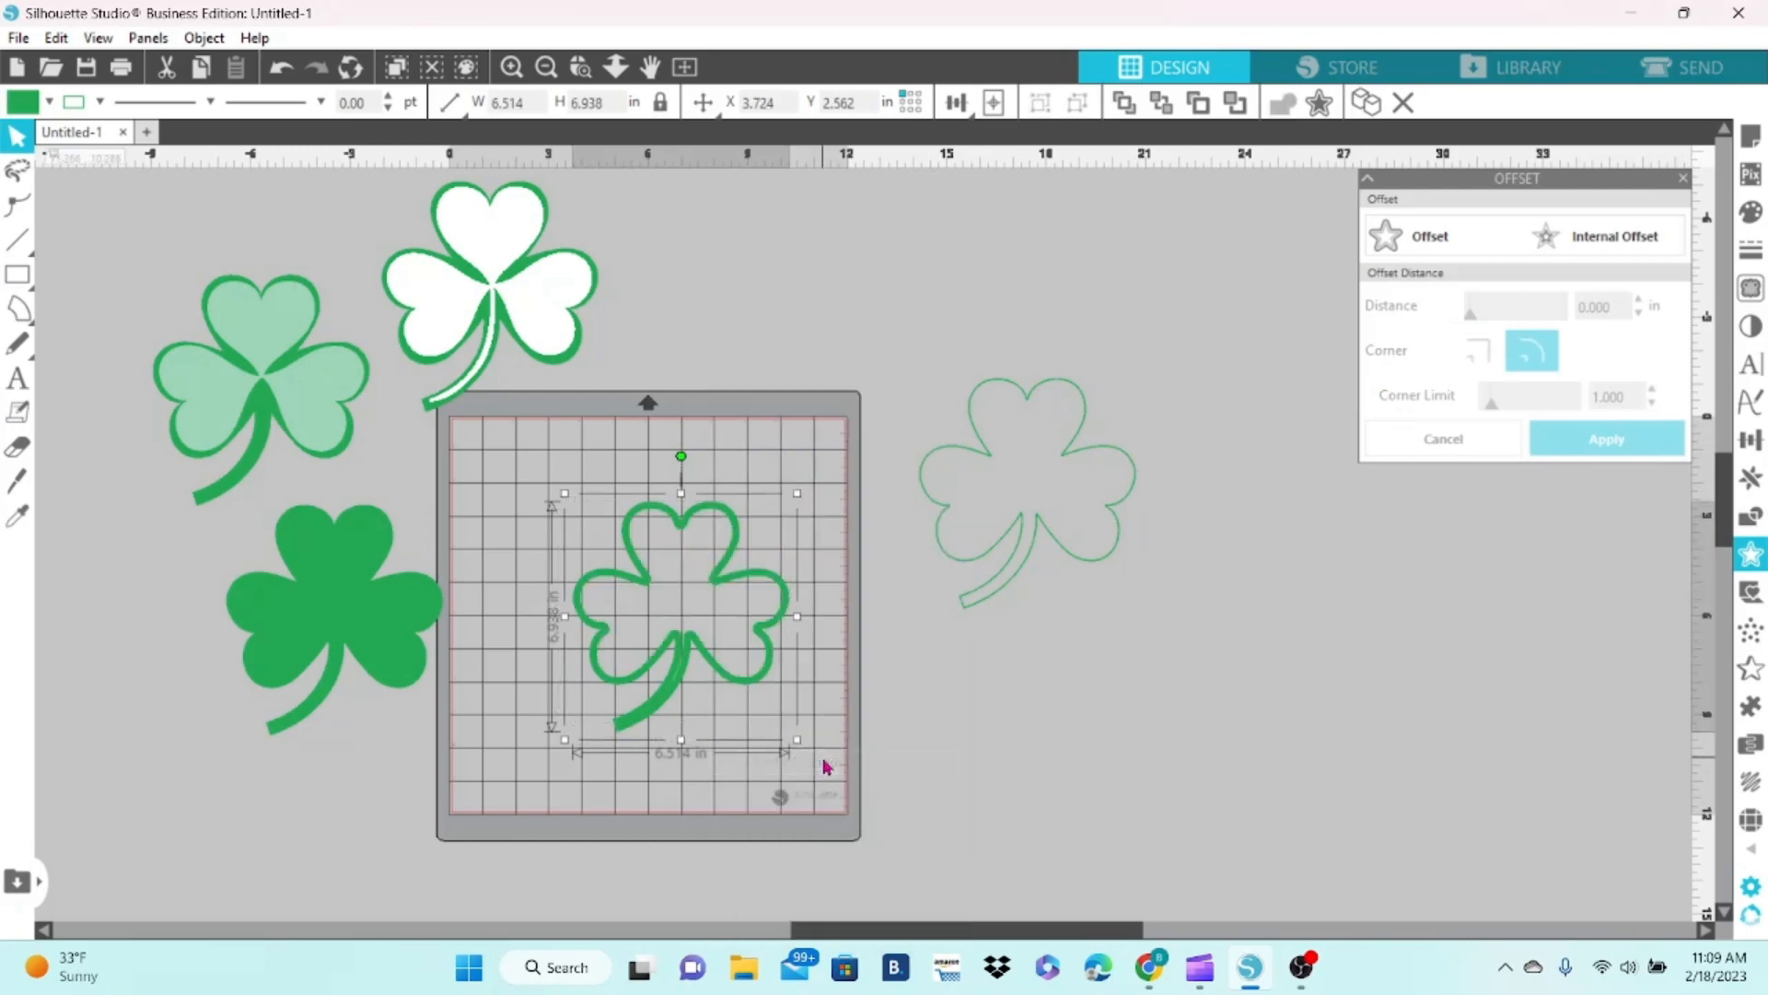
left_click_drag(679, 614, 1158, 688)
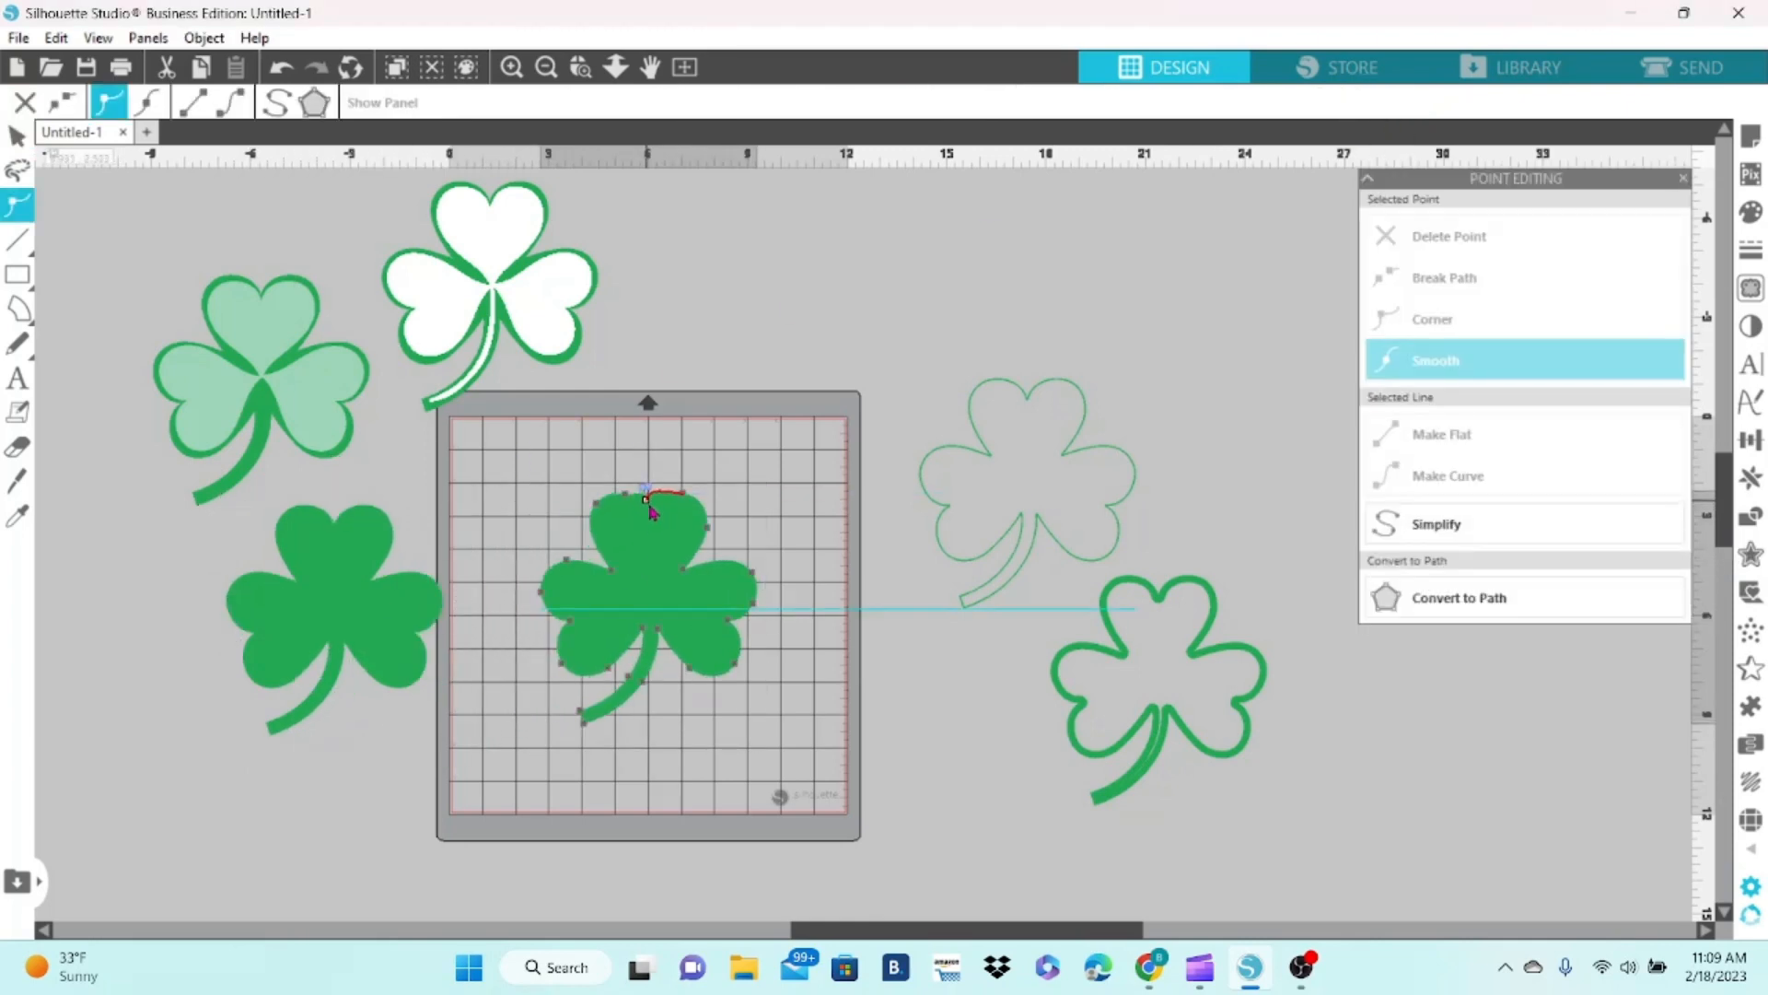
- Adjust a top-leaf point on the solid shamrock in Point Editing
left_click(1432, 318)
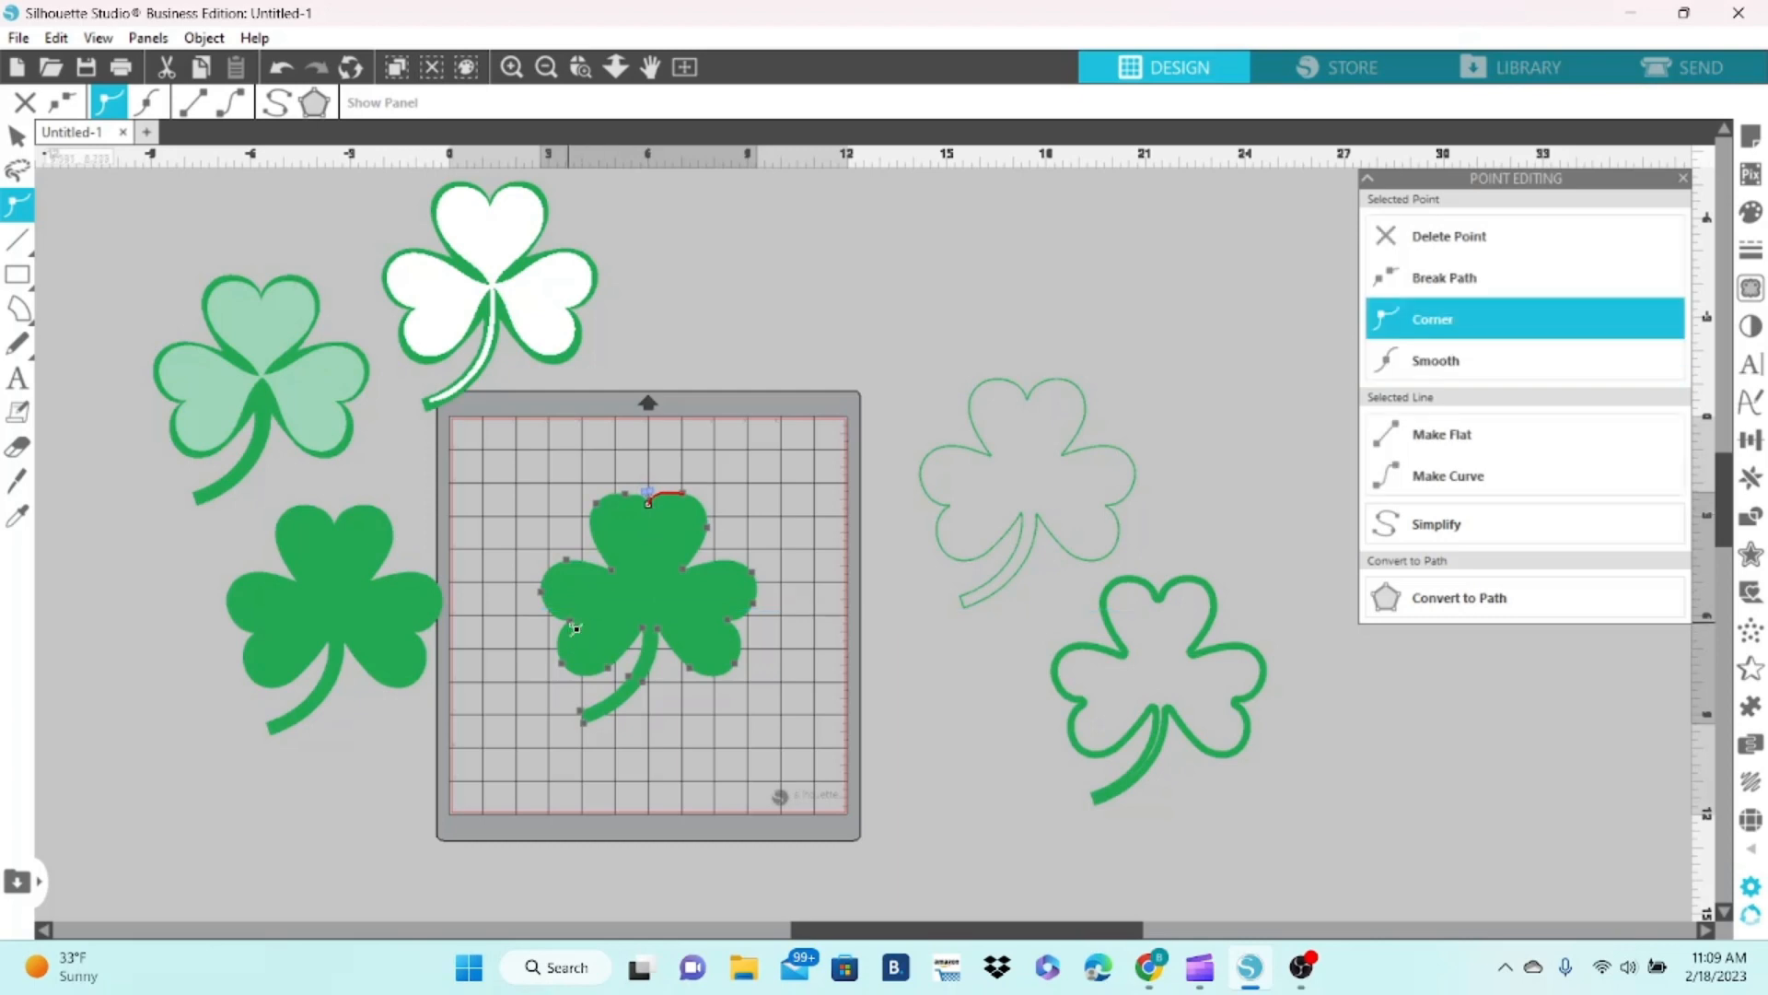
left_click_drag(648, 496, 552, 626)
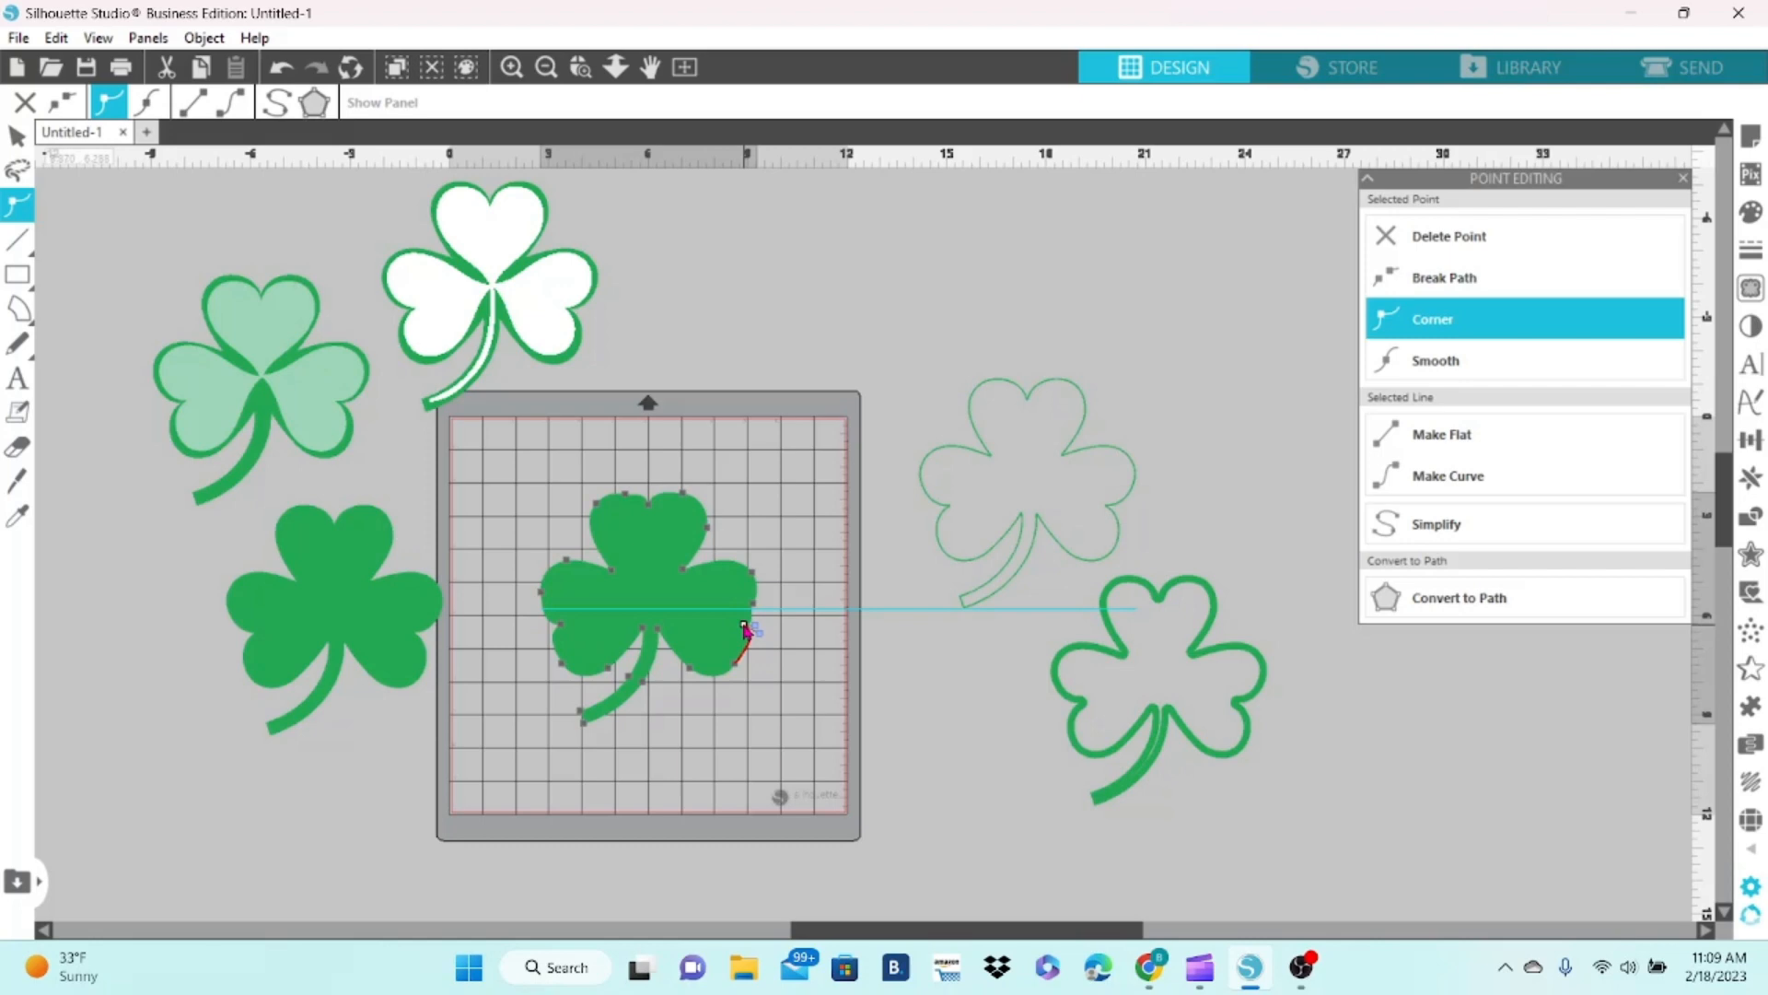
left_click(1433, 360)
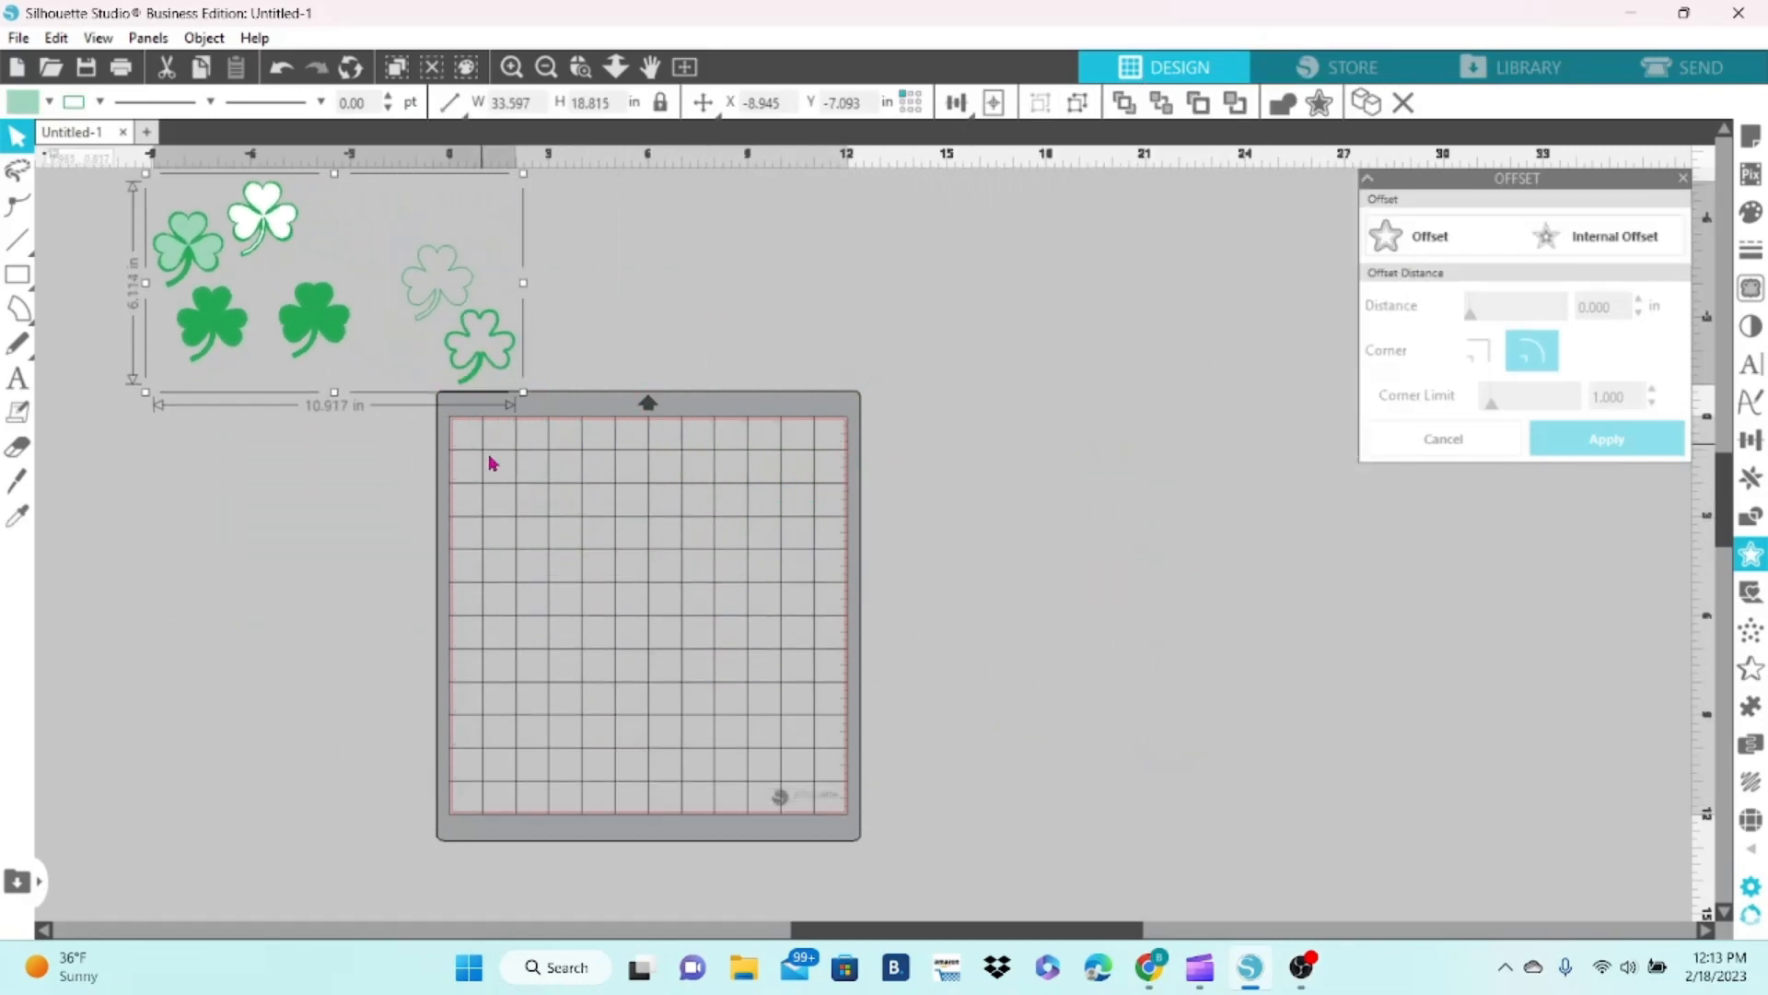
- Open the actions menu for the gathered, scaled-down shamrocks
right_click(491, 463)
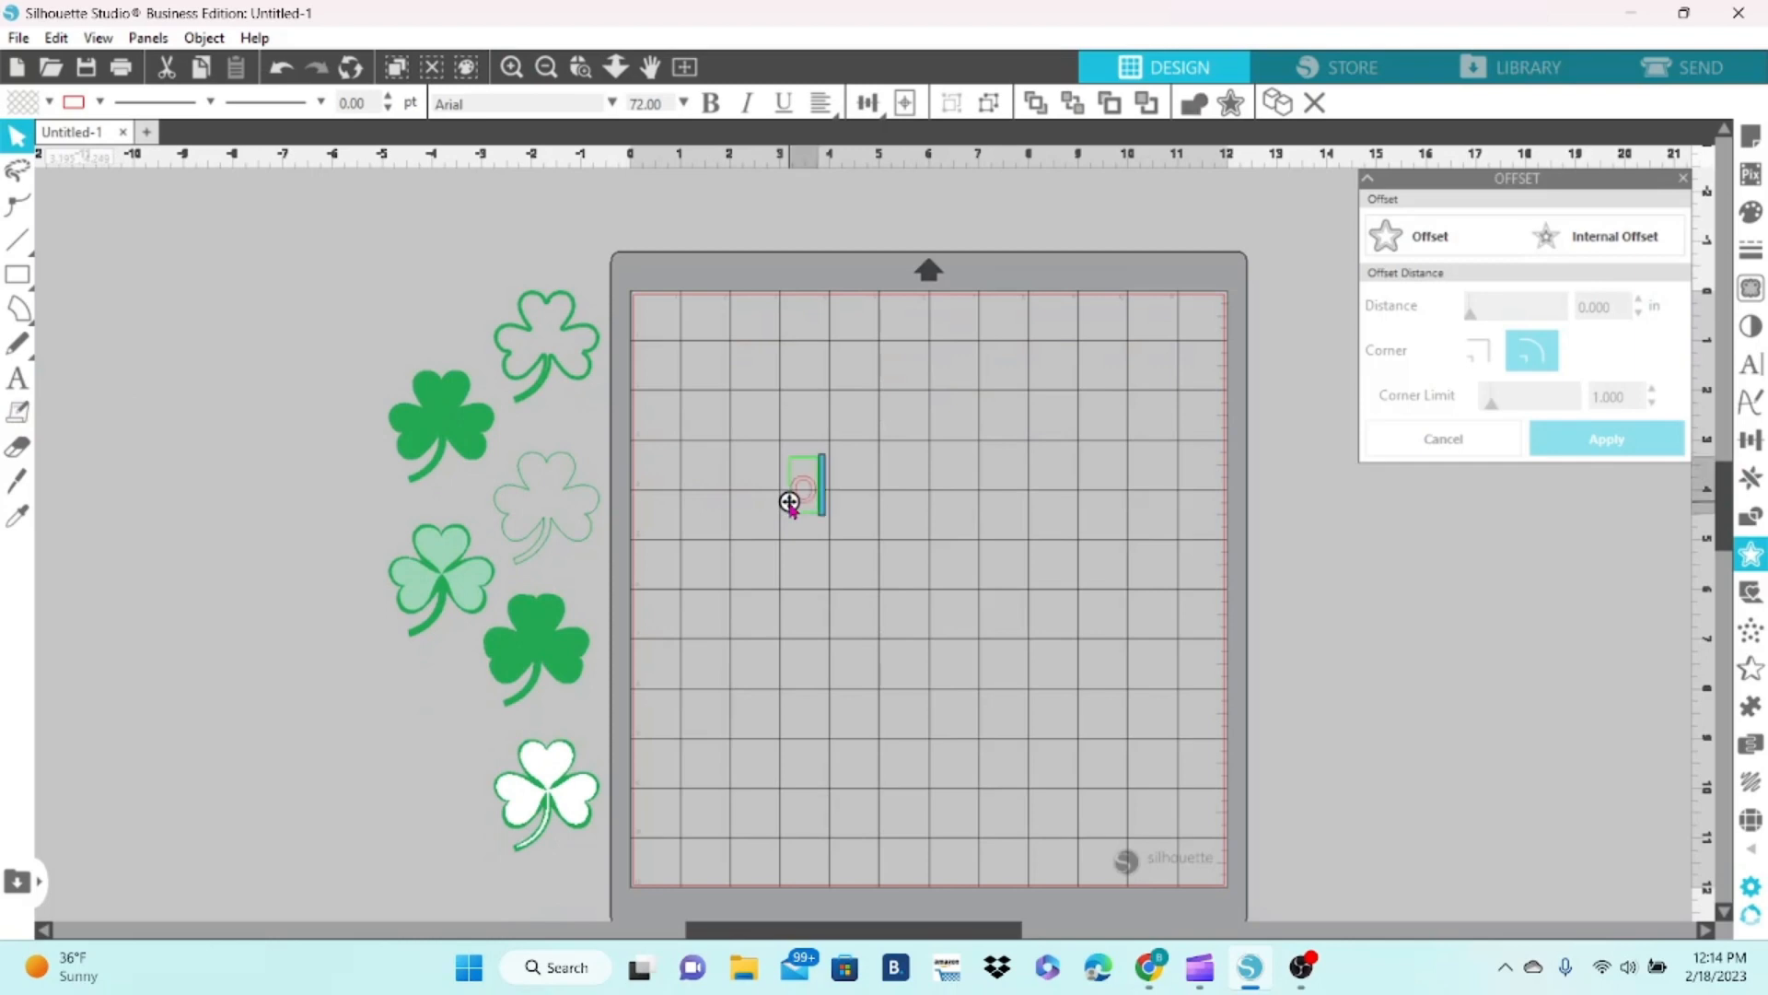
- Type 'one lucky' and 'MAMA' on the mat, filling MAMA yellow and 'one lucky' green
type("one lucky")
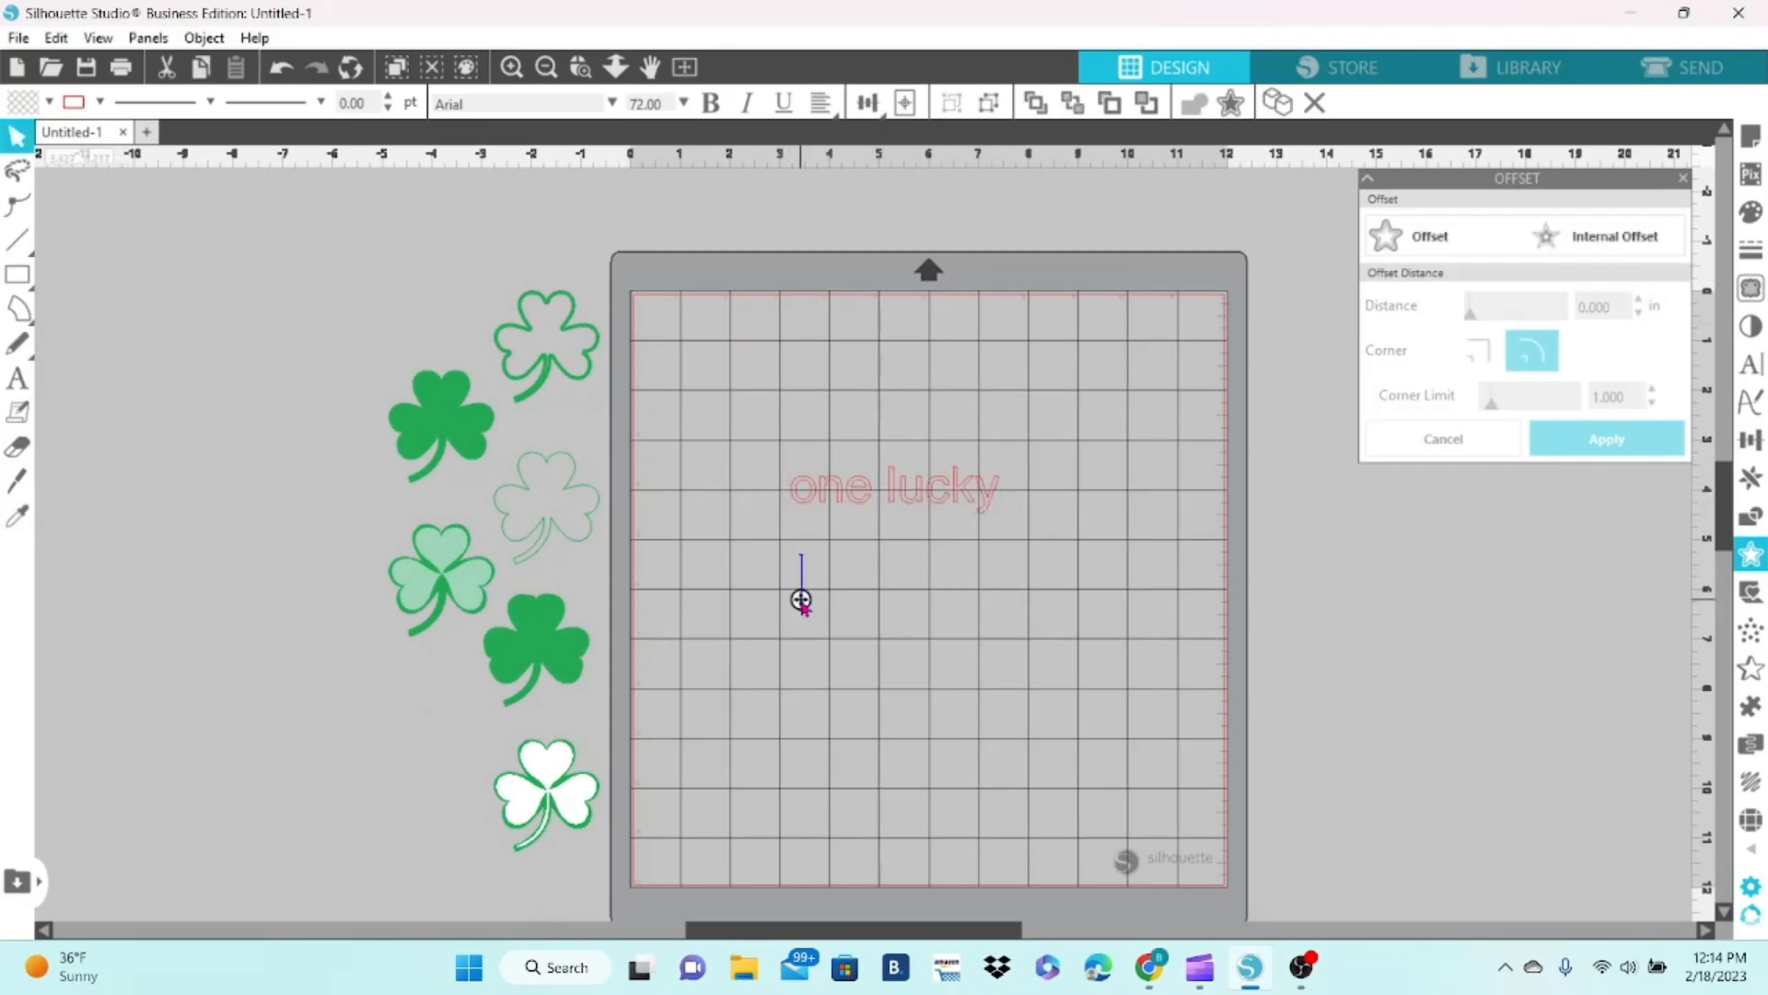
type("MAMA")
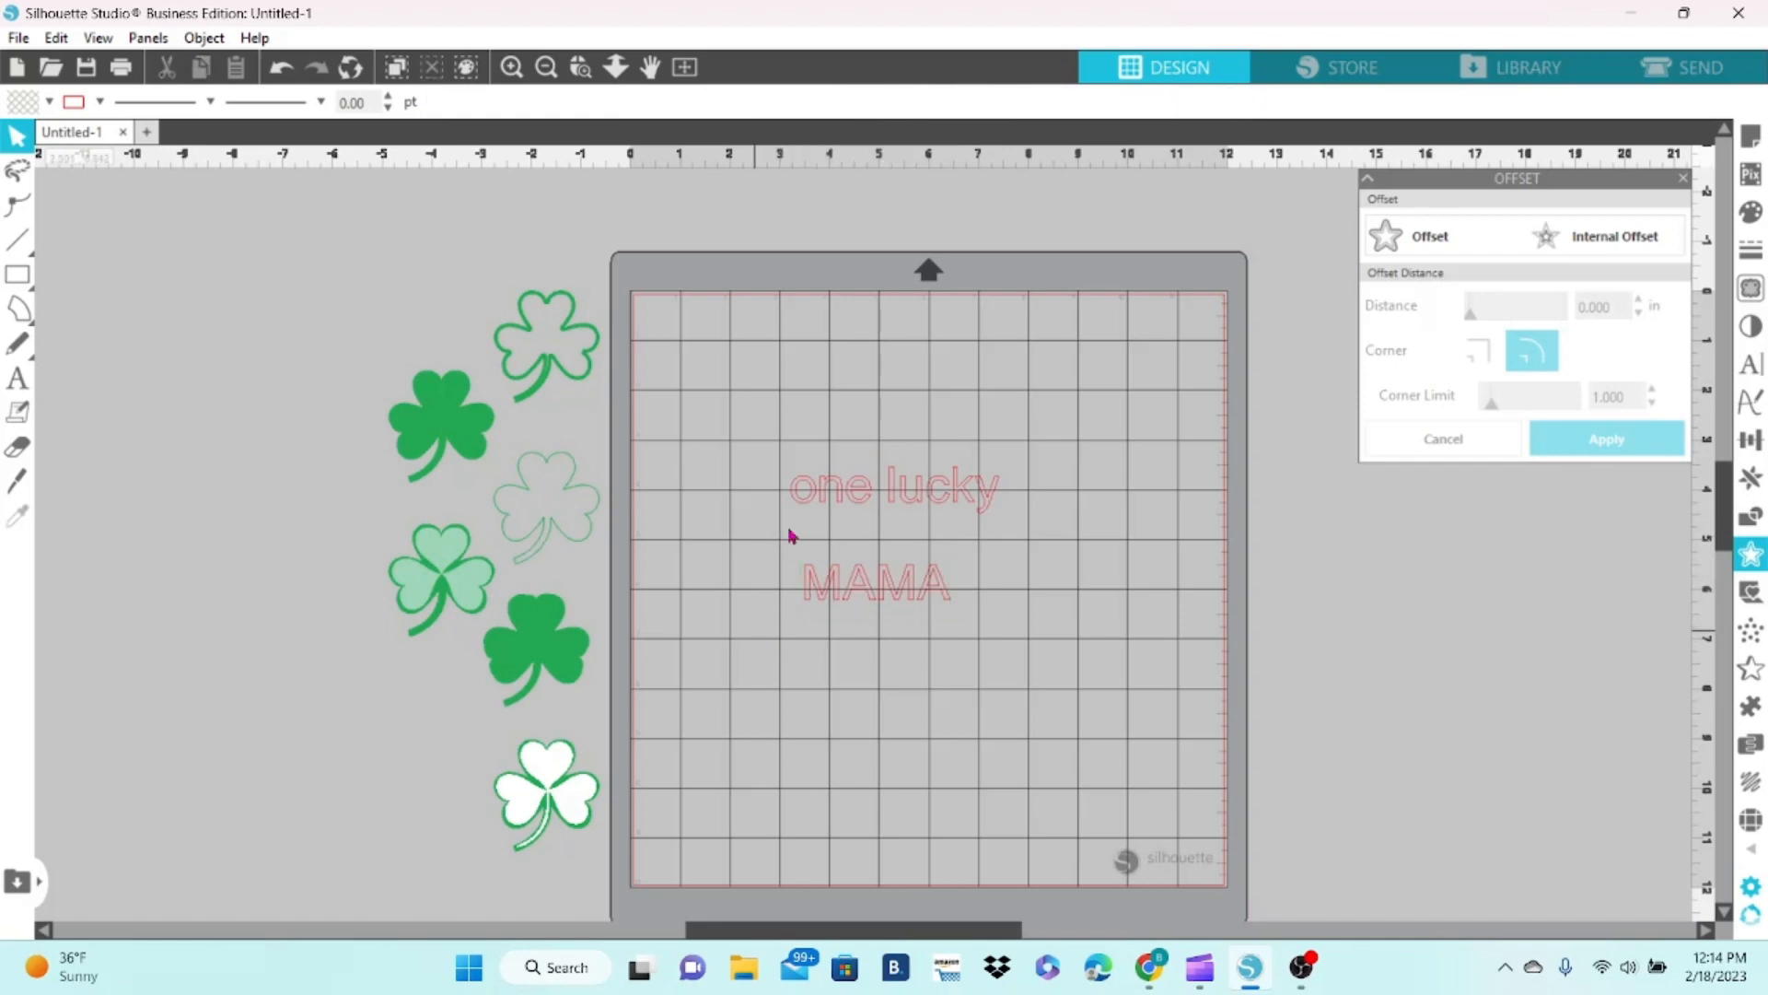
left_click(890, 485)
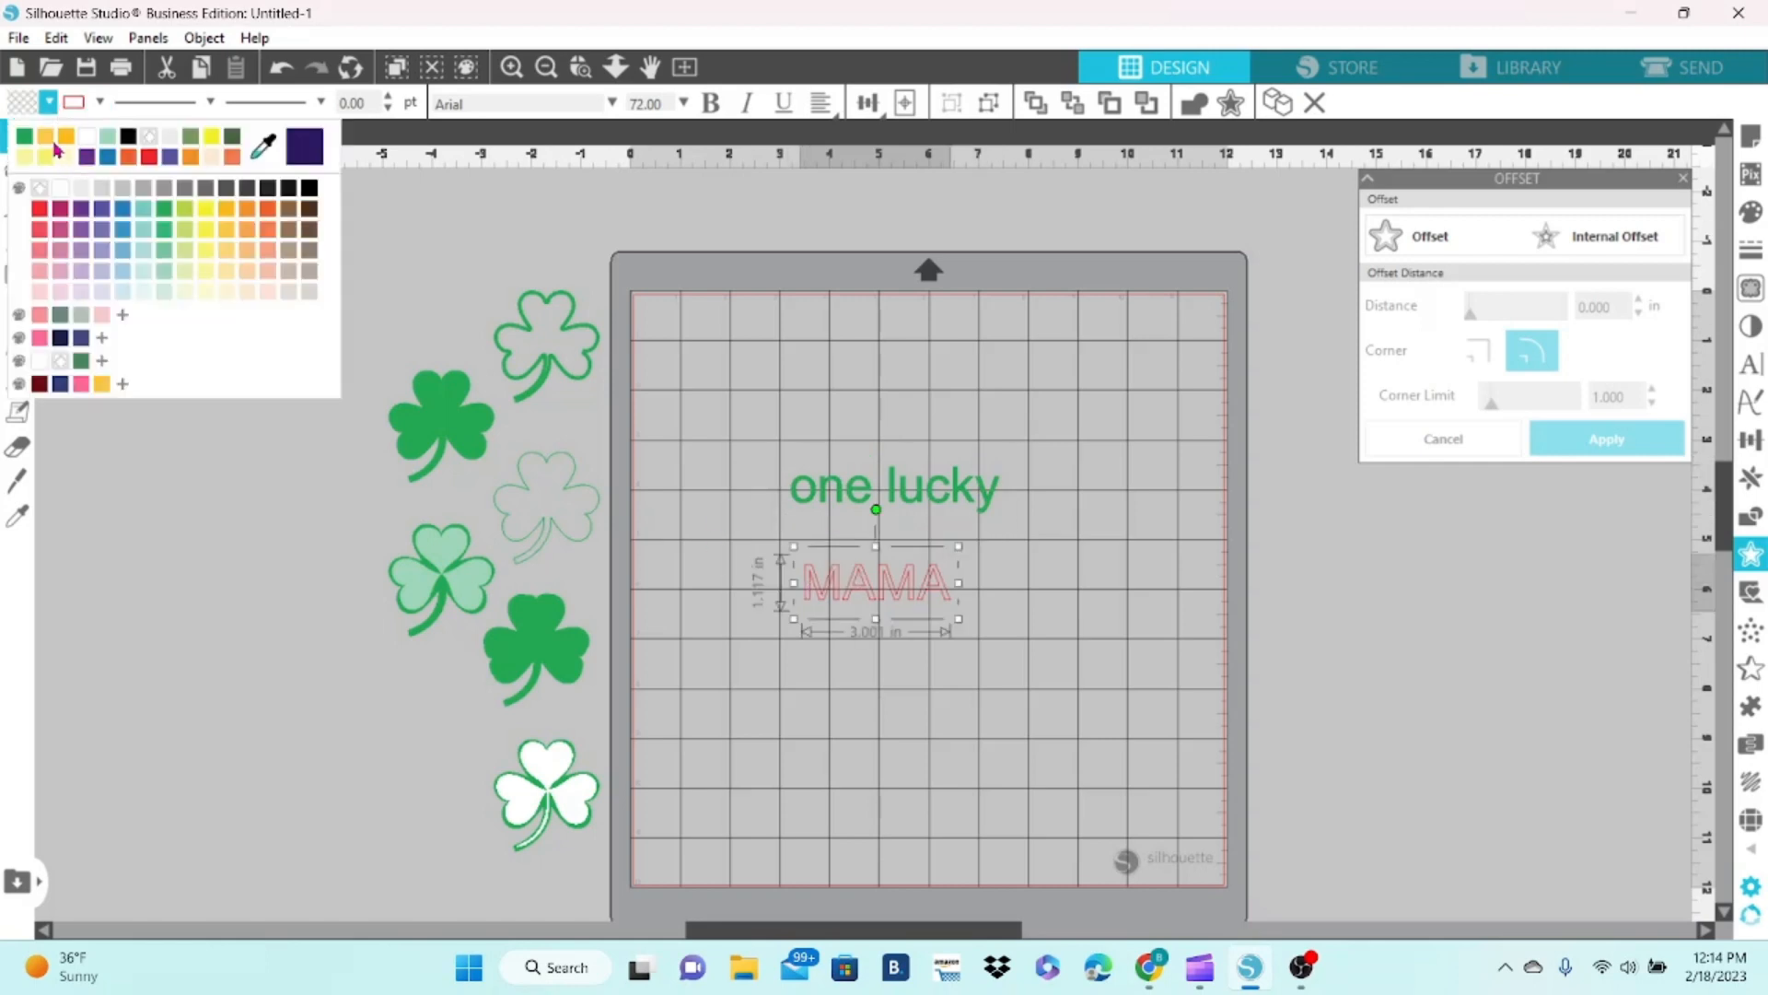
left_click(55, 152)
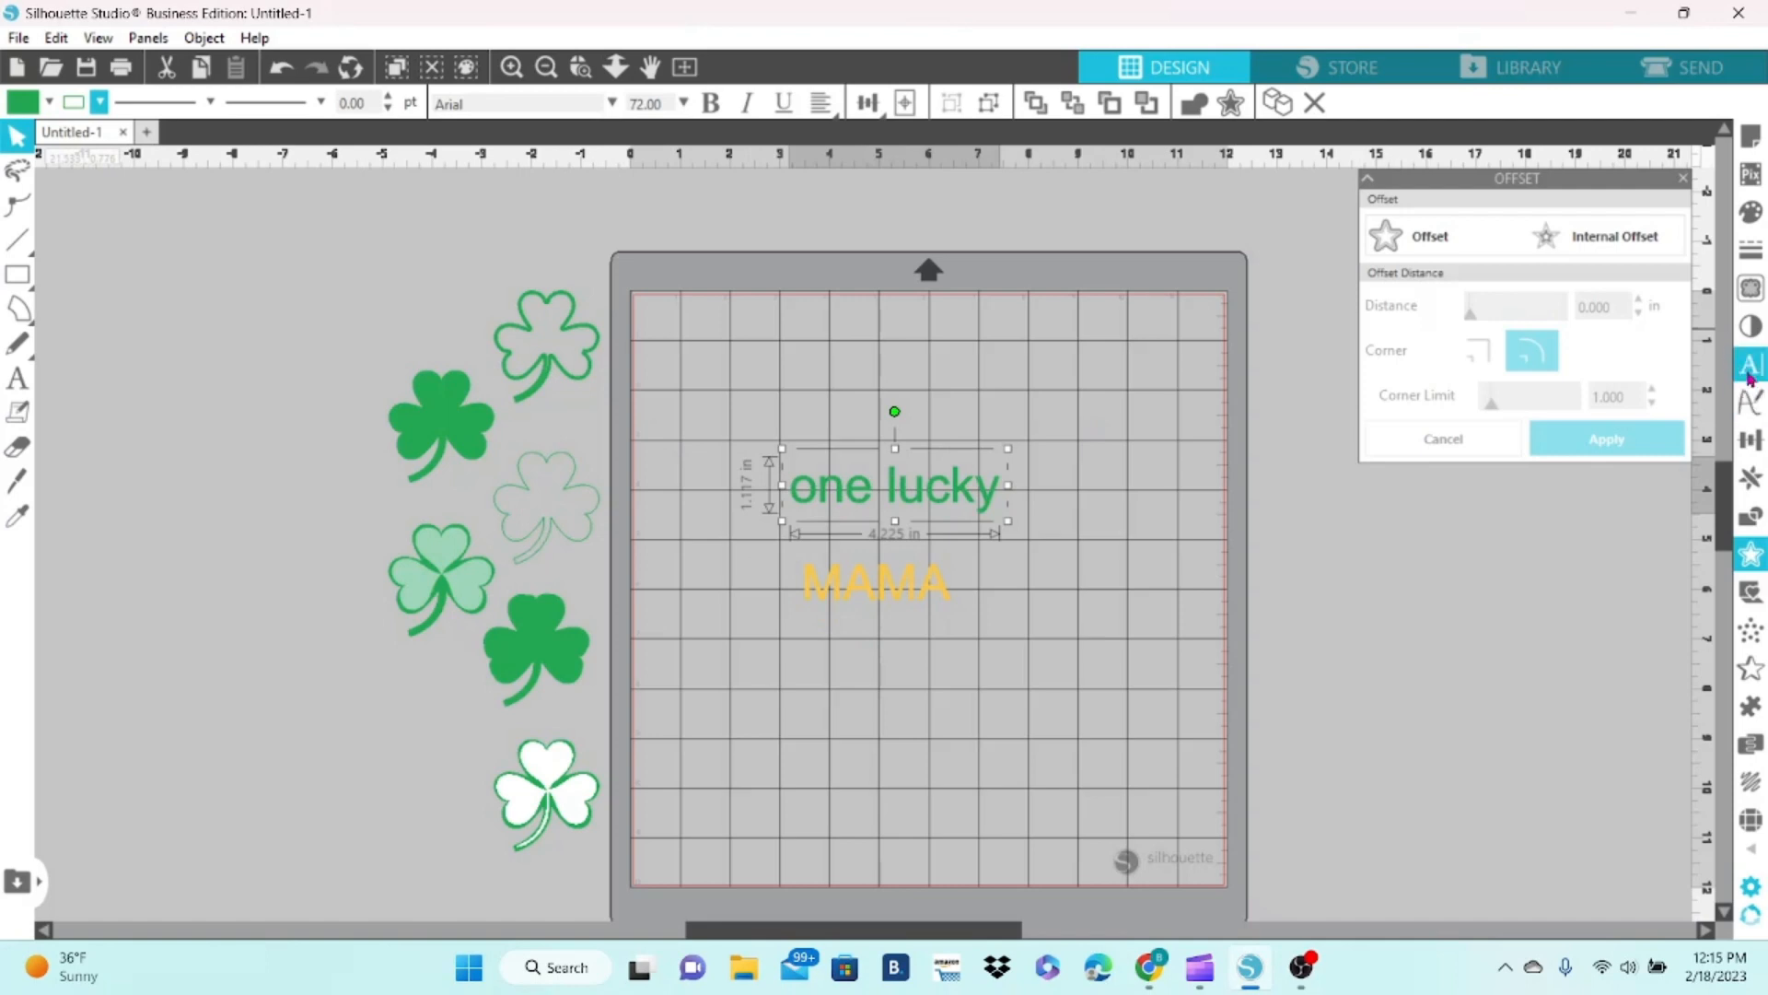
- Set 'one lucky' in Adelicia and swap its final y for a swash glyph
left_click(1431, 509)
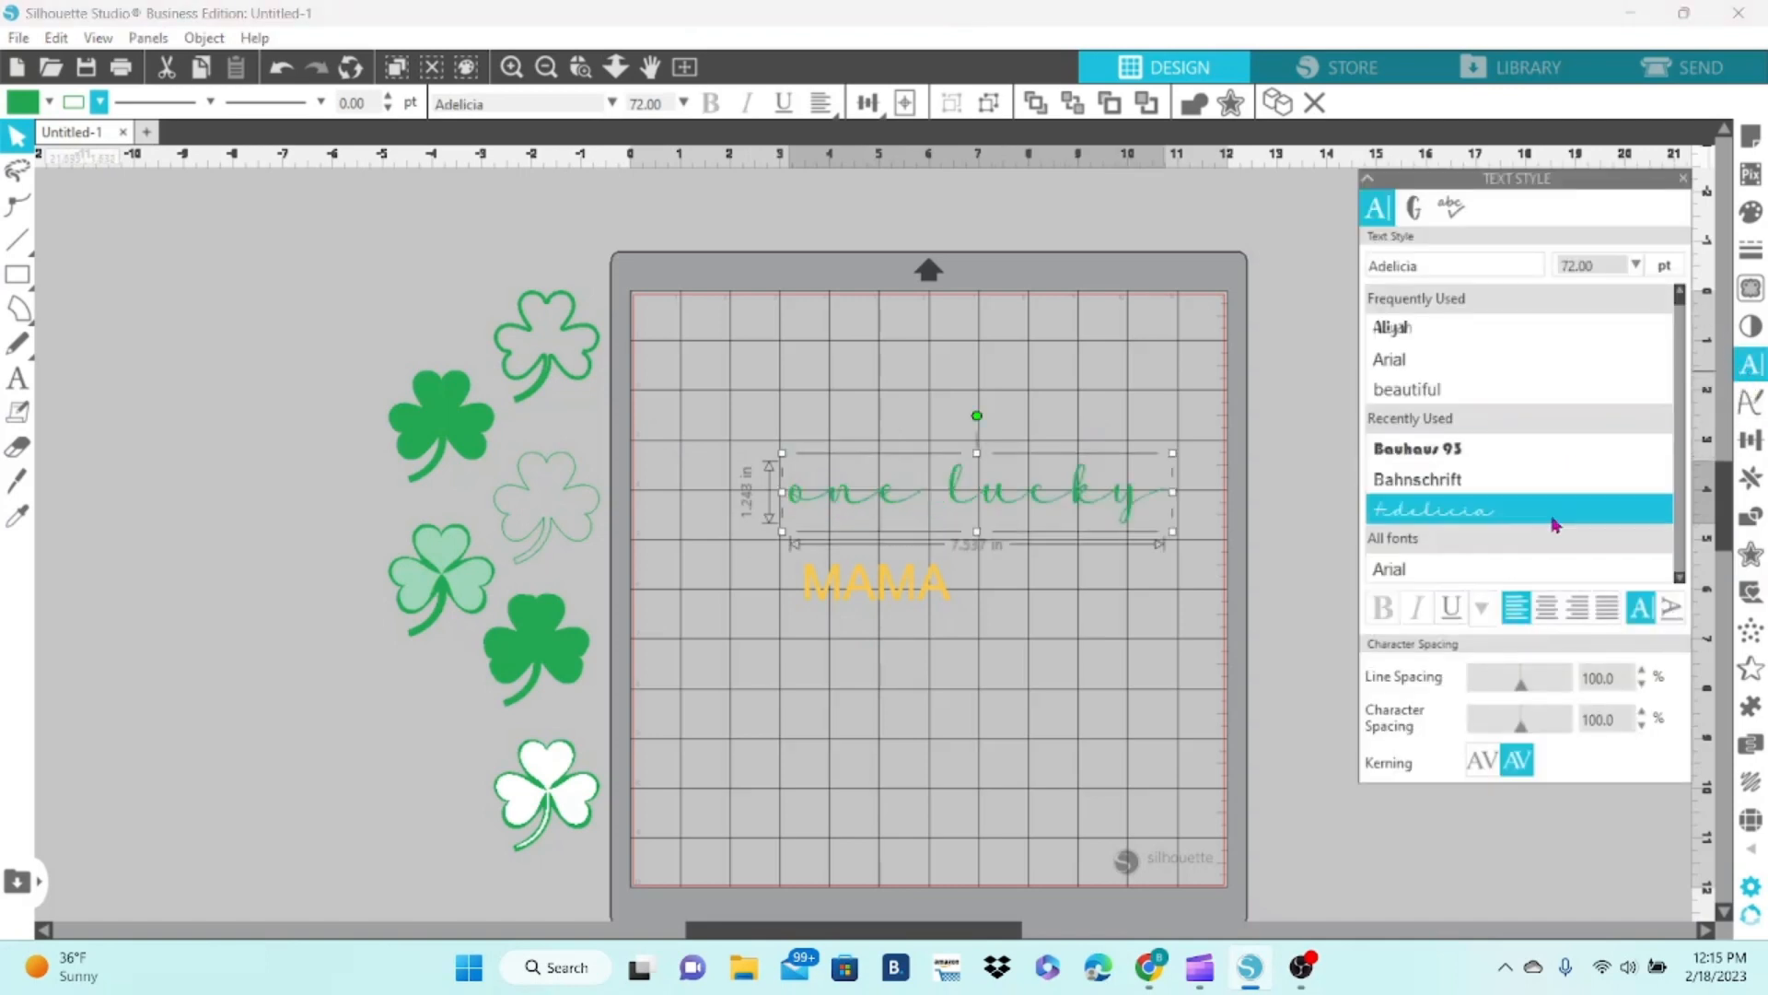
left_click(1411, 207)
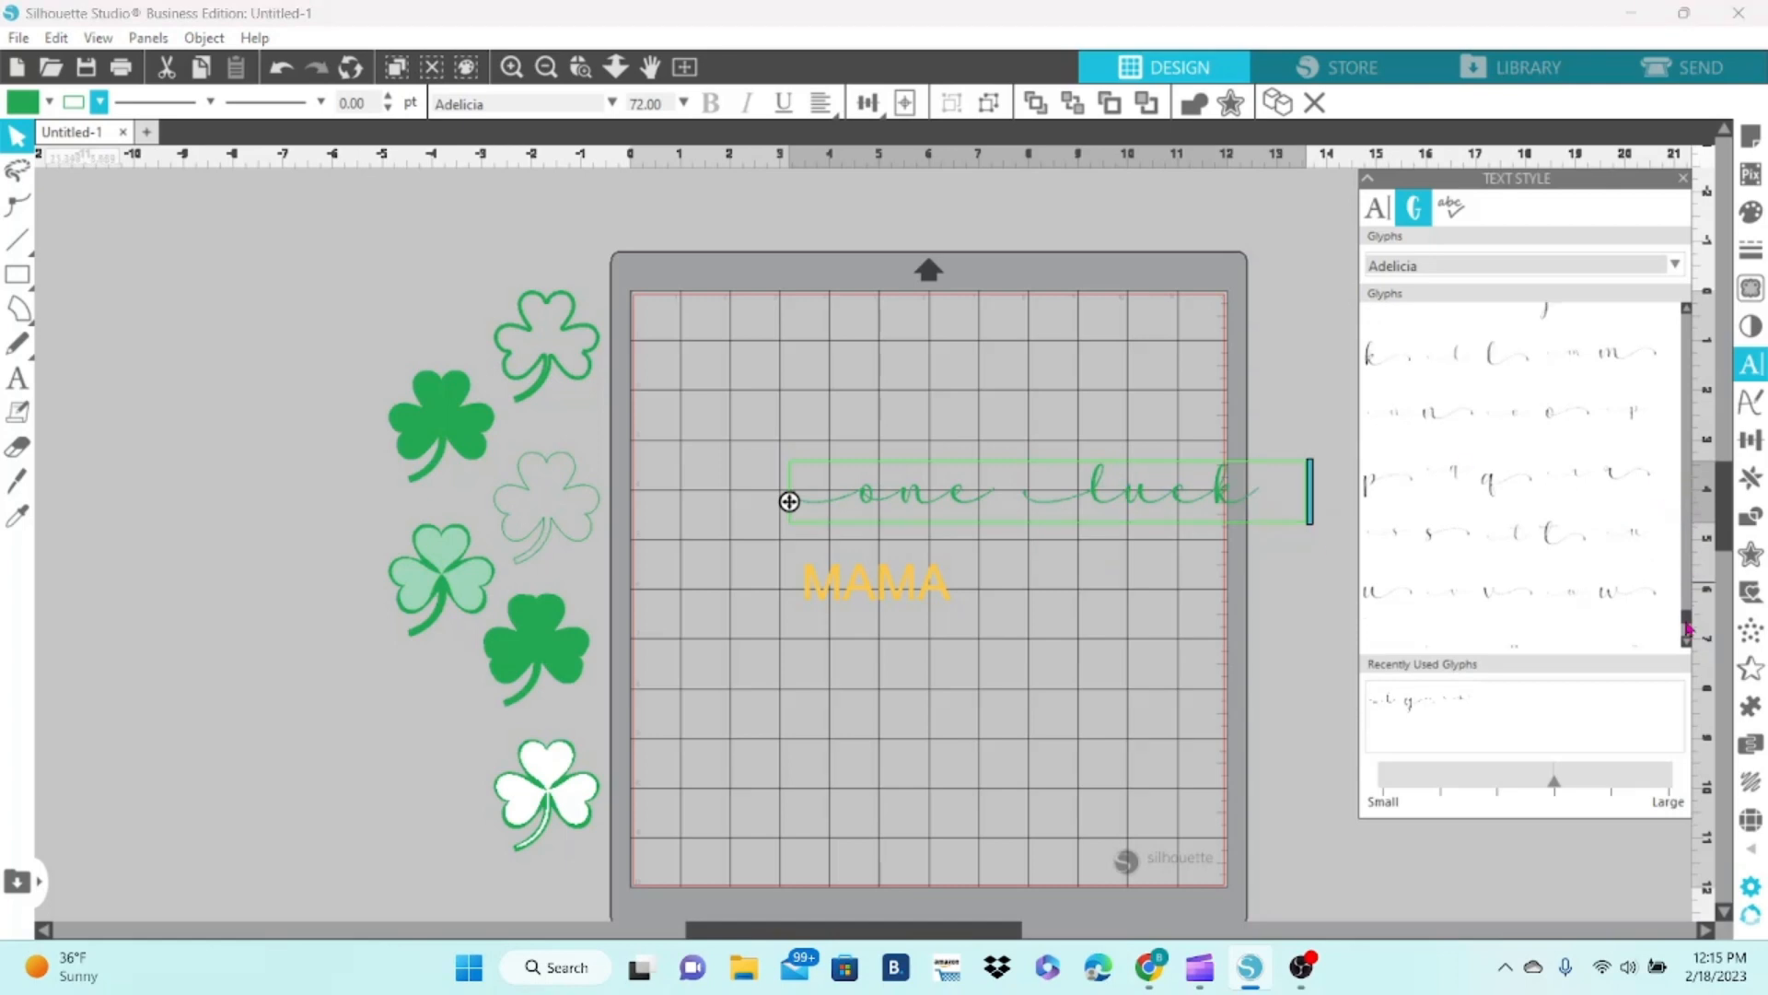
type("y")
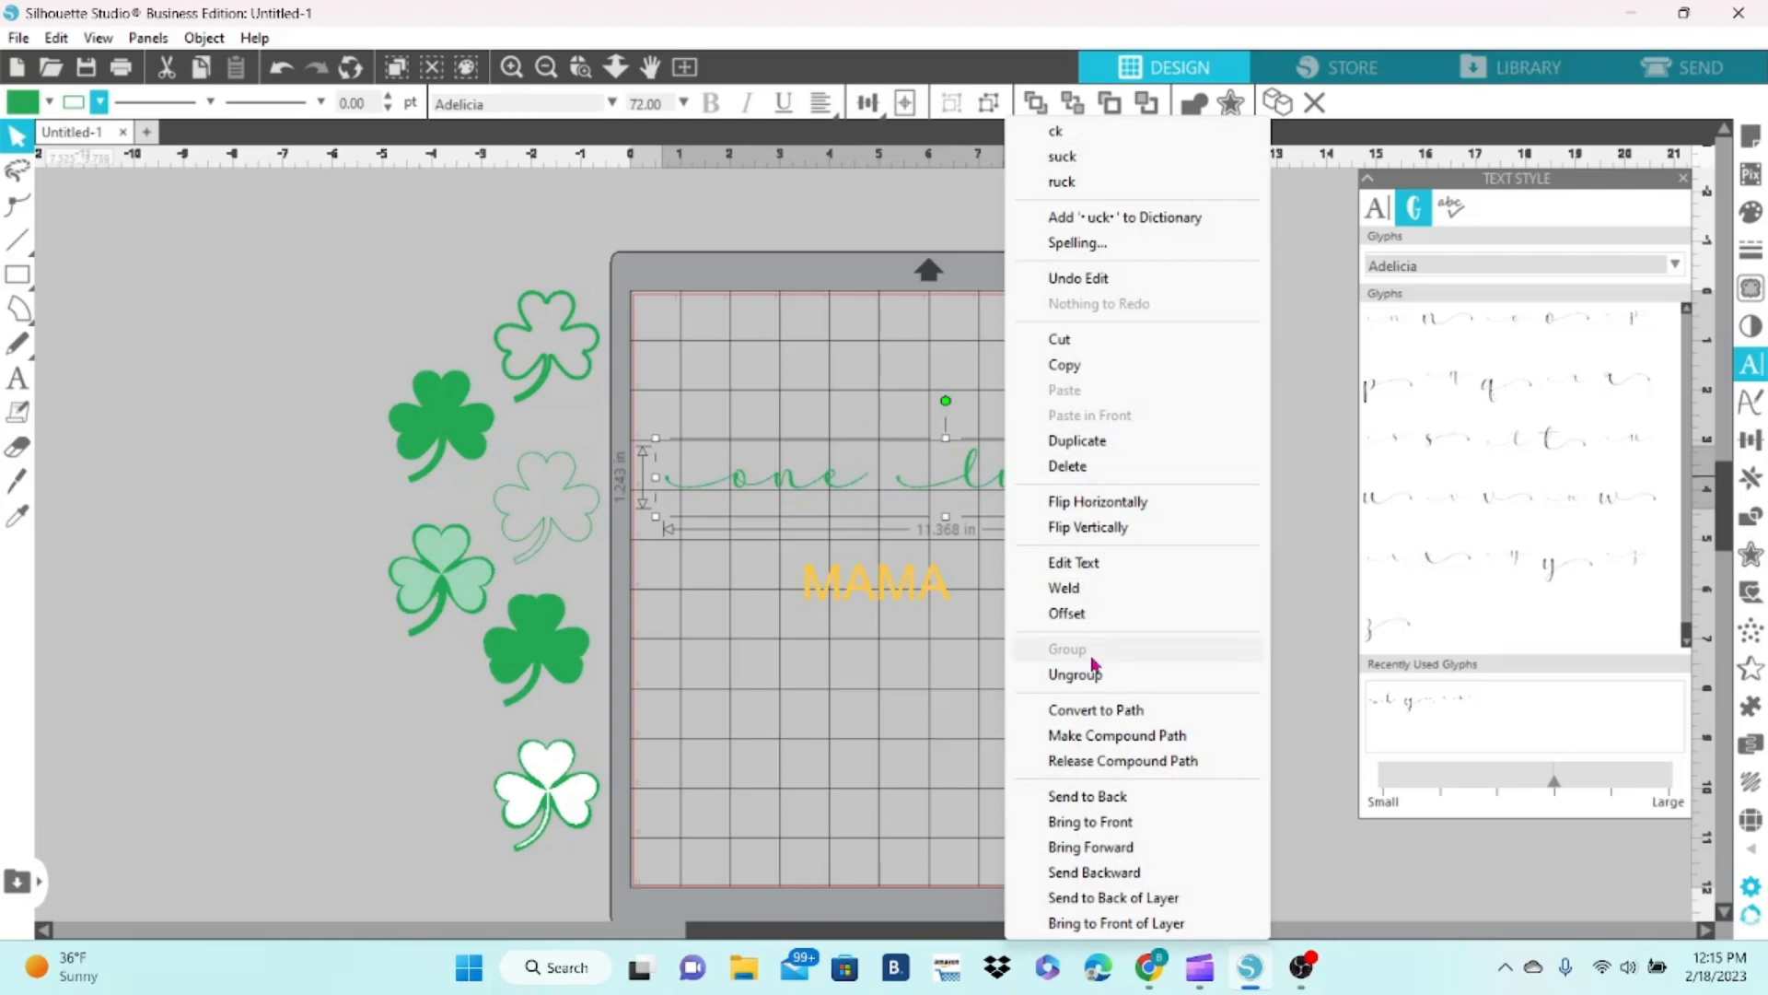
left_click(989, 498)
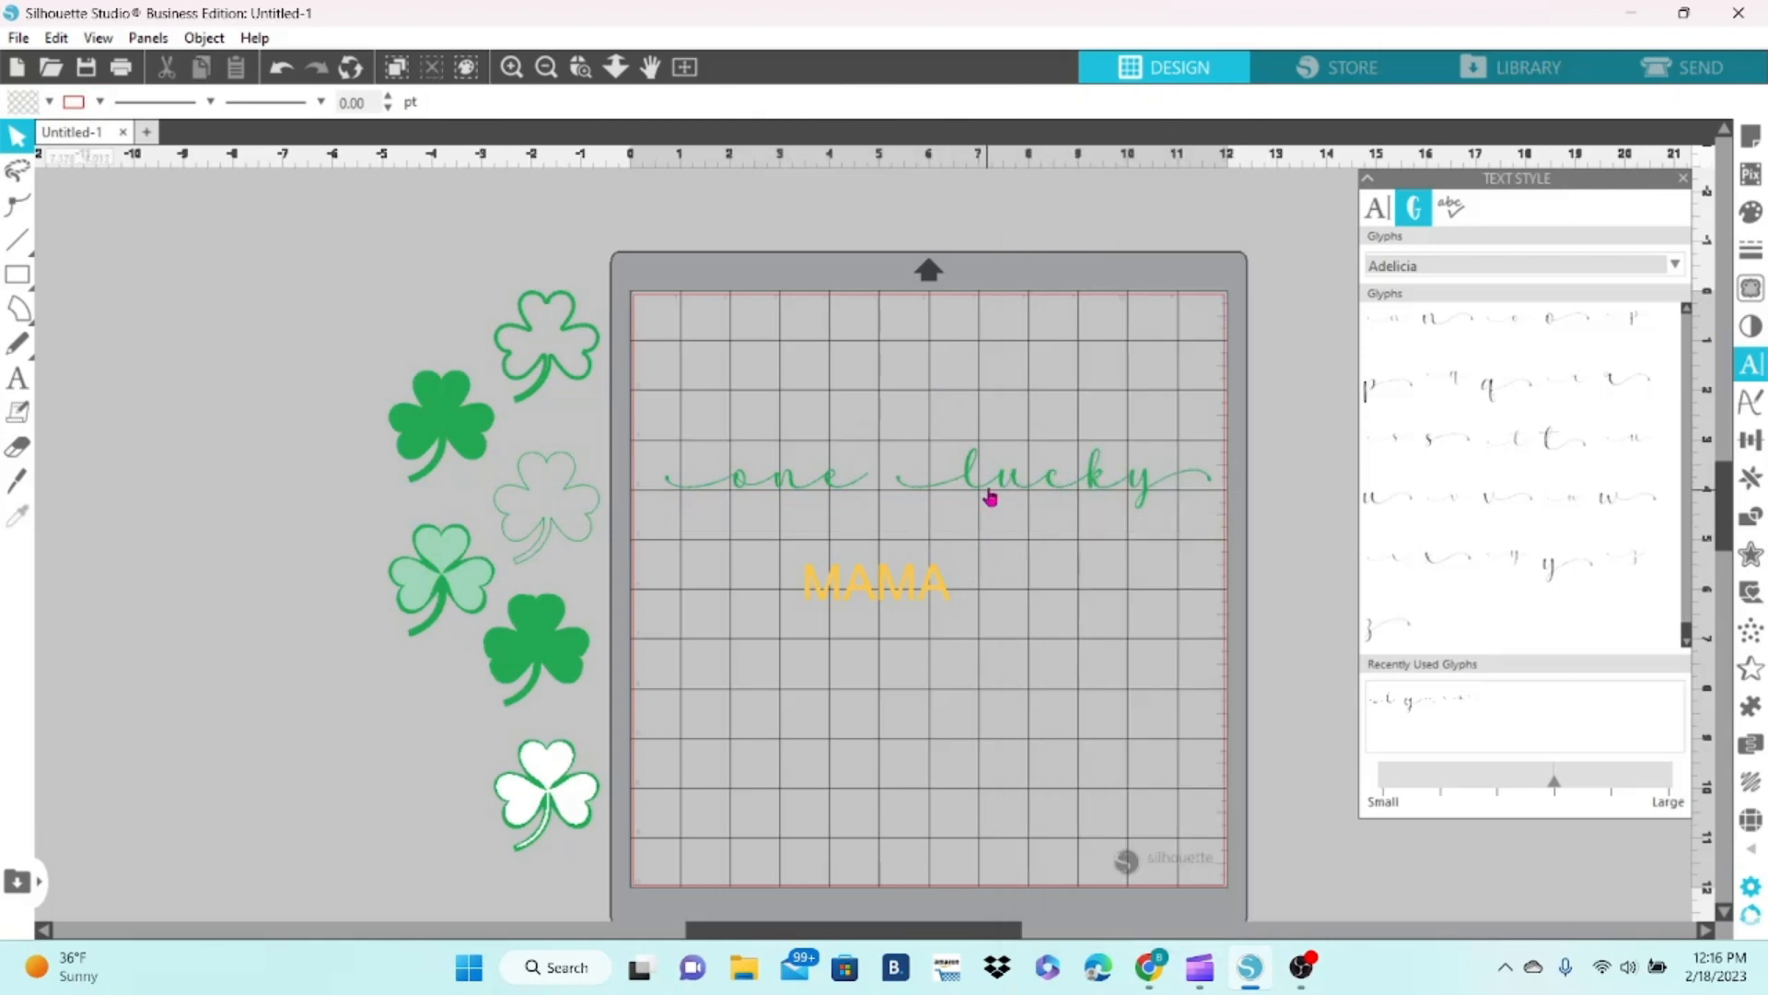
left_click(990, 473)
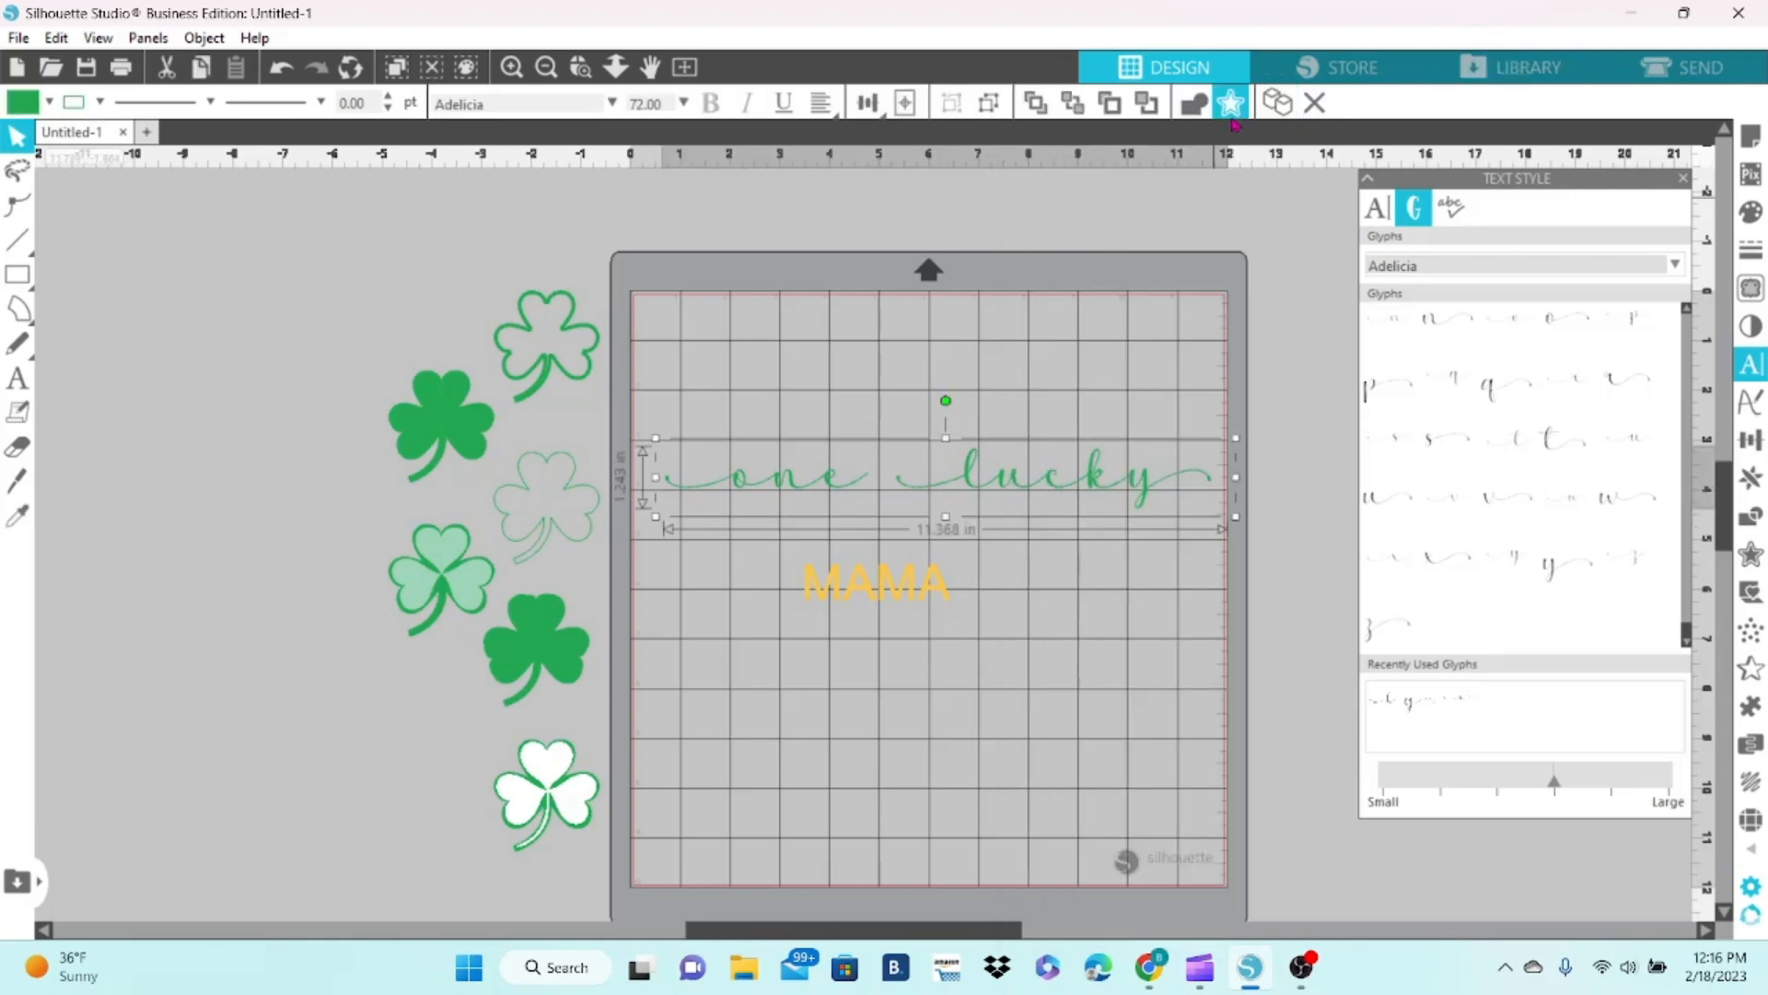
- Offset the 'one lucky' script by 0.025 in and group its pieces
left_click(1231, 101)
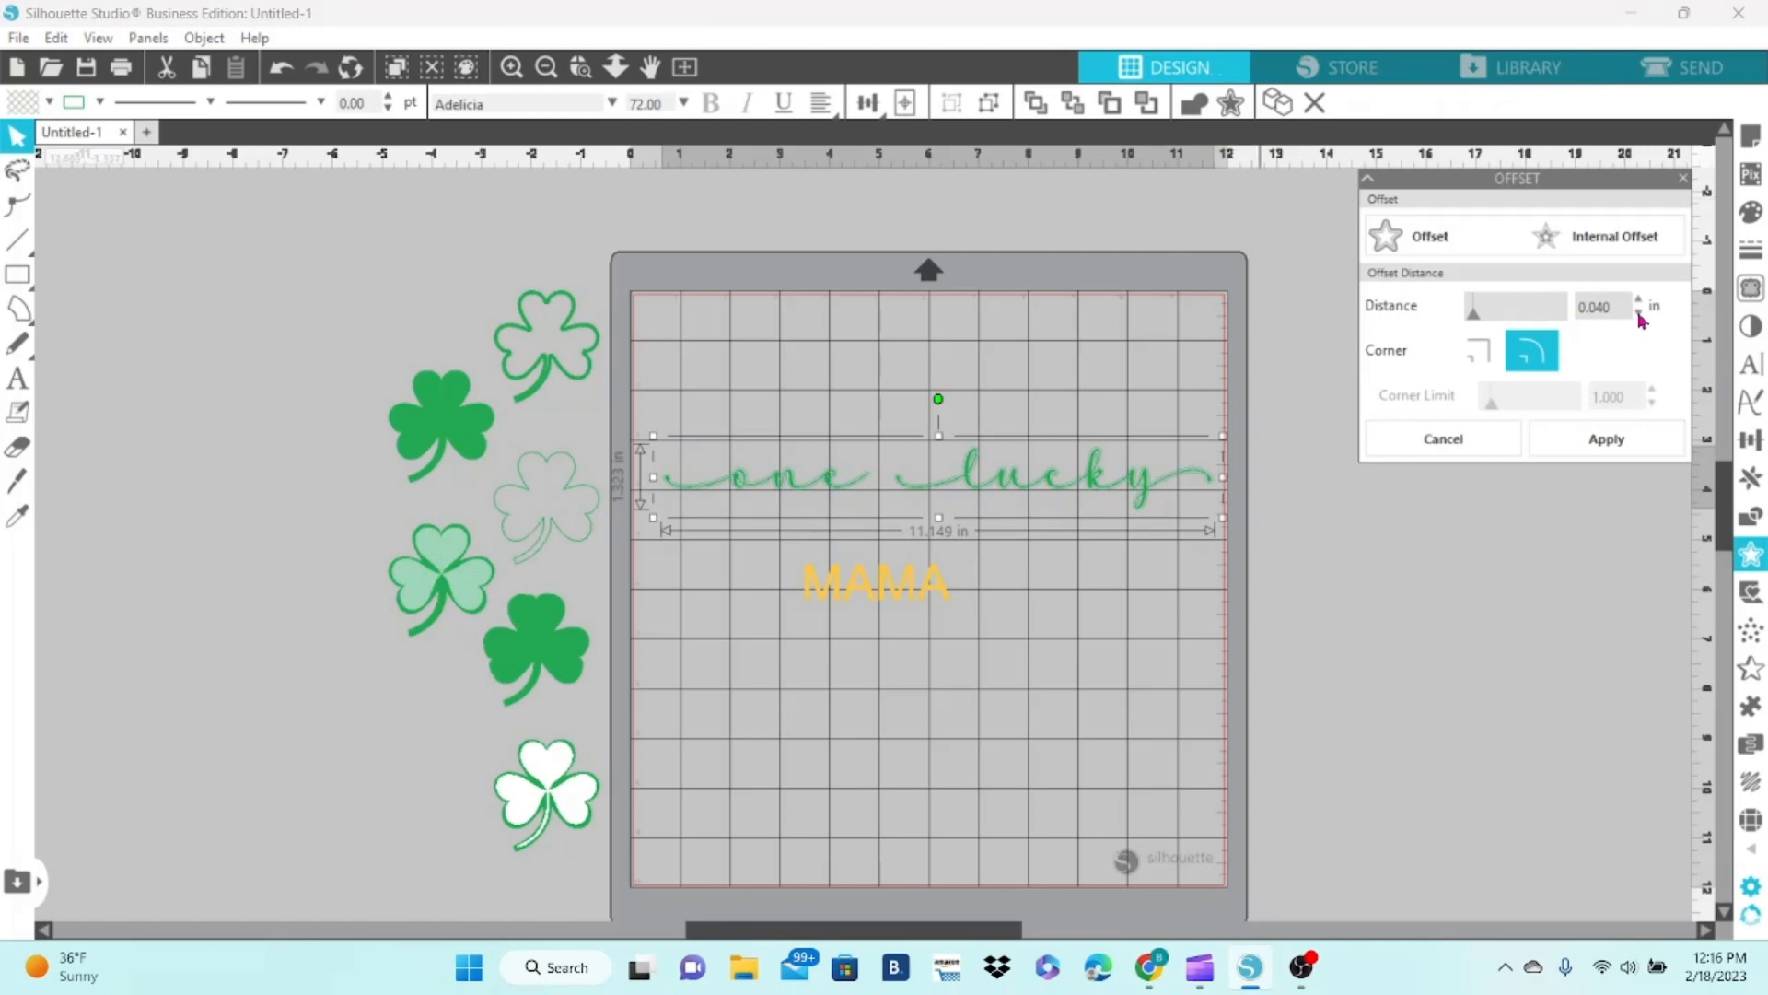
left_click(1637, 311)
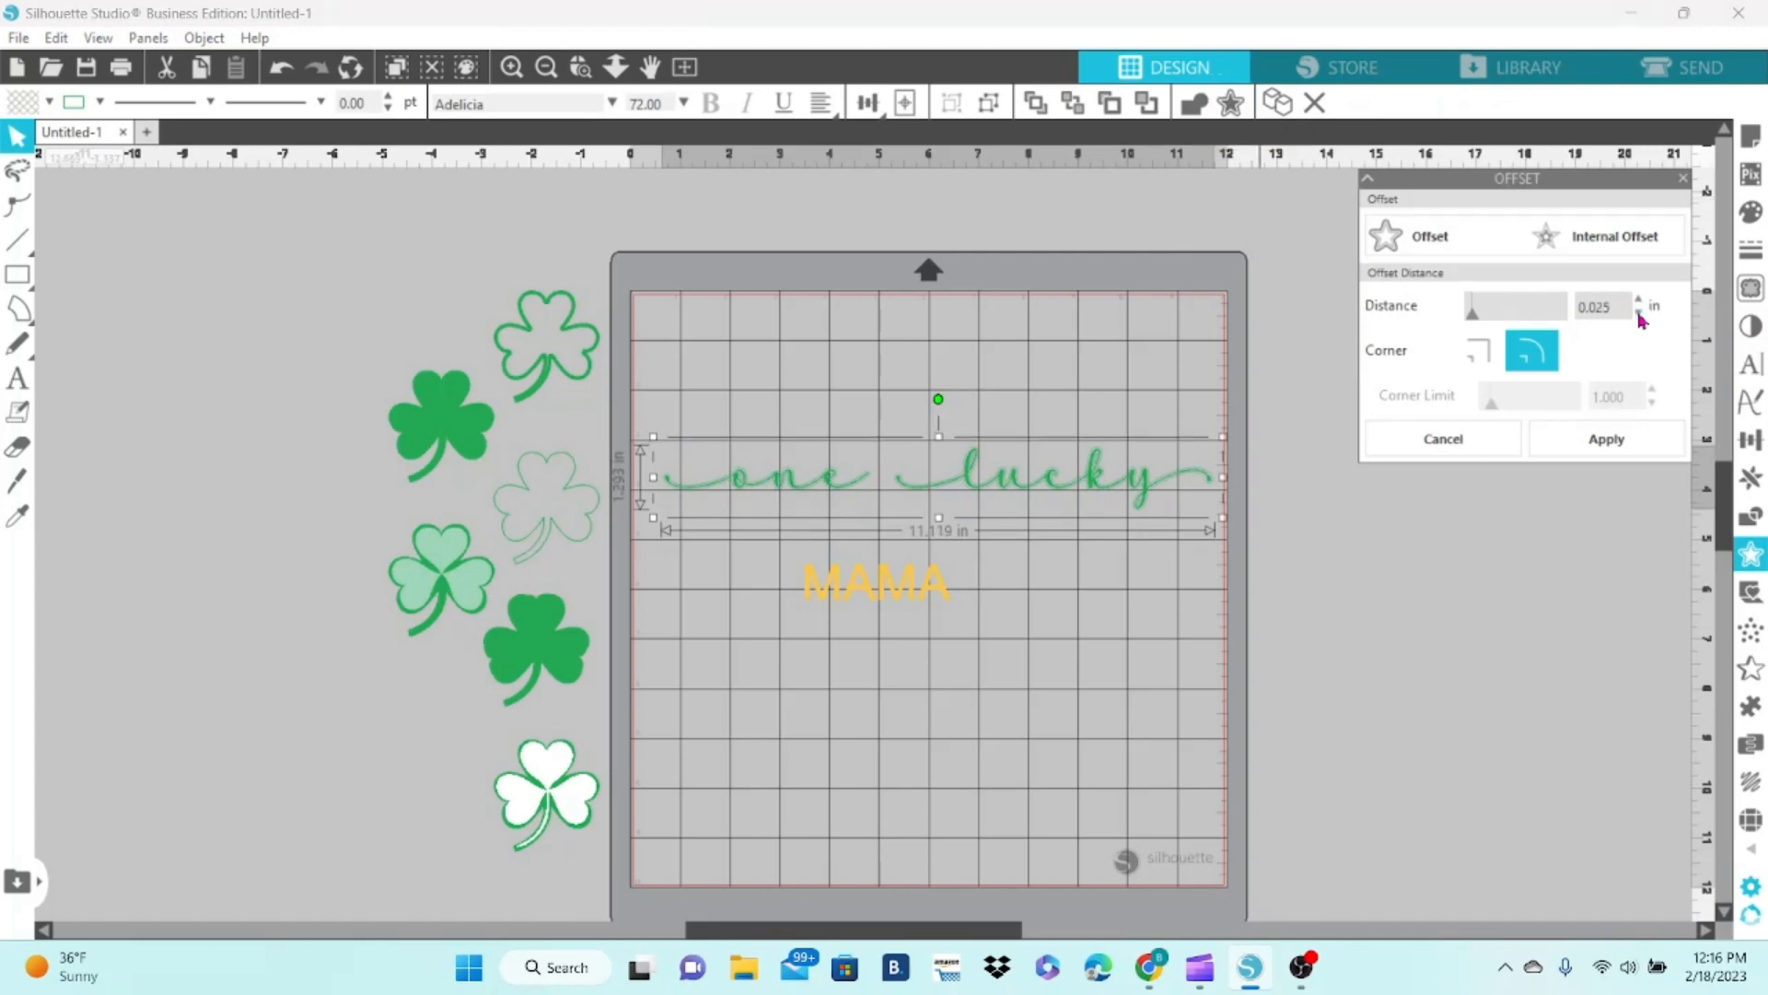
left_click(1606, 438)
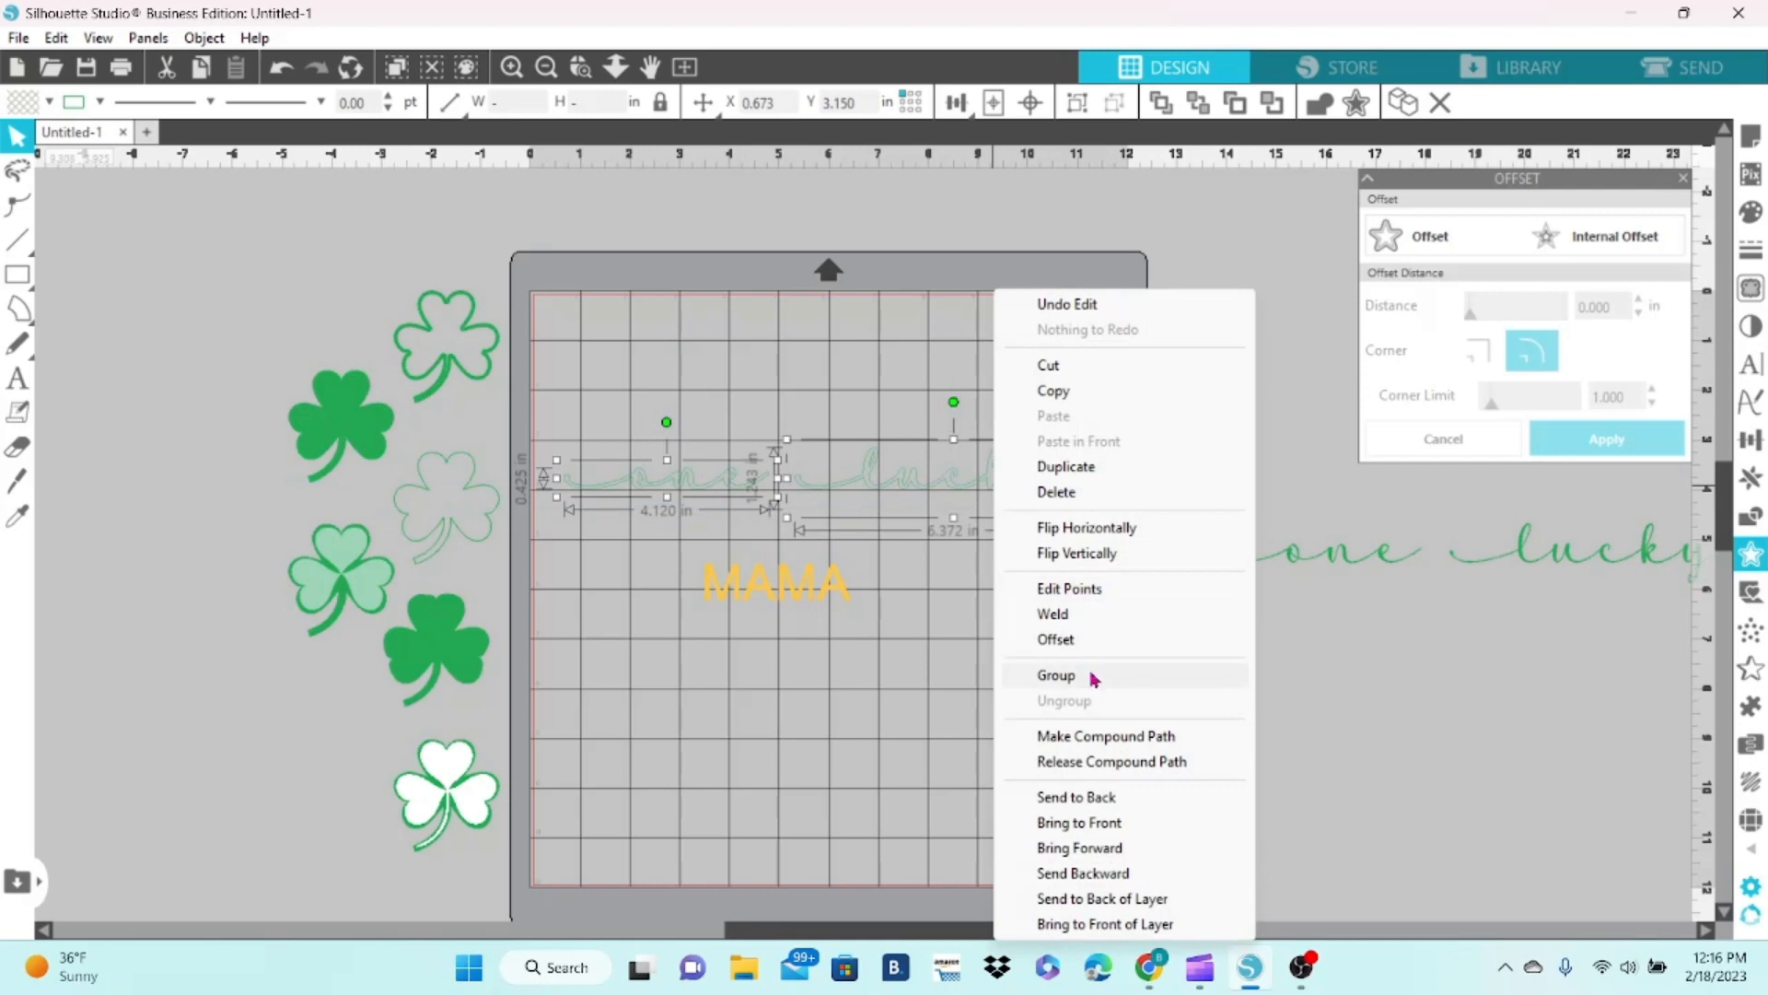
left_click(1056, 674)
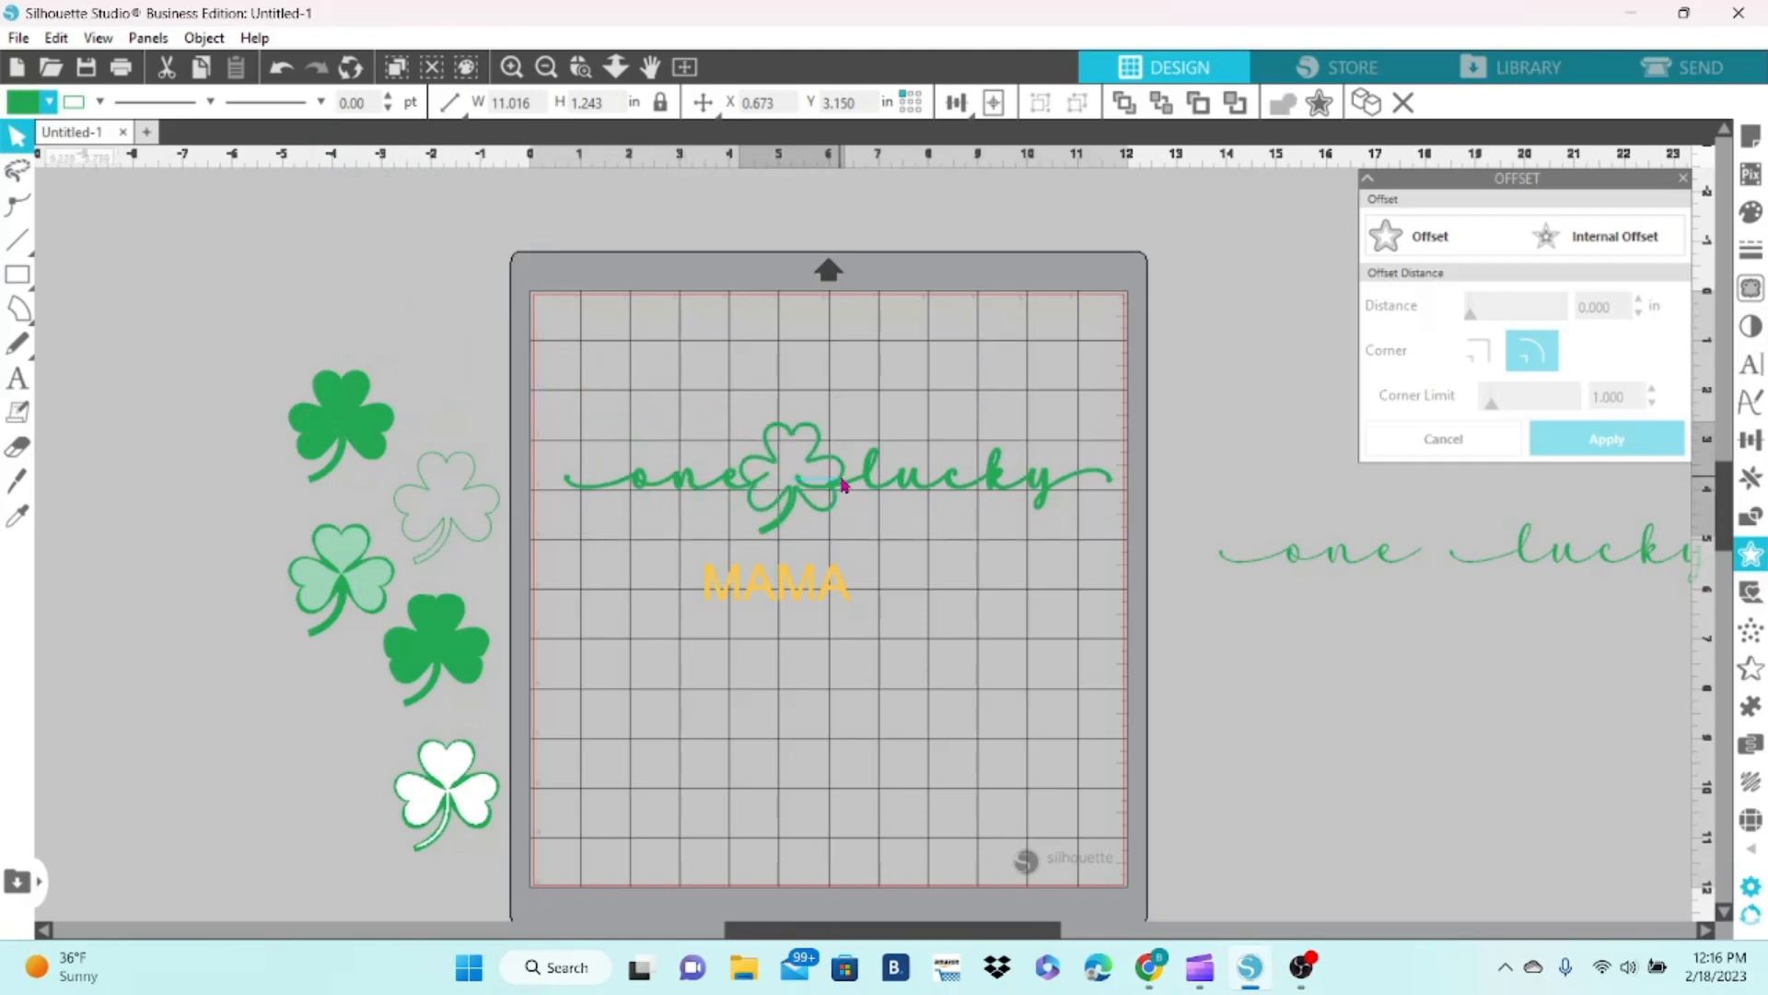
- Drag the outline shamrock up into the gap between 'one' and 'lucky'
left_click(803, 485)
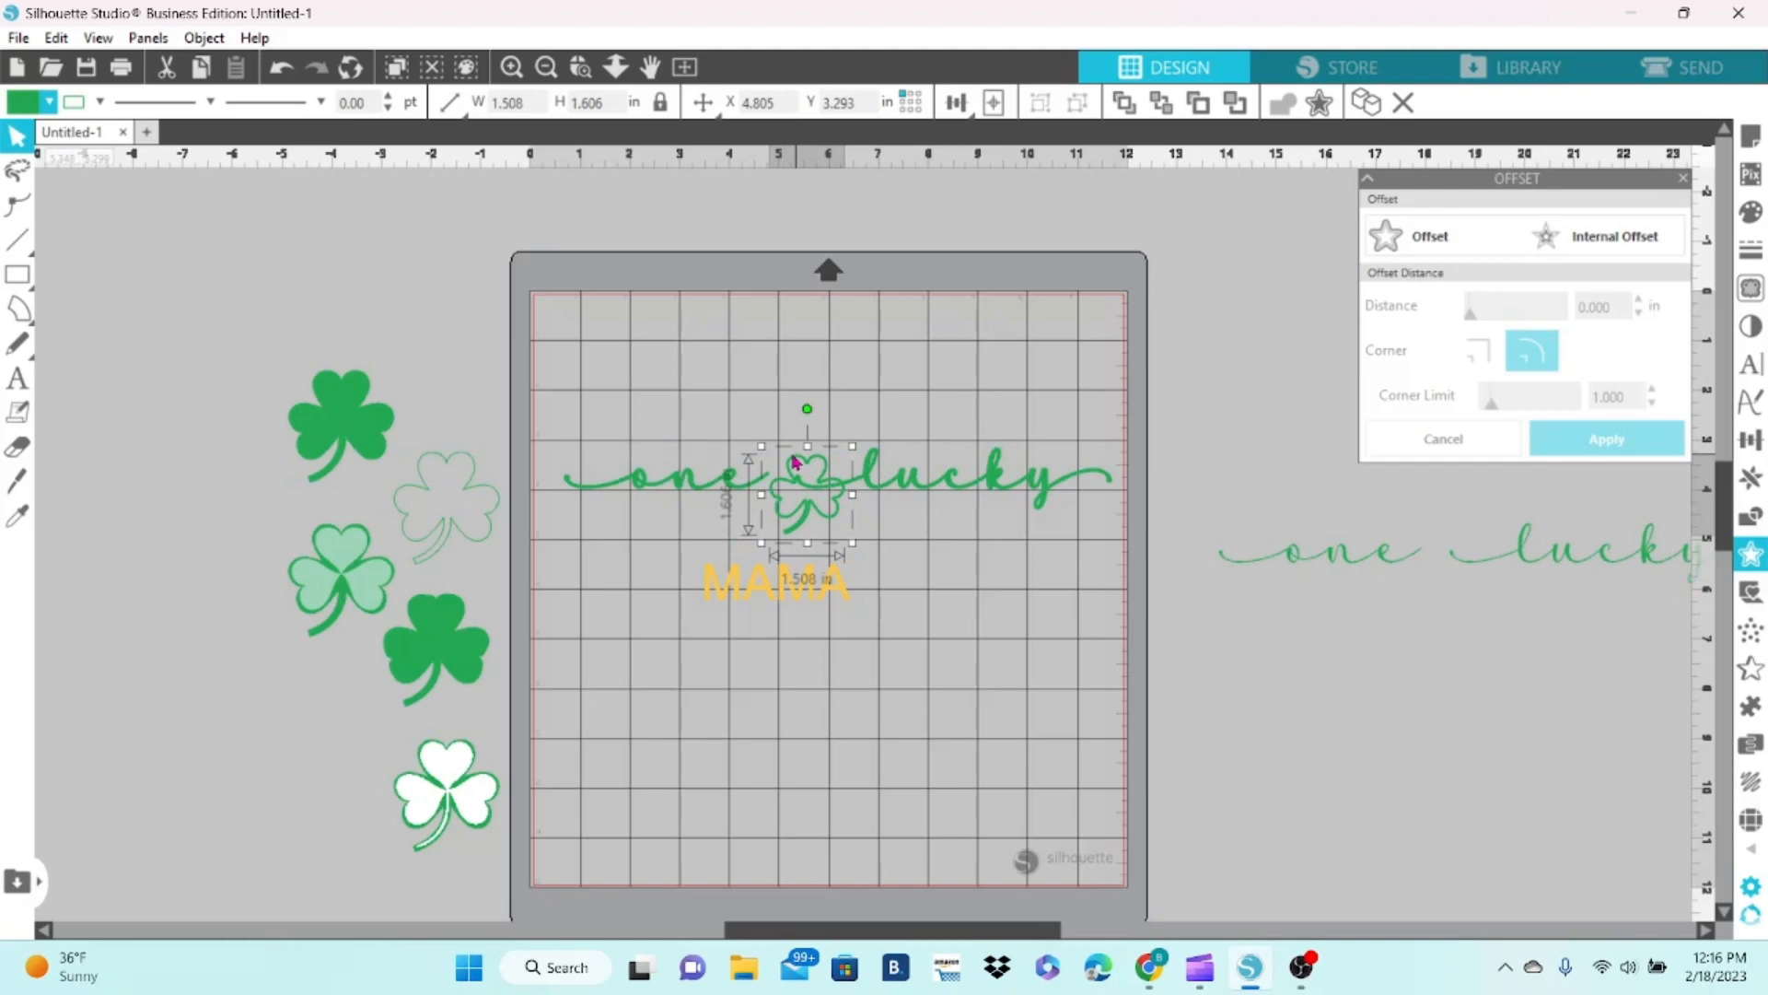
left_click_drag(807, 496, 794, 440)
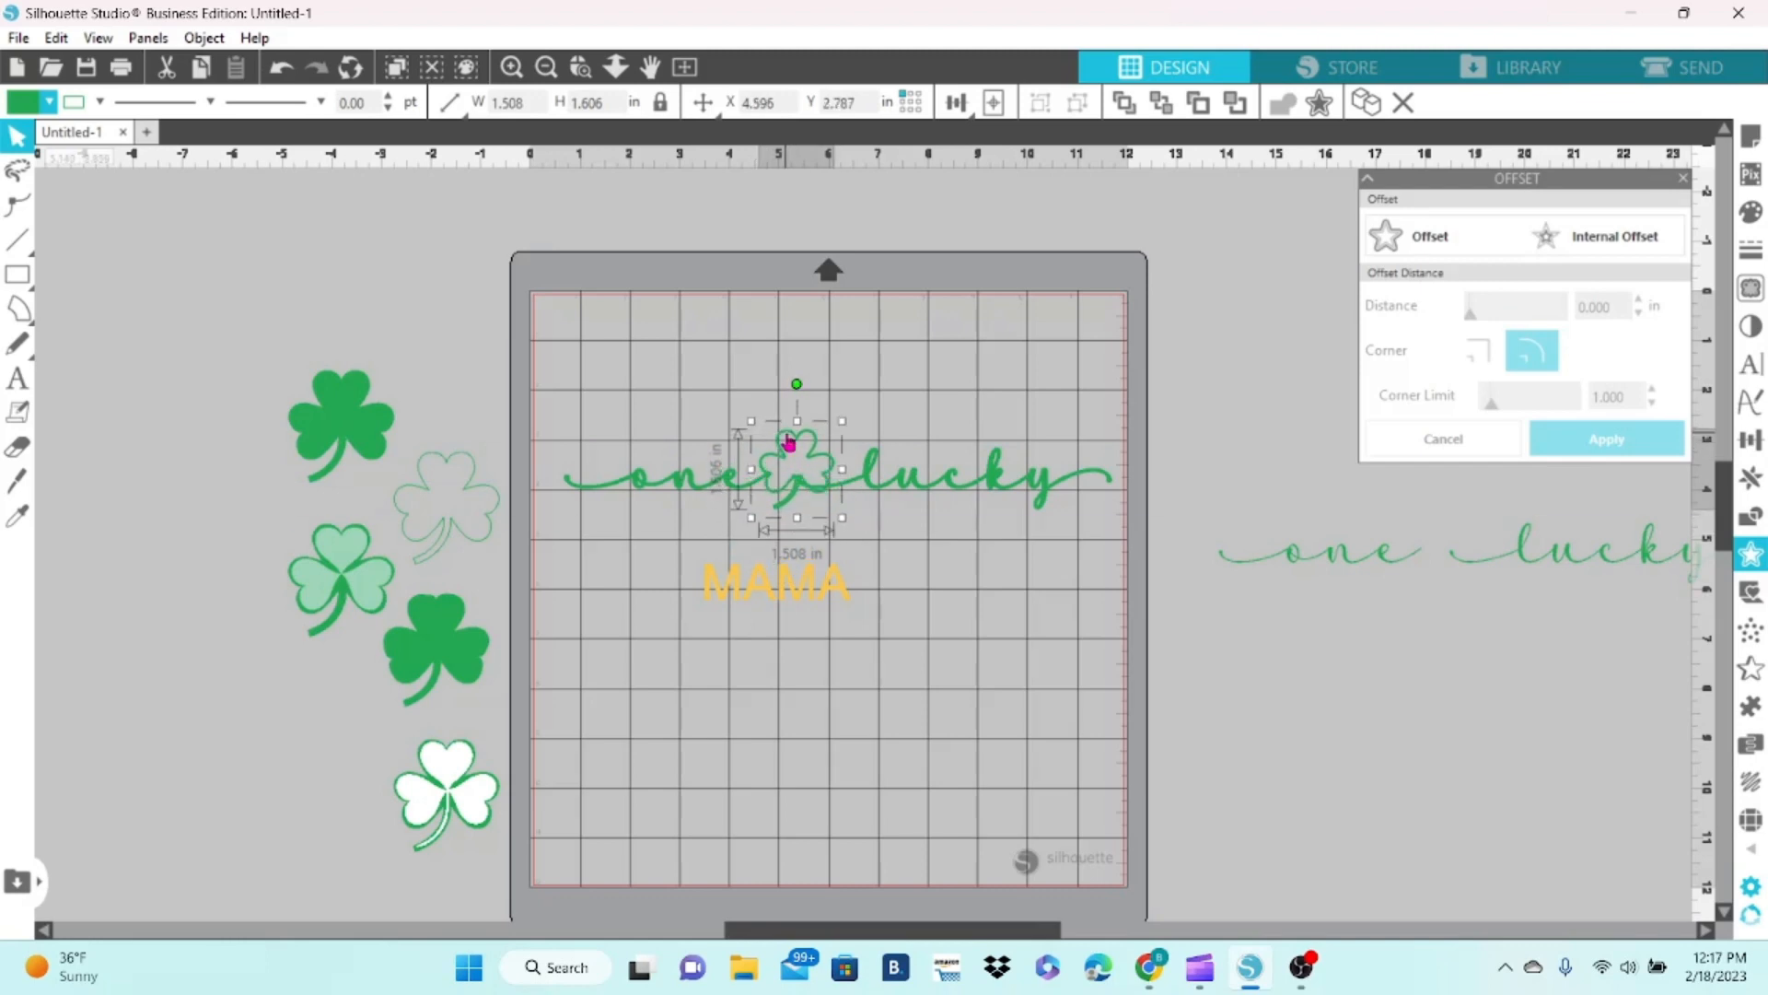
left_click(509, 66)
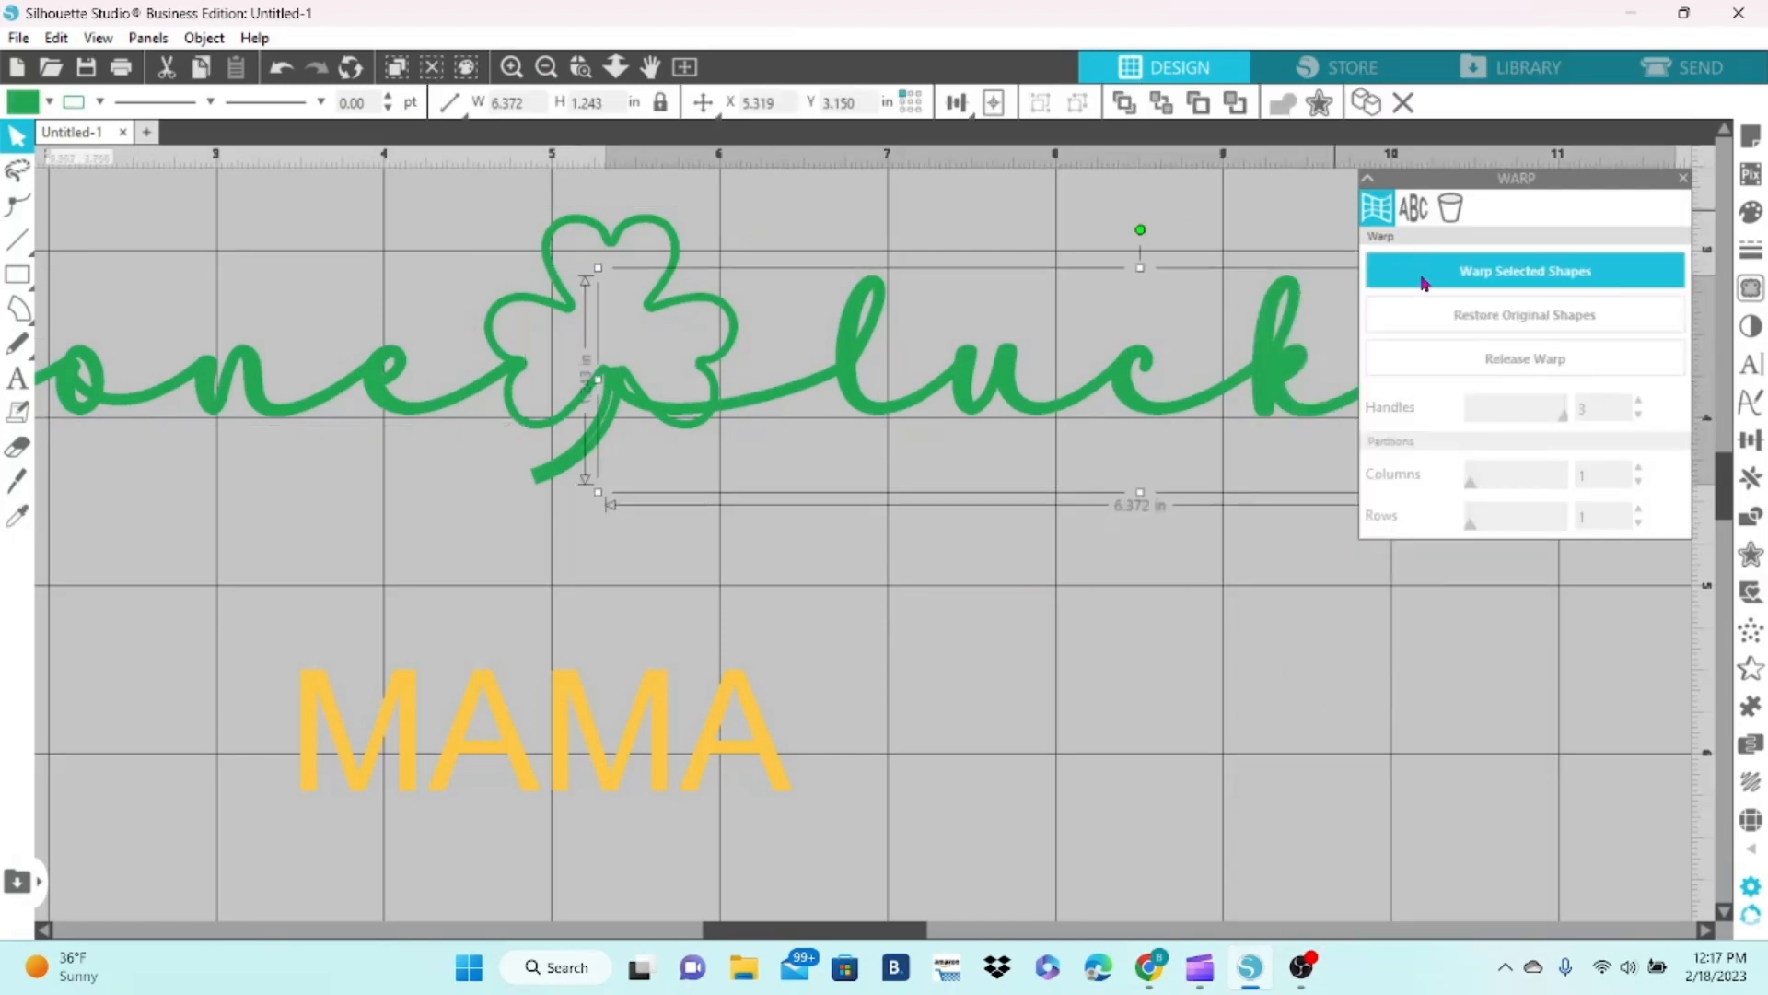
- Warp the start of 'lucky' into the shamrock stem with a 3-column grid, then weld
left_click(1523, 271)
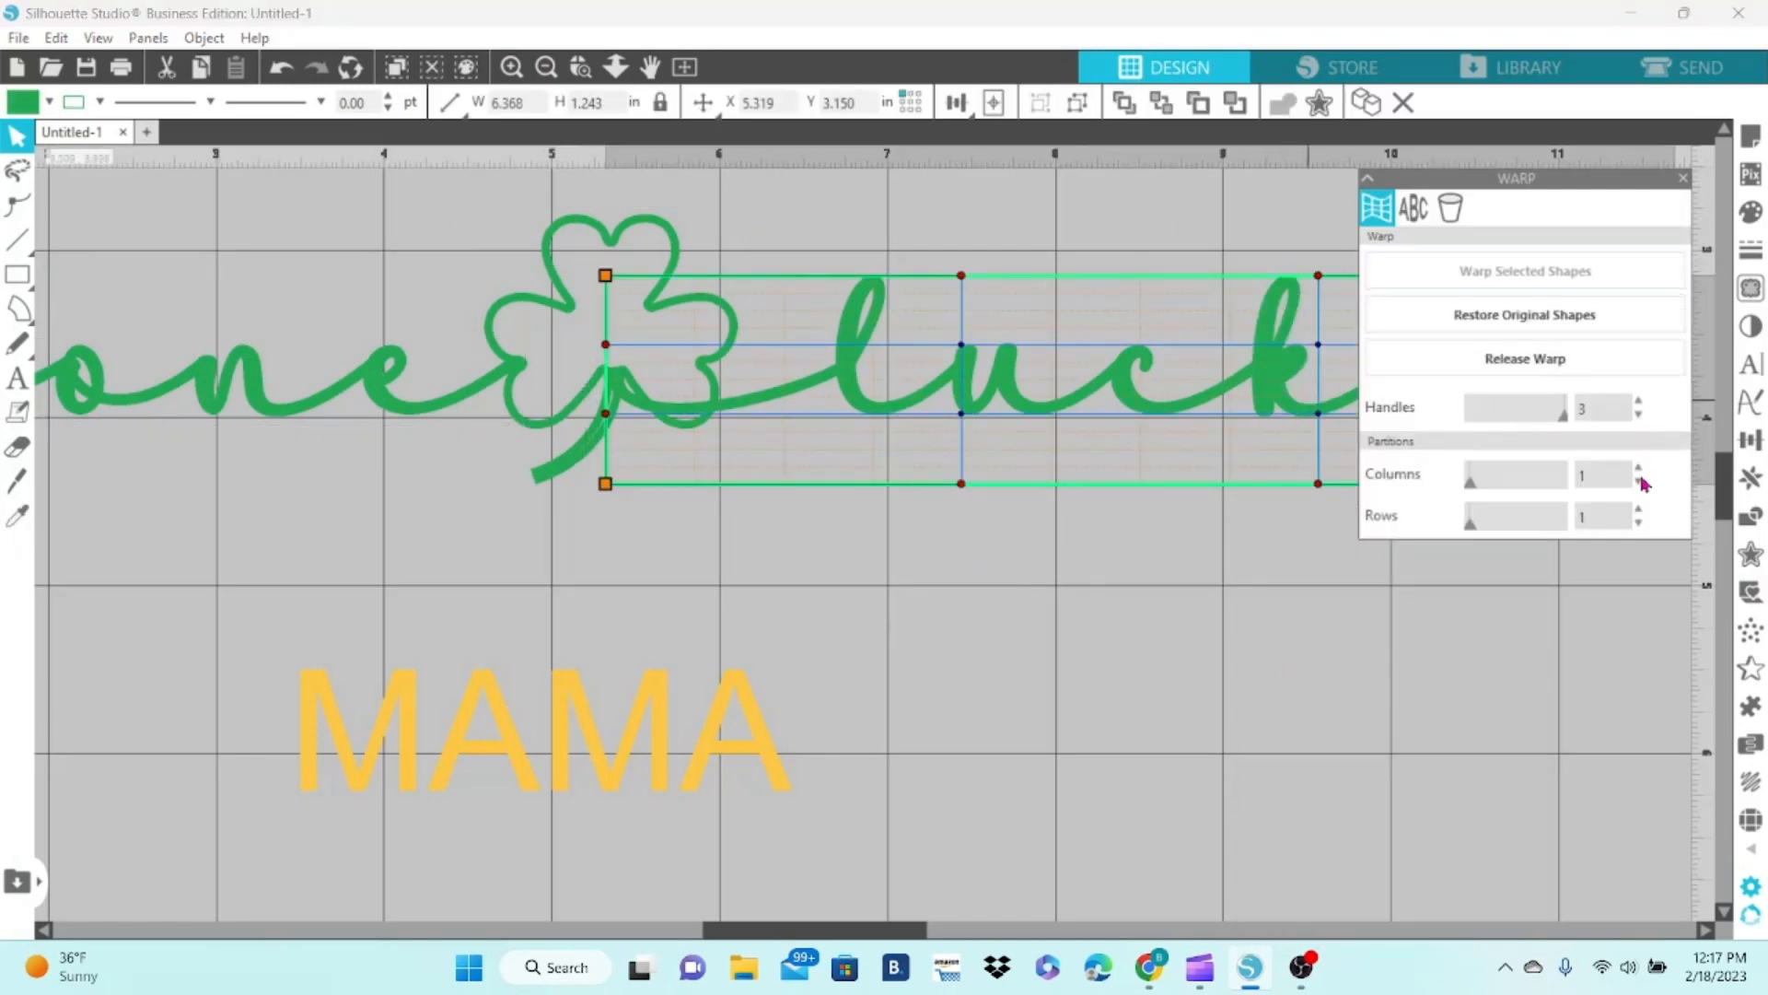
left_click(1640, 468)
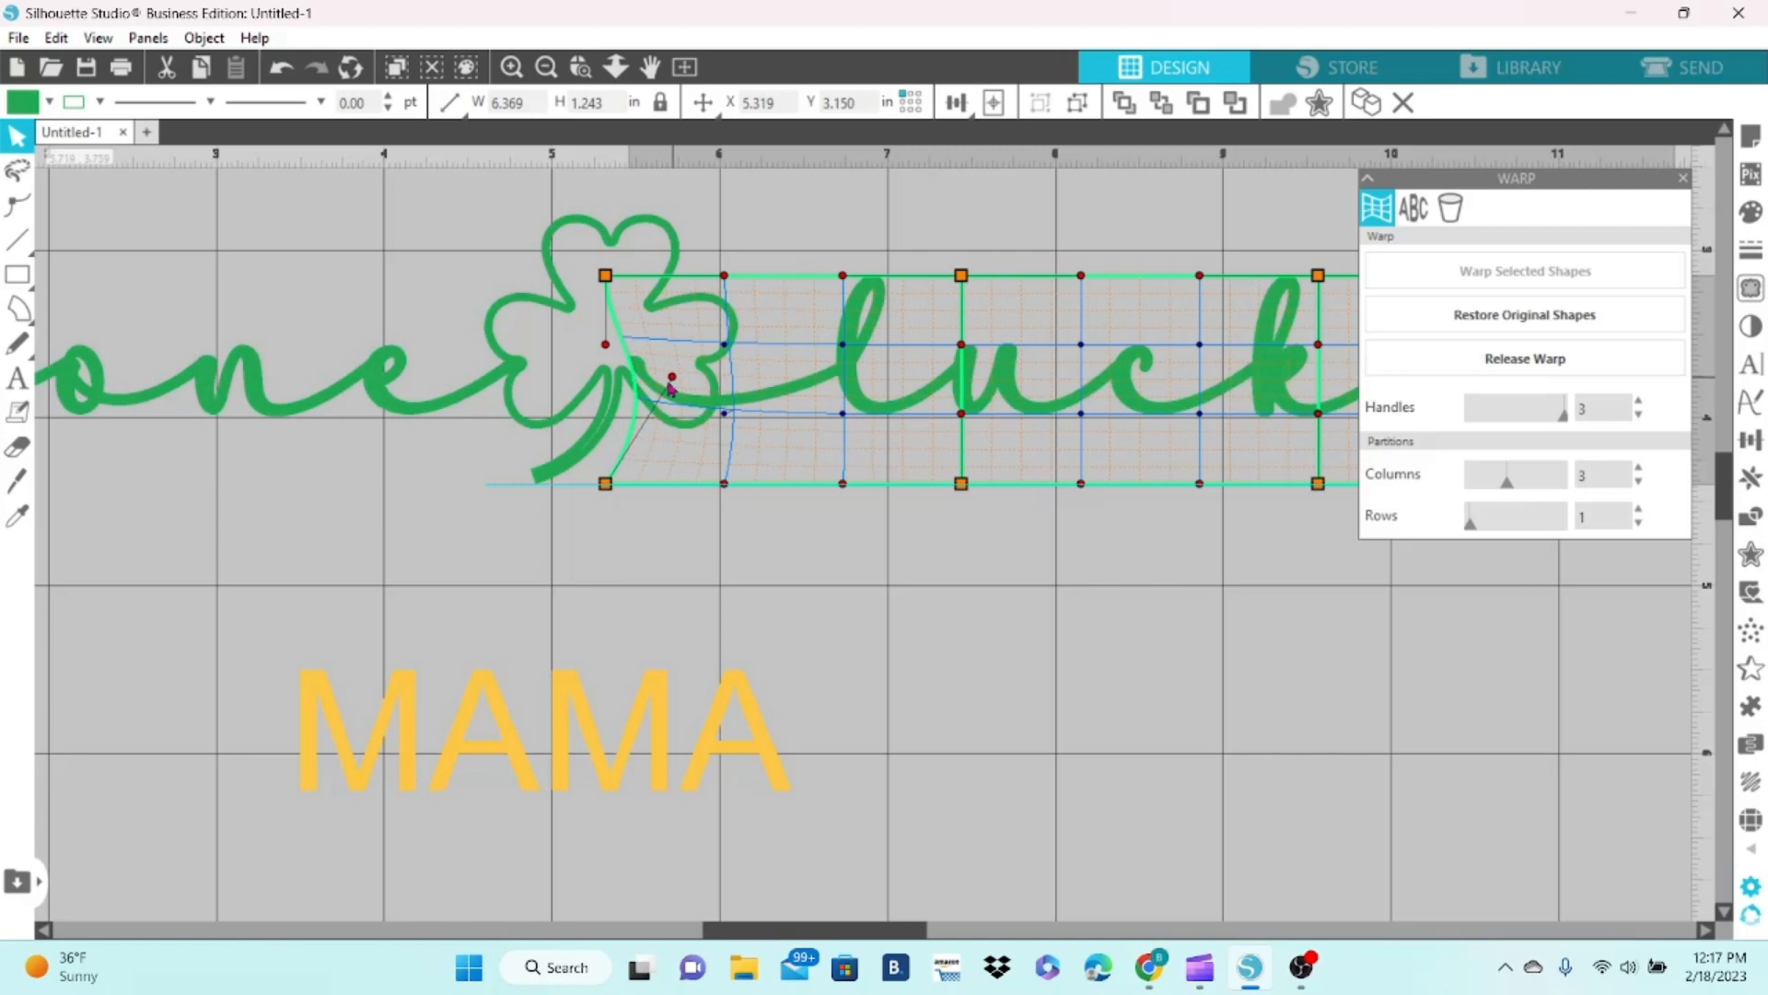
left_click_drag(671, 378, 643, 402)
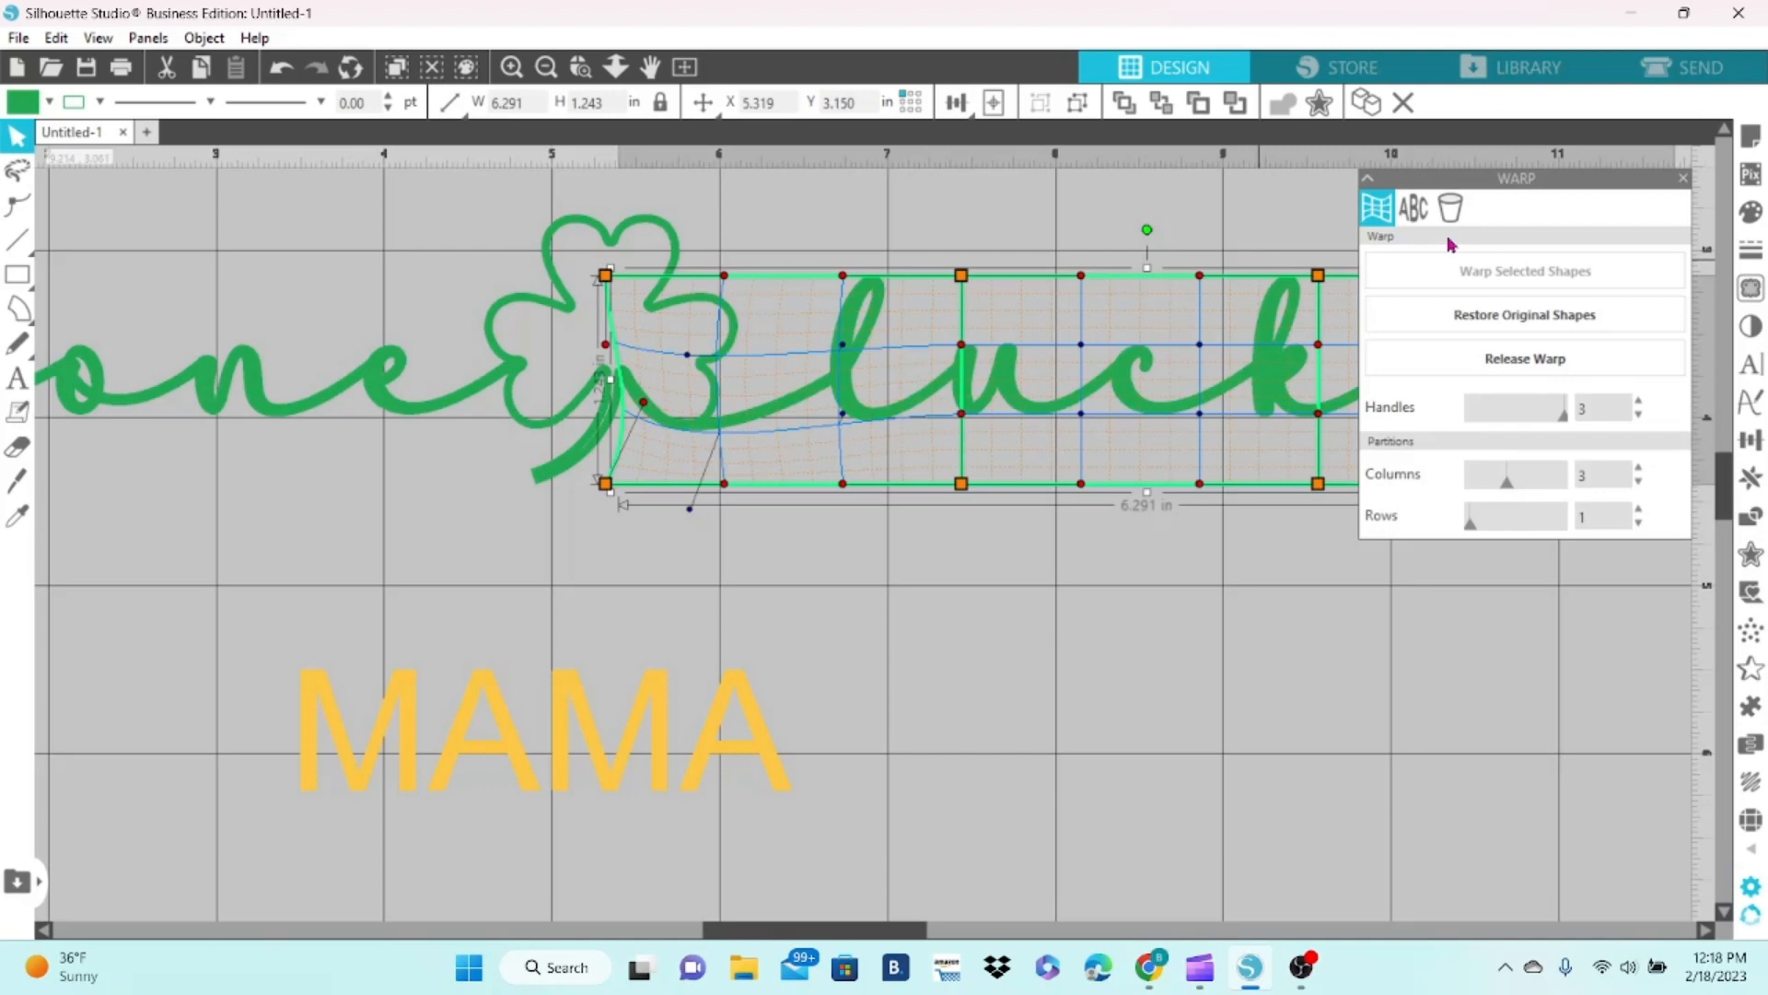
left_click(1523, 271)
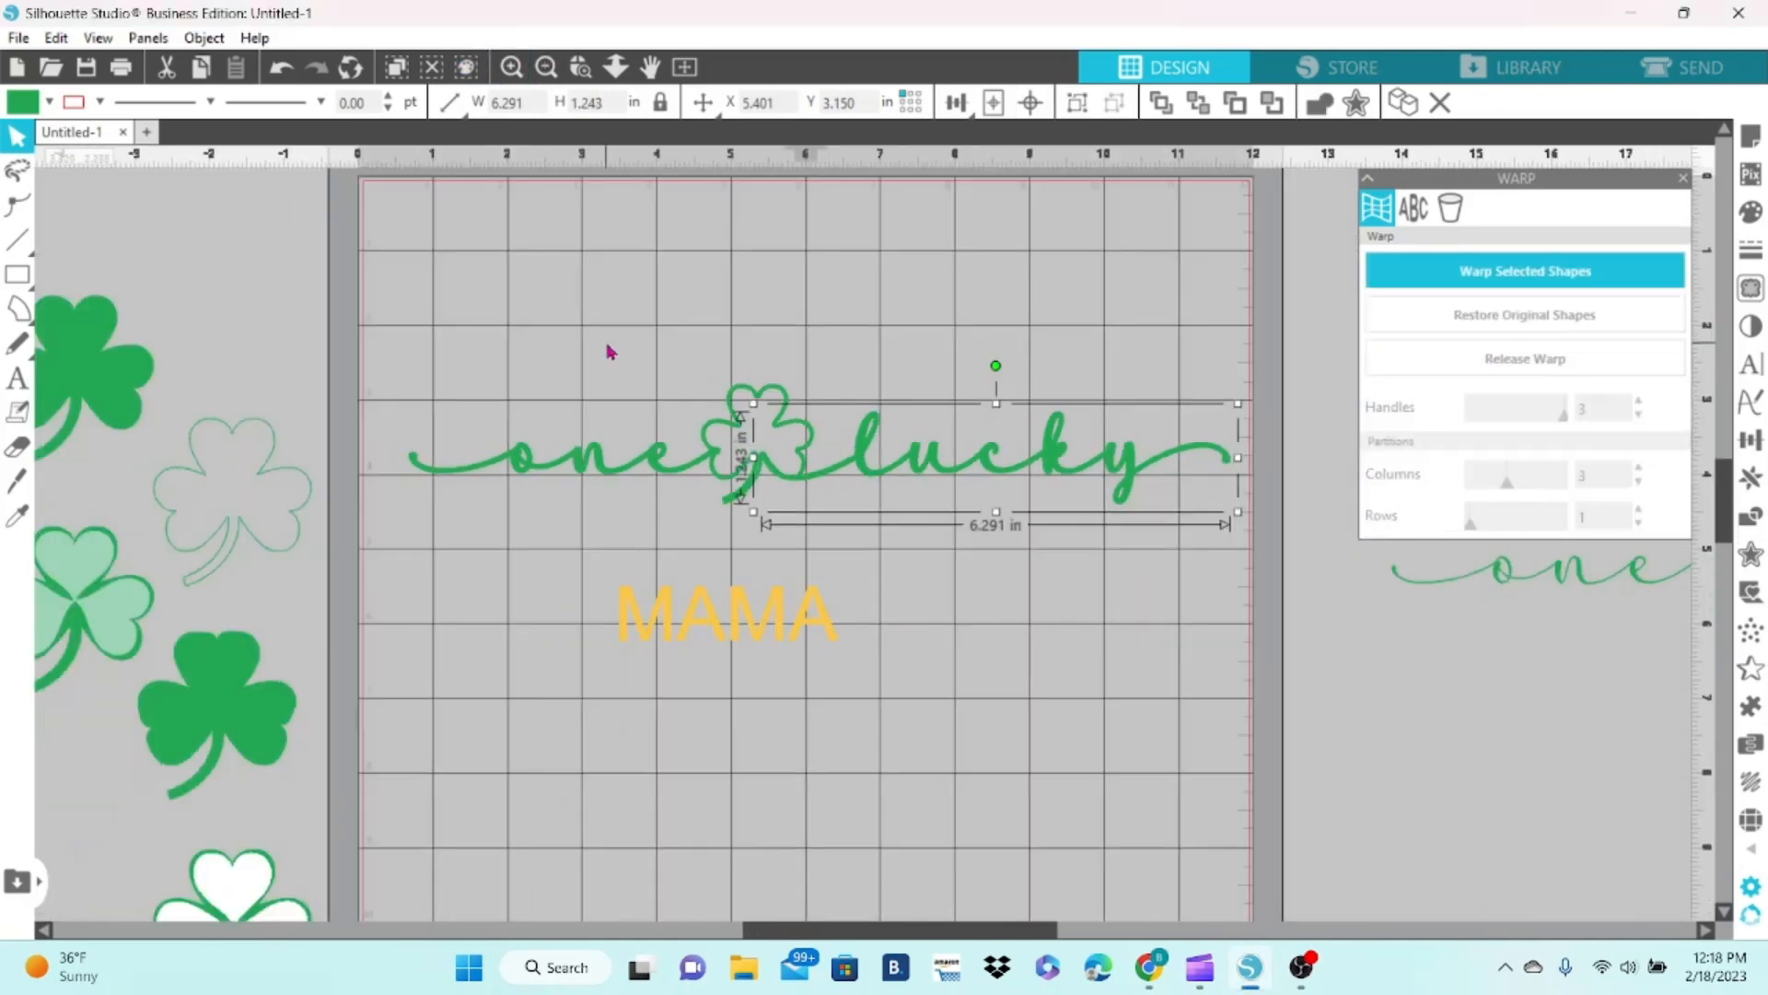
right_click(755, 451)
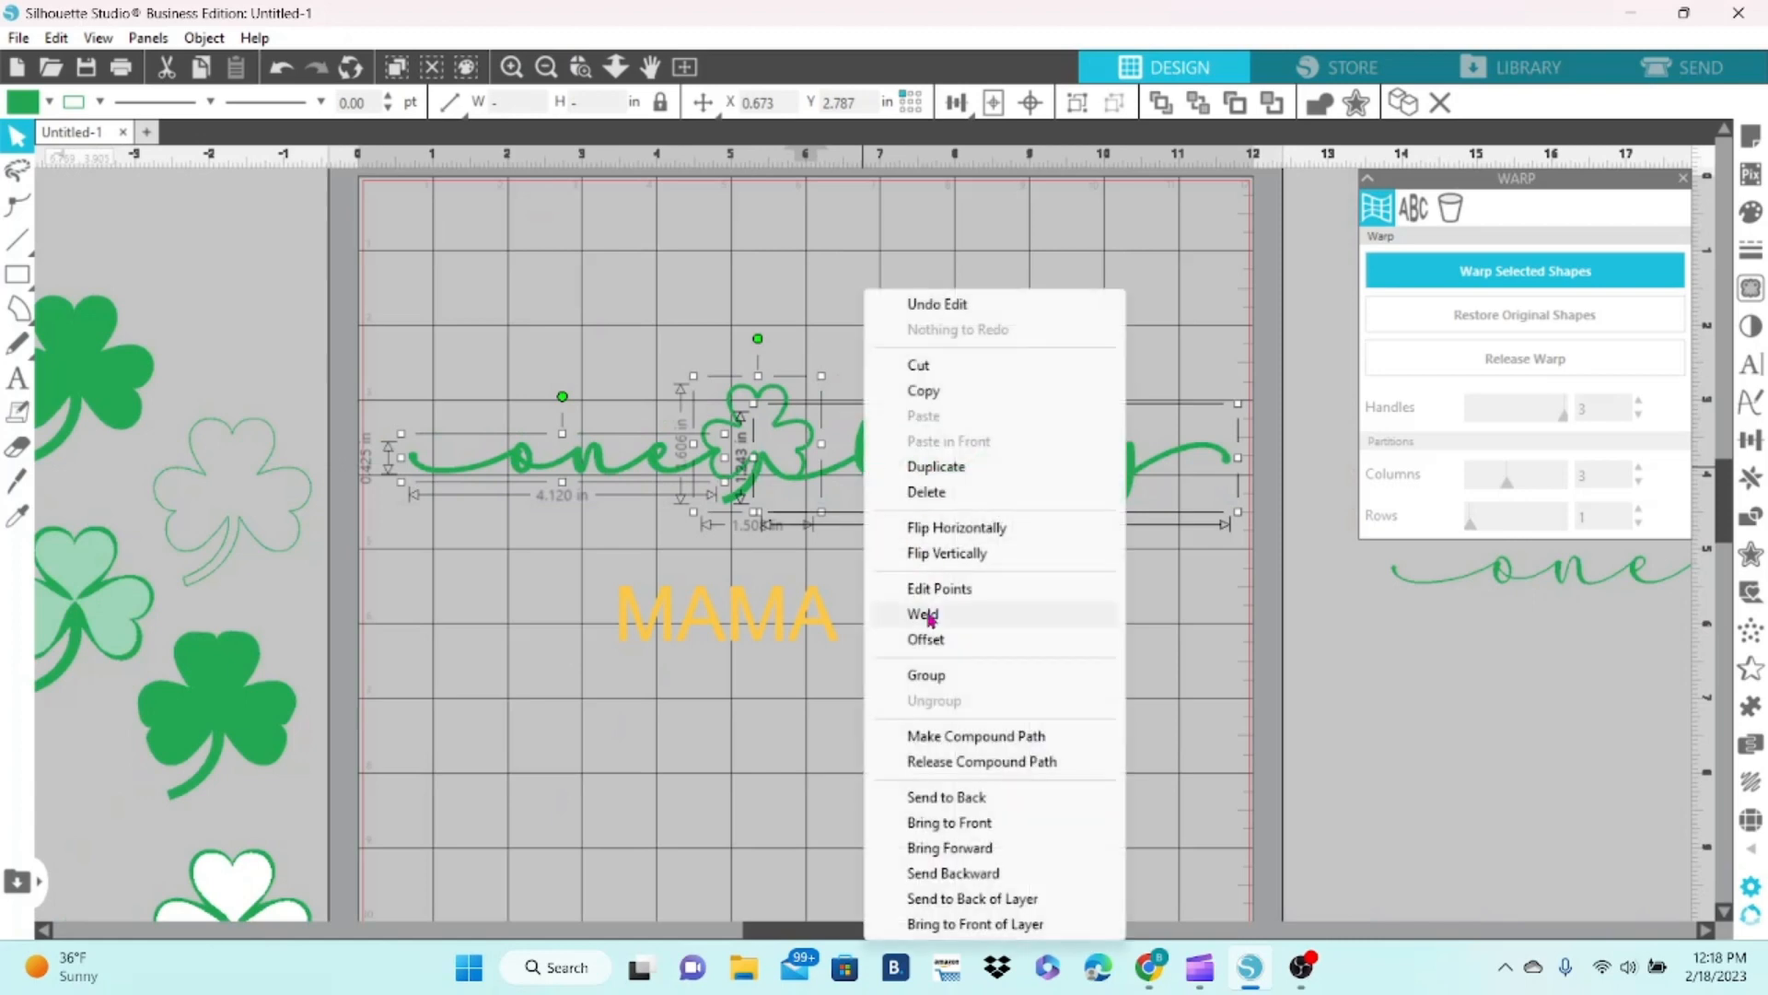
left_click(921, 613)
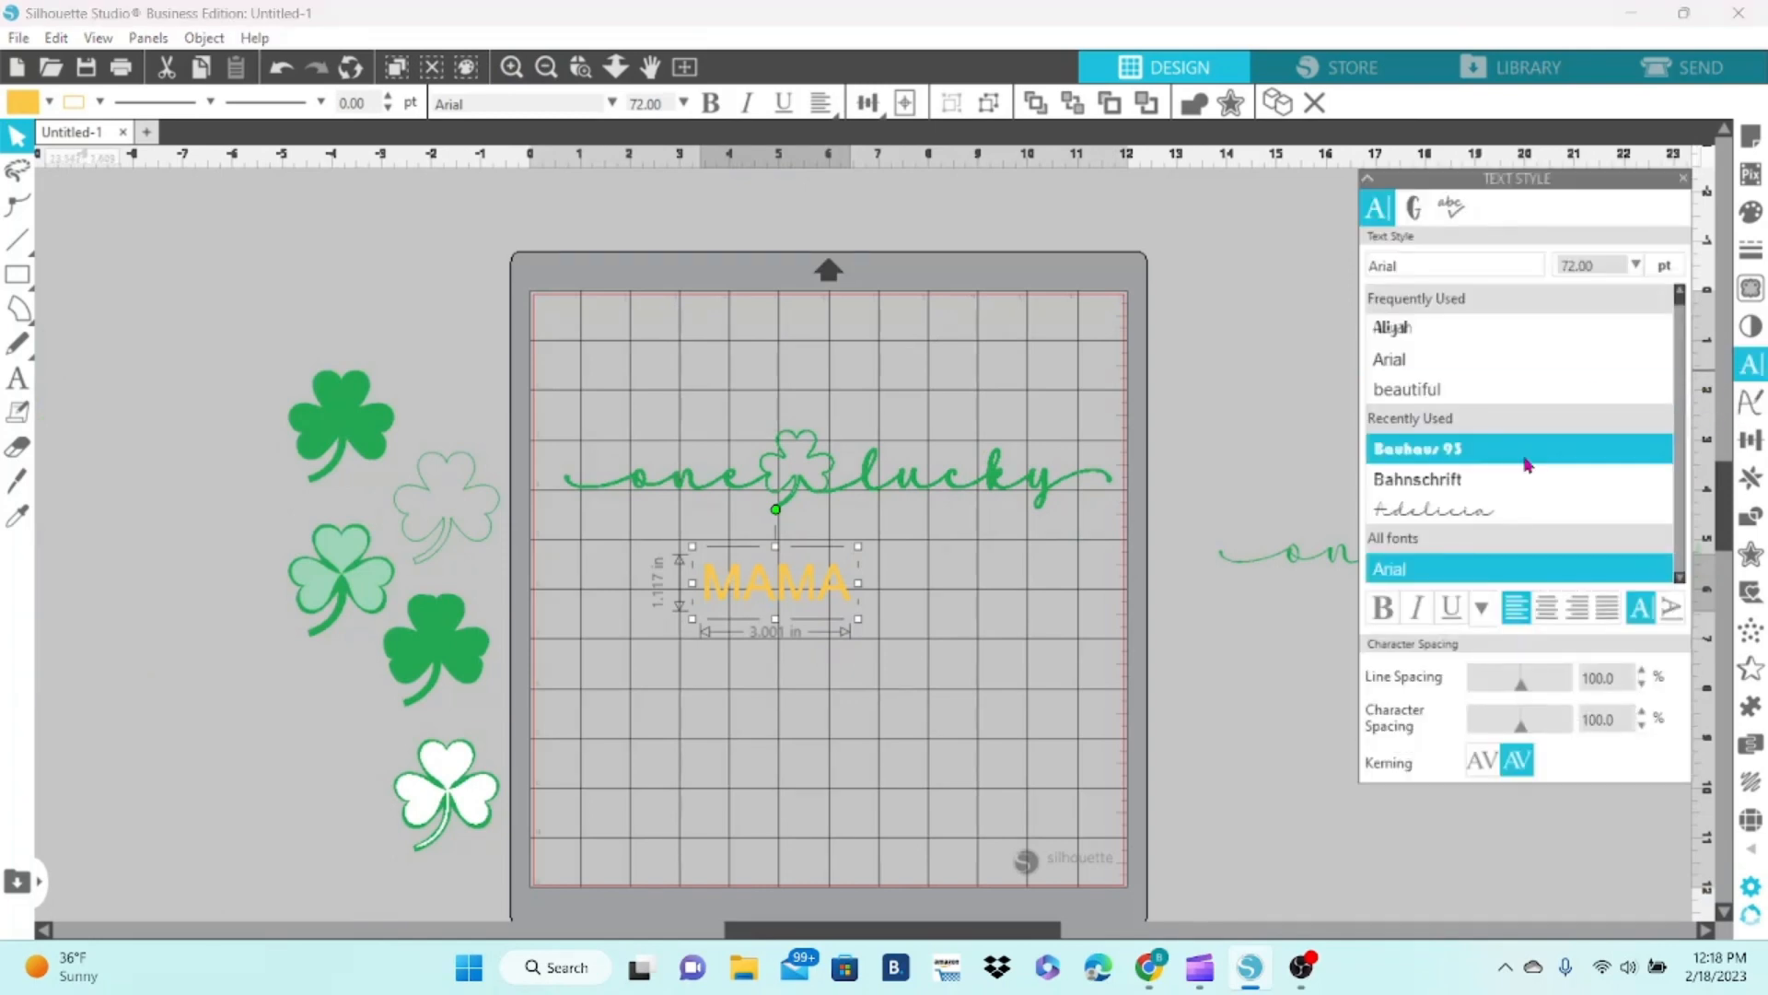
- Change MAMA to Bauhaus 93 and scale it up across the mat
left_click(1417, 447)
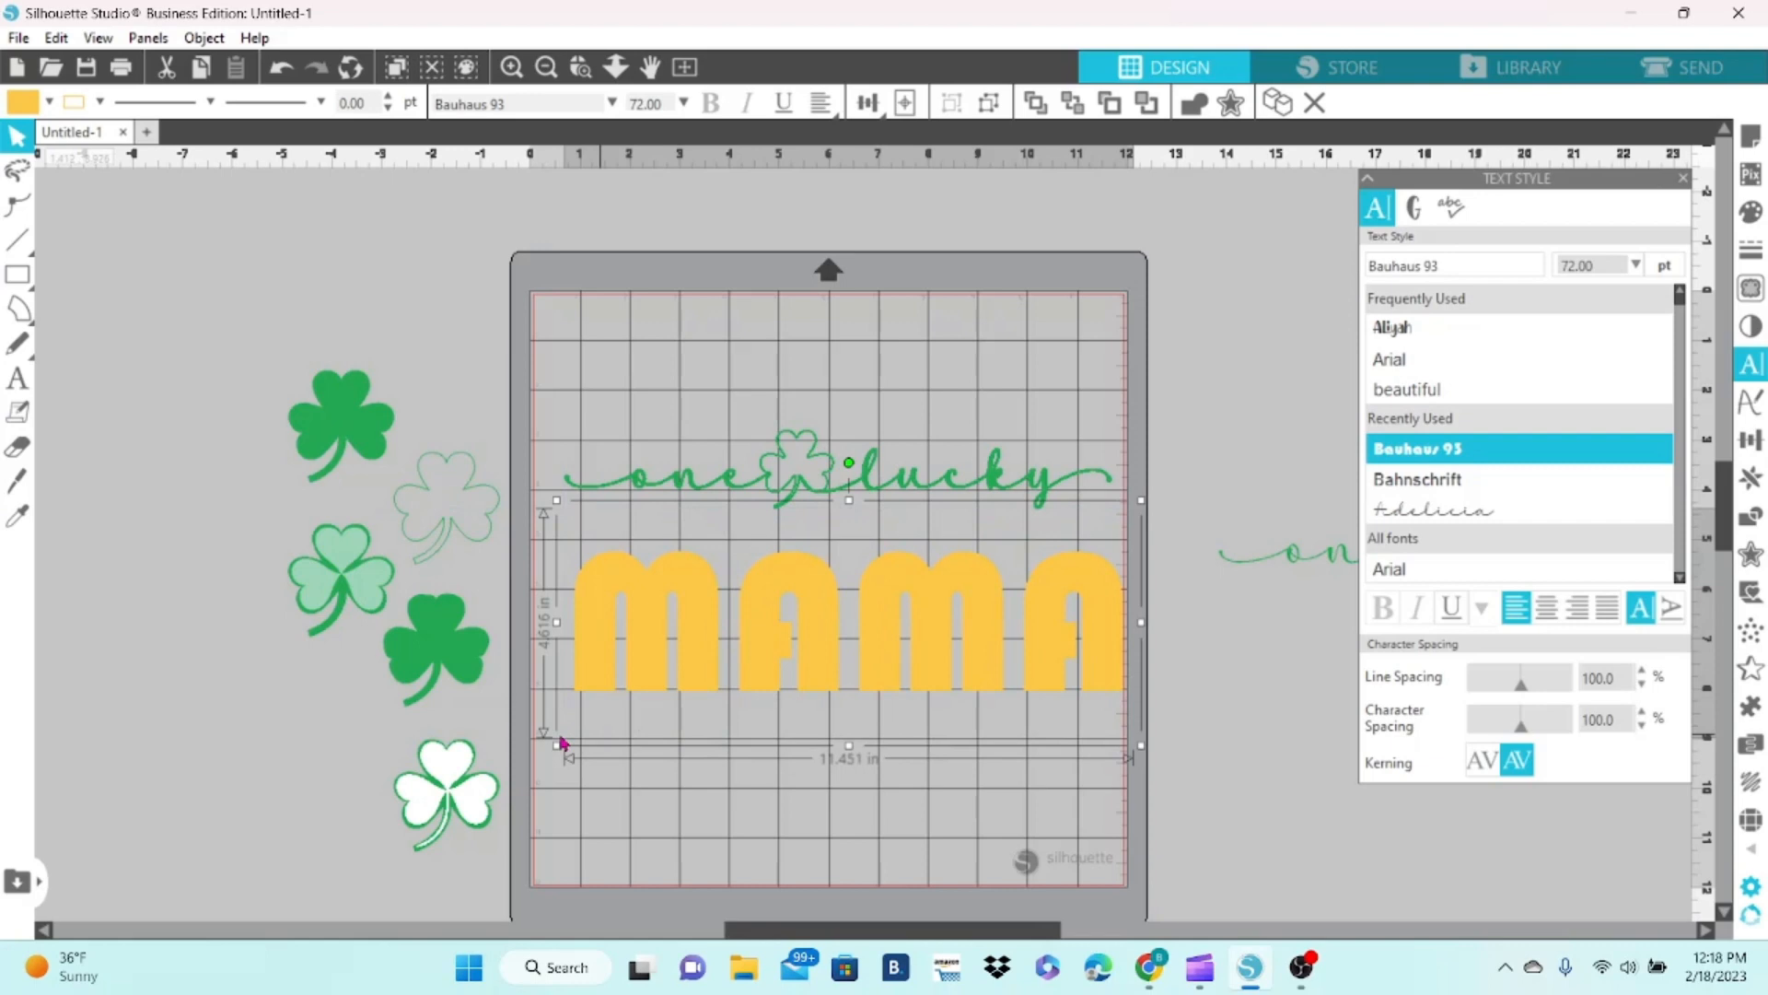
left_click_drag(561, 742, 531, 773)
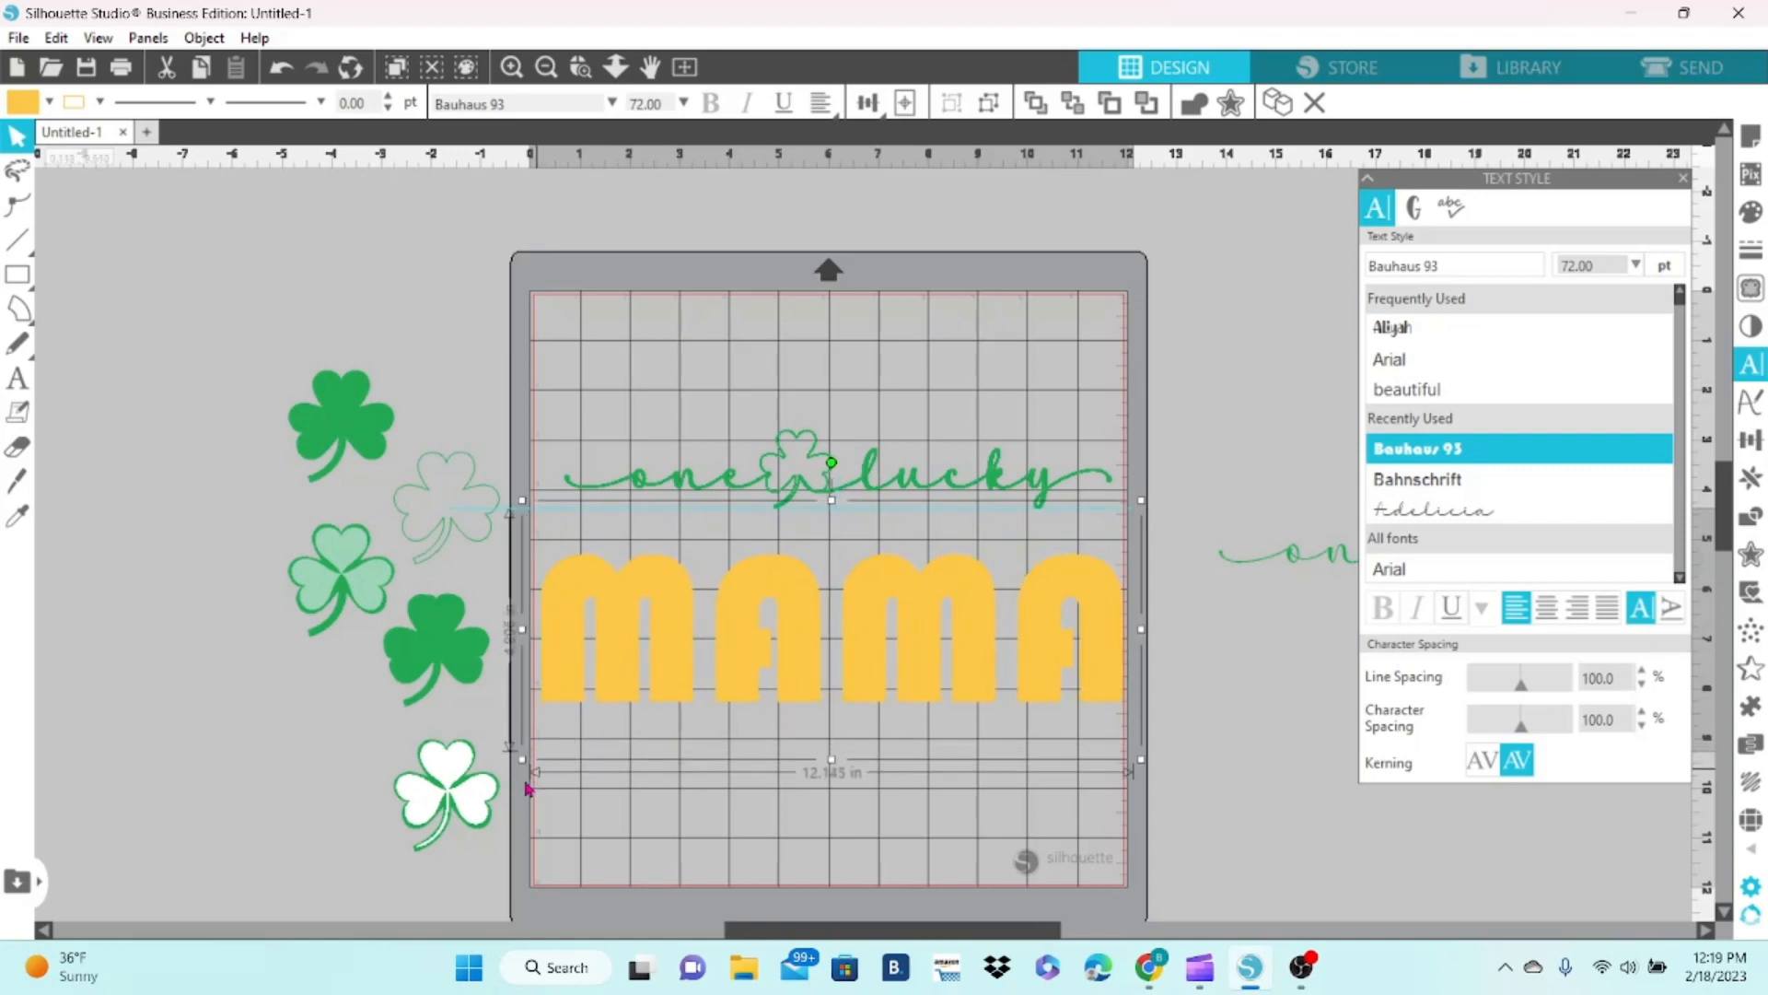
right_click(829, 629)
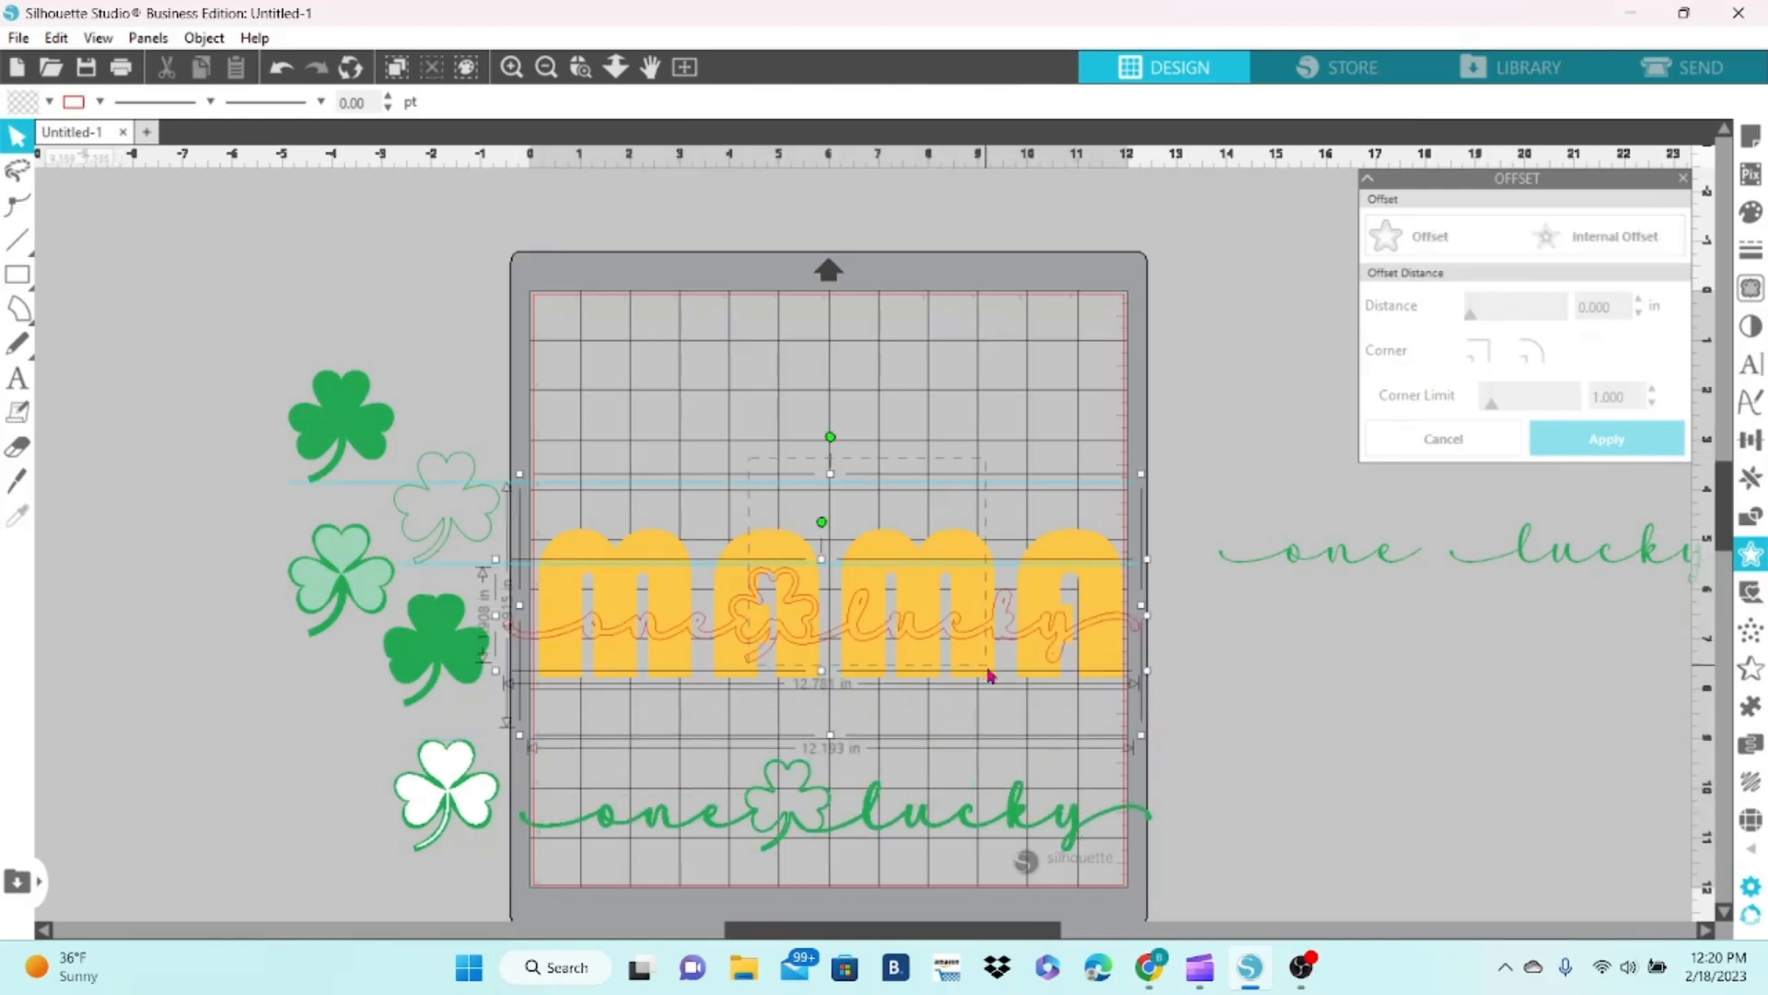
- Subtract the script outline from MAMA, make a compound path, and place the script inside
left_click(1532, 350)
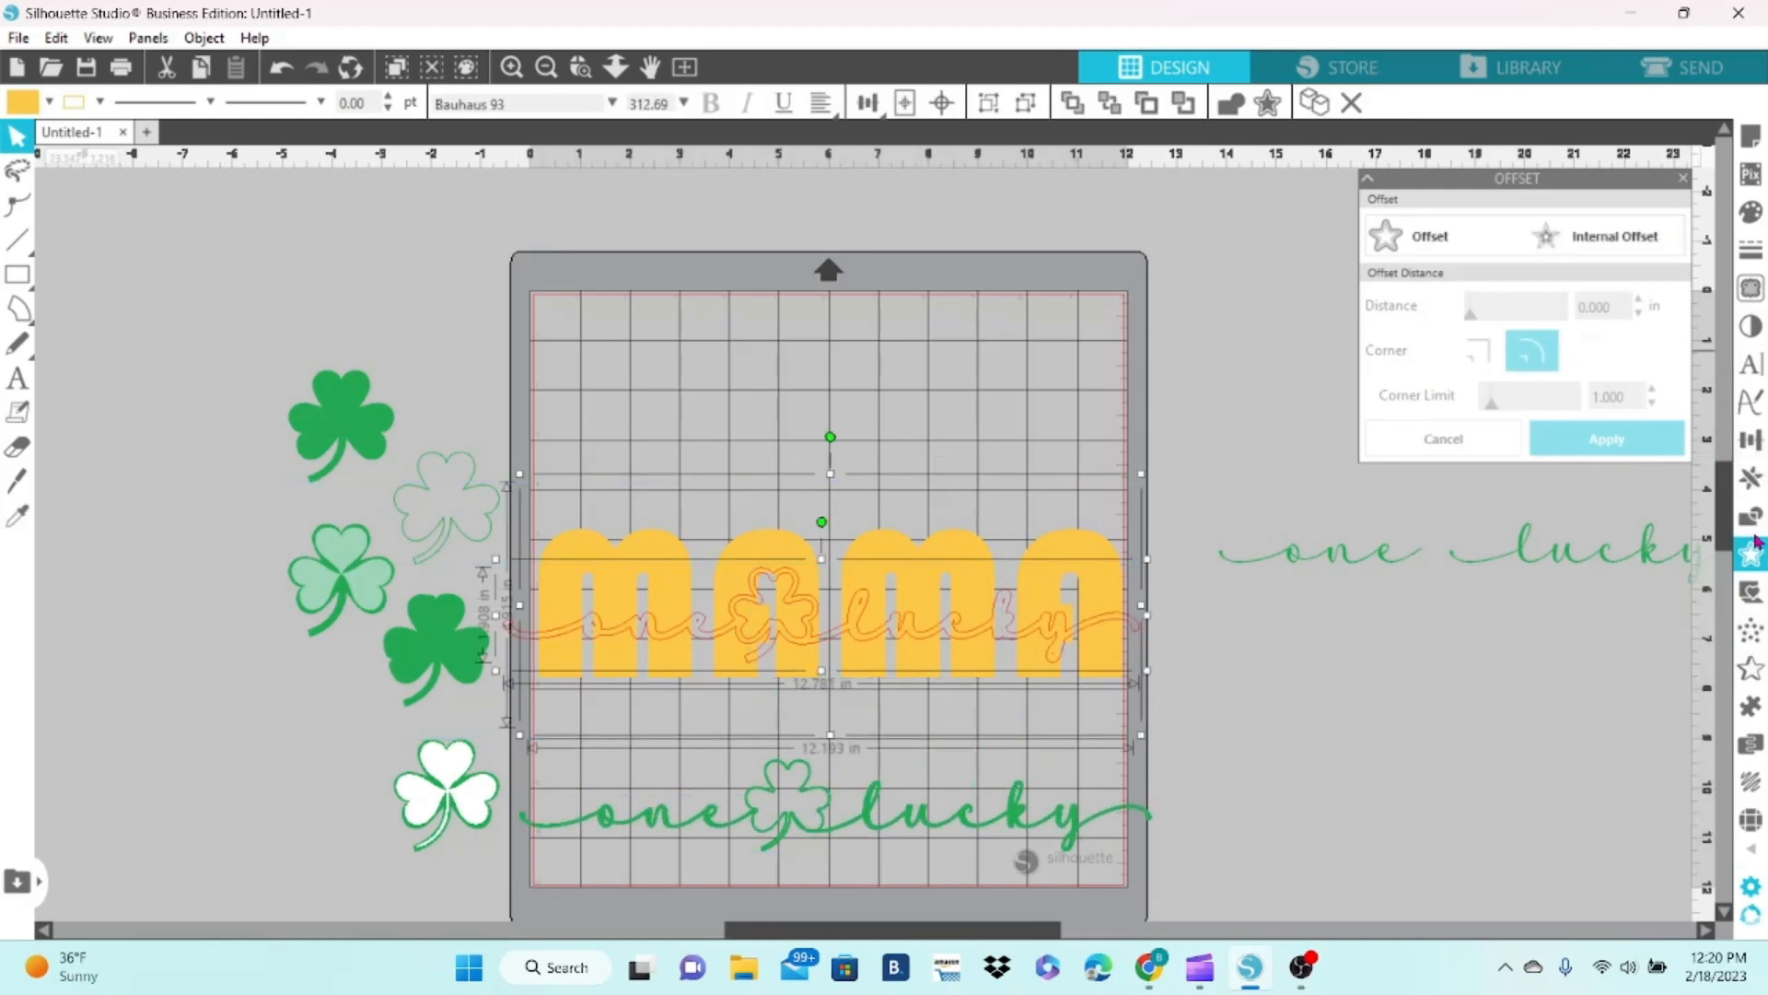
left_click(1751, 516)
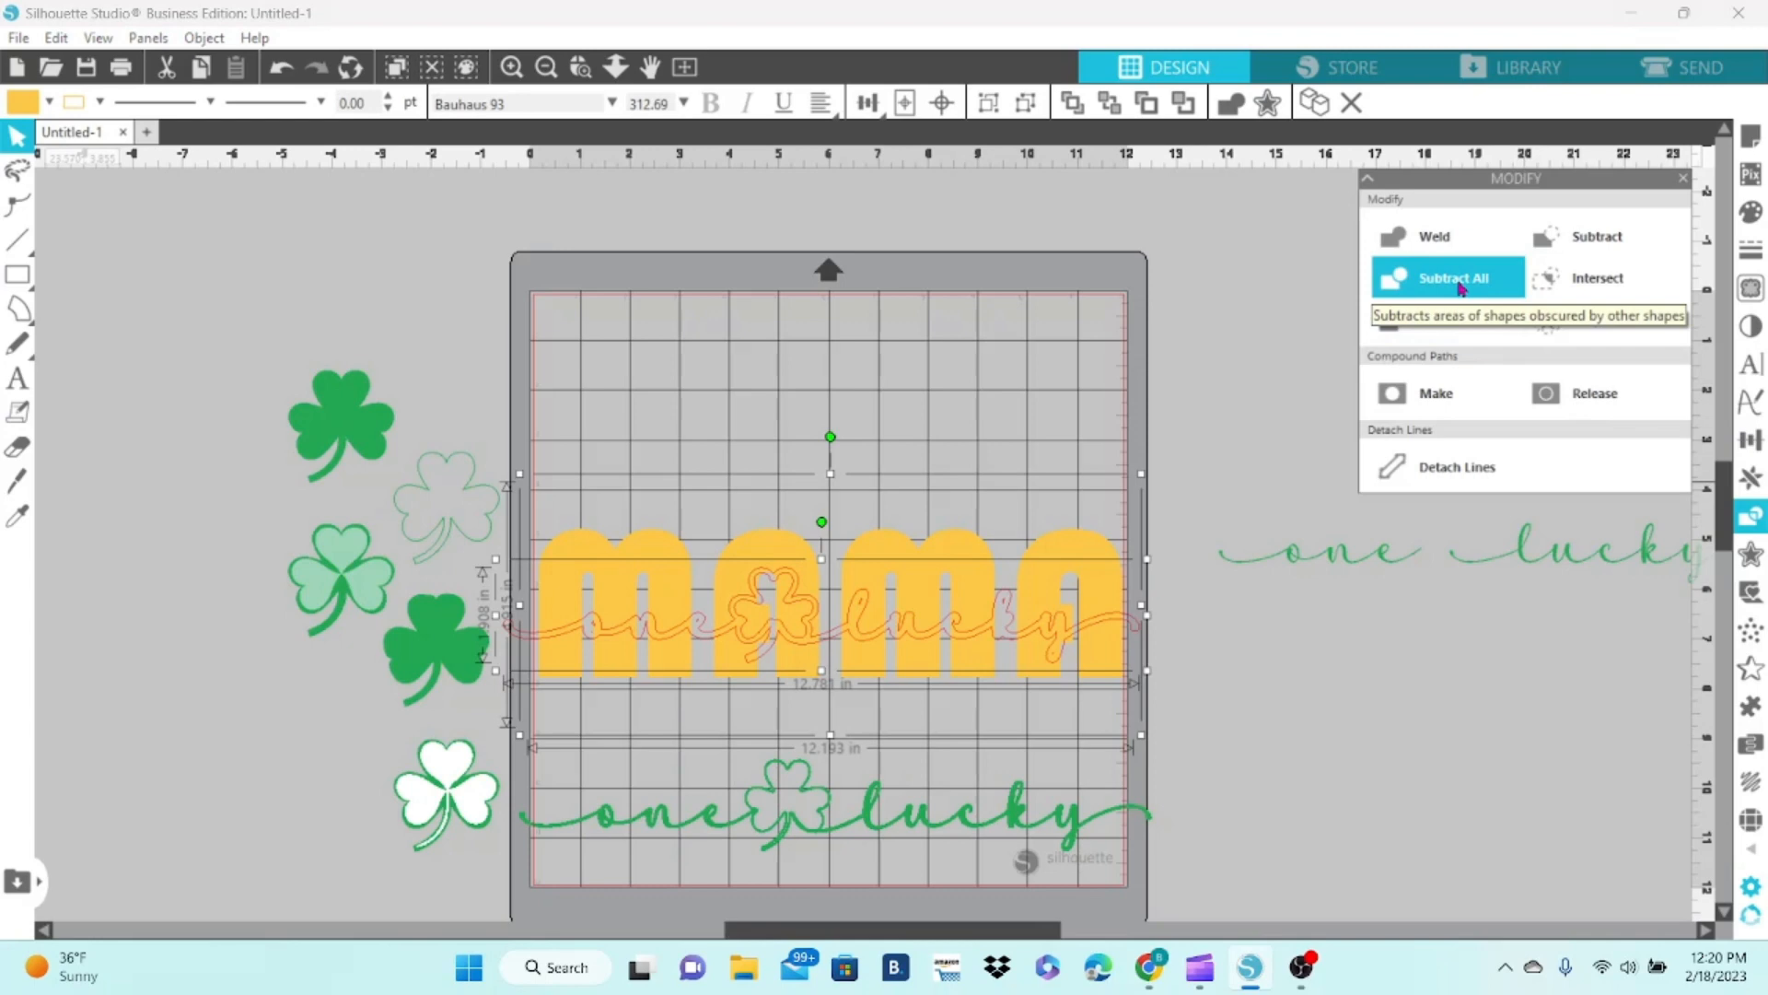
left_click(1451, 277)
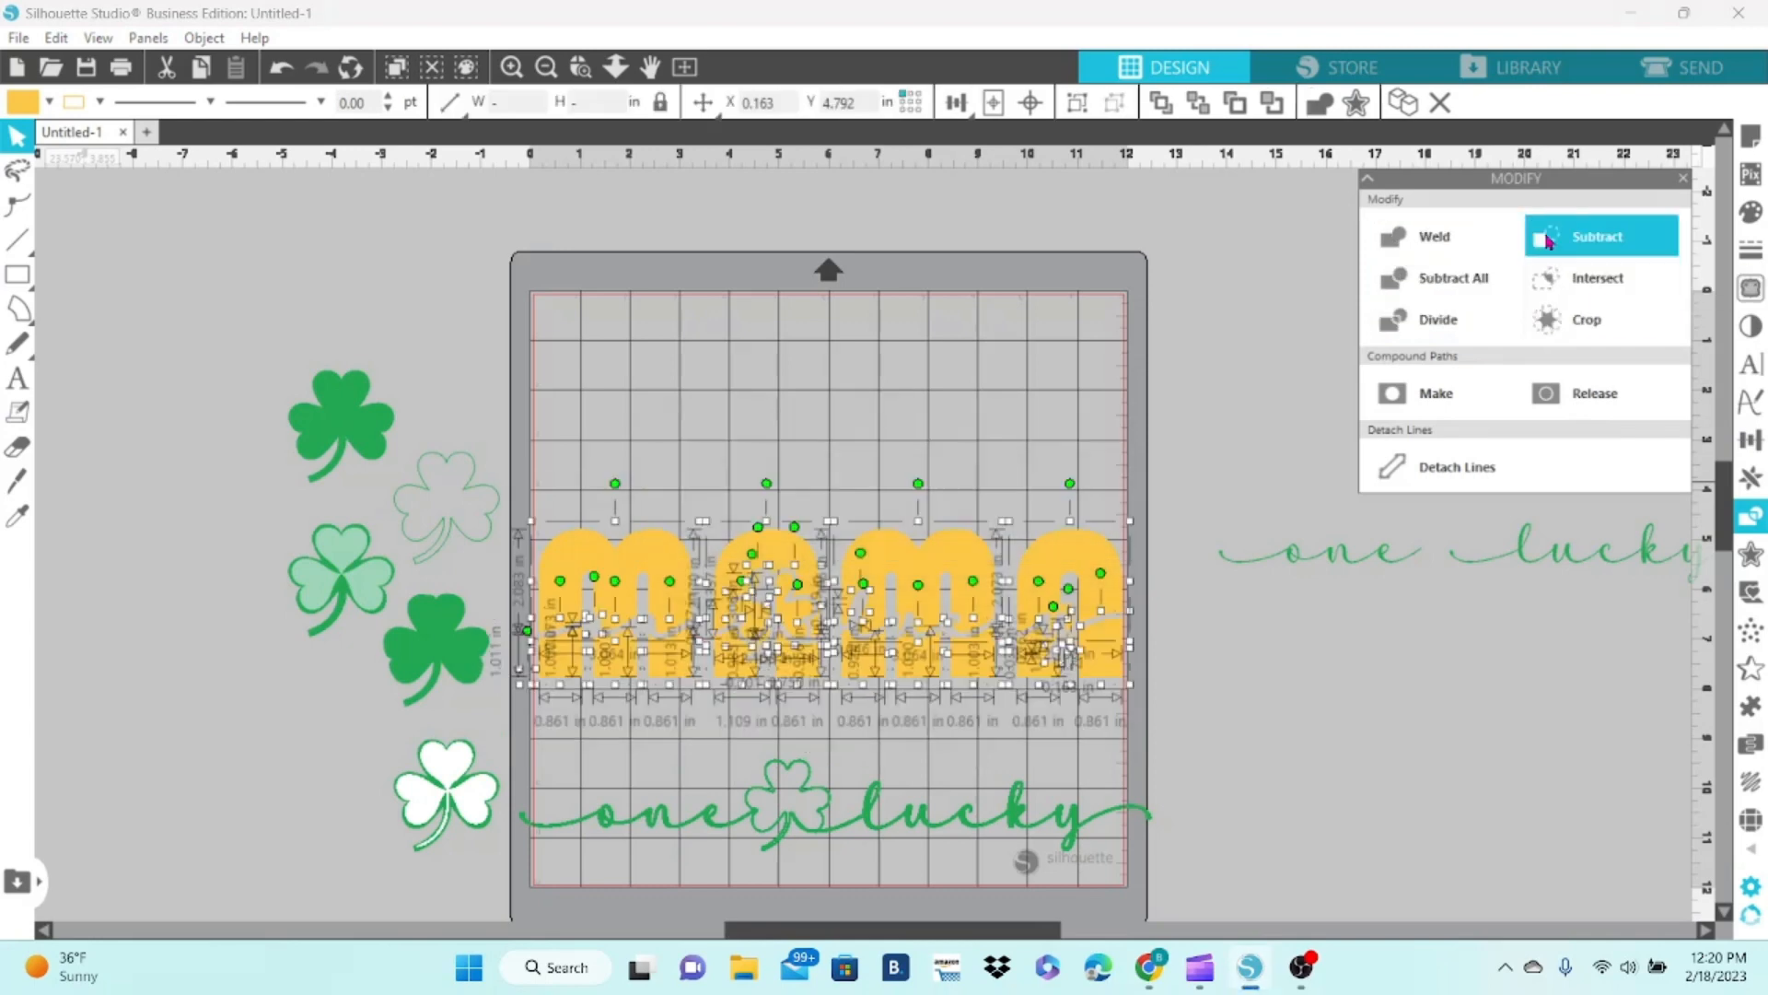
right_click(829, 598)
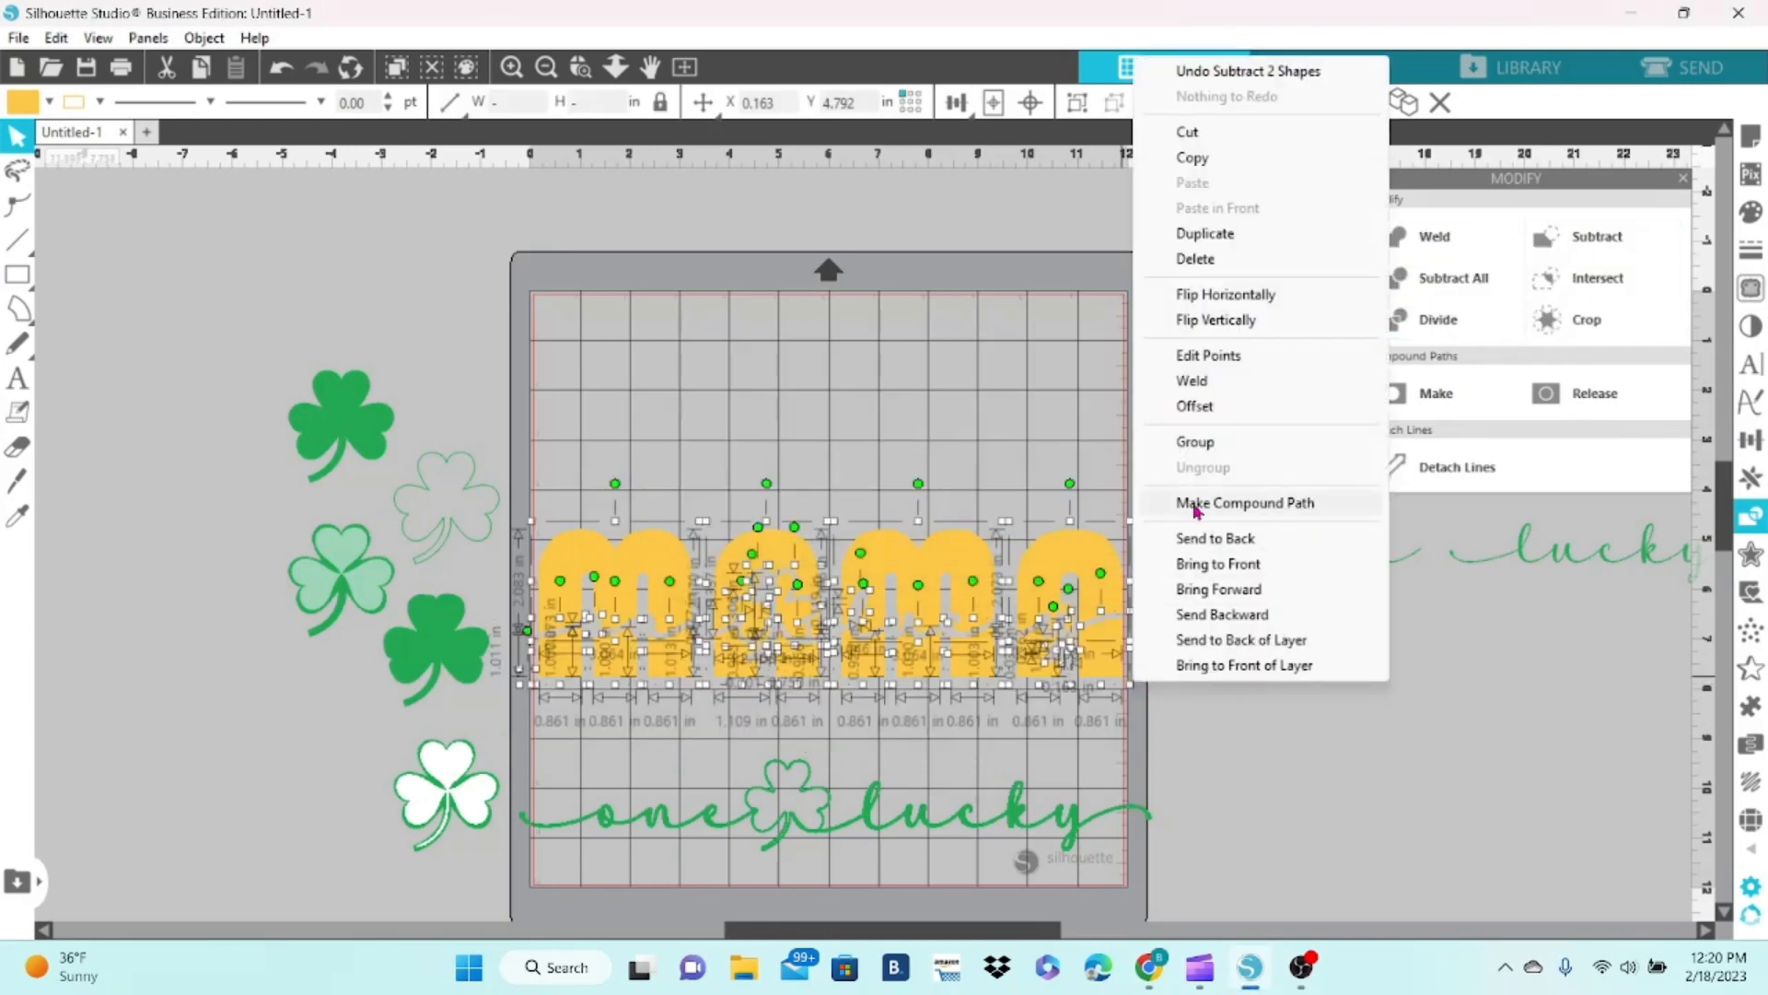
left_click(1244, 502)
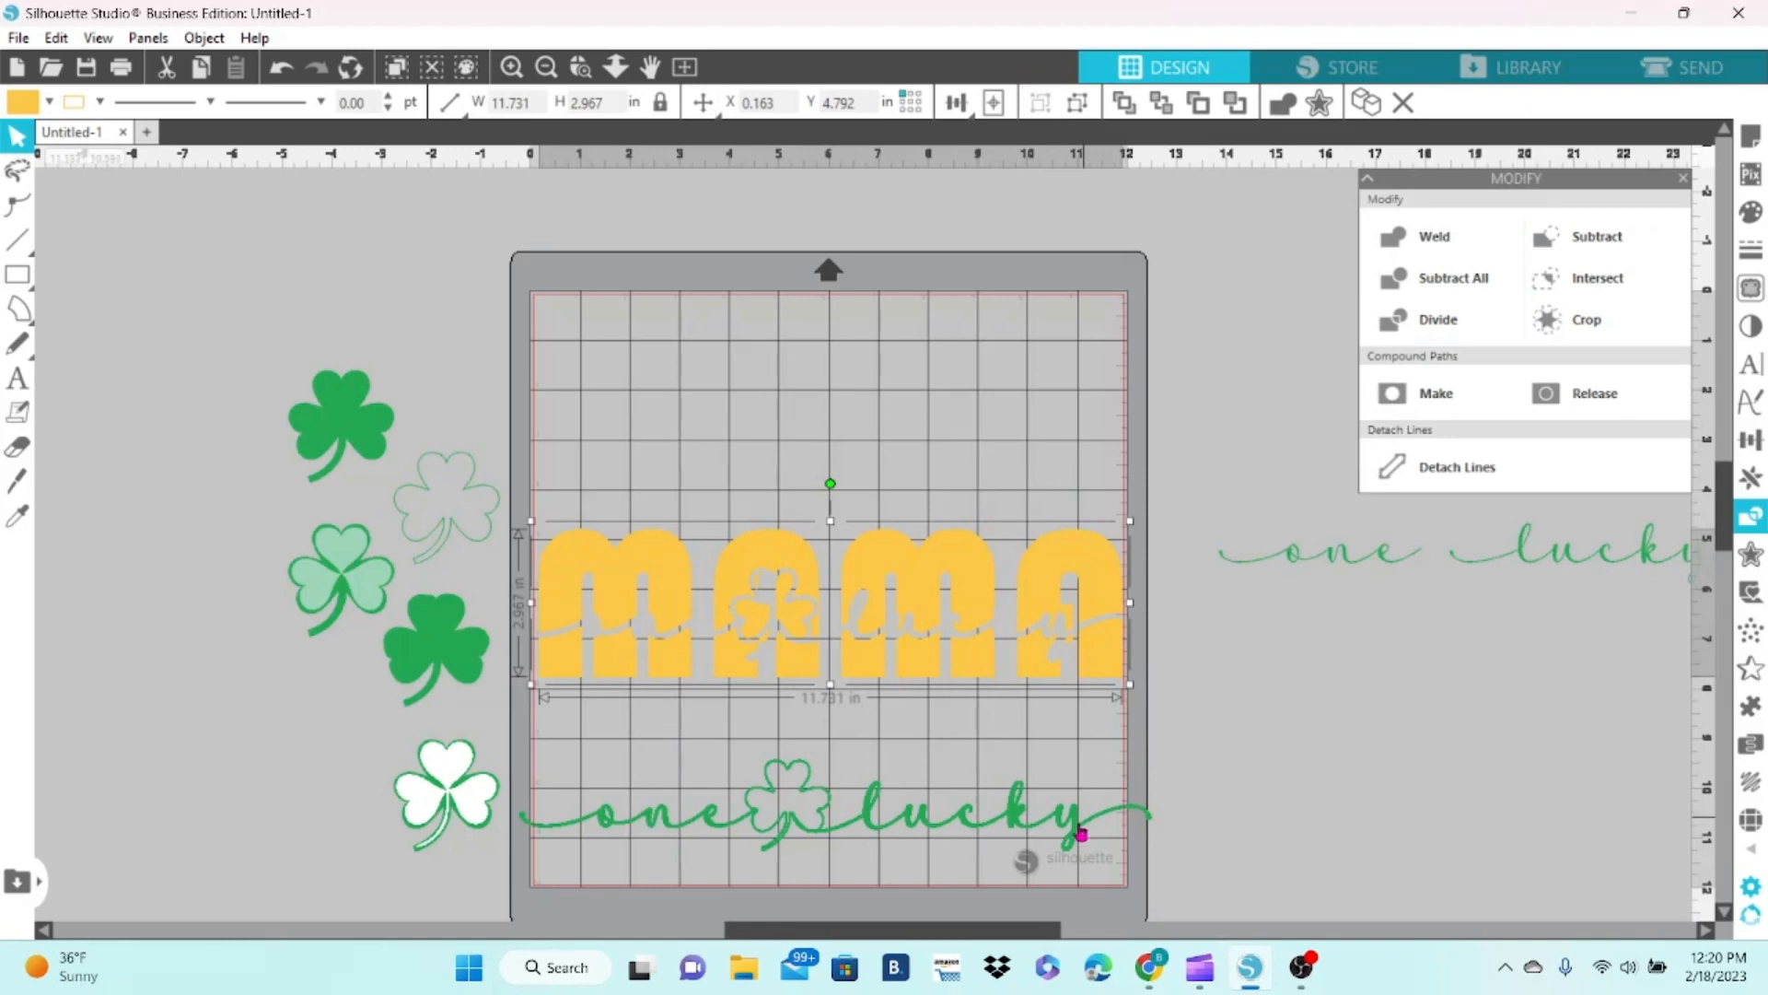
left_click_drag(829, 812, 829, 615)
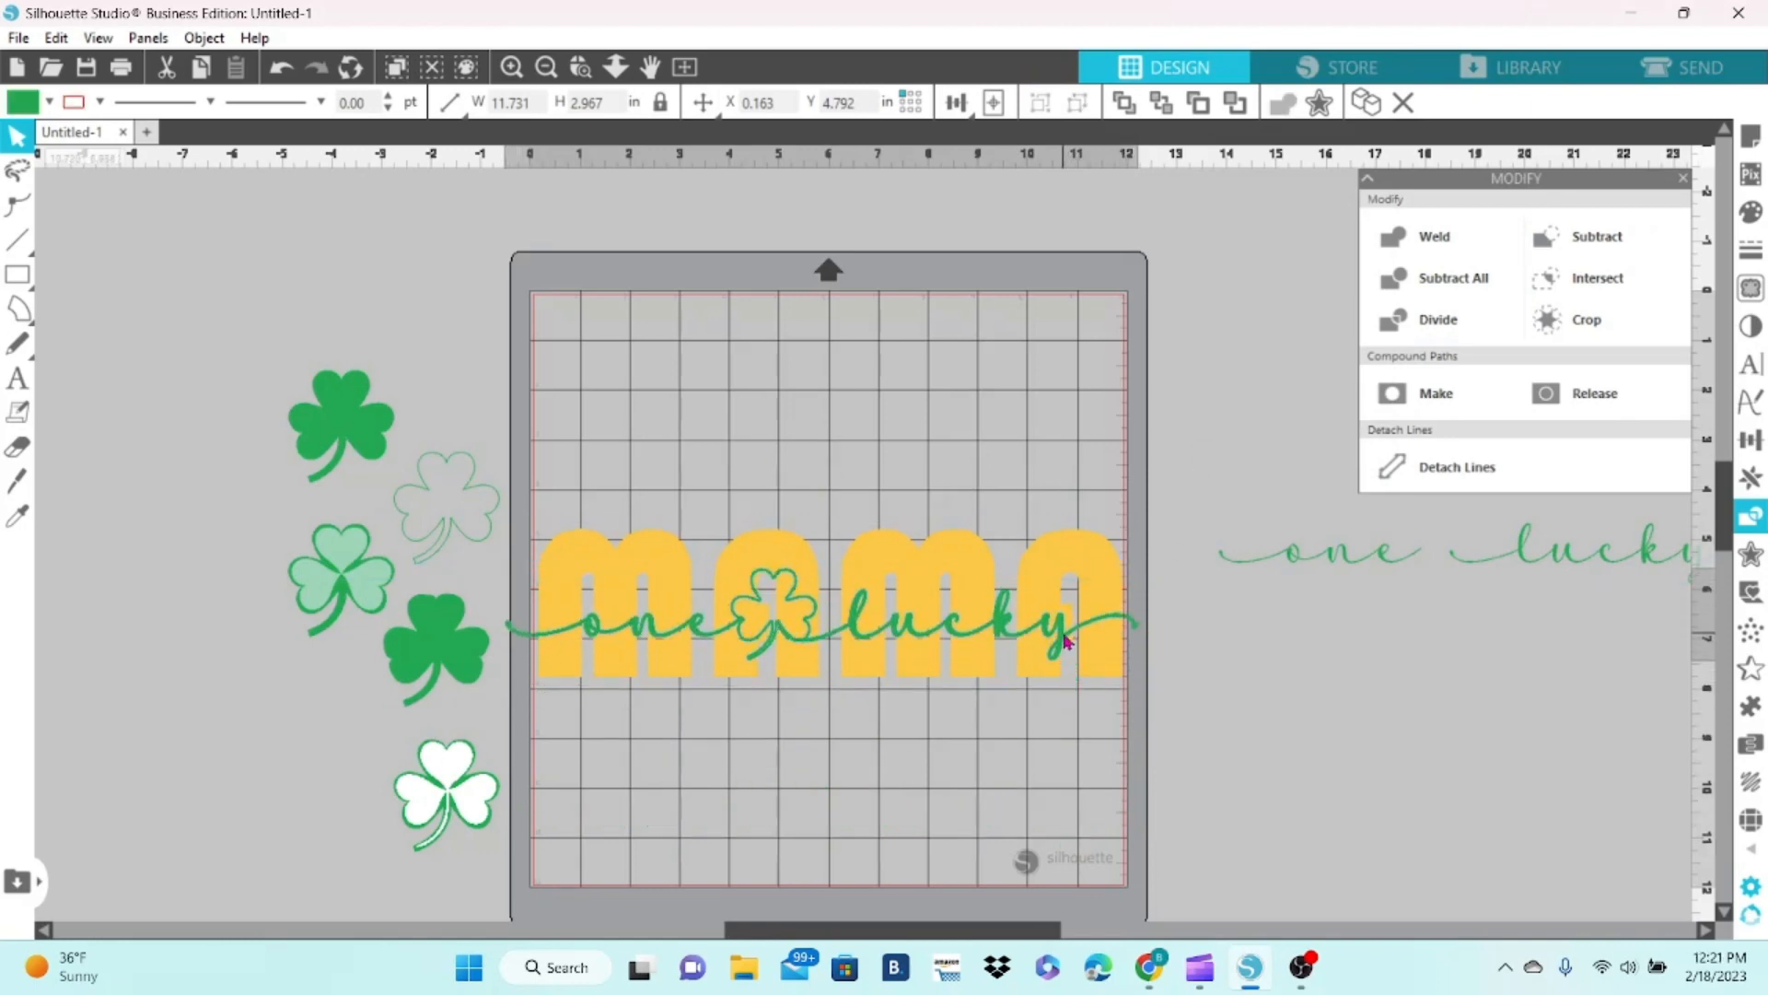
- Ungroup the MAMA design and move it higher on the mat
left_click(1065, 631)
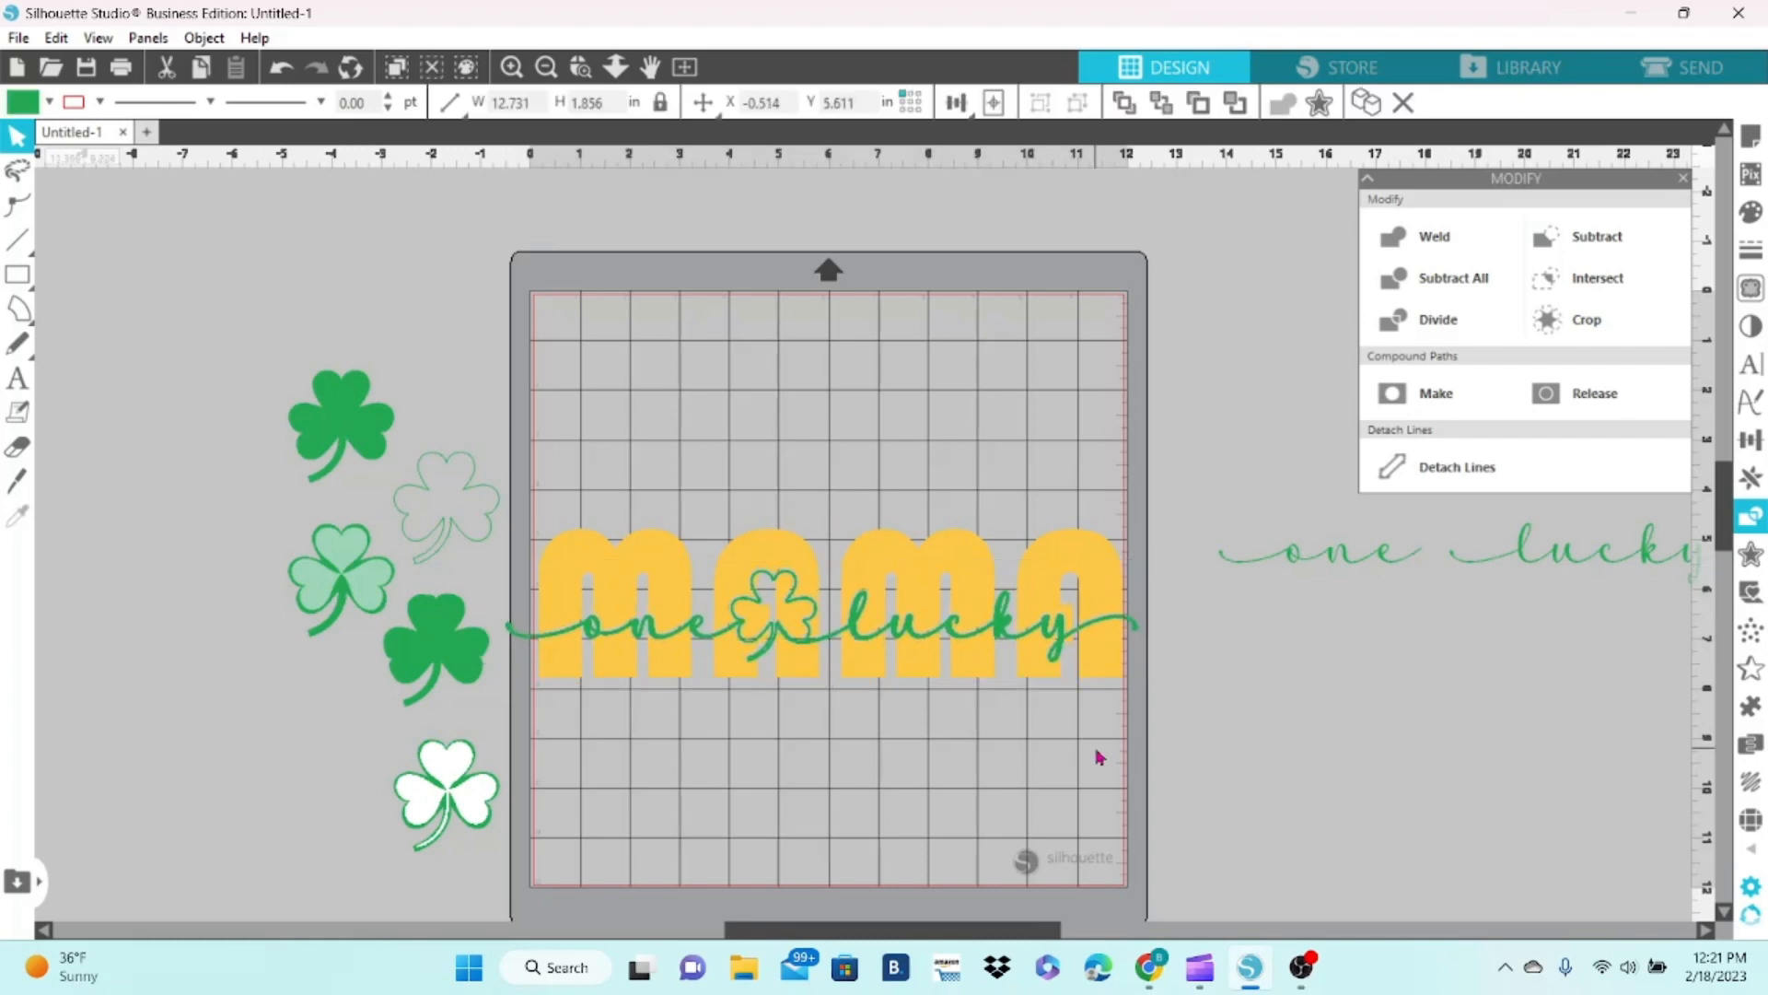
right_click(828, 620)
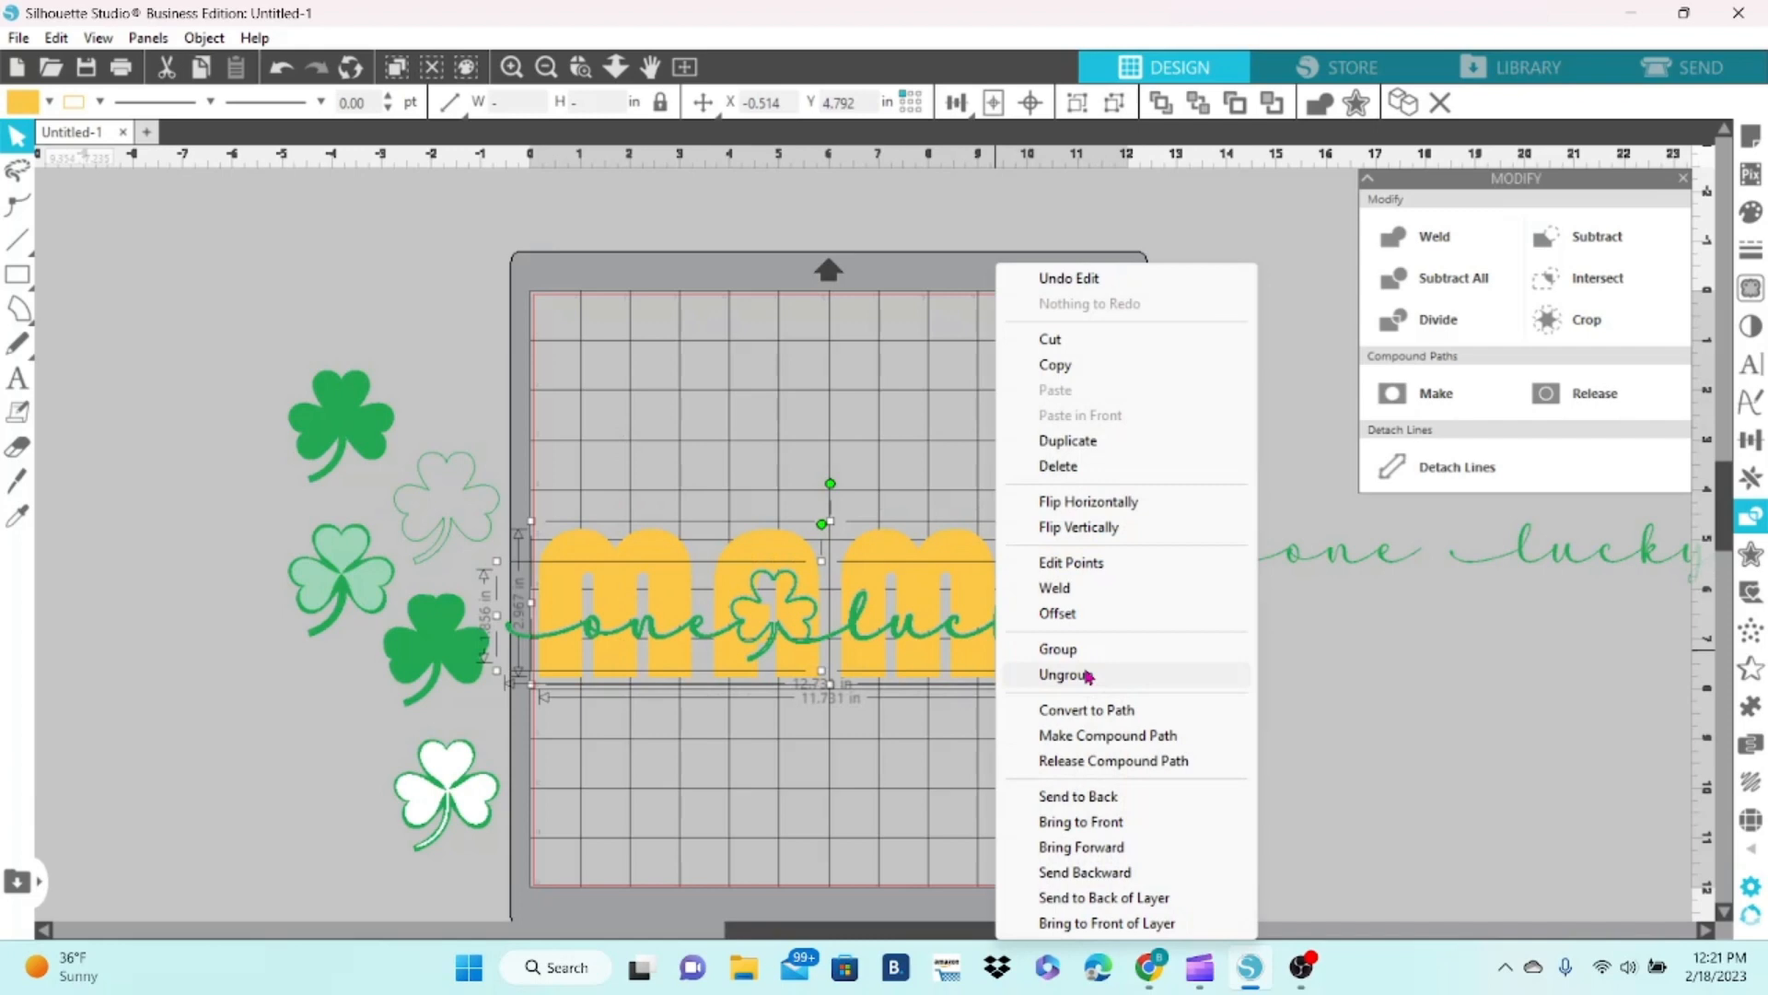
left_click(1064, 674)
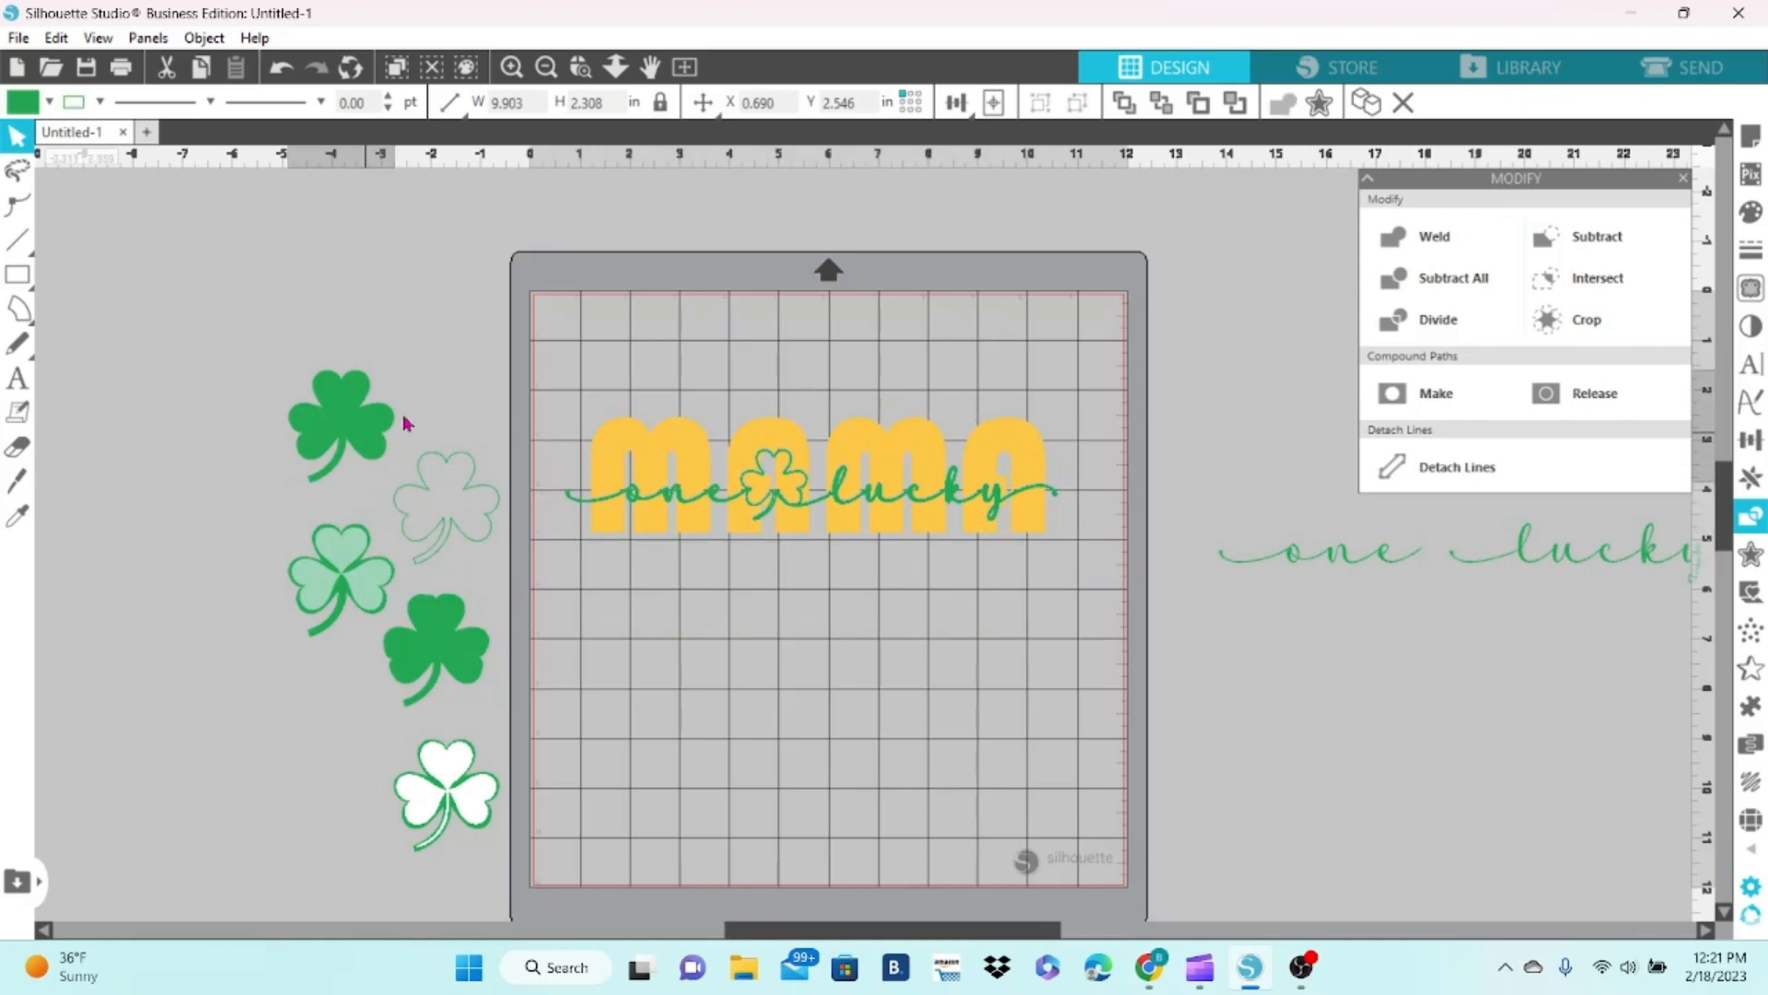
left_click_drag(338, 428, 609, 361)
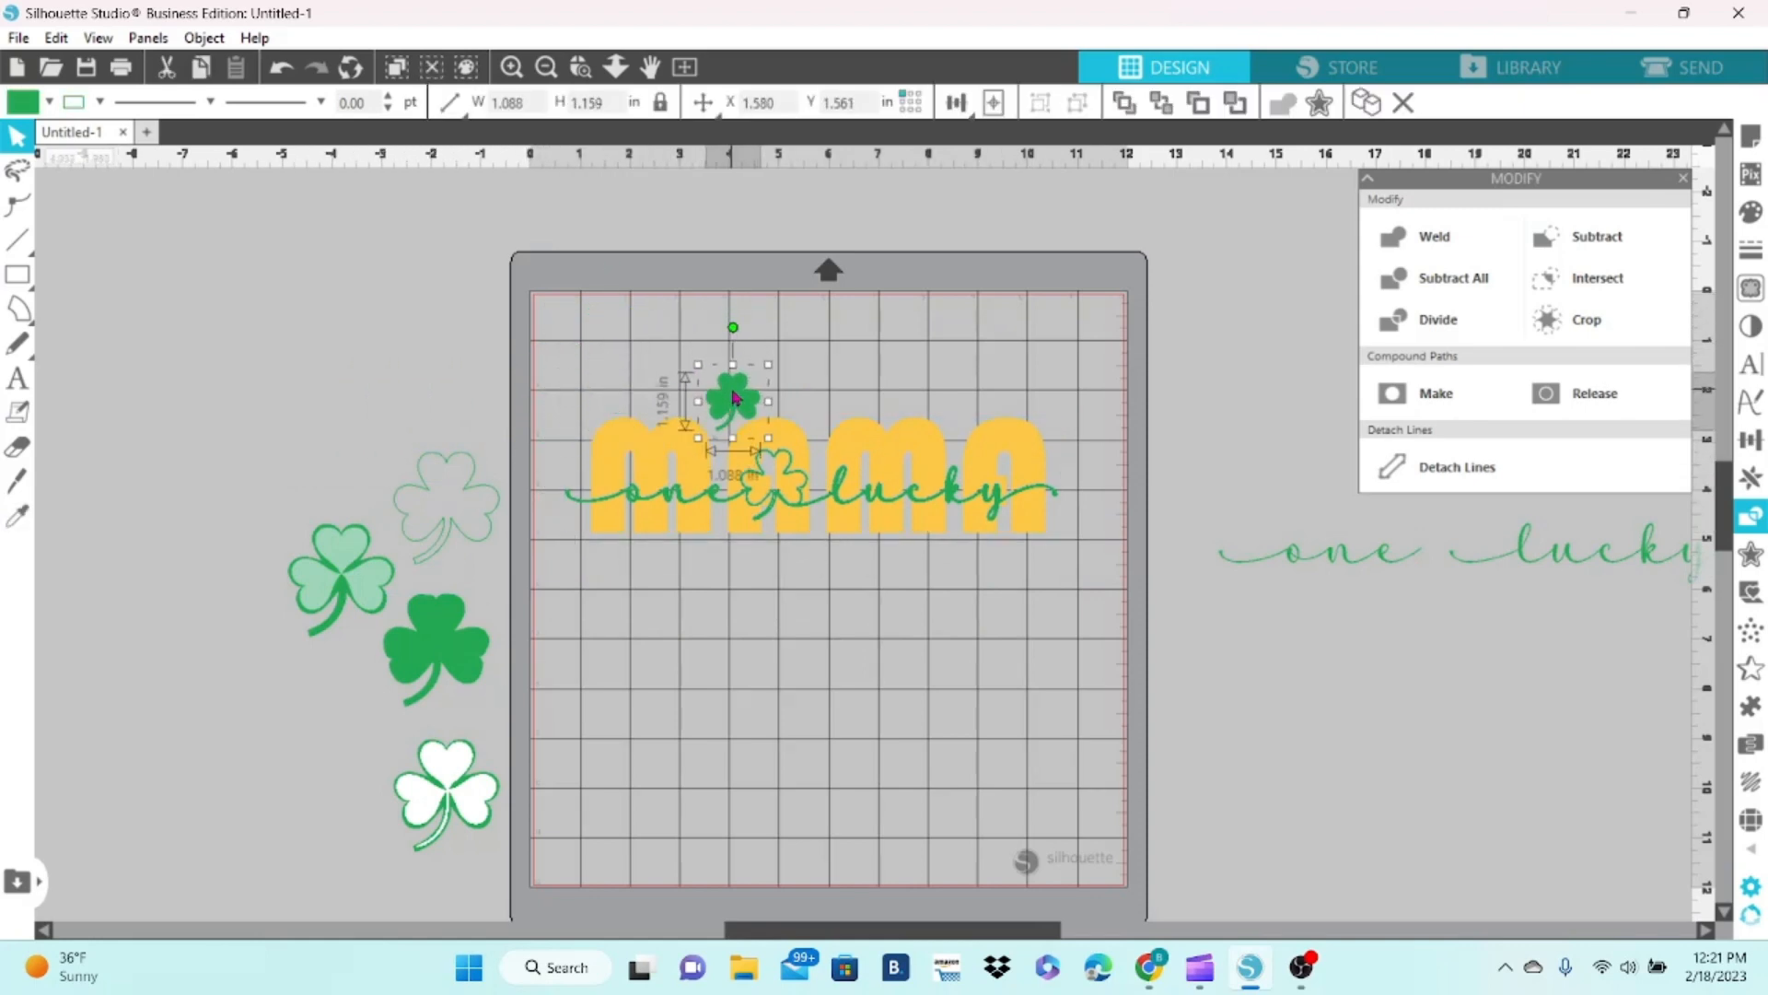
- Duplicate the small green shamrock around the design and move to the Send panel
right_click(732, 396)
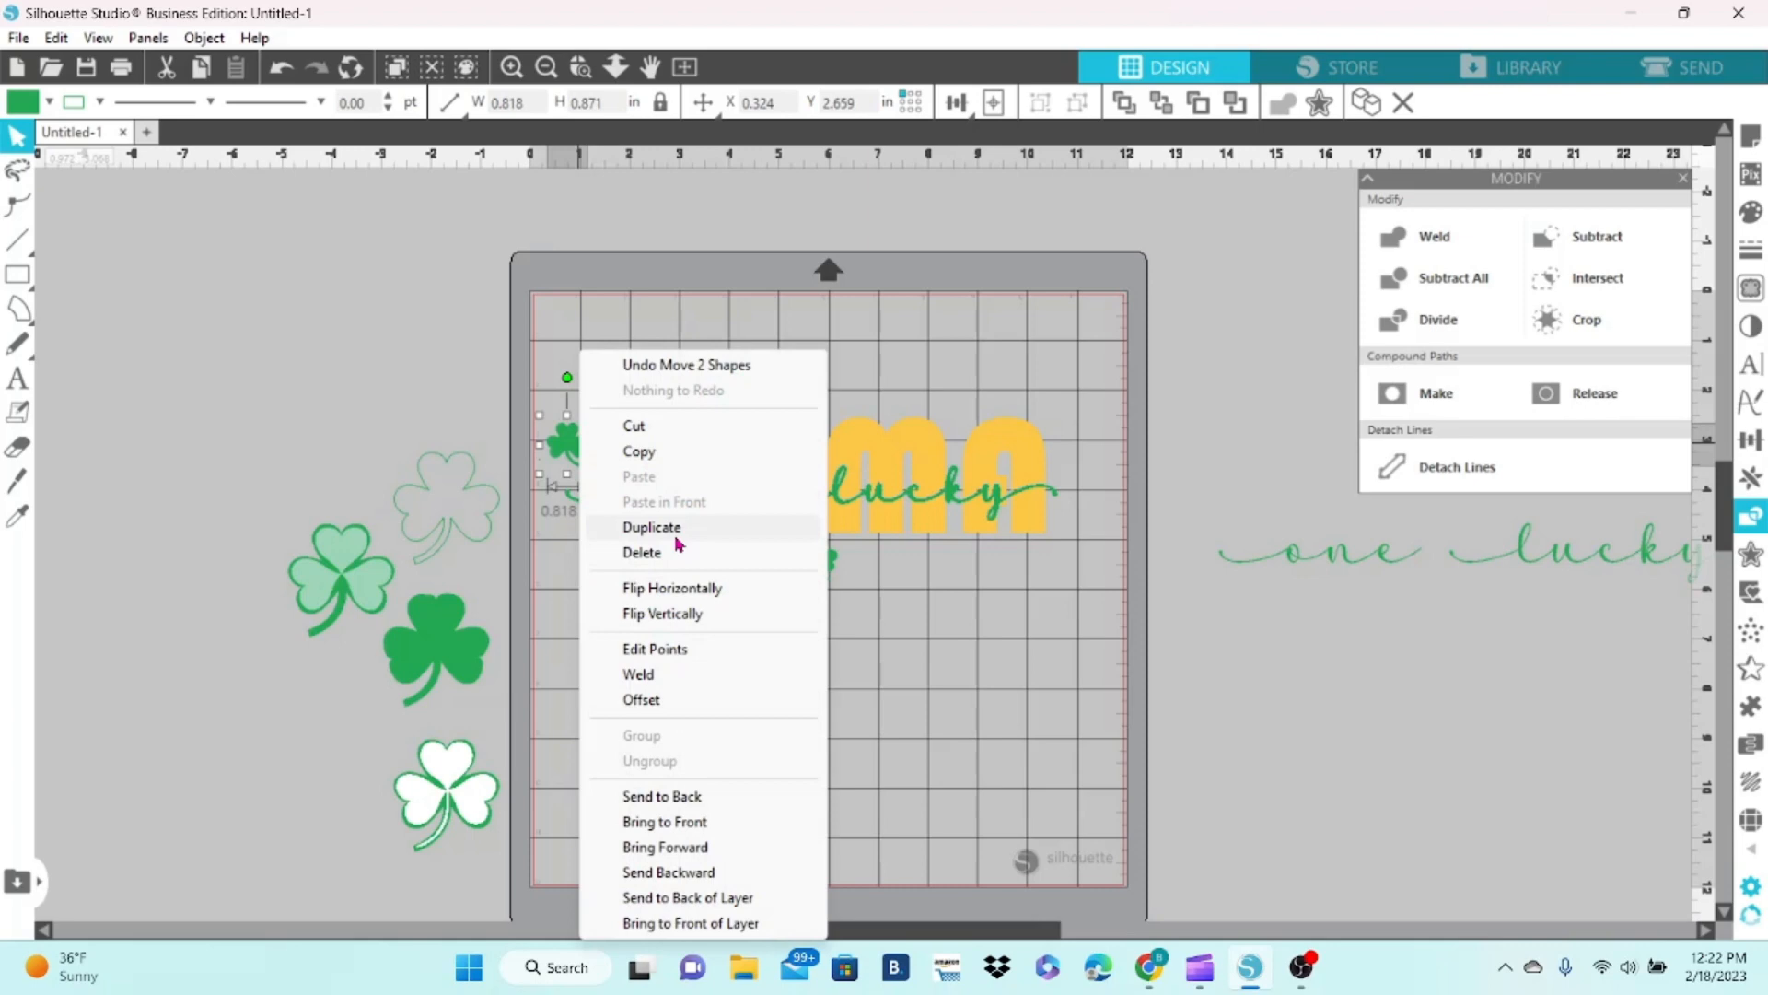
left_click(652, 527)
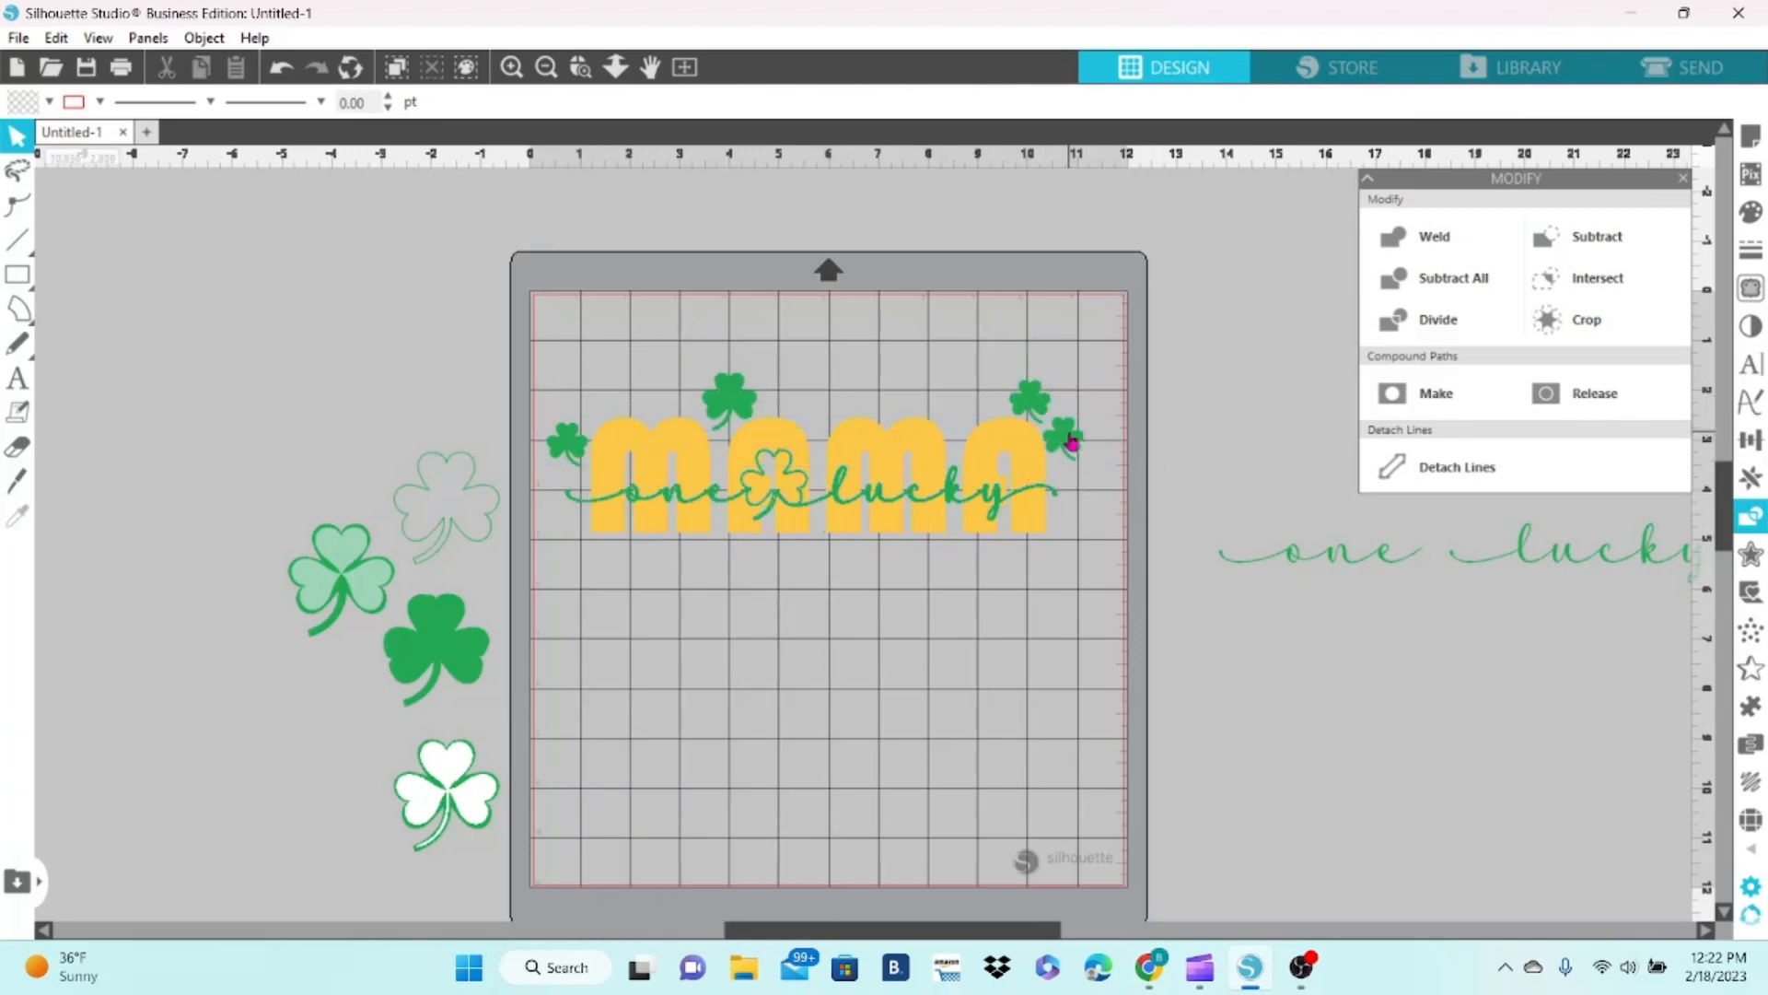
left_click(1684, 66)
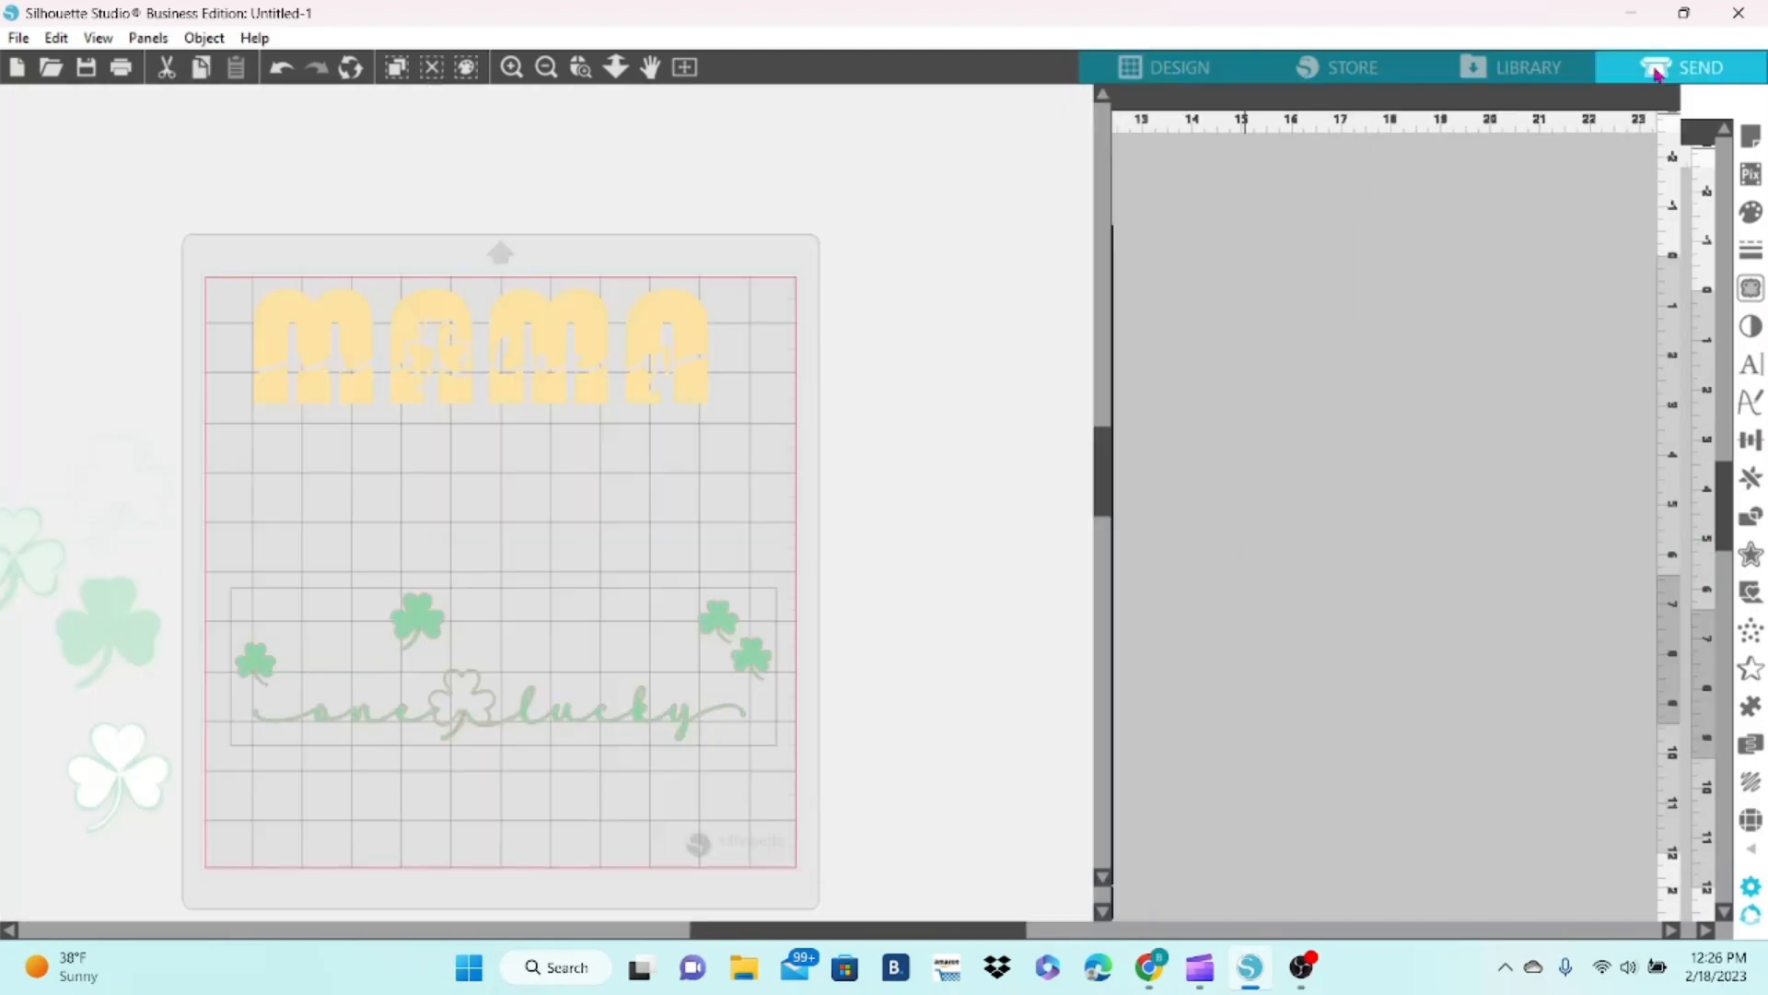
left_click(1702, 67)
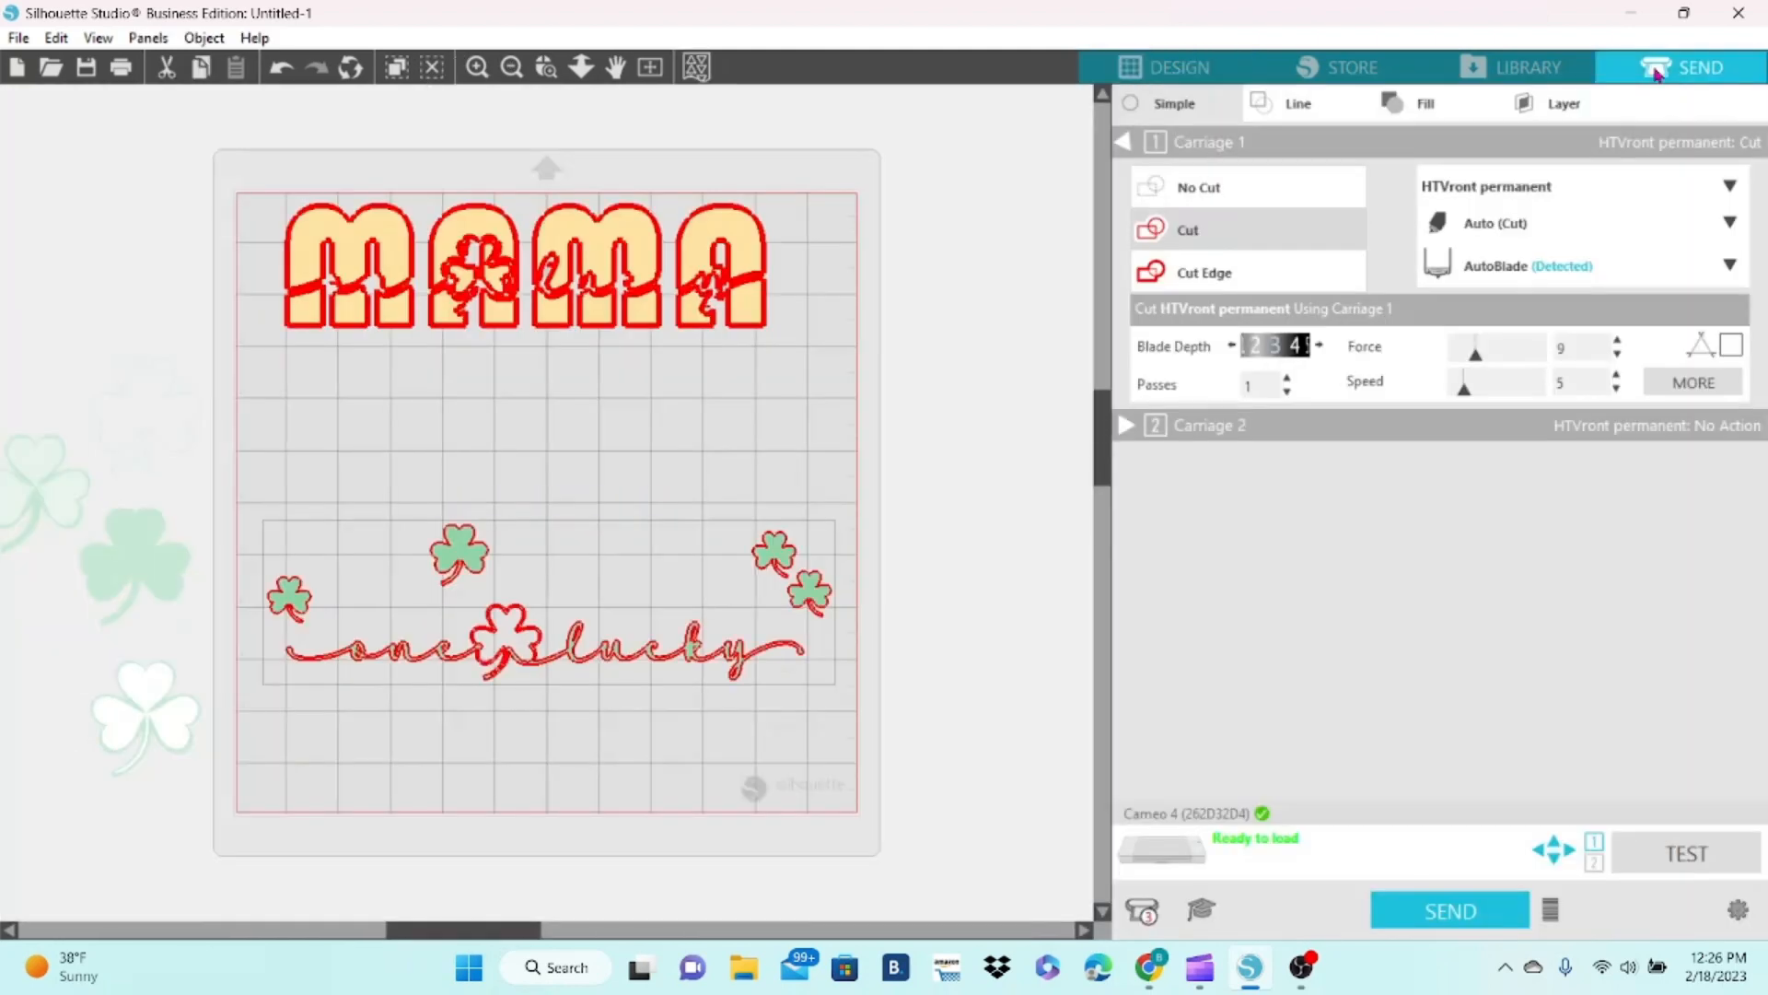